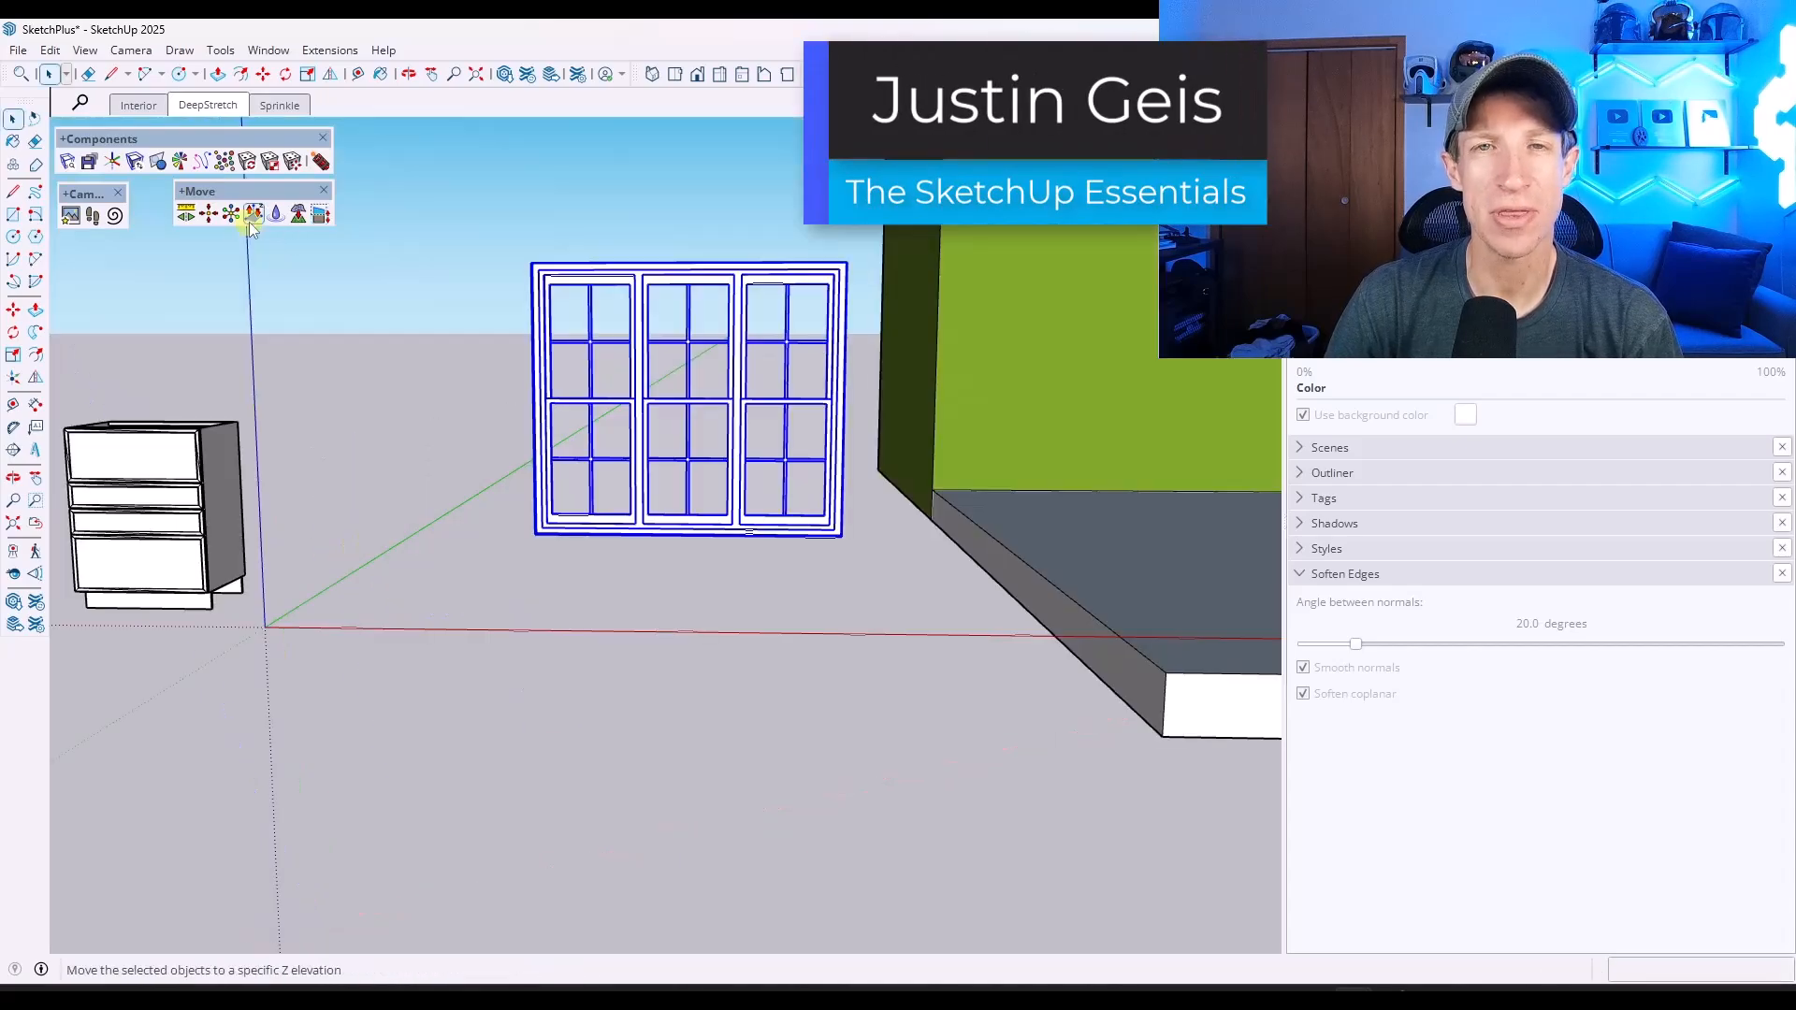
Play the staircase stretch demonstration animation on the SketchPlus website.
click(325, 214)
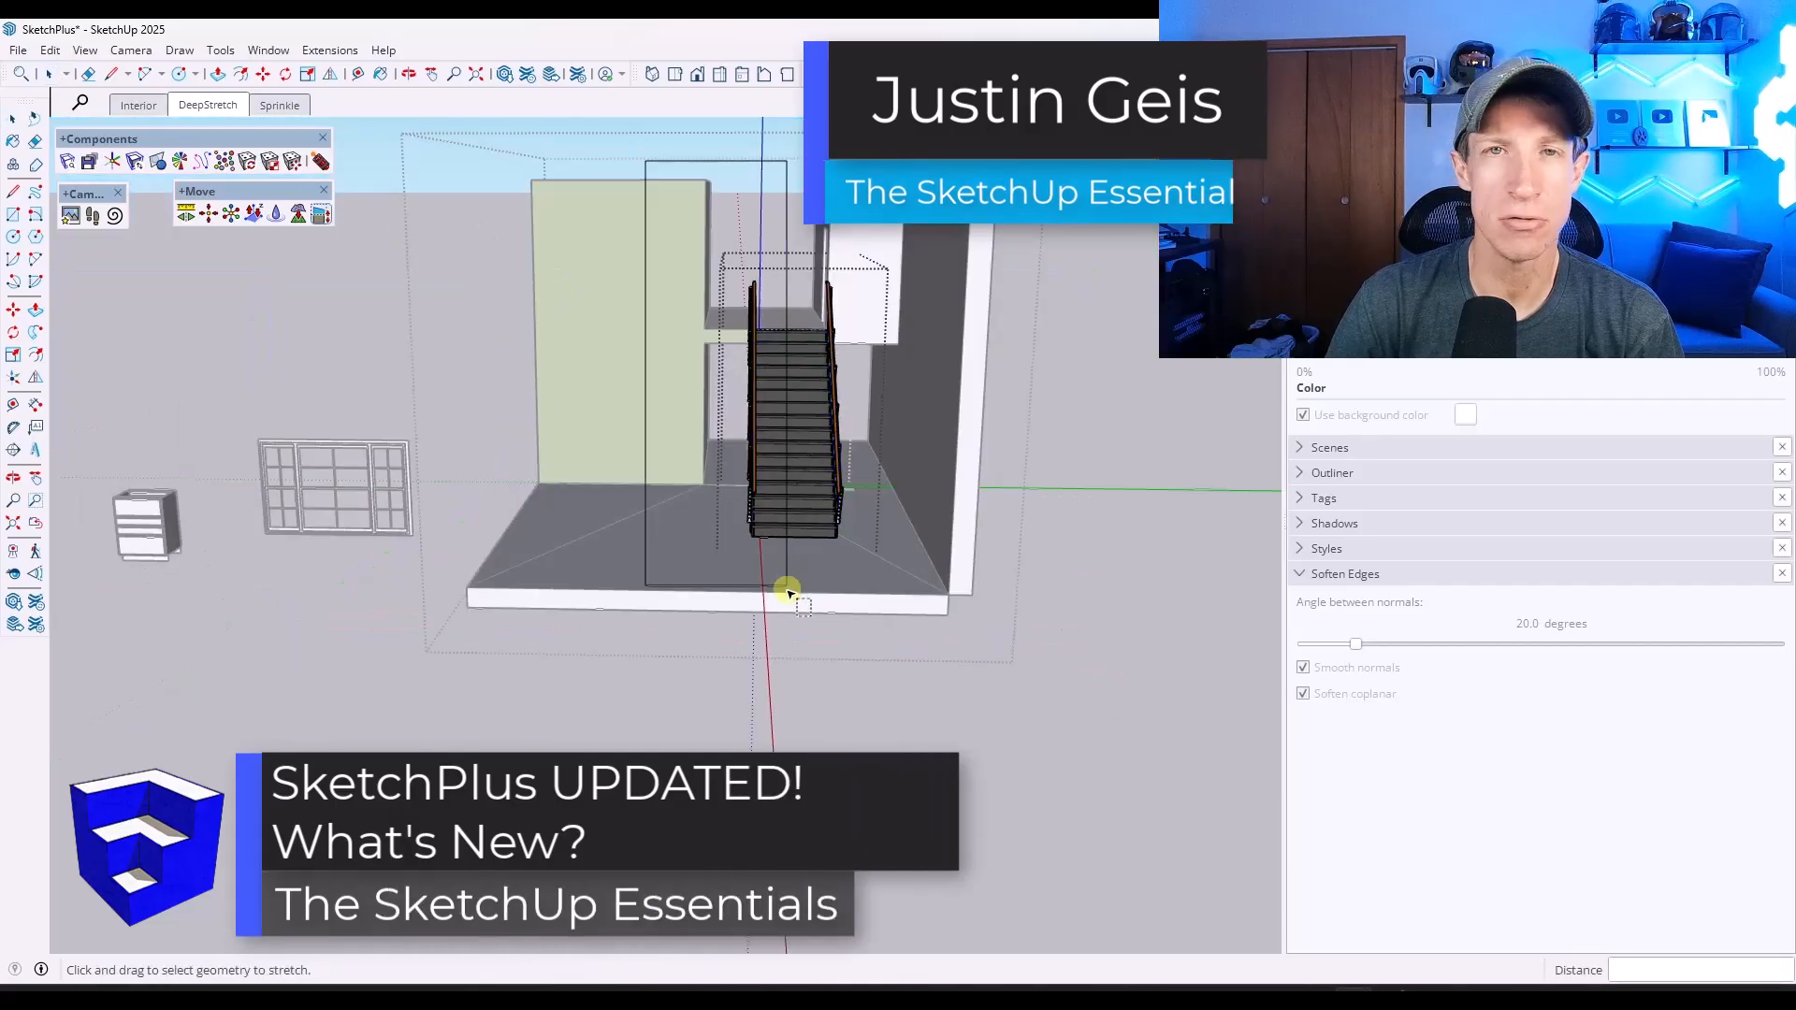
drag(802, 596, 728, 292)
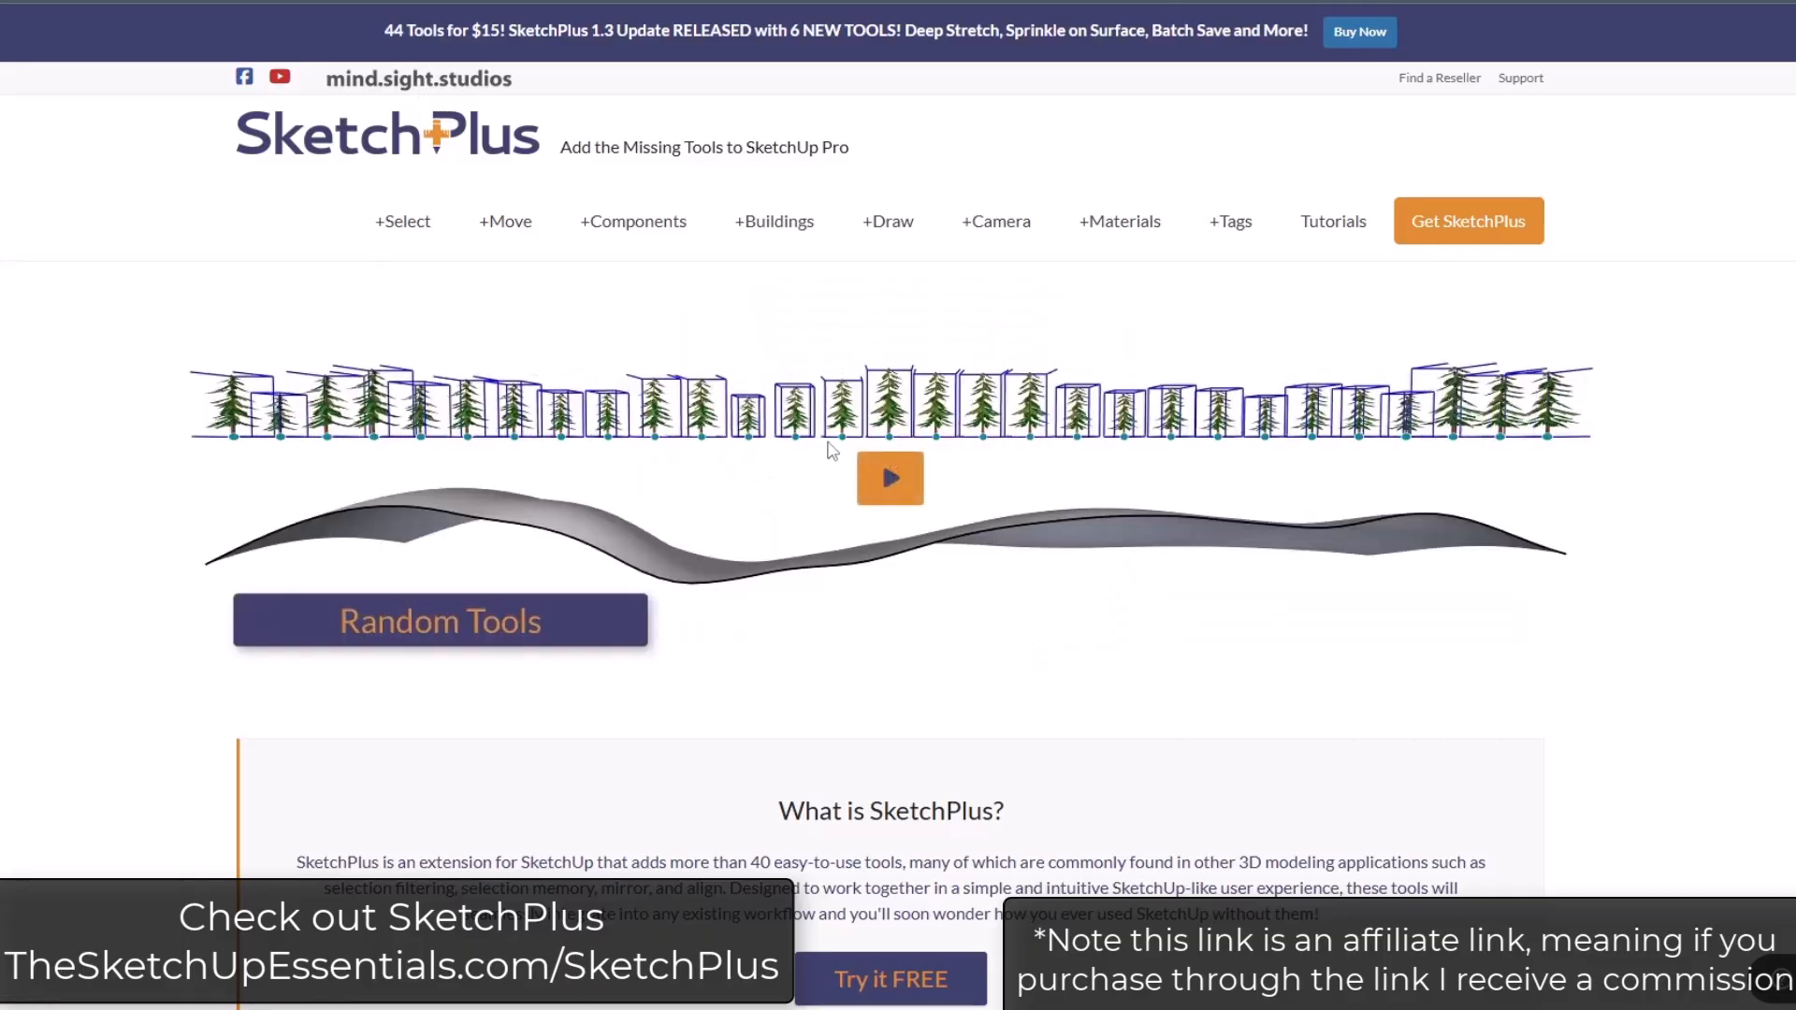
click(888, 478)
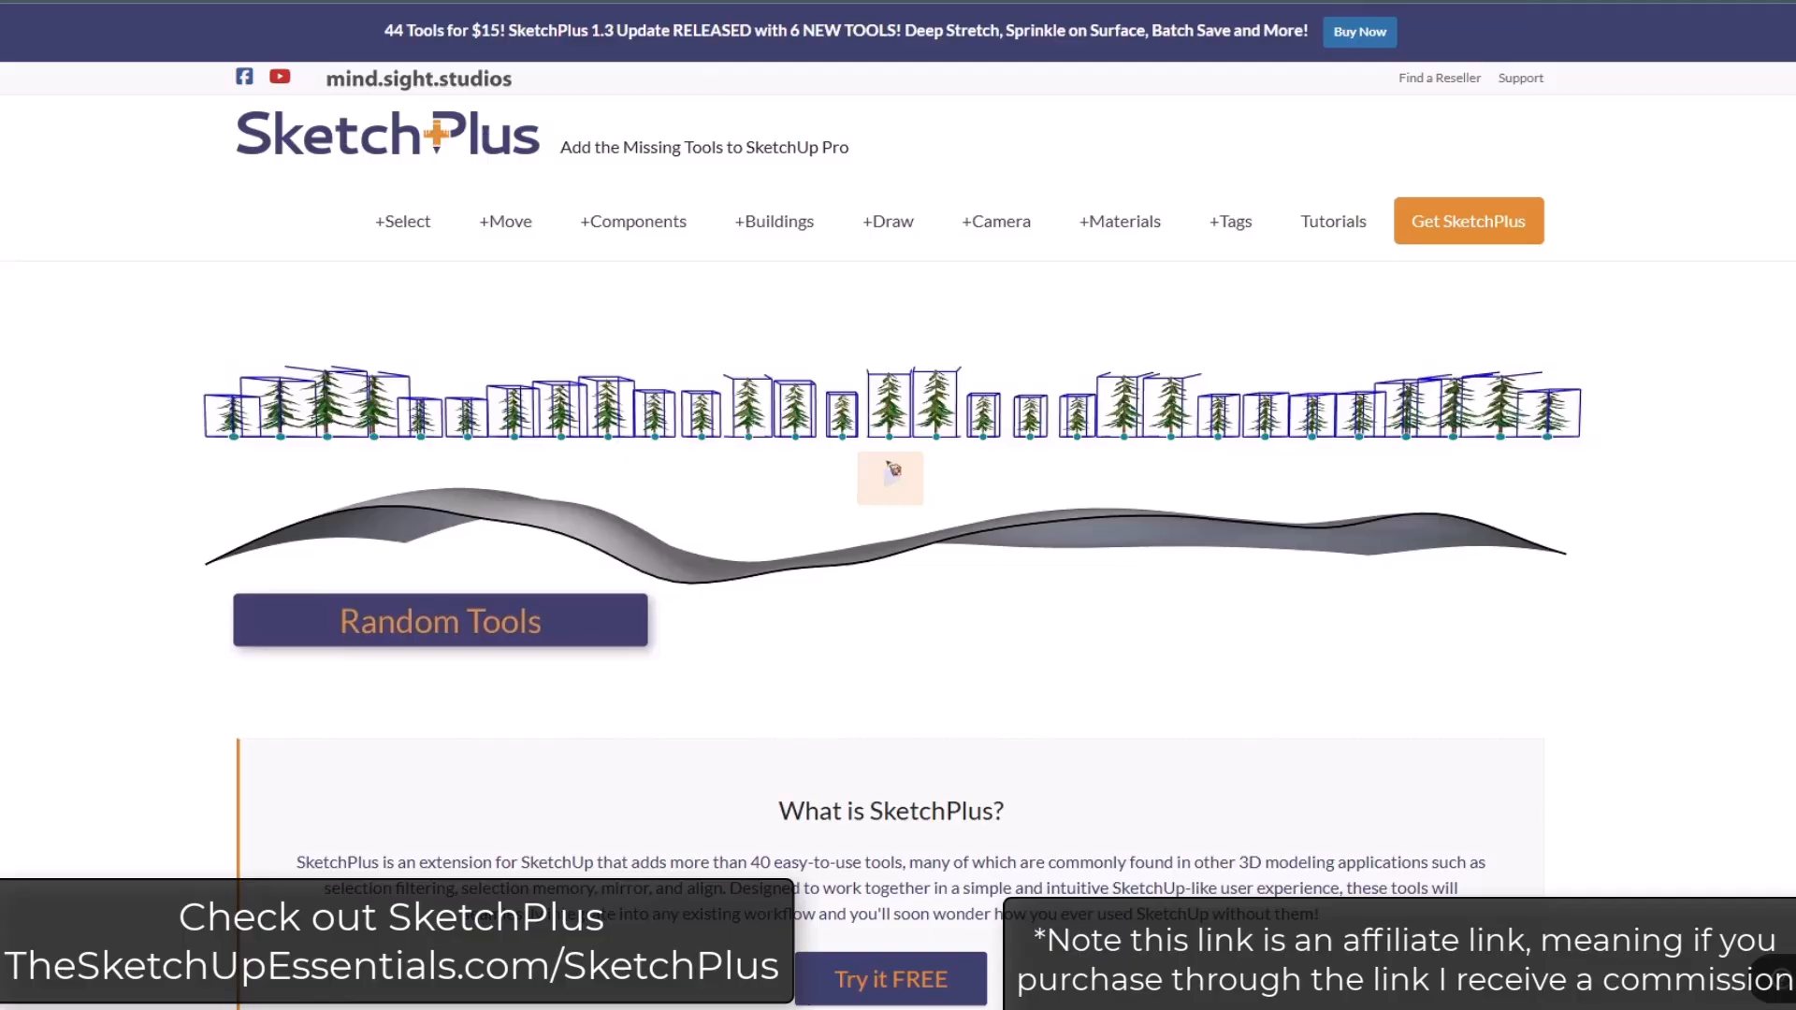
click(403, 221)
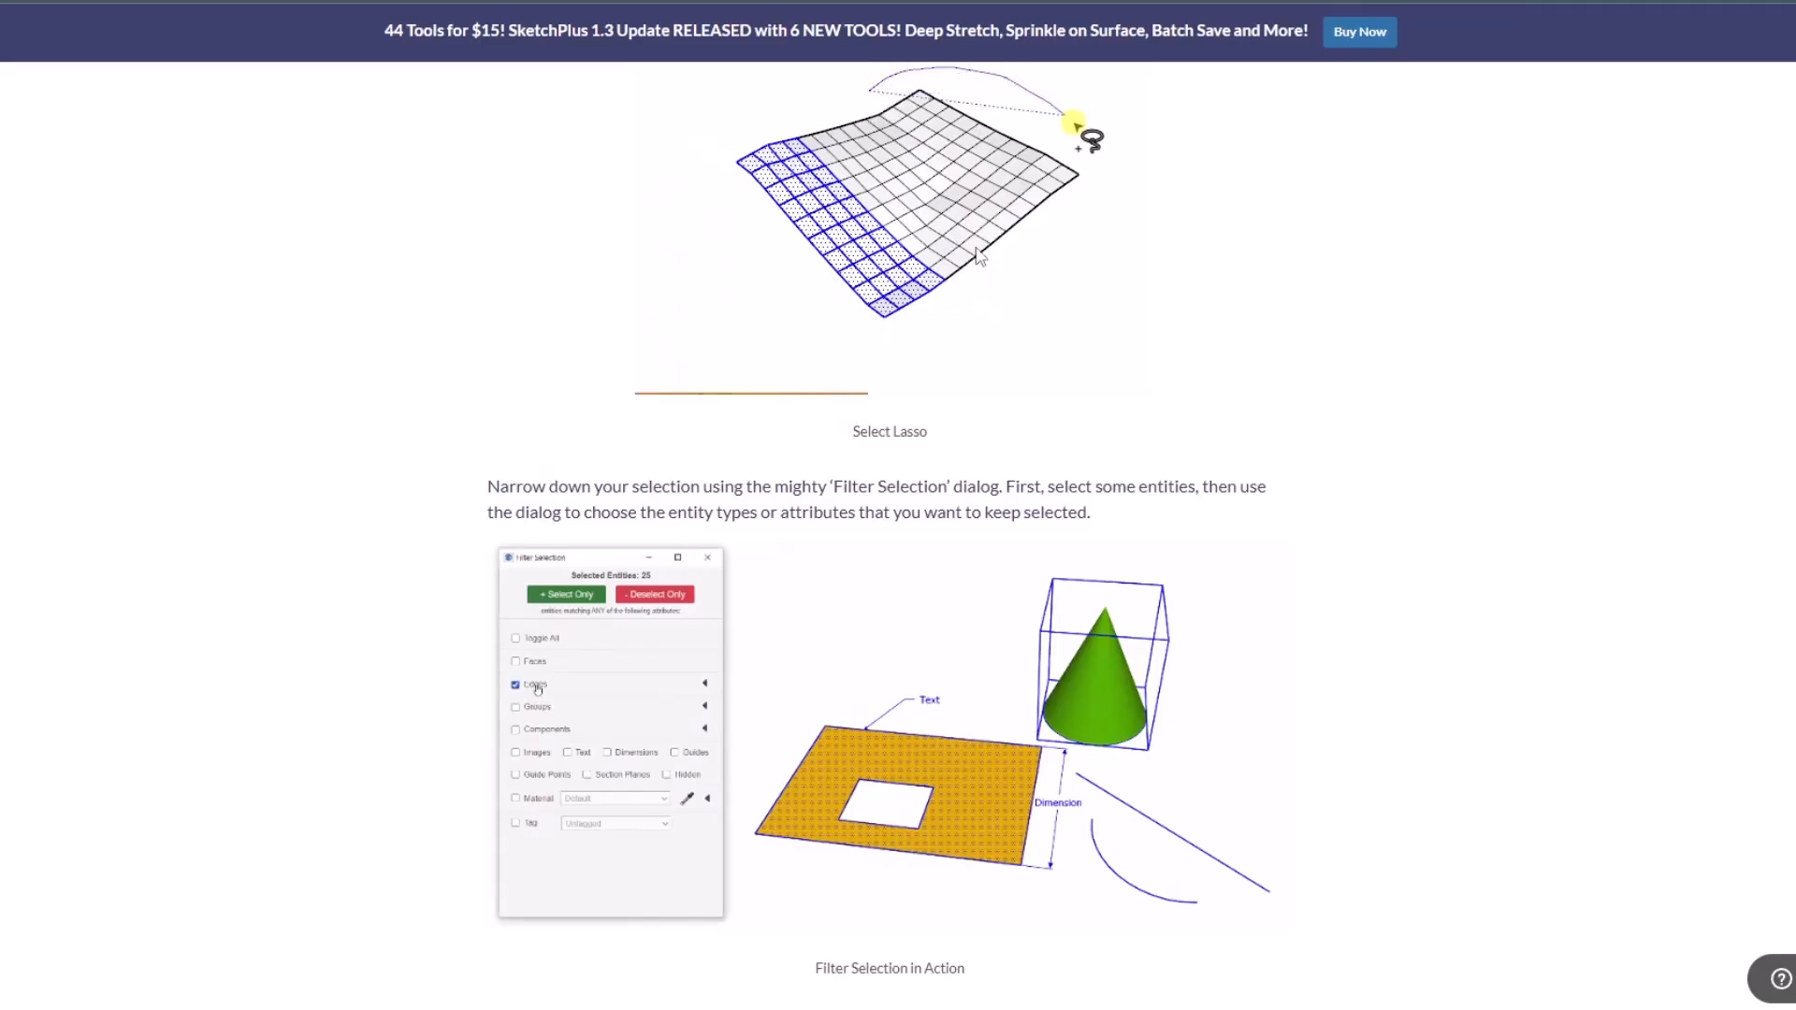
Scroll the +Move tools page down to the Trial, Standard and Lifetime License options.
click(505, 141)
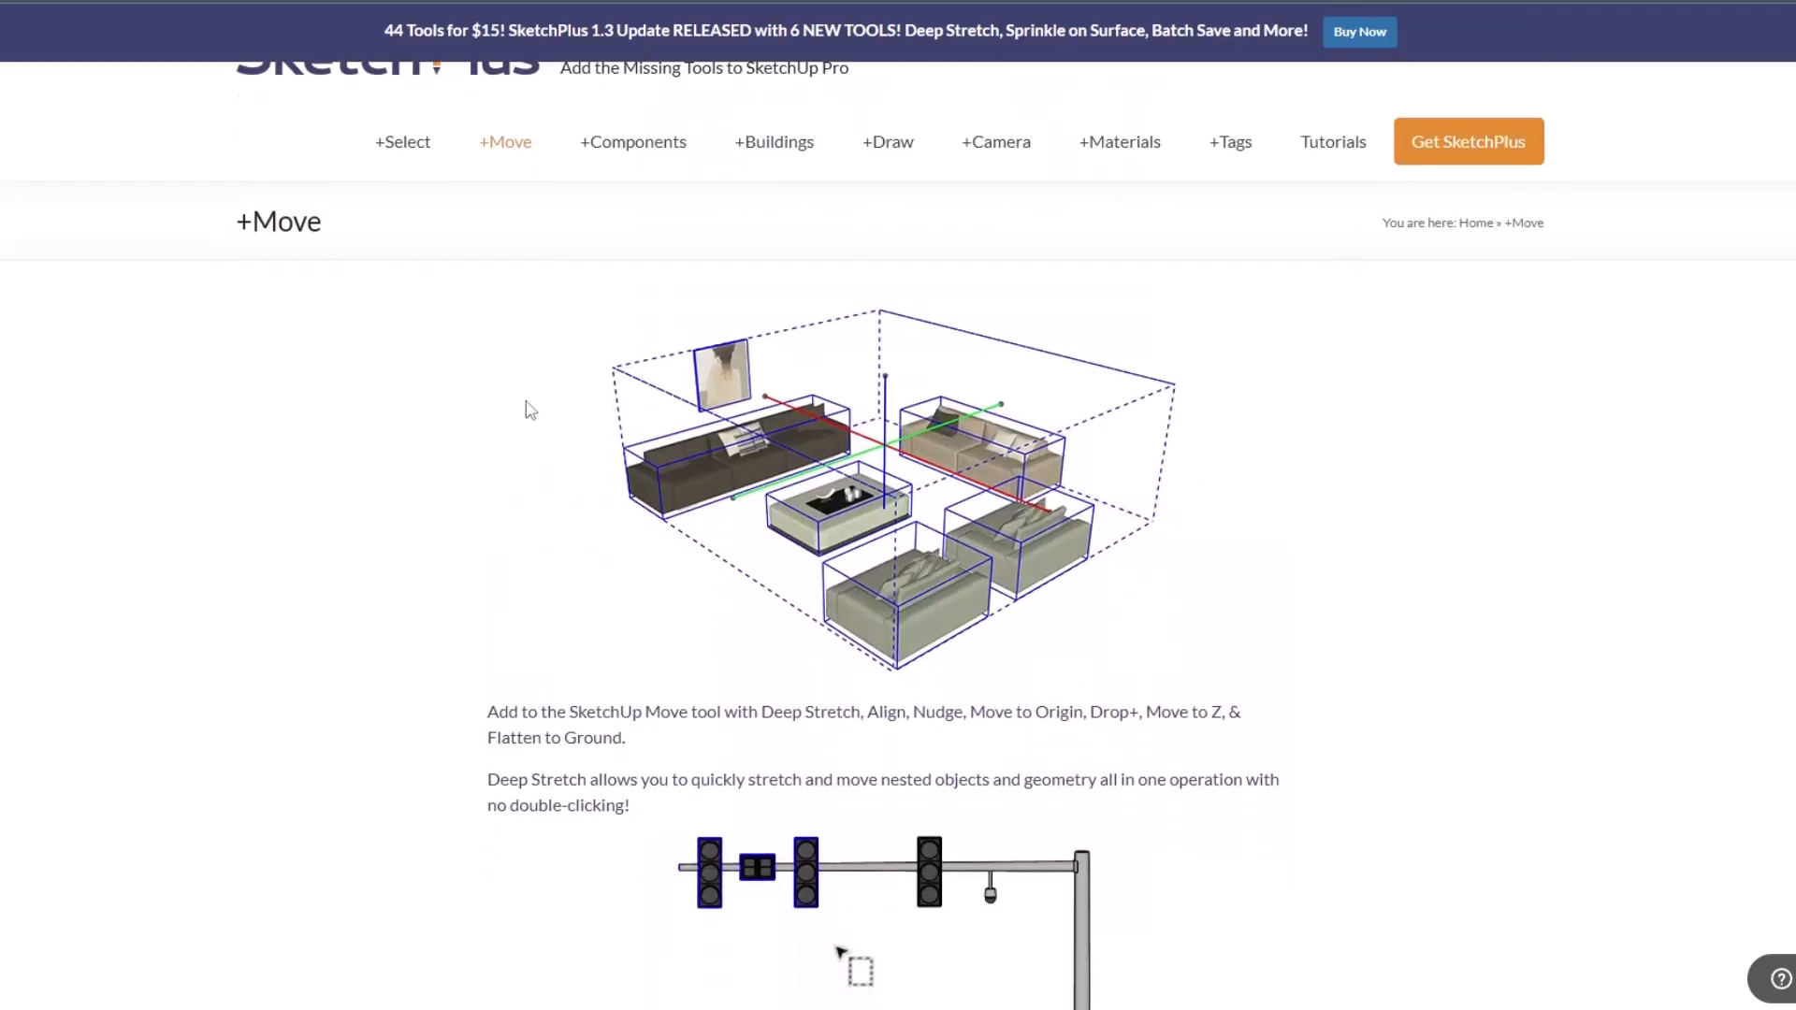
scroll(down, 3)
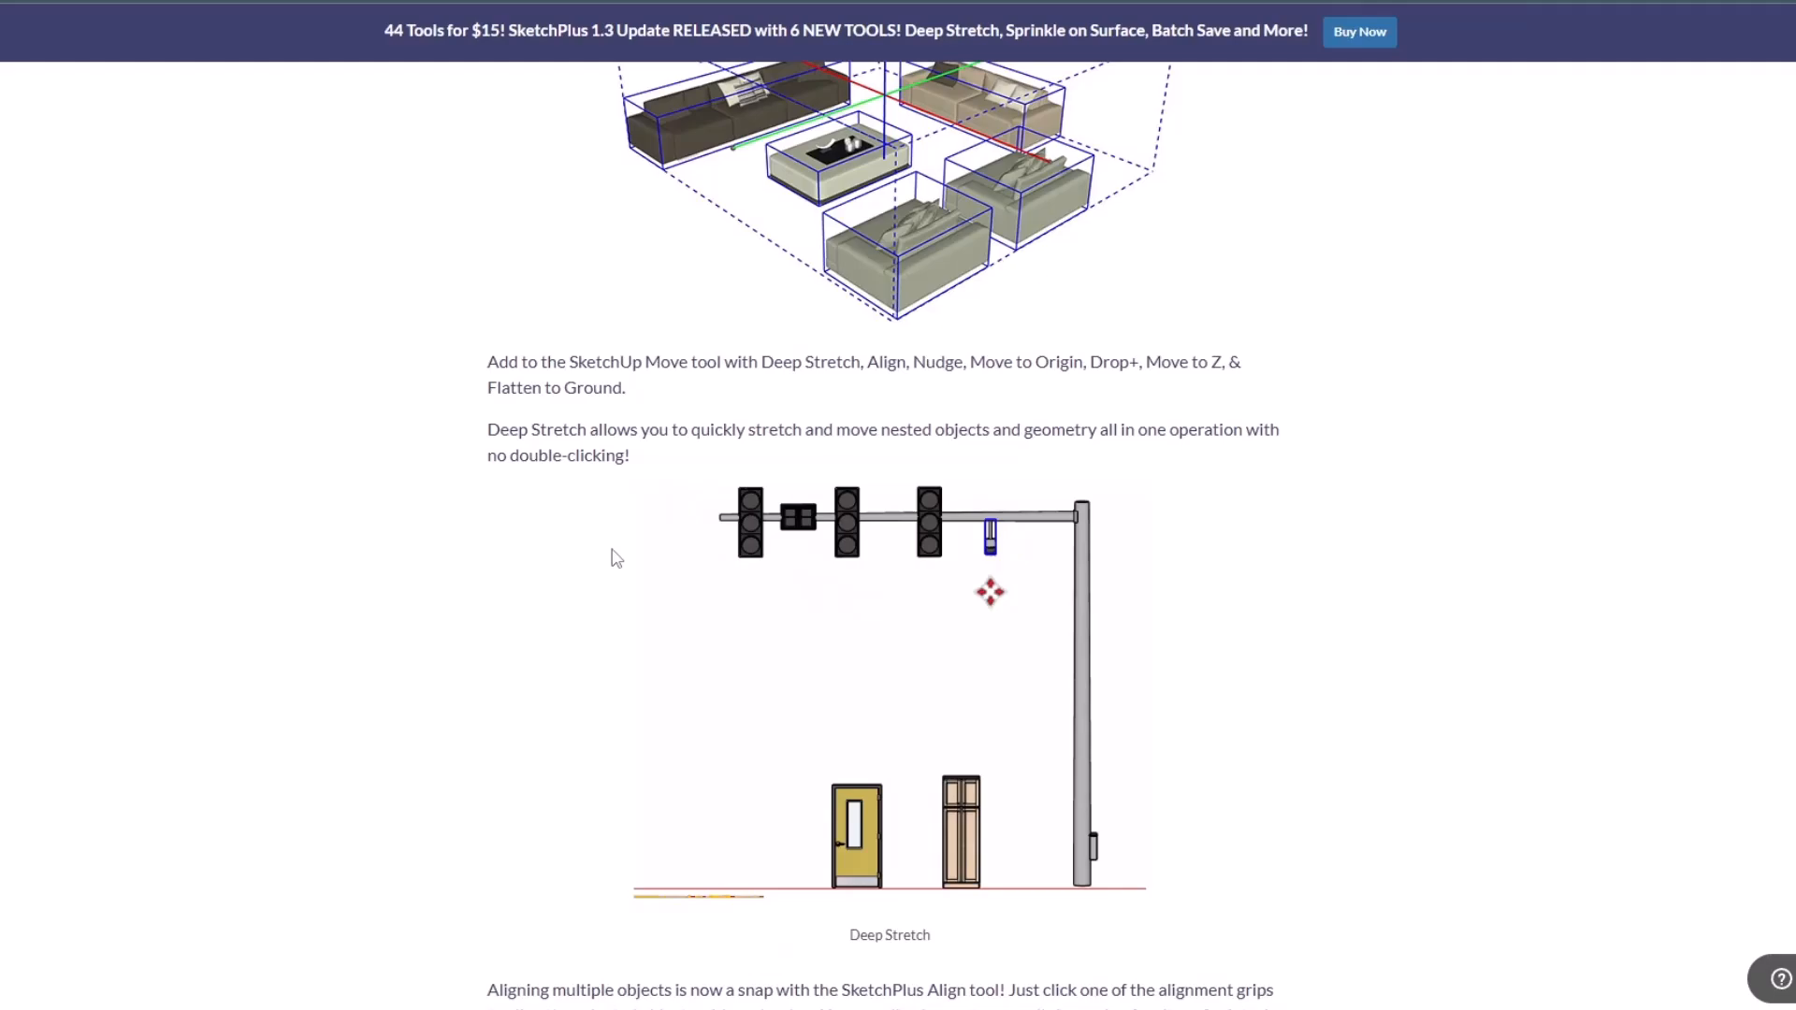
scroll(down, 3)
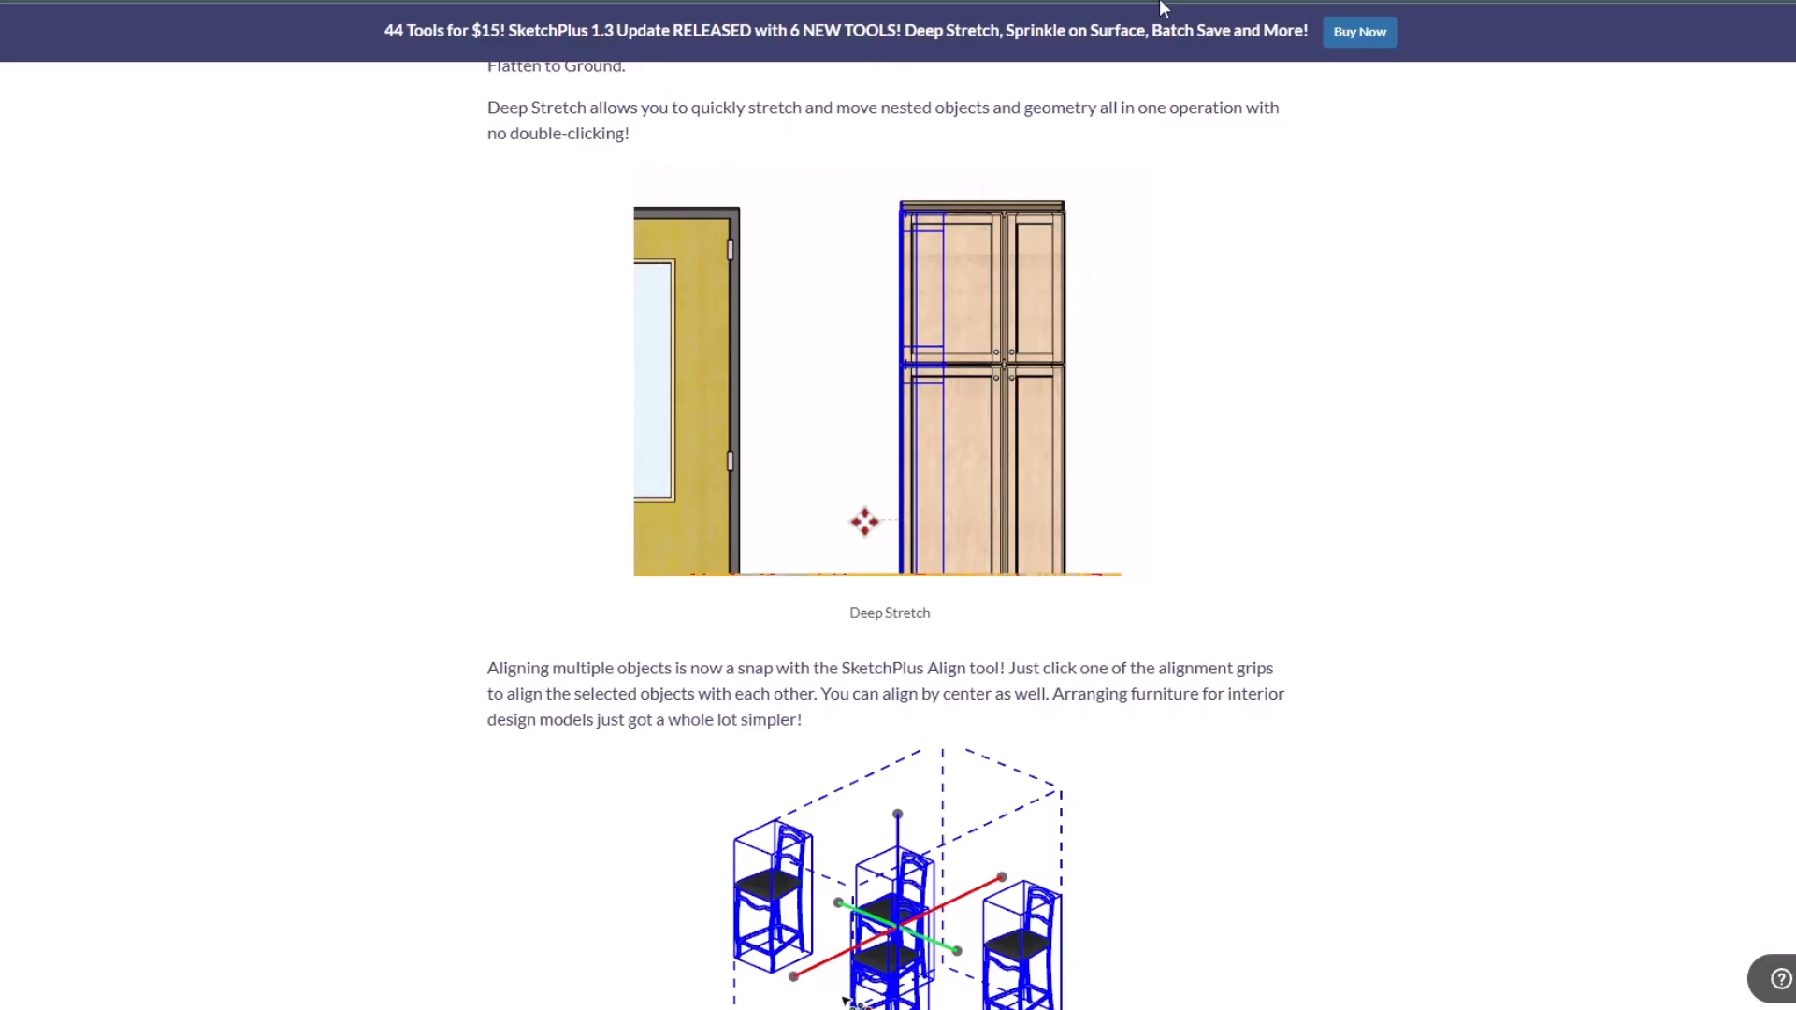
scroll(down, 3)
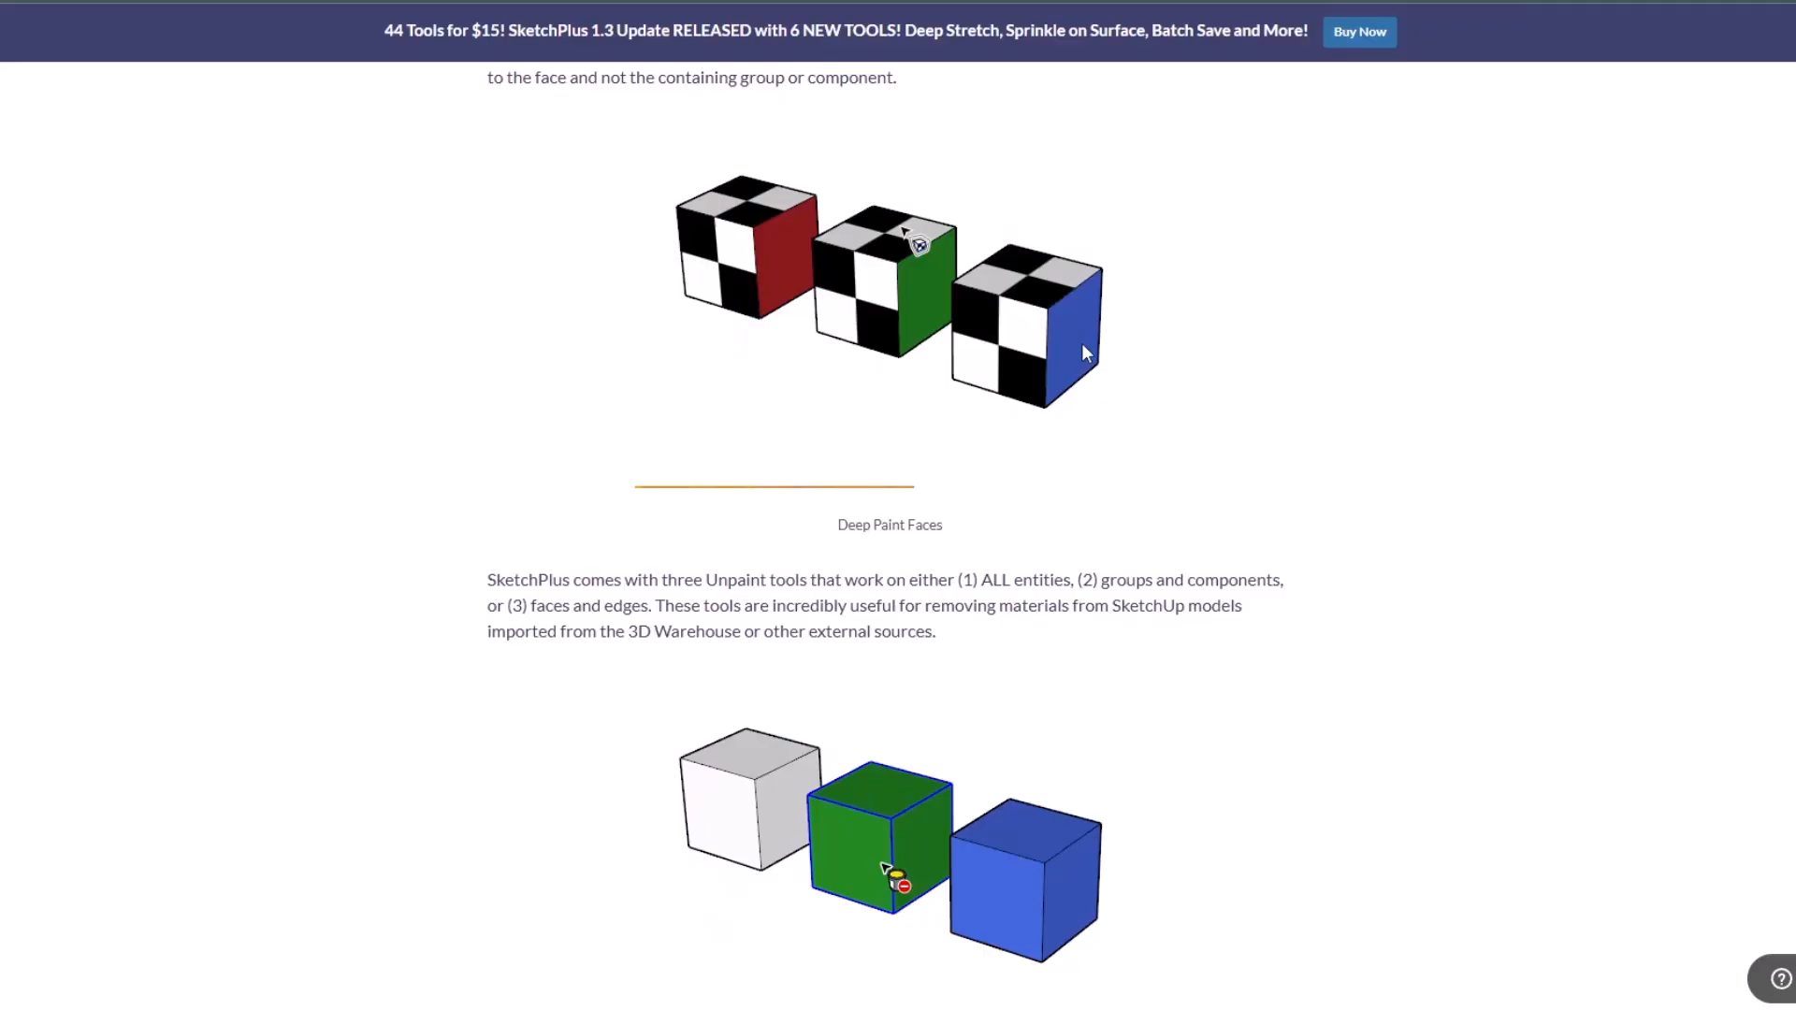
scroll(down, 3)
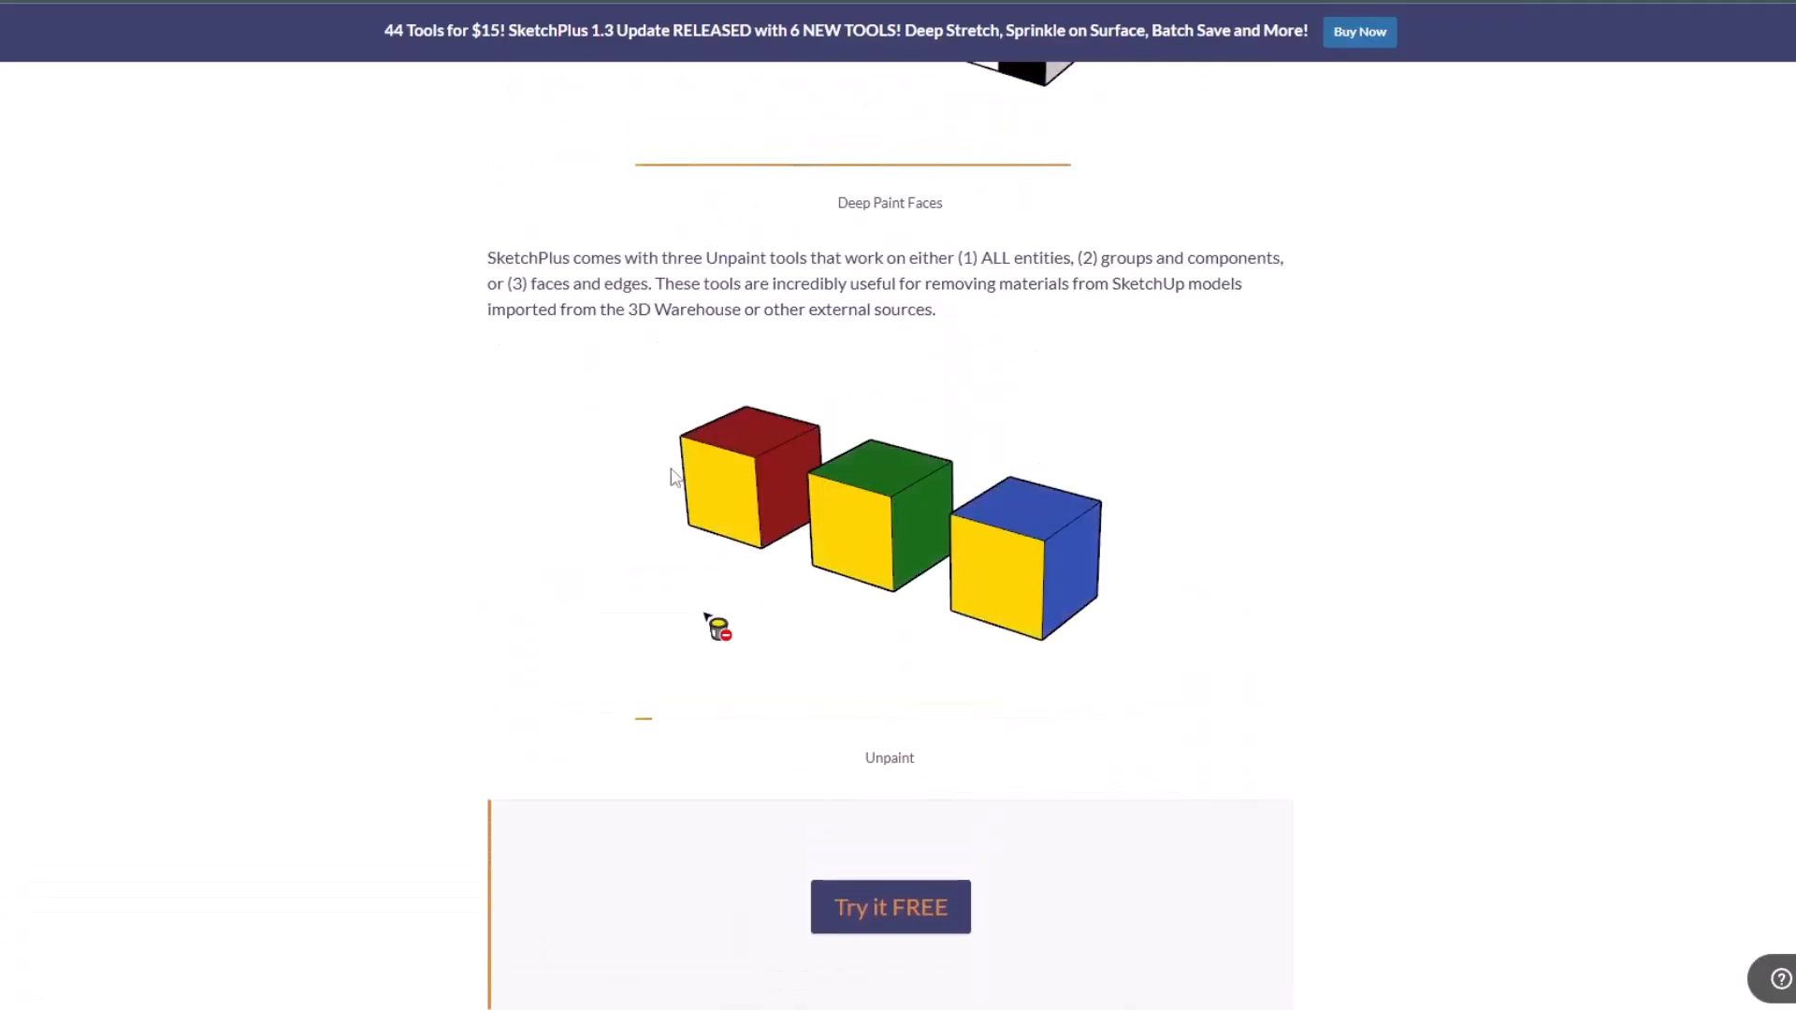
scroll(down, 3)
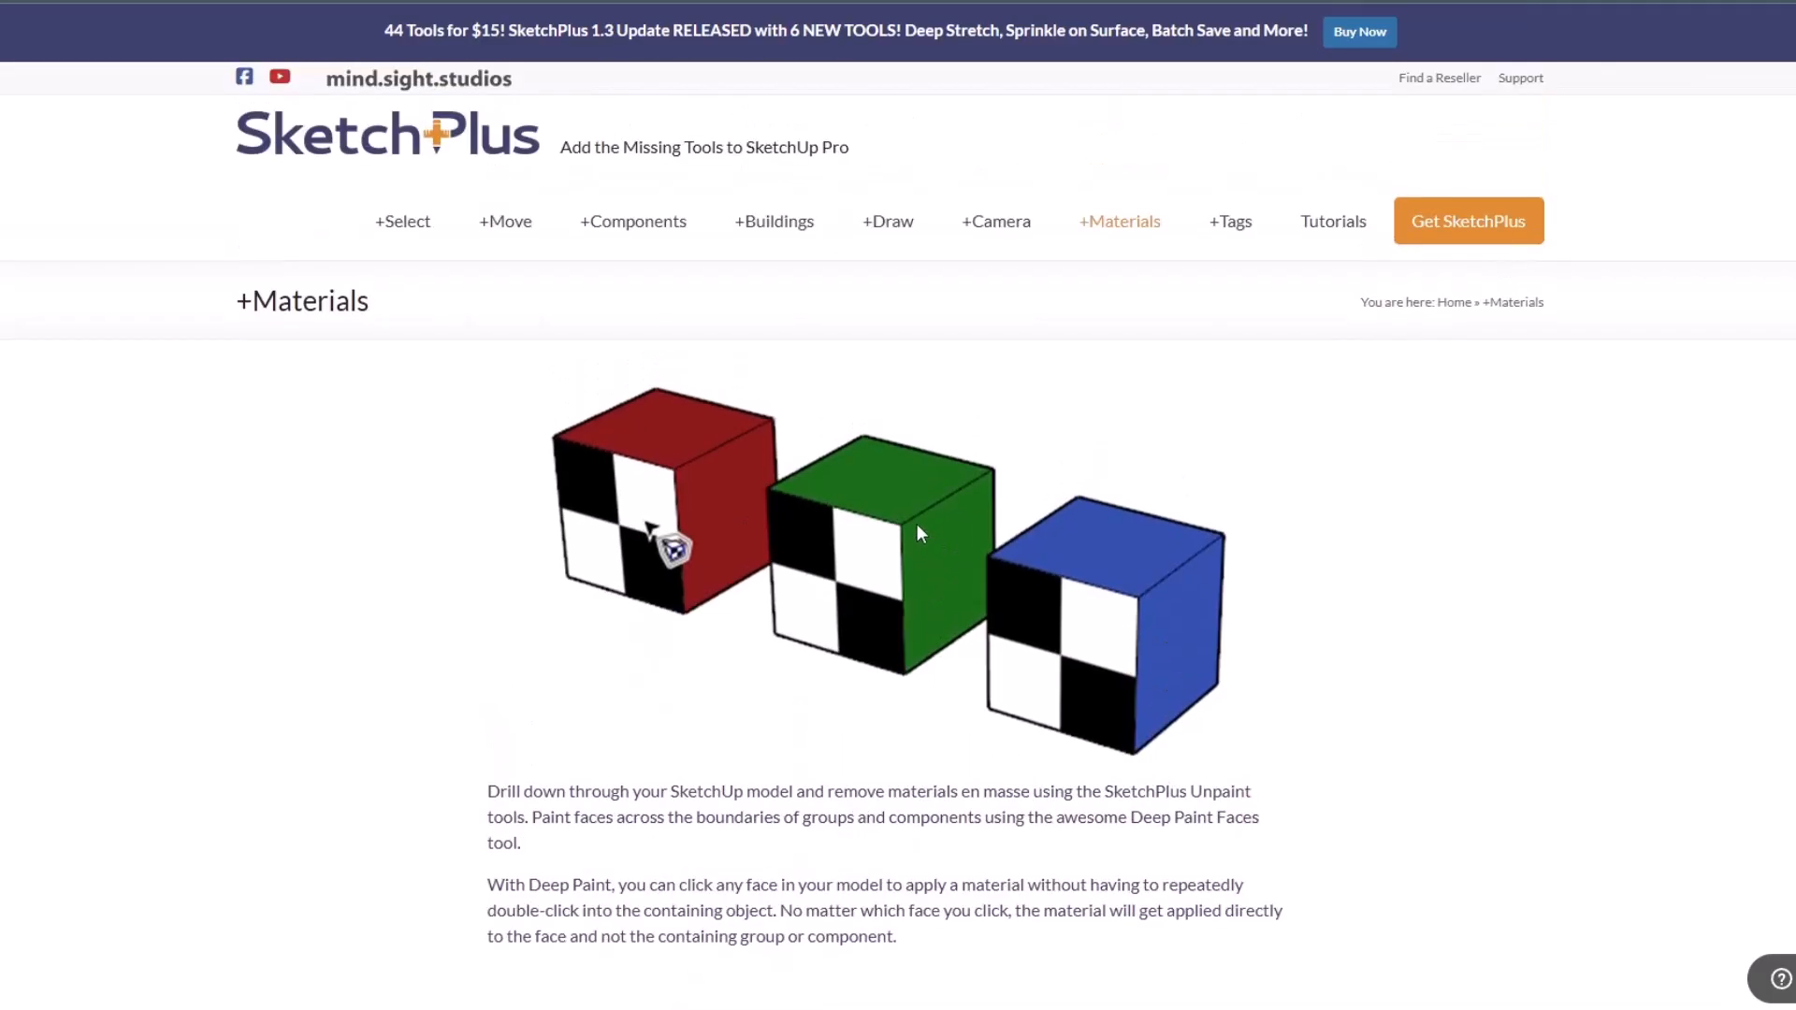
mouse_move(910, 528)
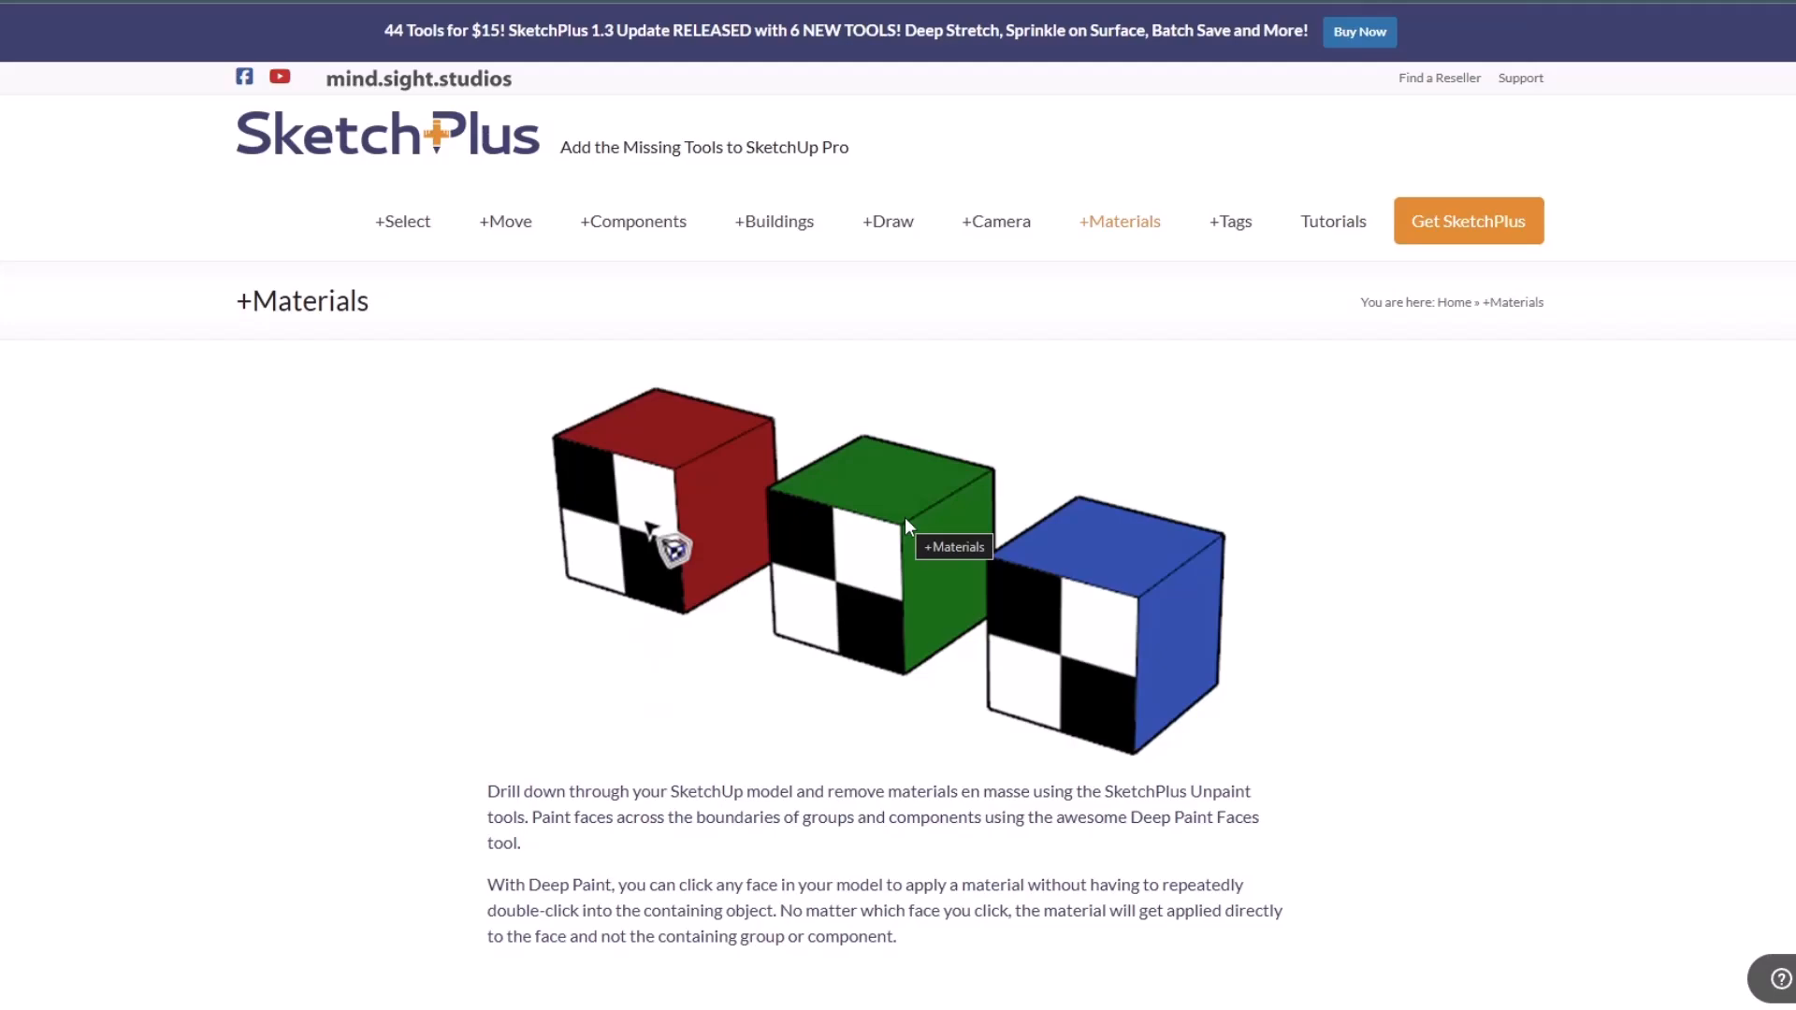
mouse_move(933, 508)
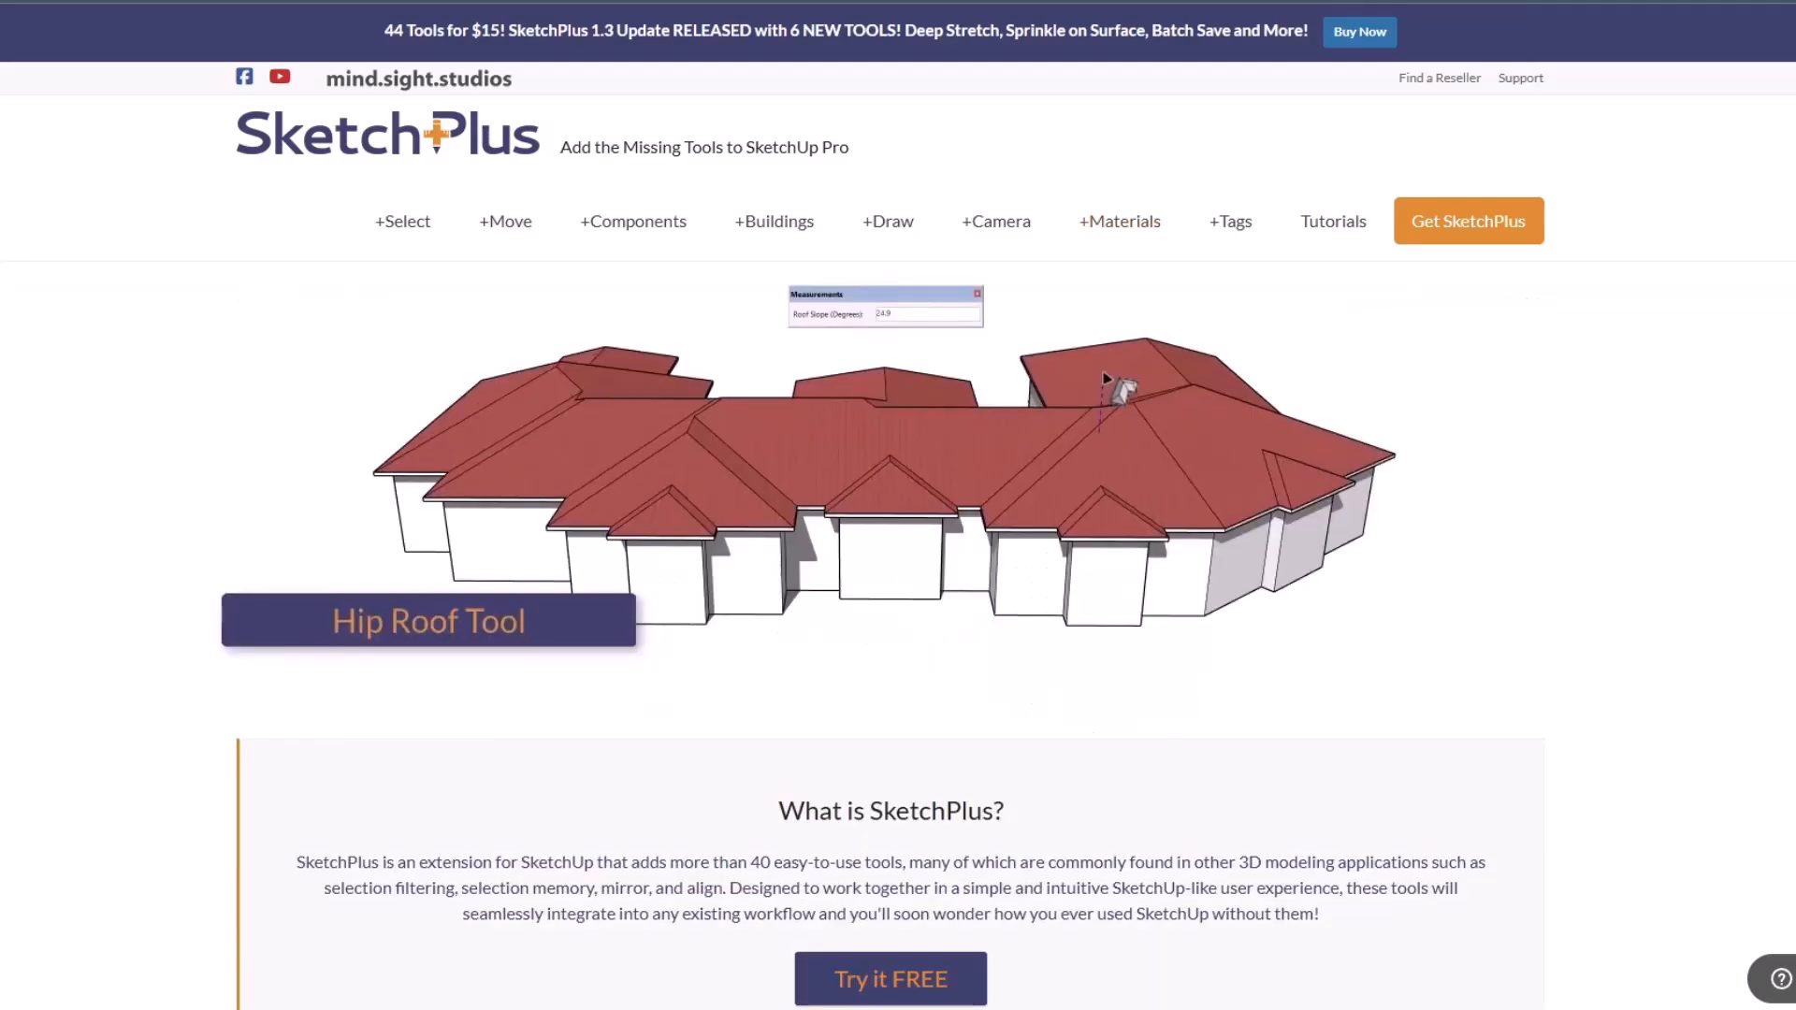
scroll(down, 3)
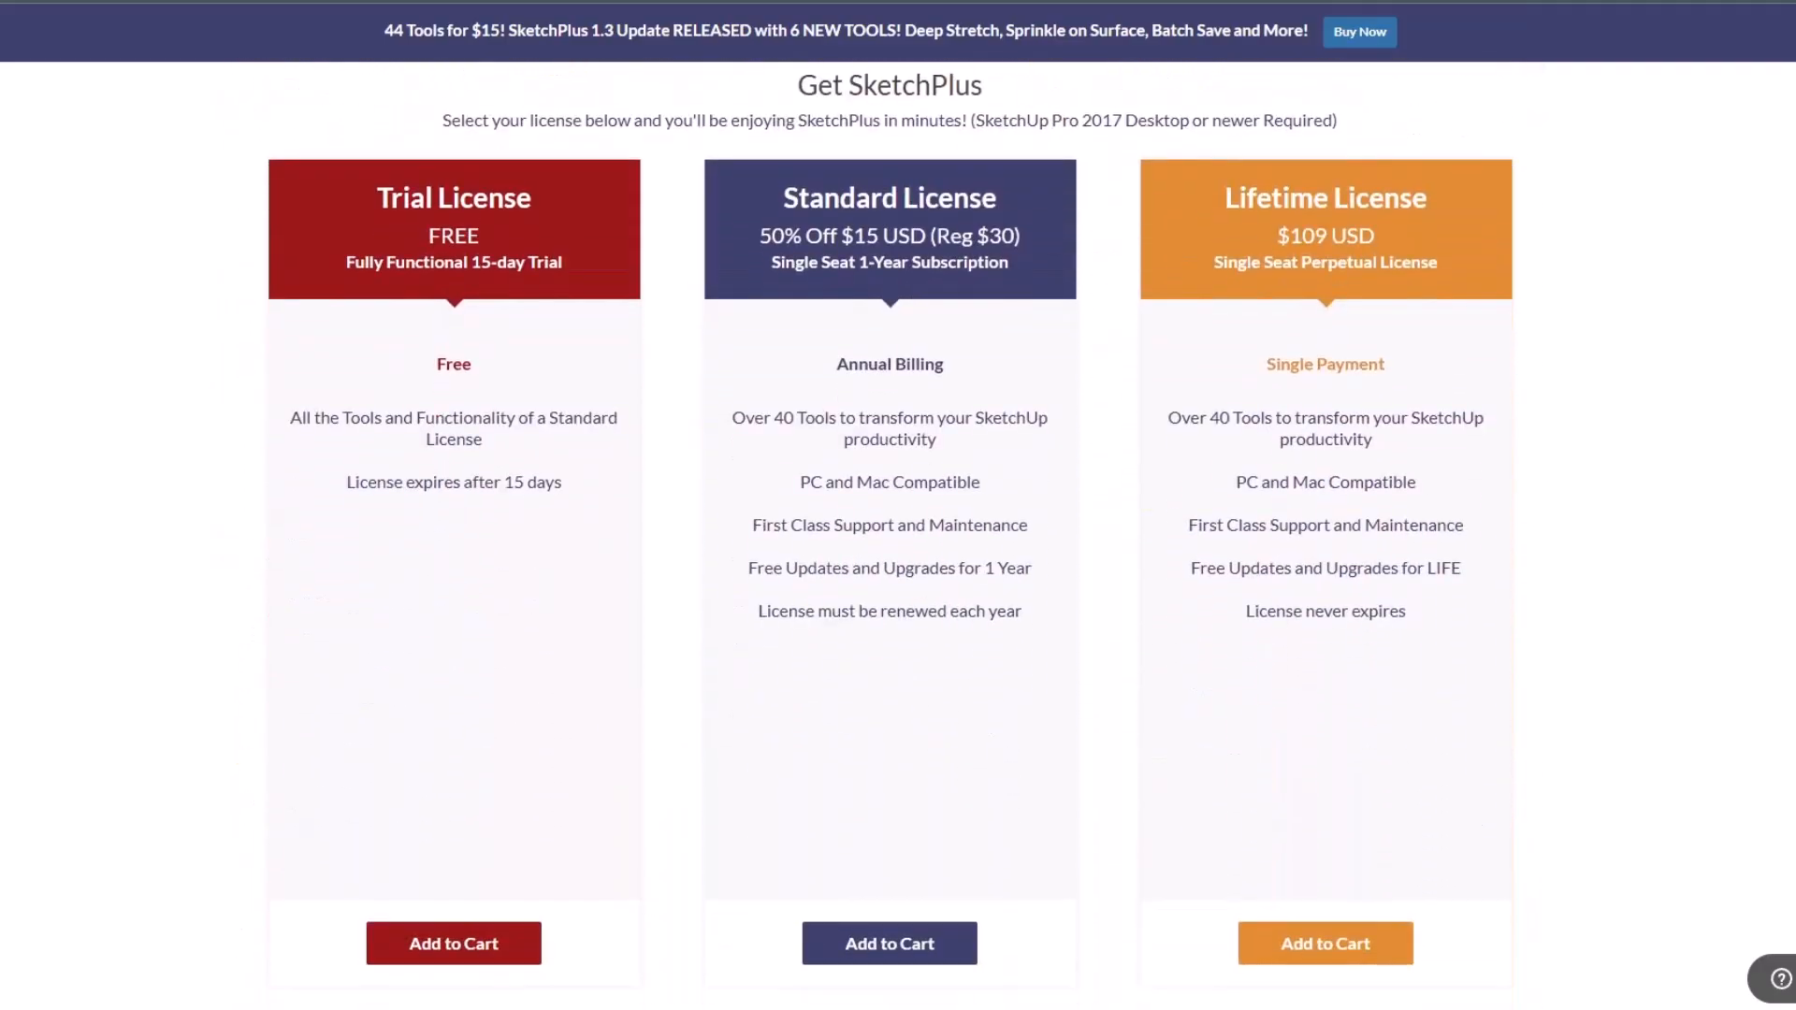
mouse_move(1096, 318)
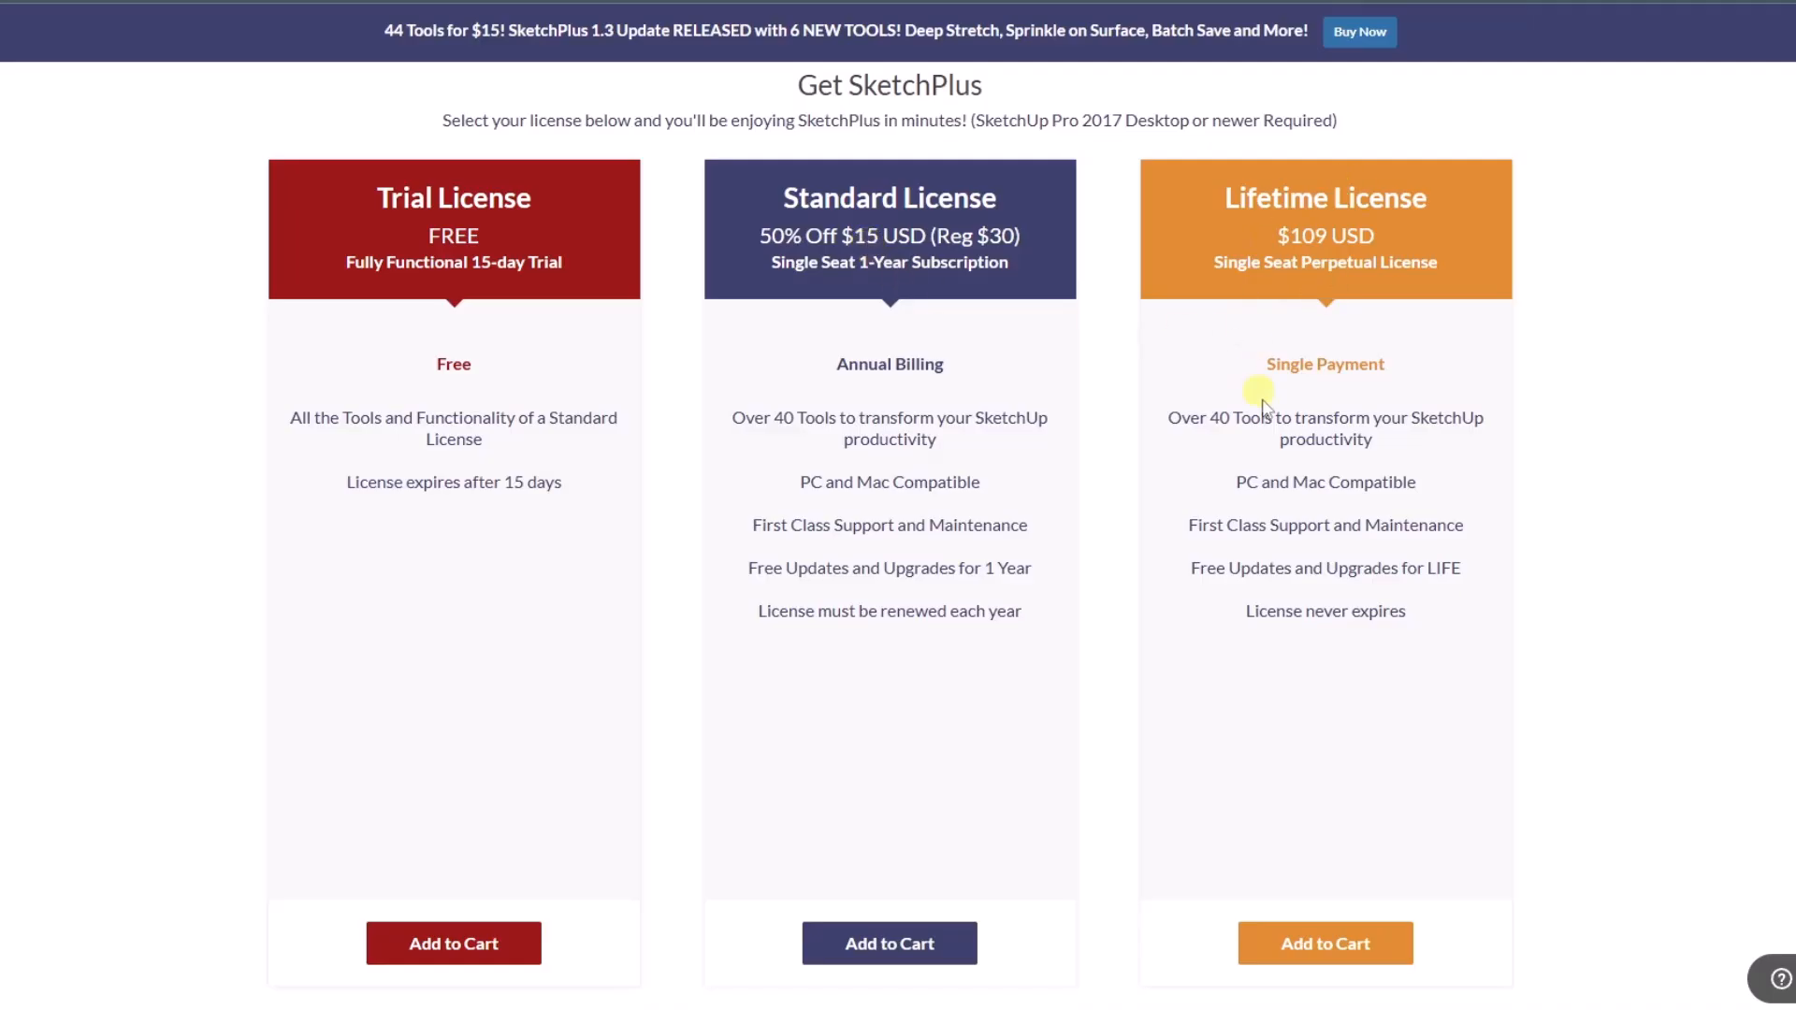
mouse_move(1349, 289)
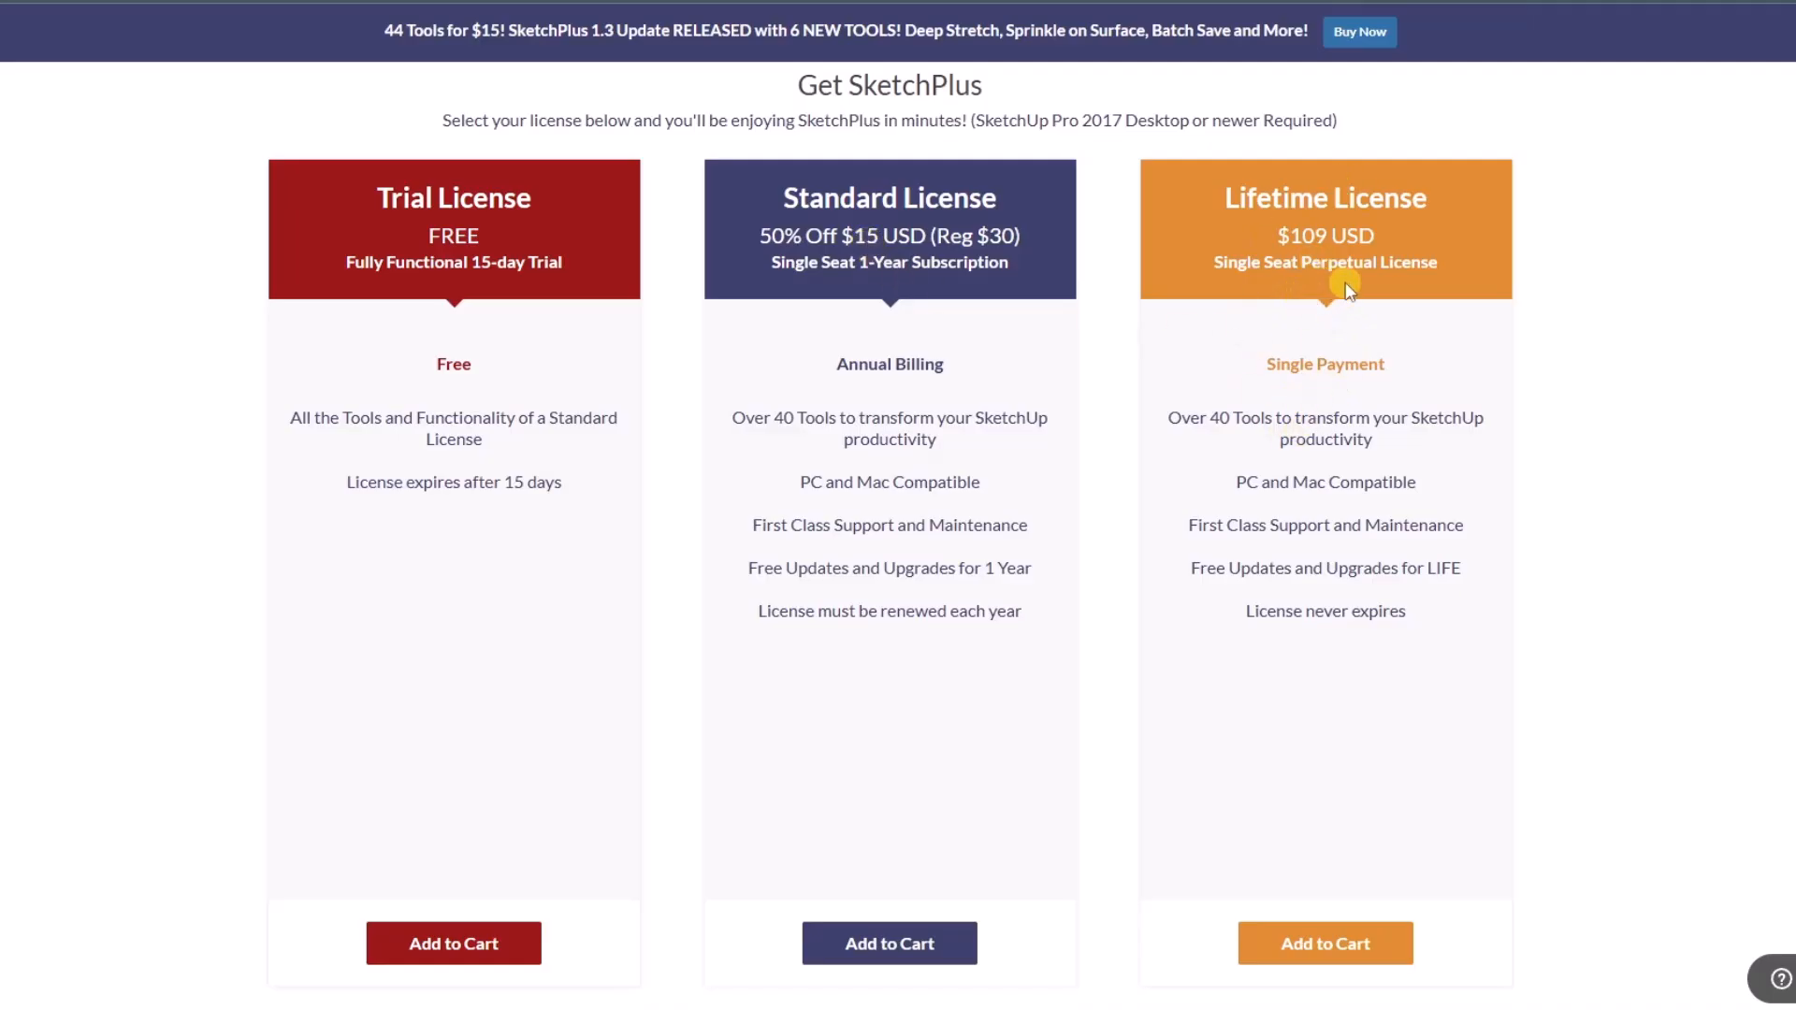
mouse_move(1075, 267)
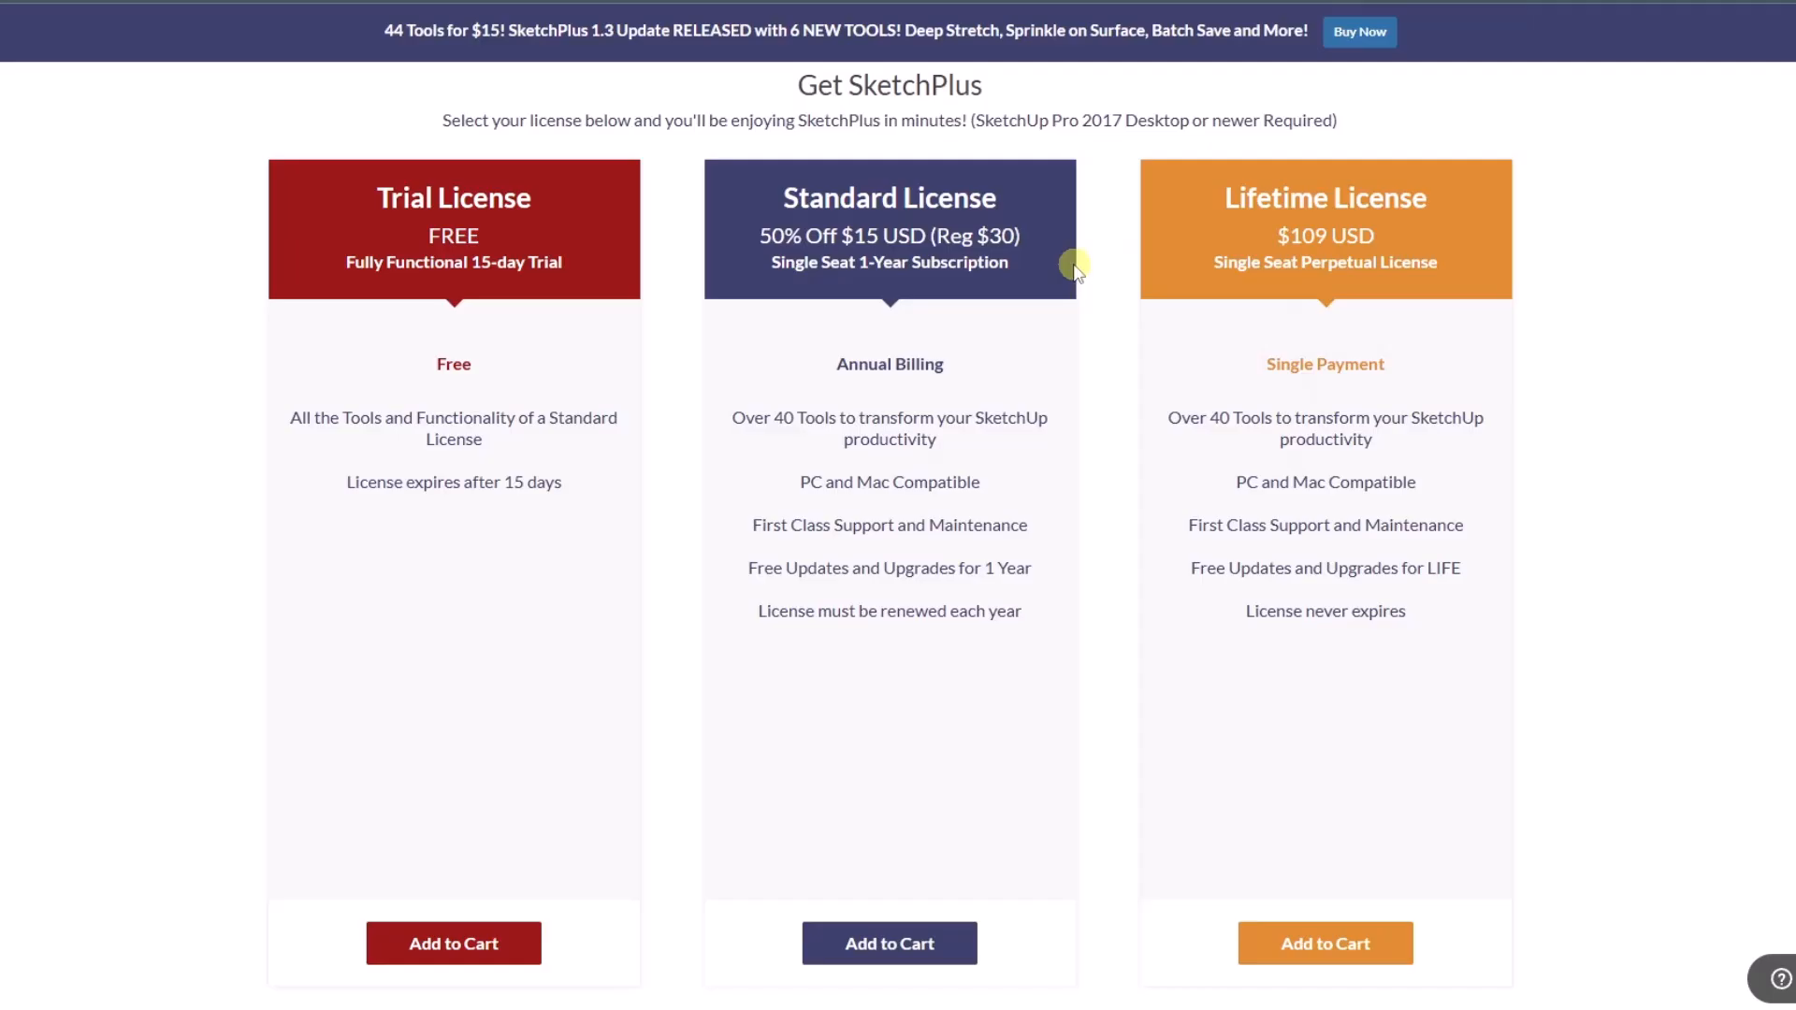
mouse_move(1020, 356)
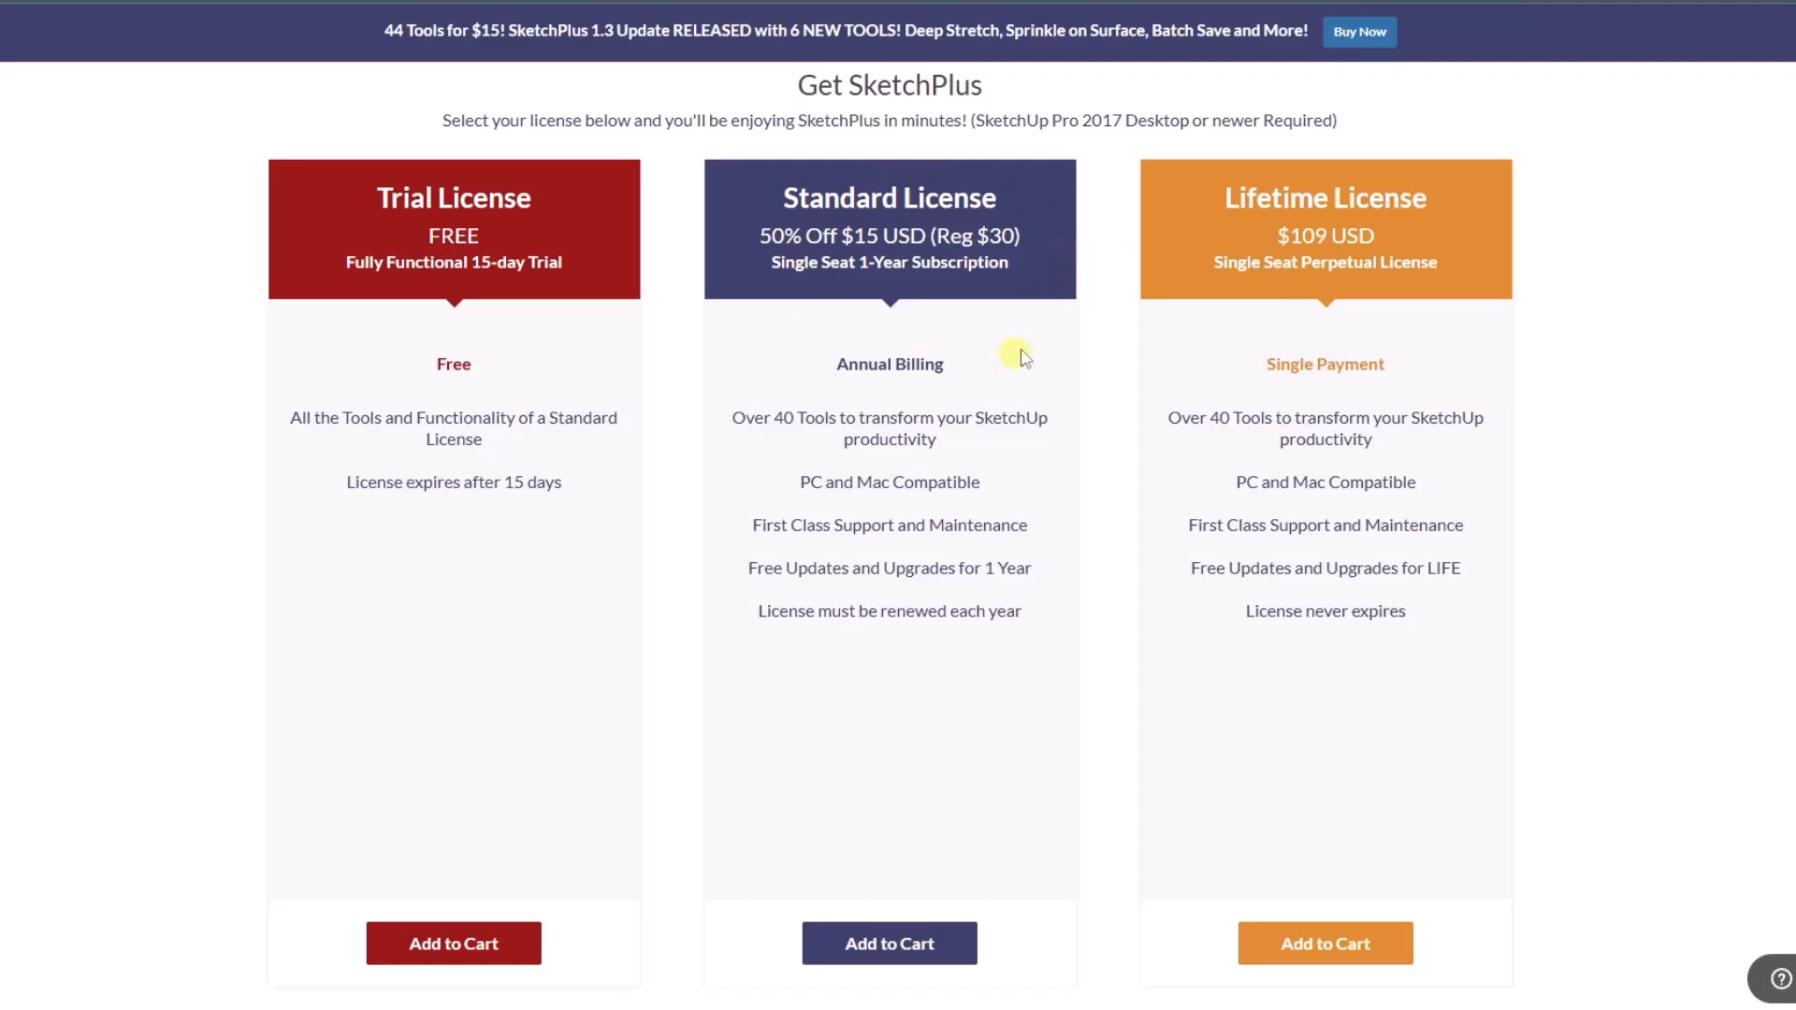
mouse_move(969, 353)
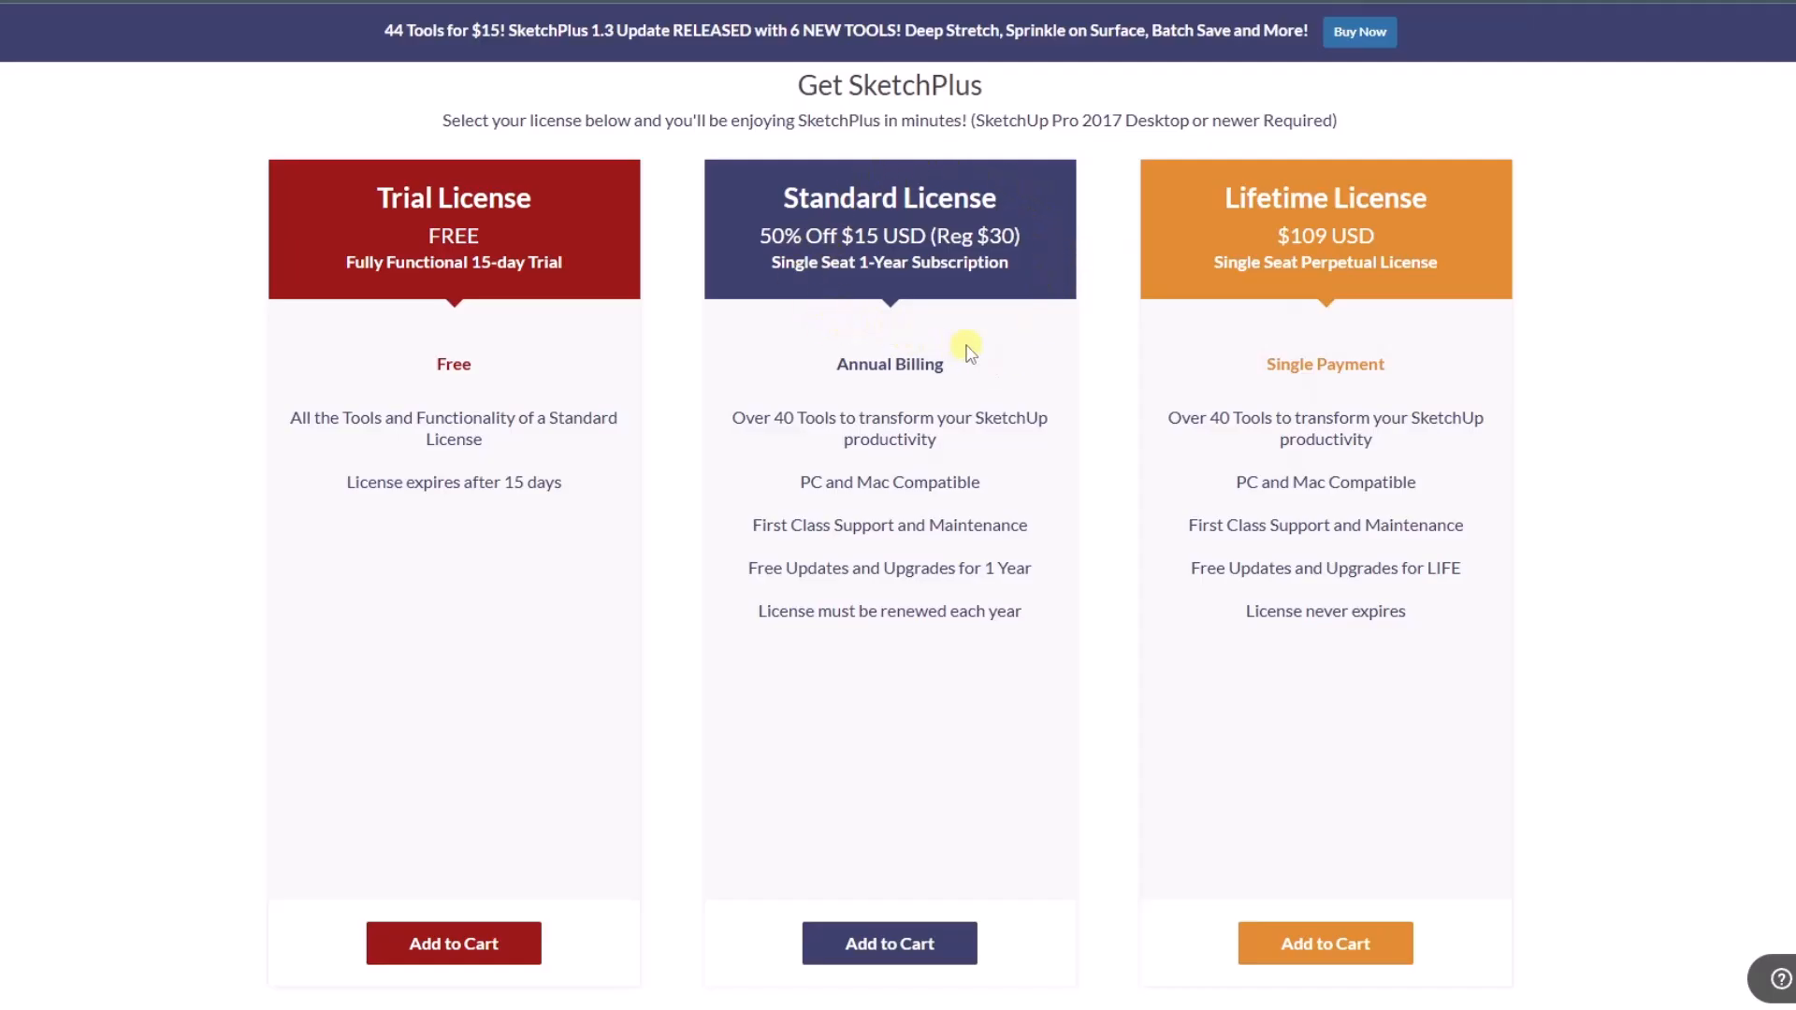
mouse_move(973, 357)
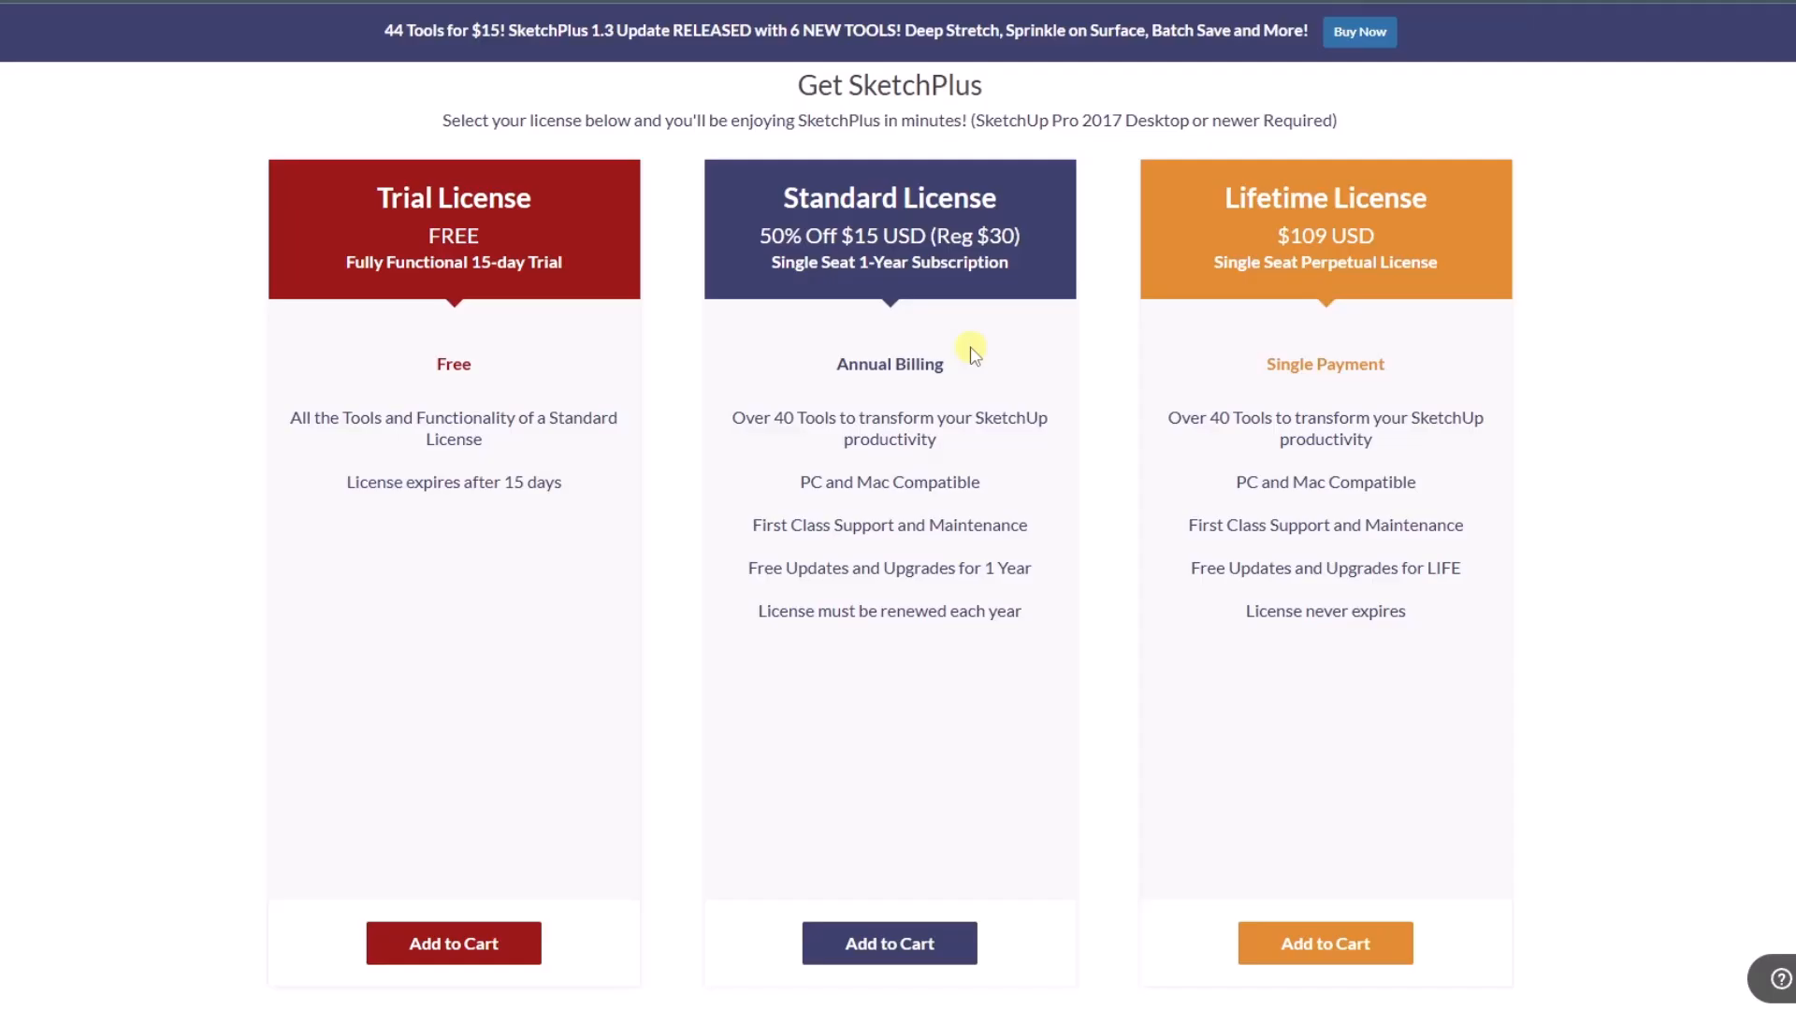
mouse_move(932, 349)
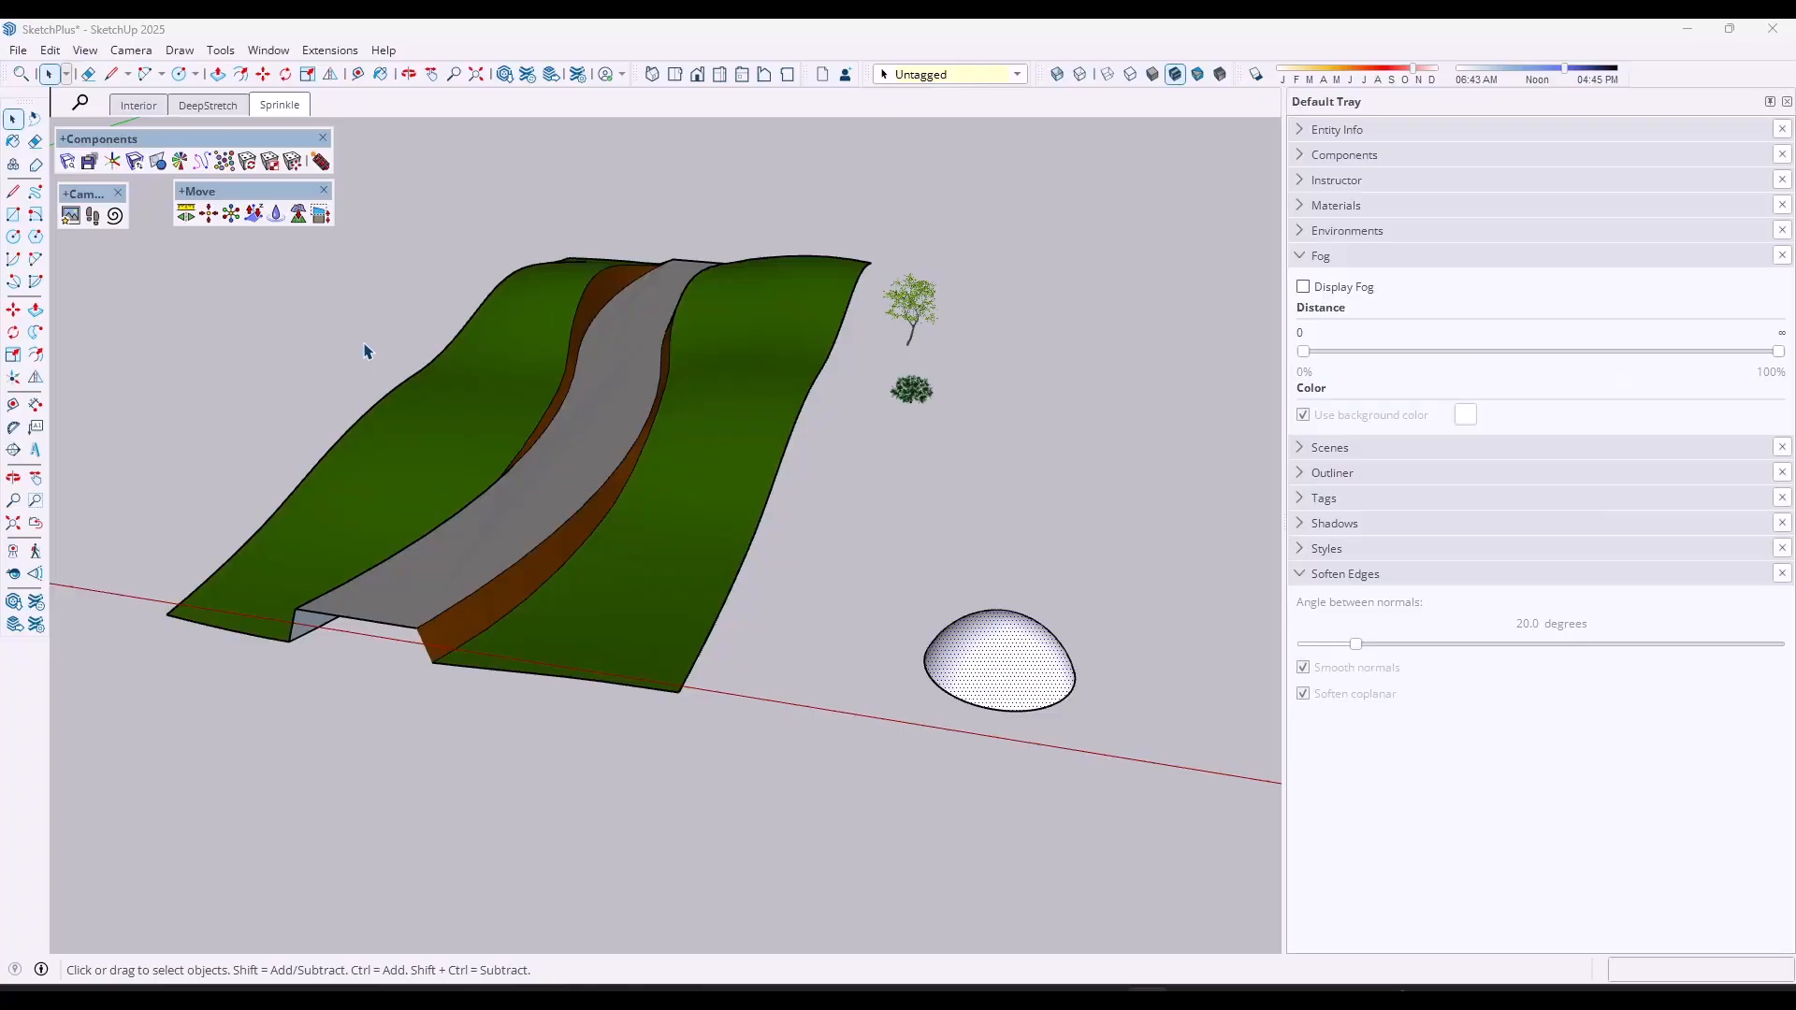
Switch to the DeepStretch scene tab showing the drawer cabinet and tall window.
click(207, 104)
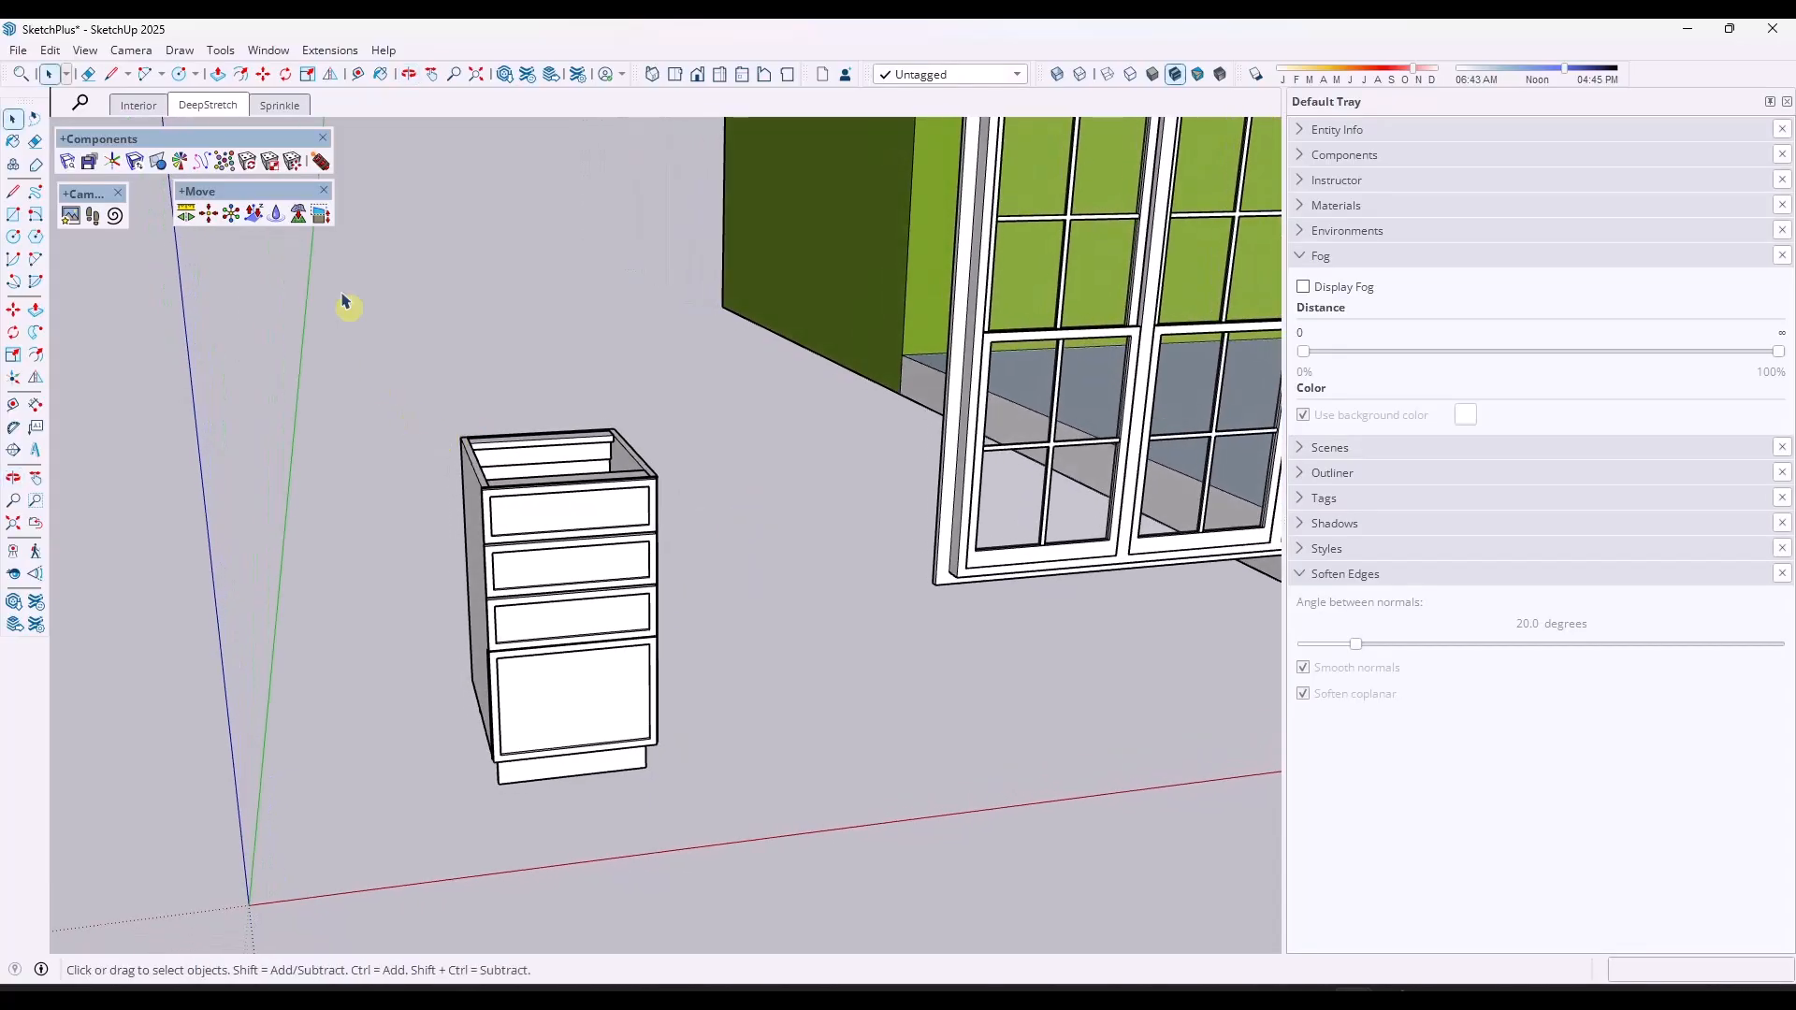
mouse_move(320, 213)
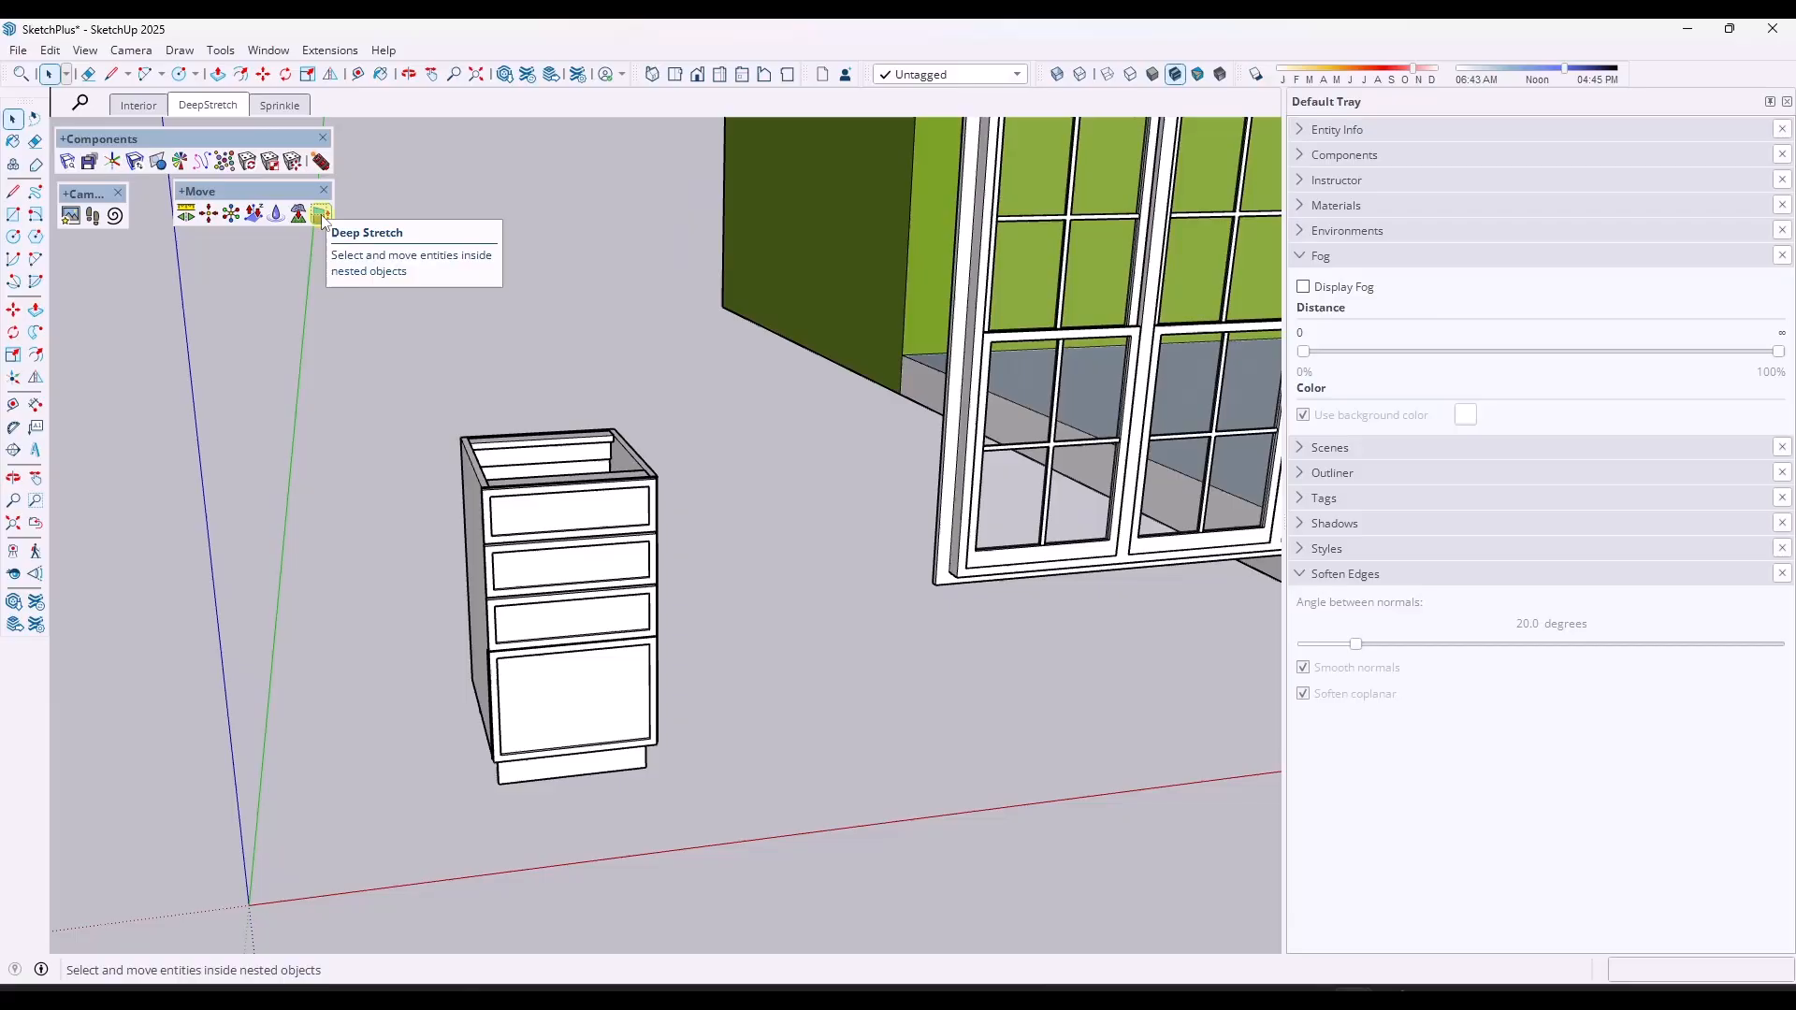
Deep Stretch the cabinet side outward so the box and drawer fronts widen together.
click(321, 213)
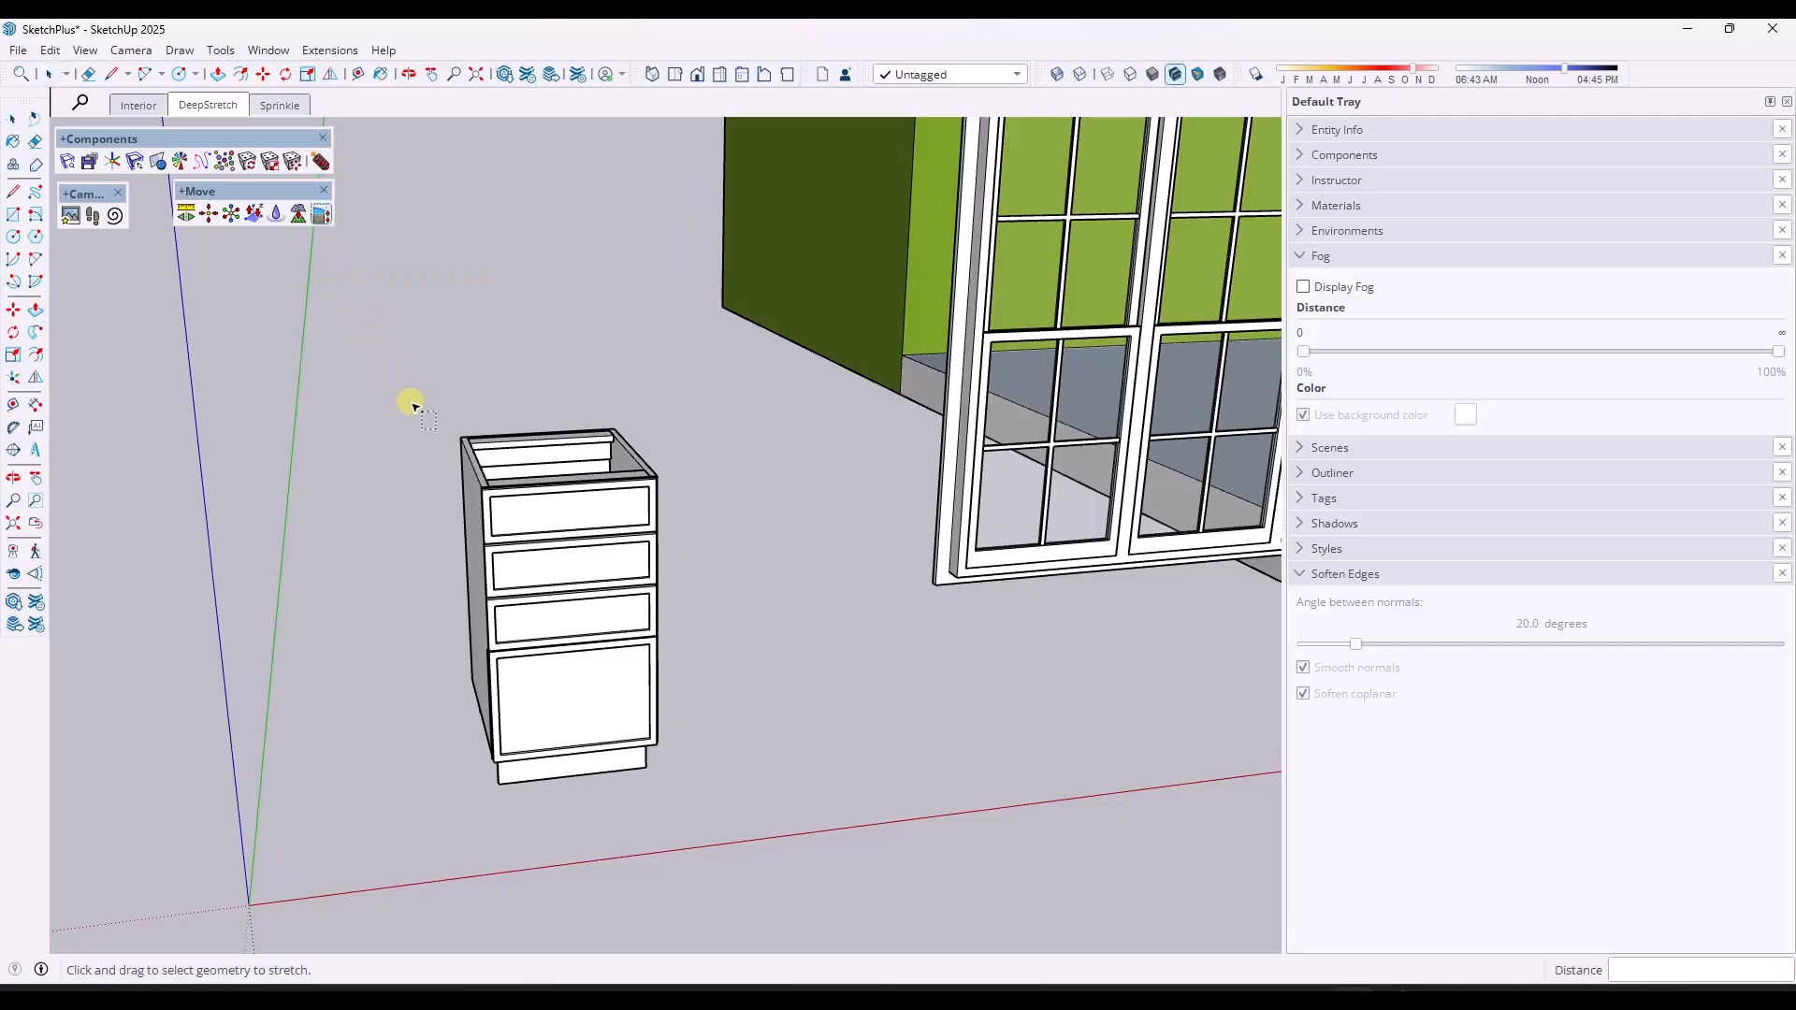
drag(410, 407, 527, 896)
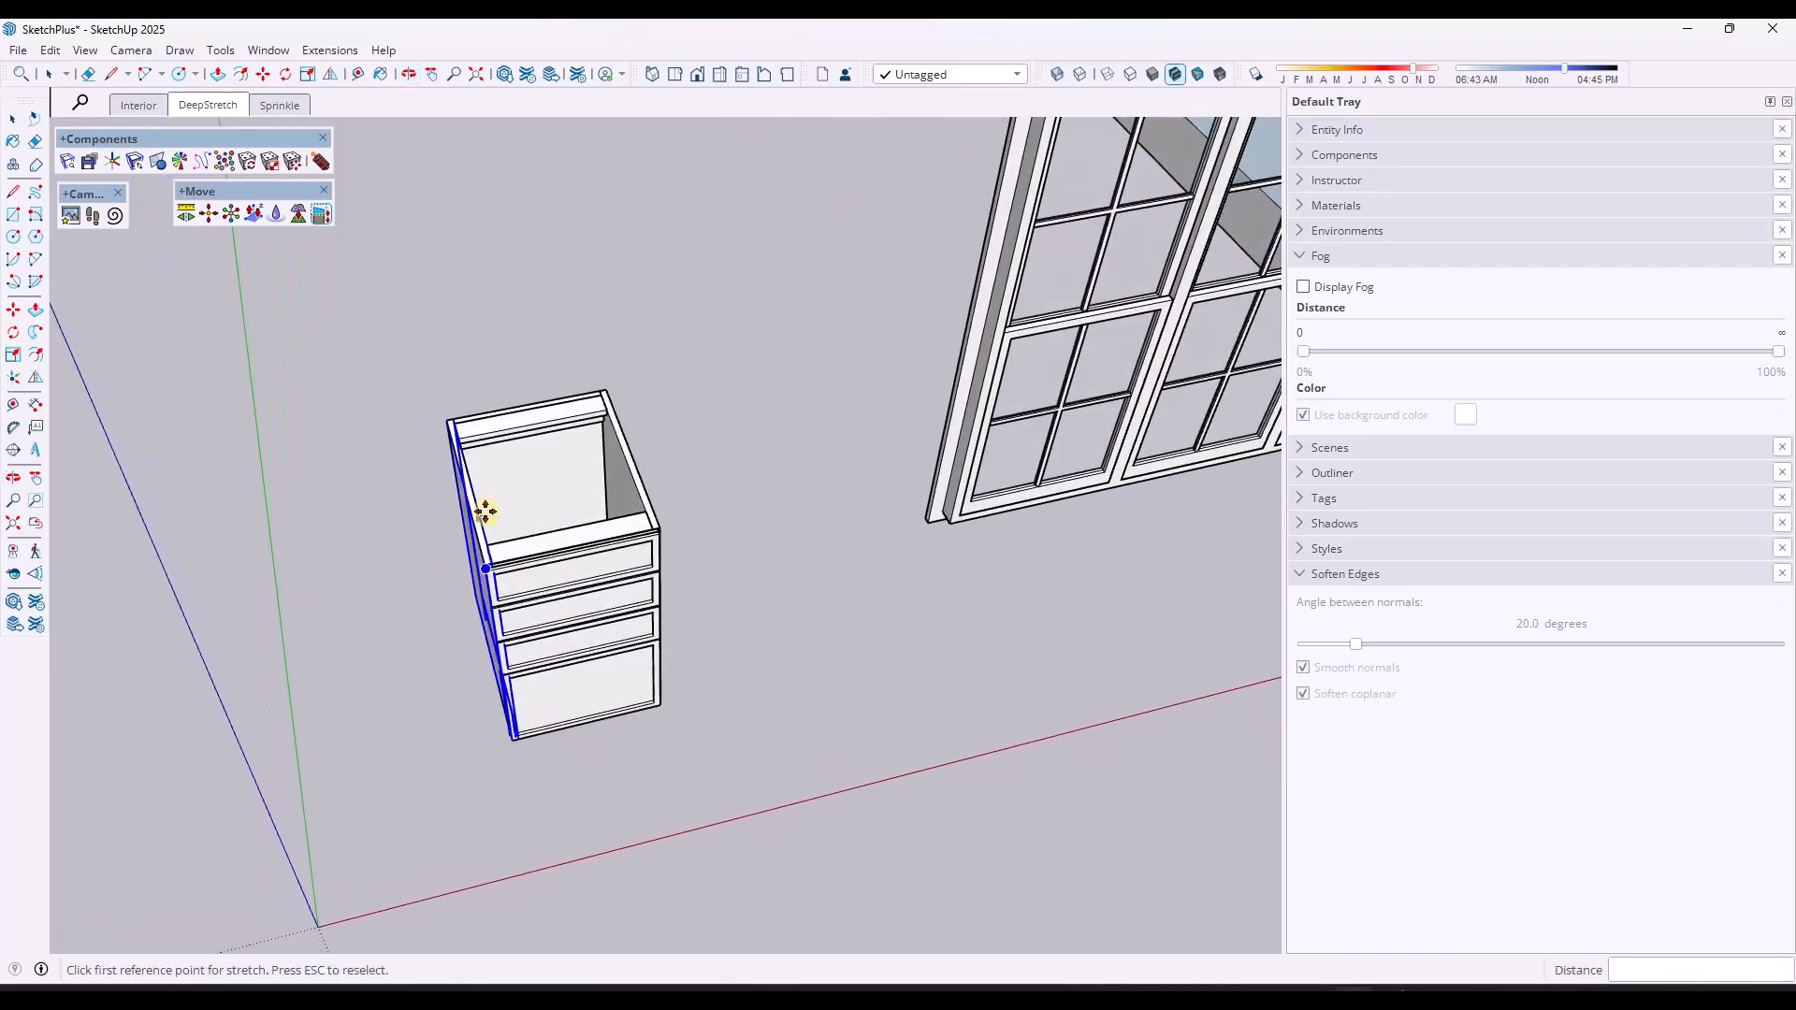
click(486, 512)
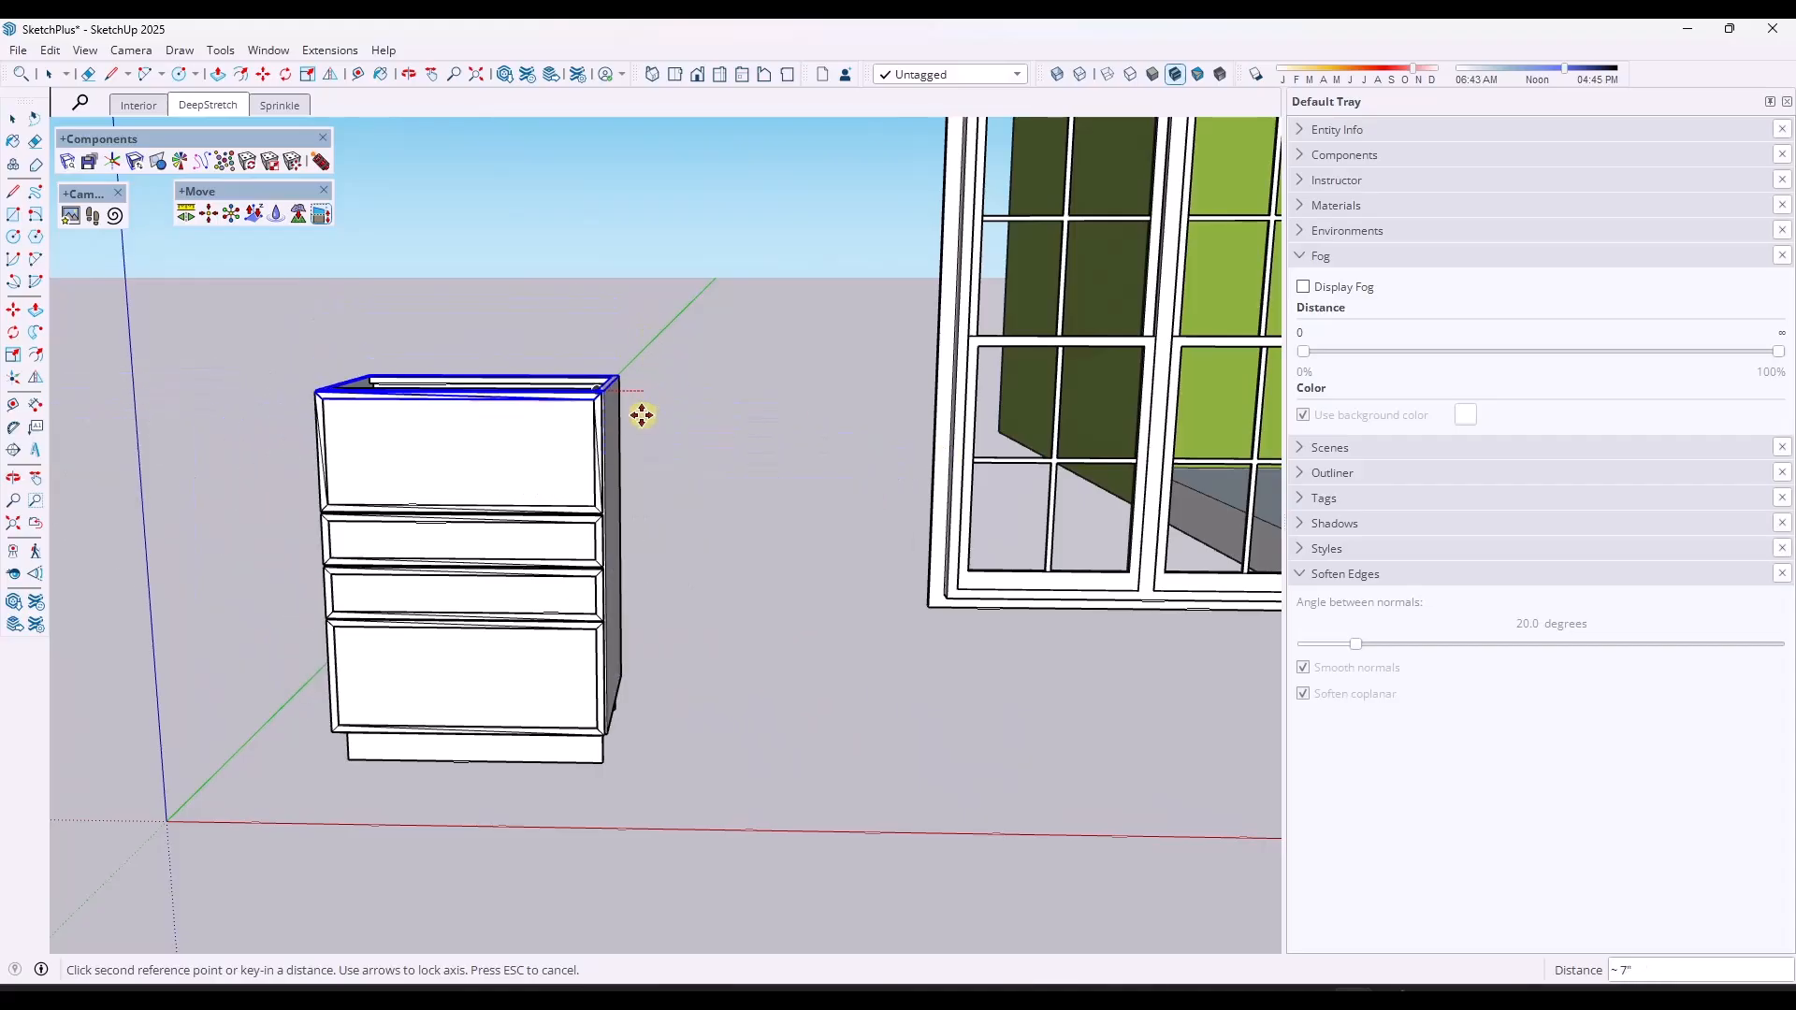
drag(642, 415, 629, 475)
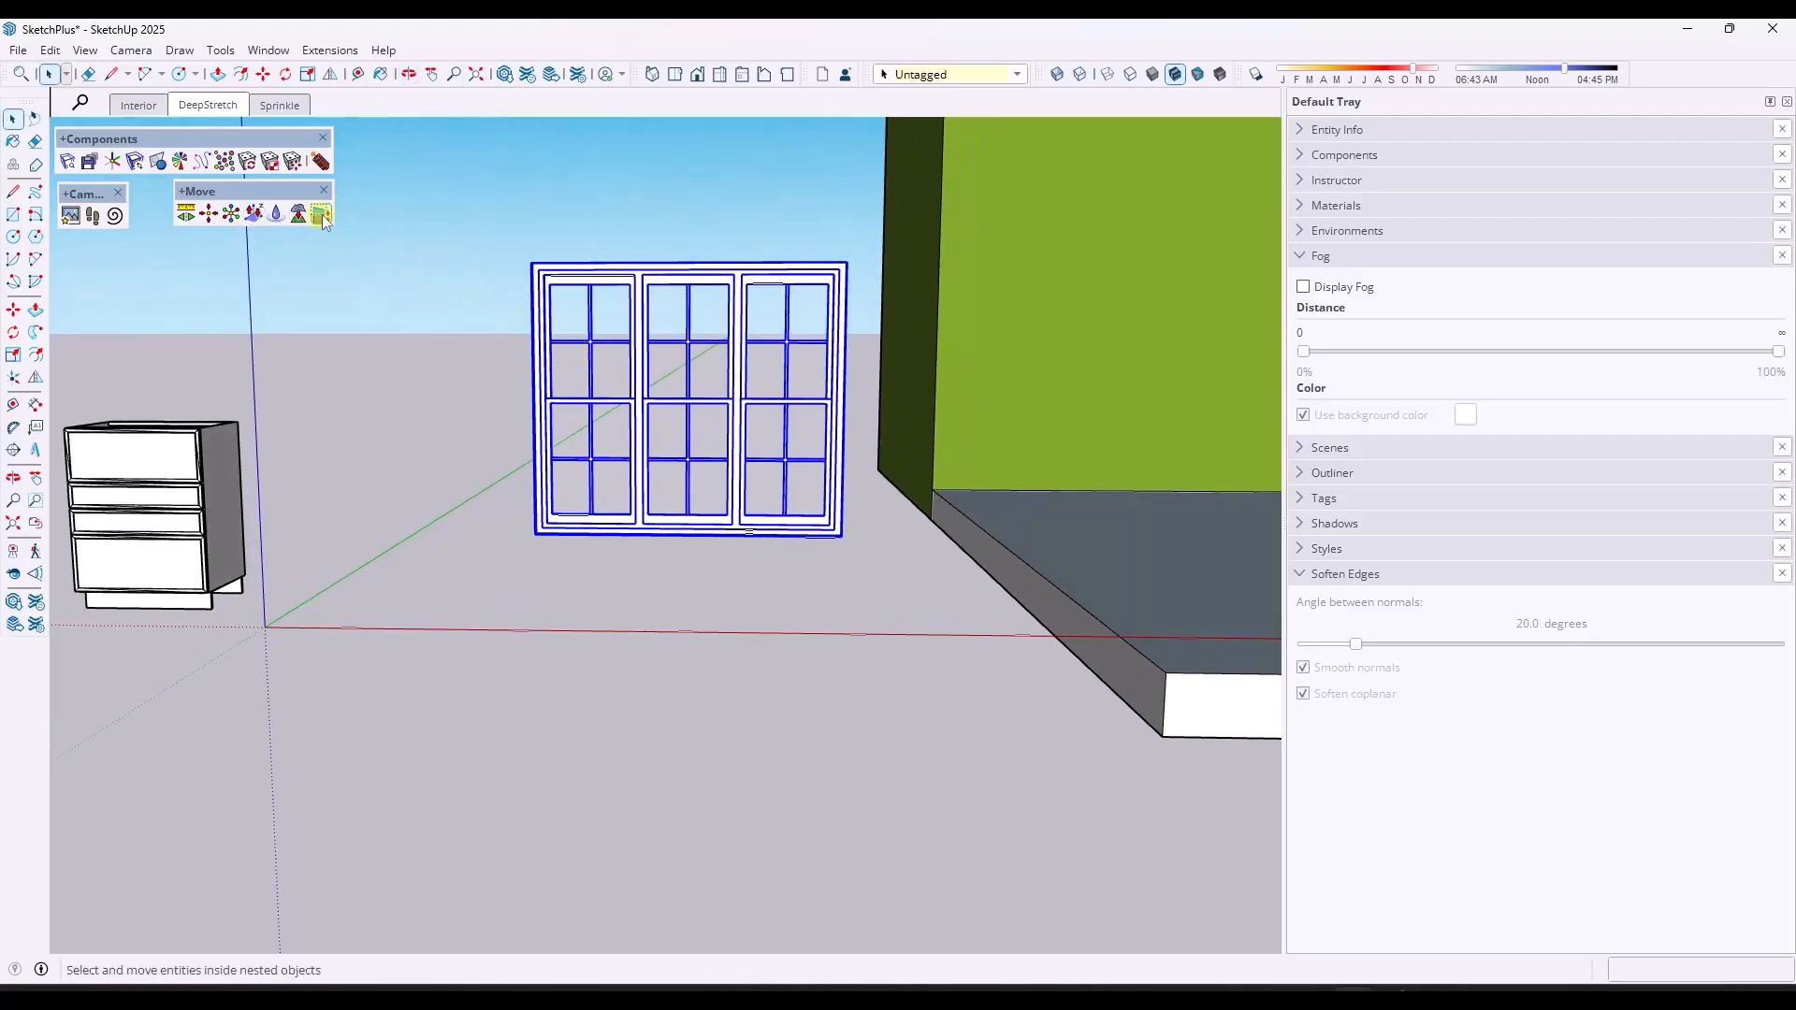
Activate Deep Stretch and pick the starting point on the window frame.
click(322, 214)
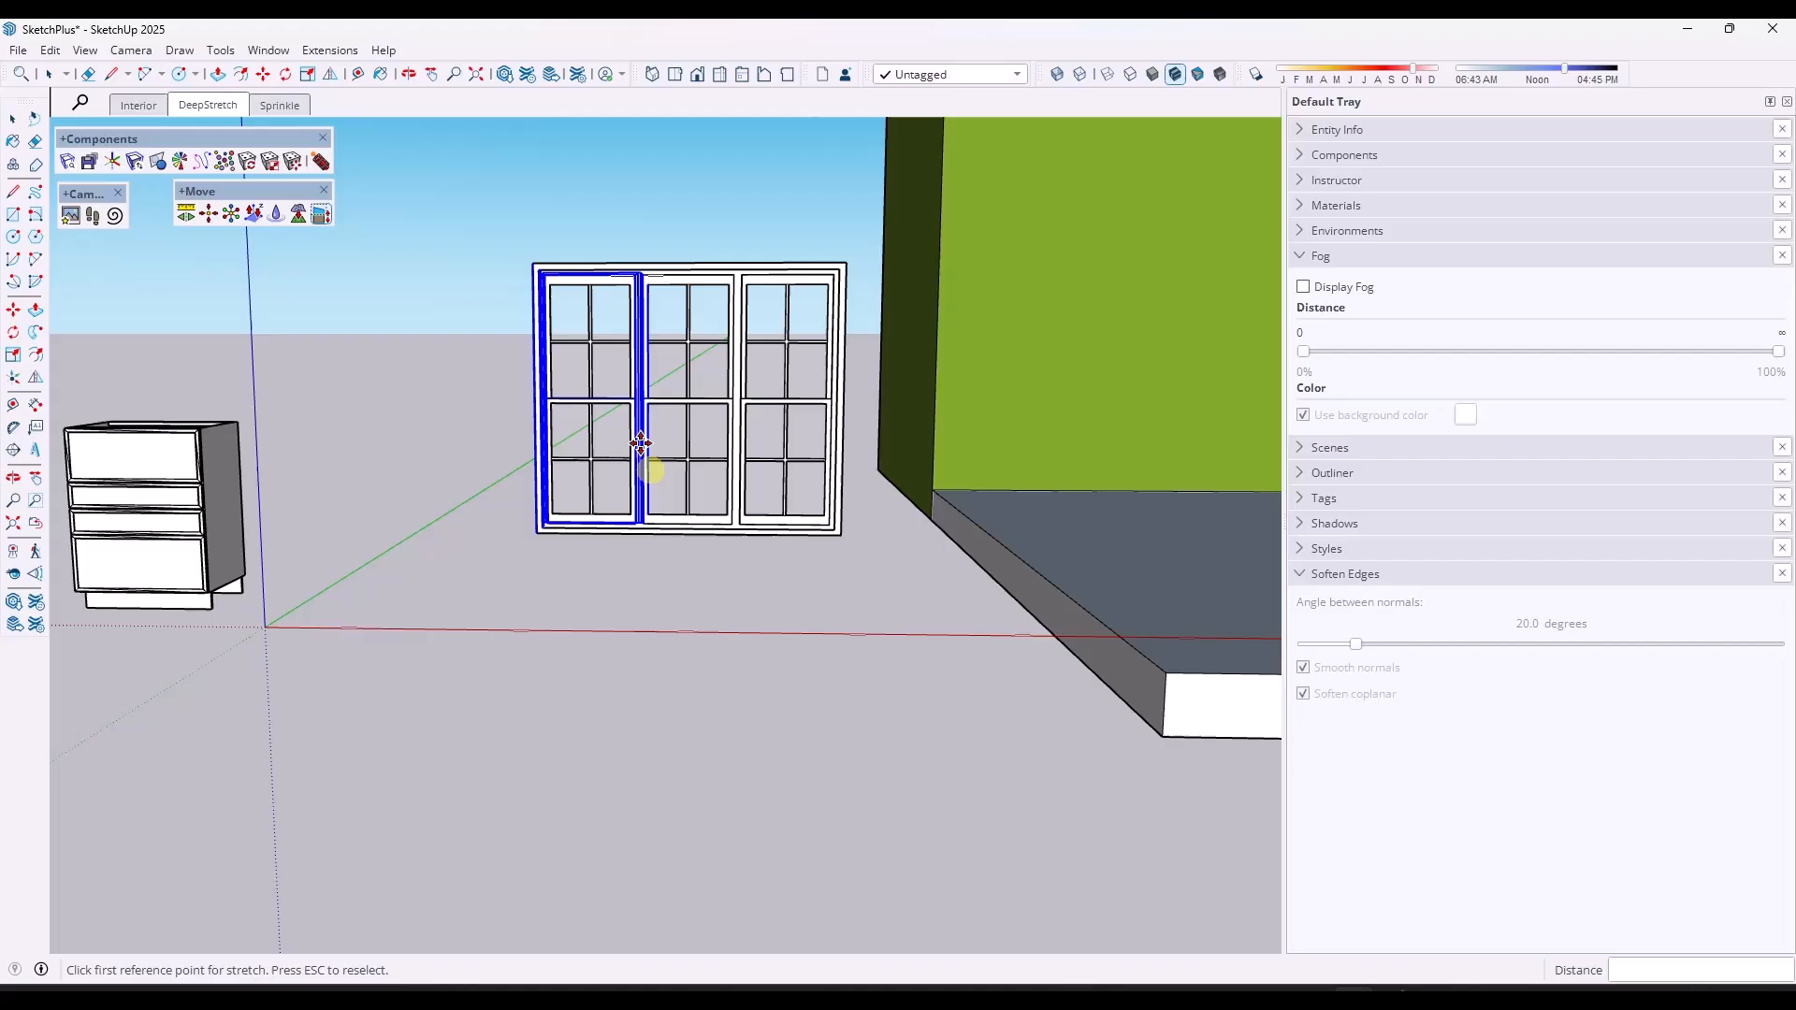
click(642, 444)
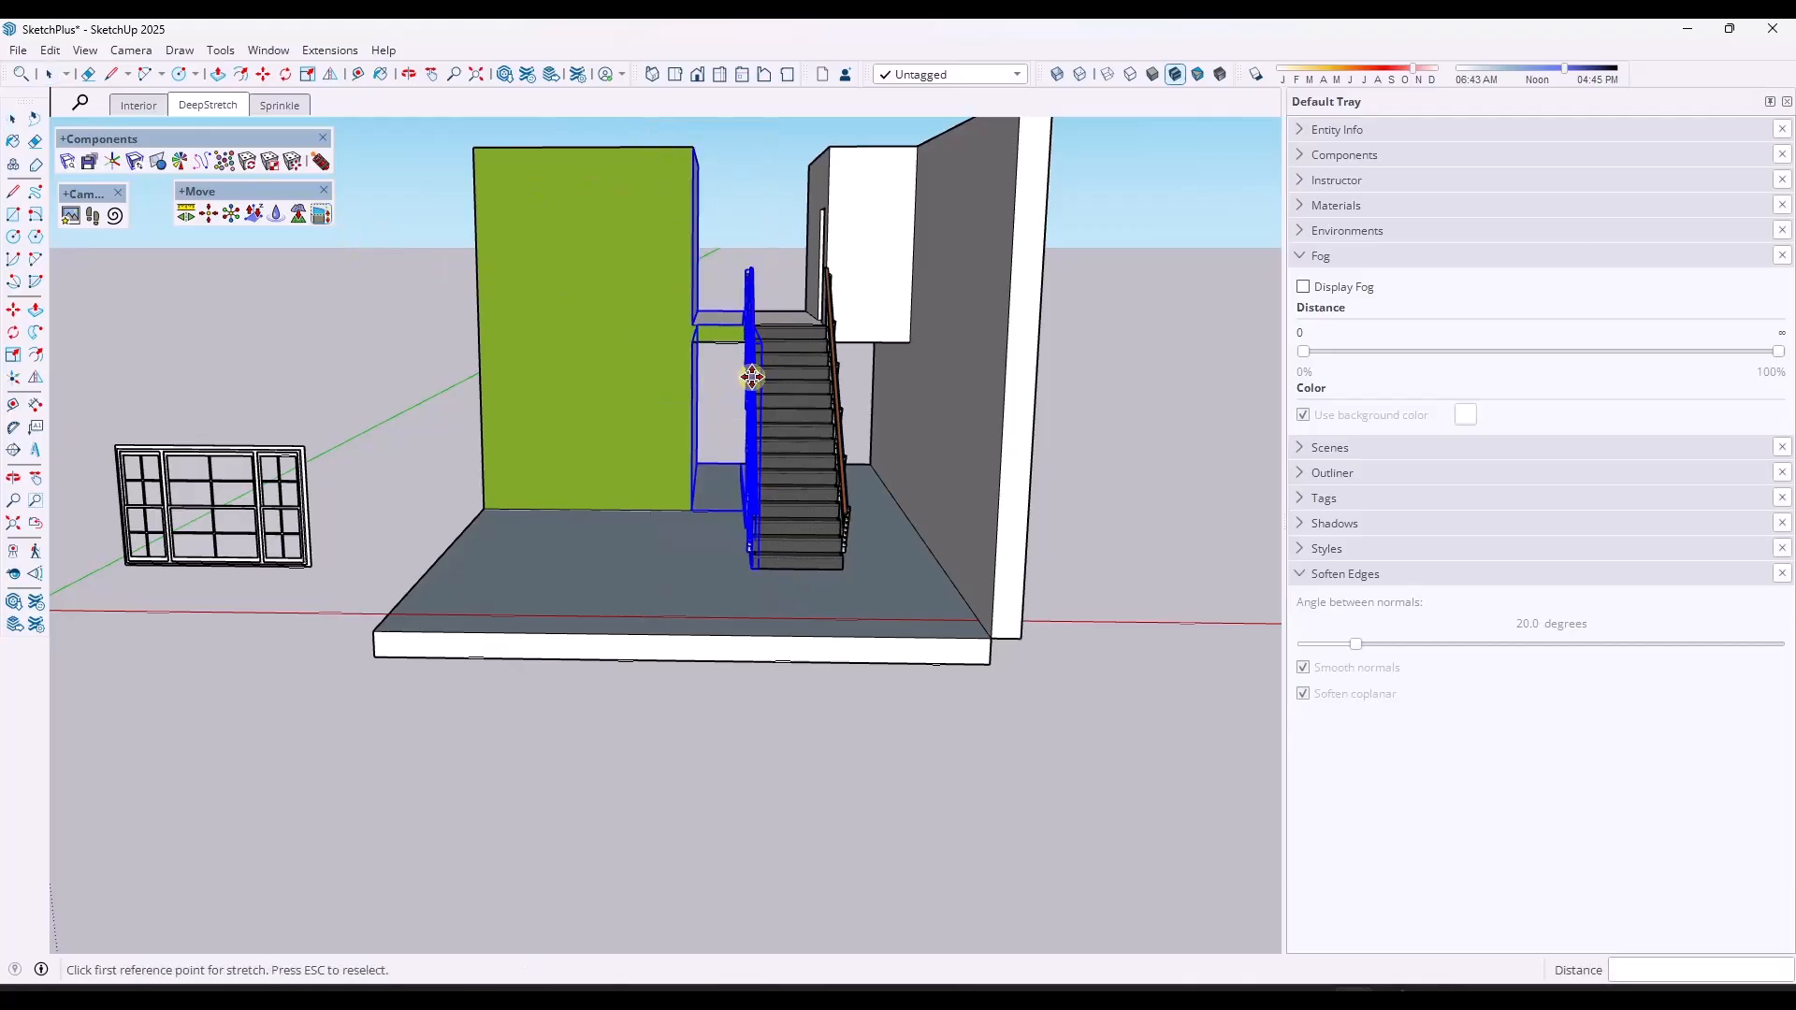
Select the left stair railing and Deep Stretch it from its bottom toward the stair base.
click(751, 378)
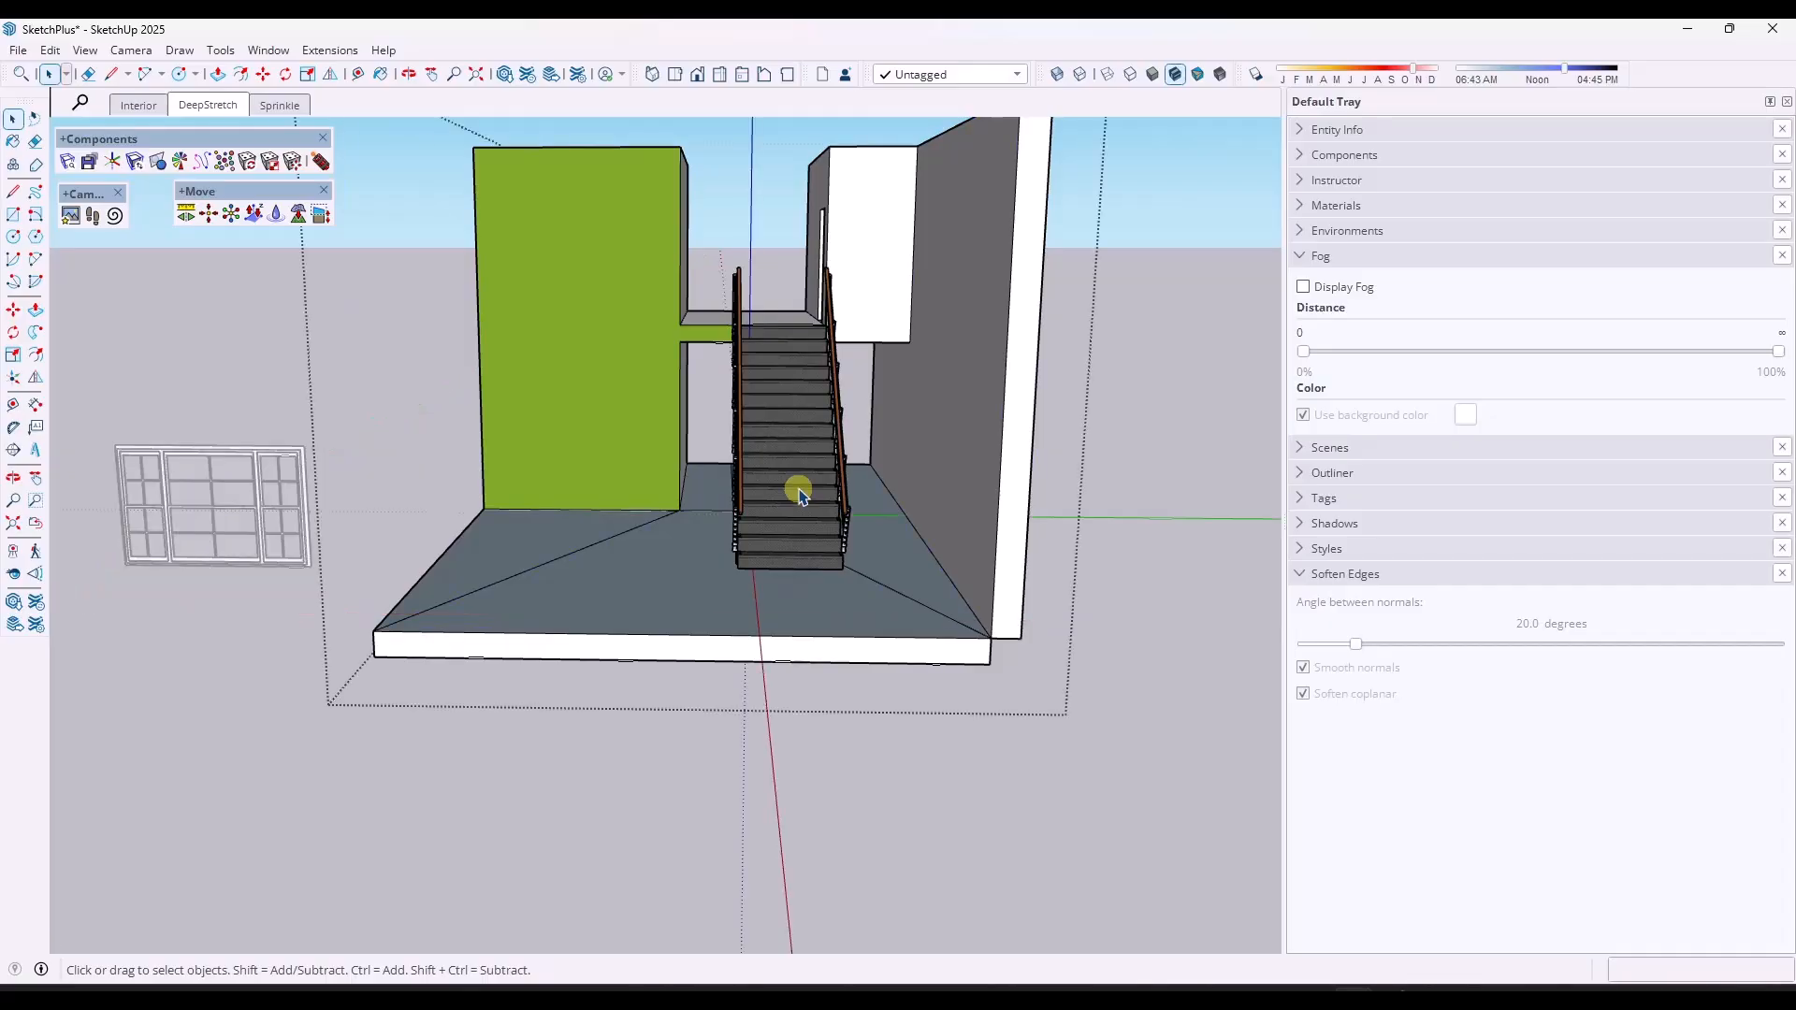
click(798, 490)
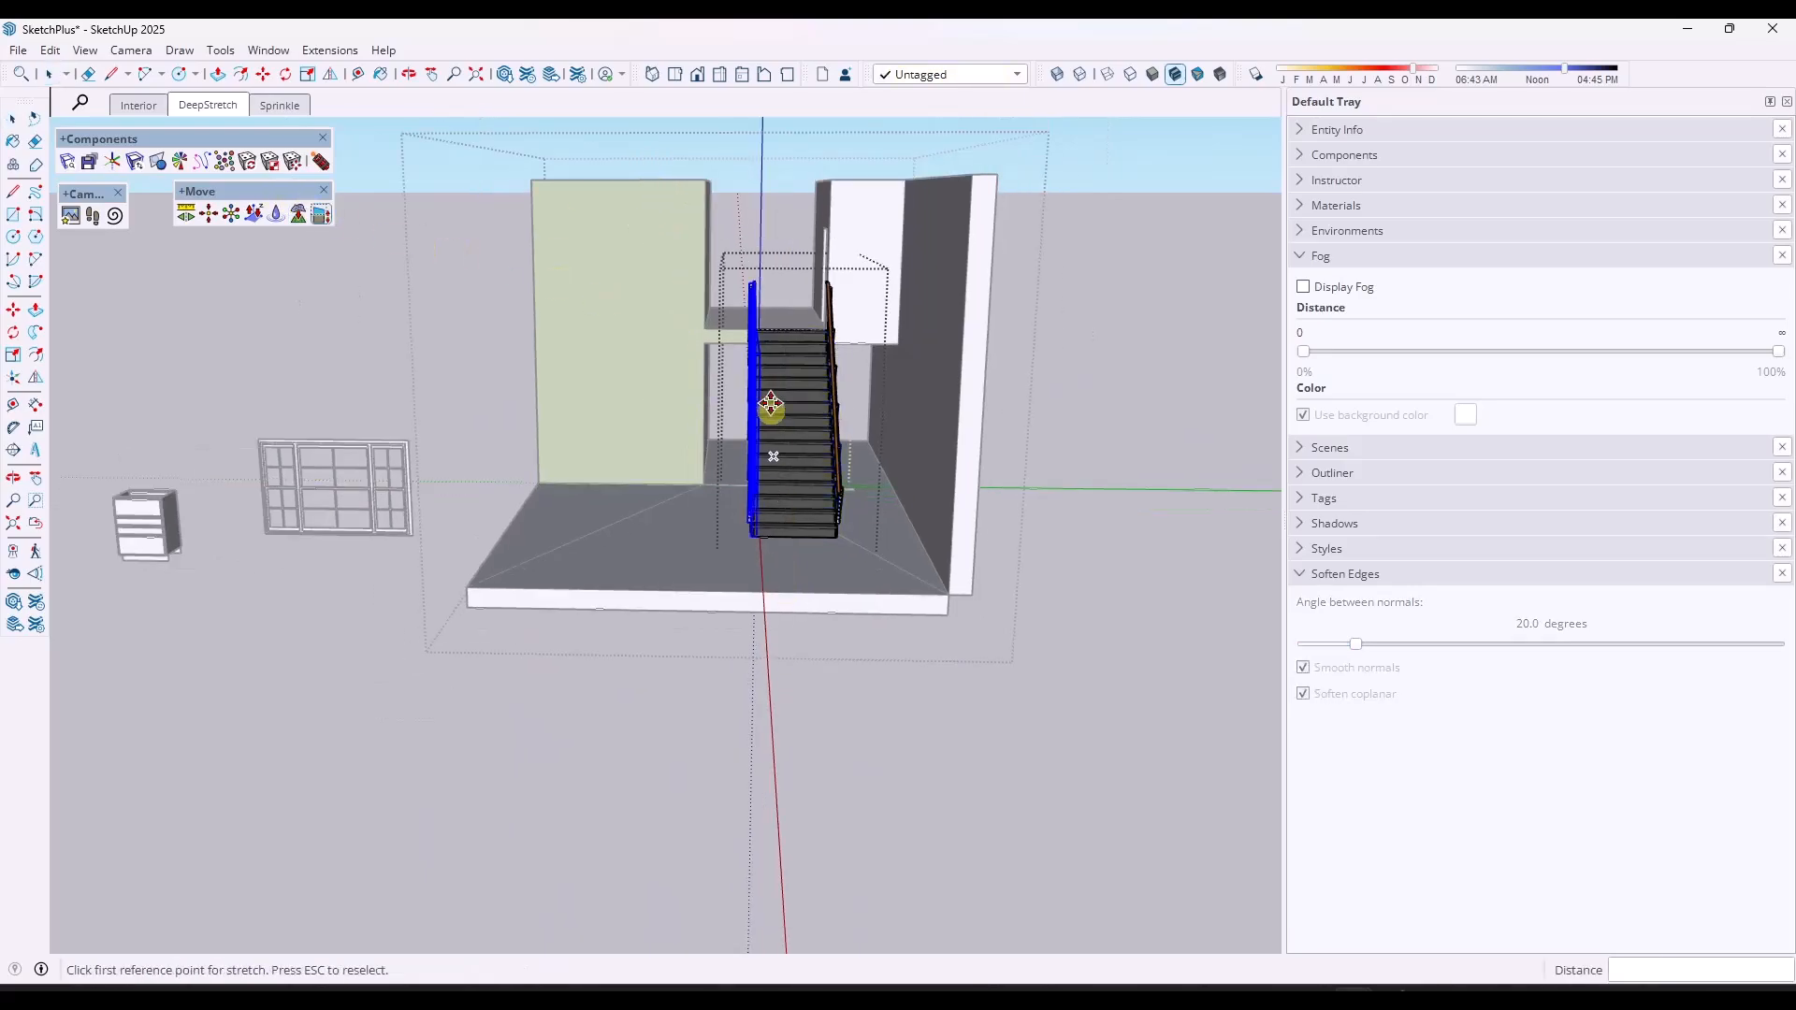
mouse_move(730, 343)
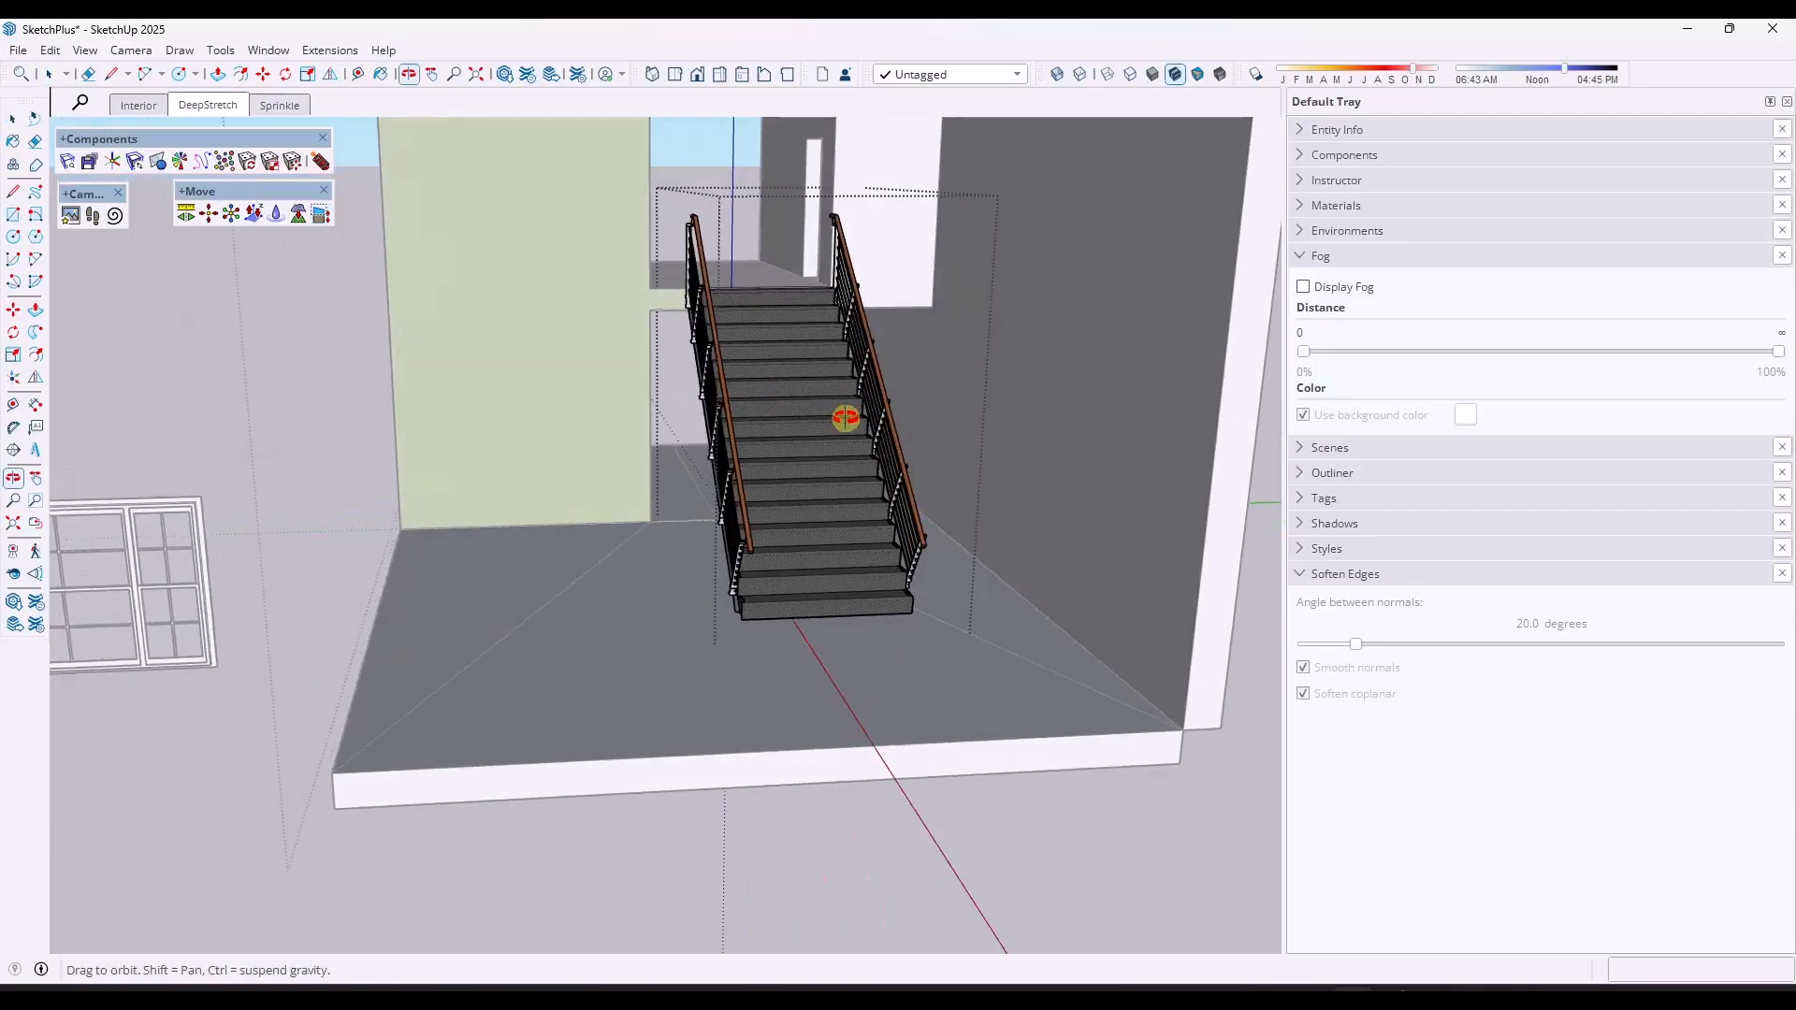
click(319, 214)
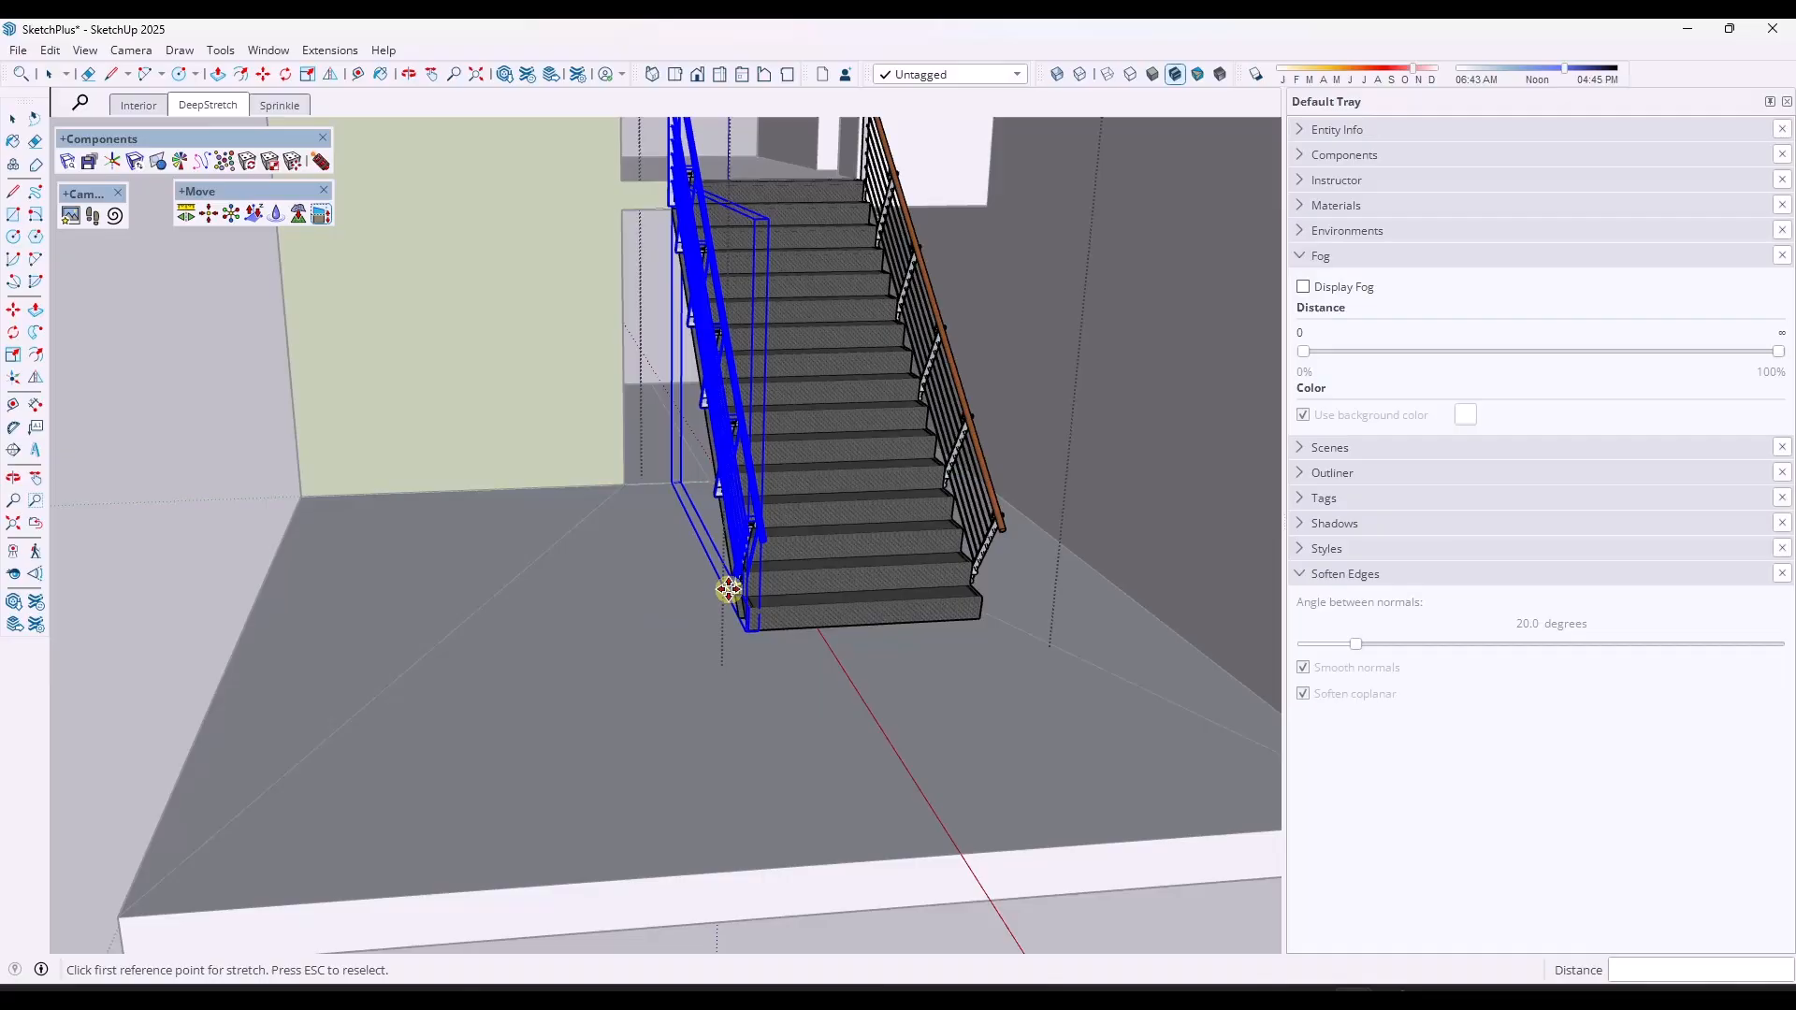
click(729, 588)
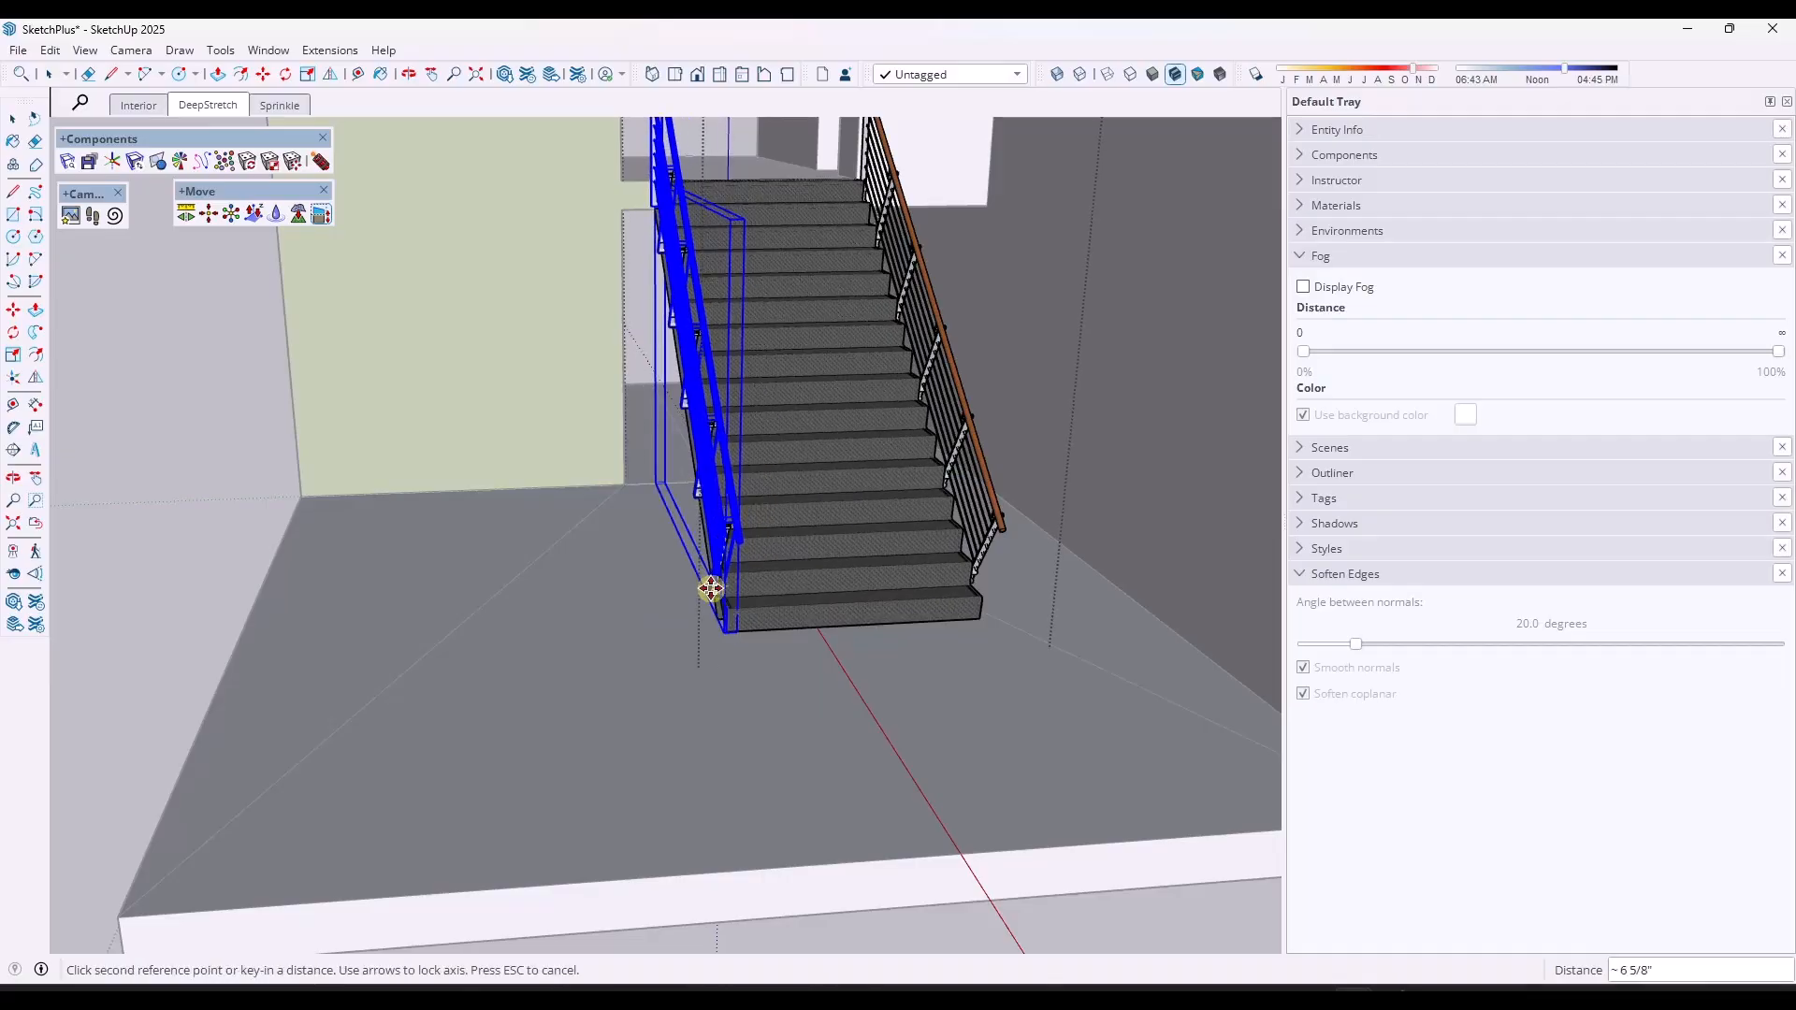
mouse_move(682, 539)
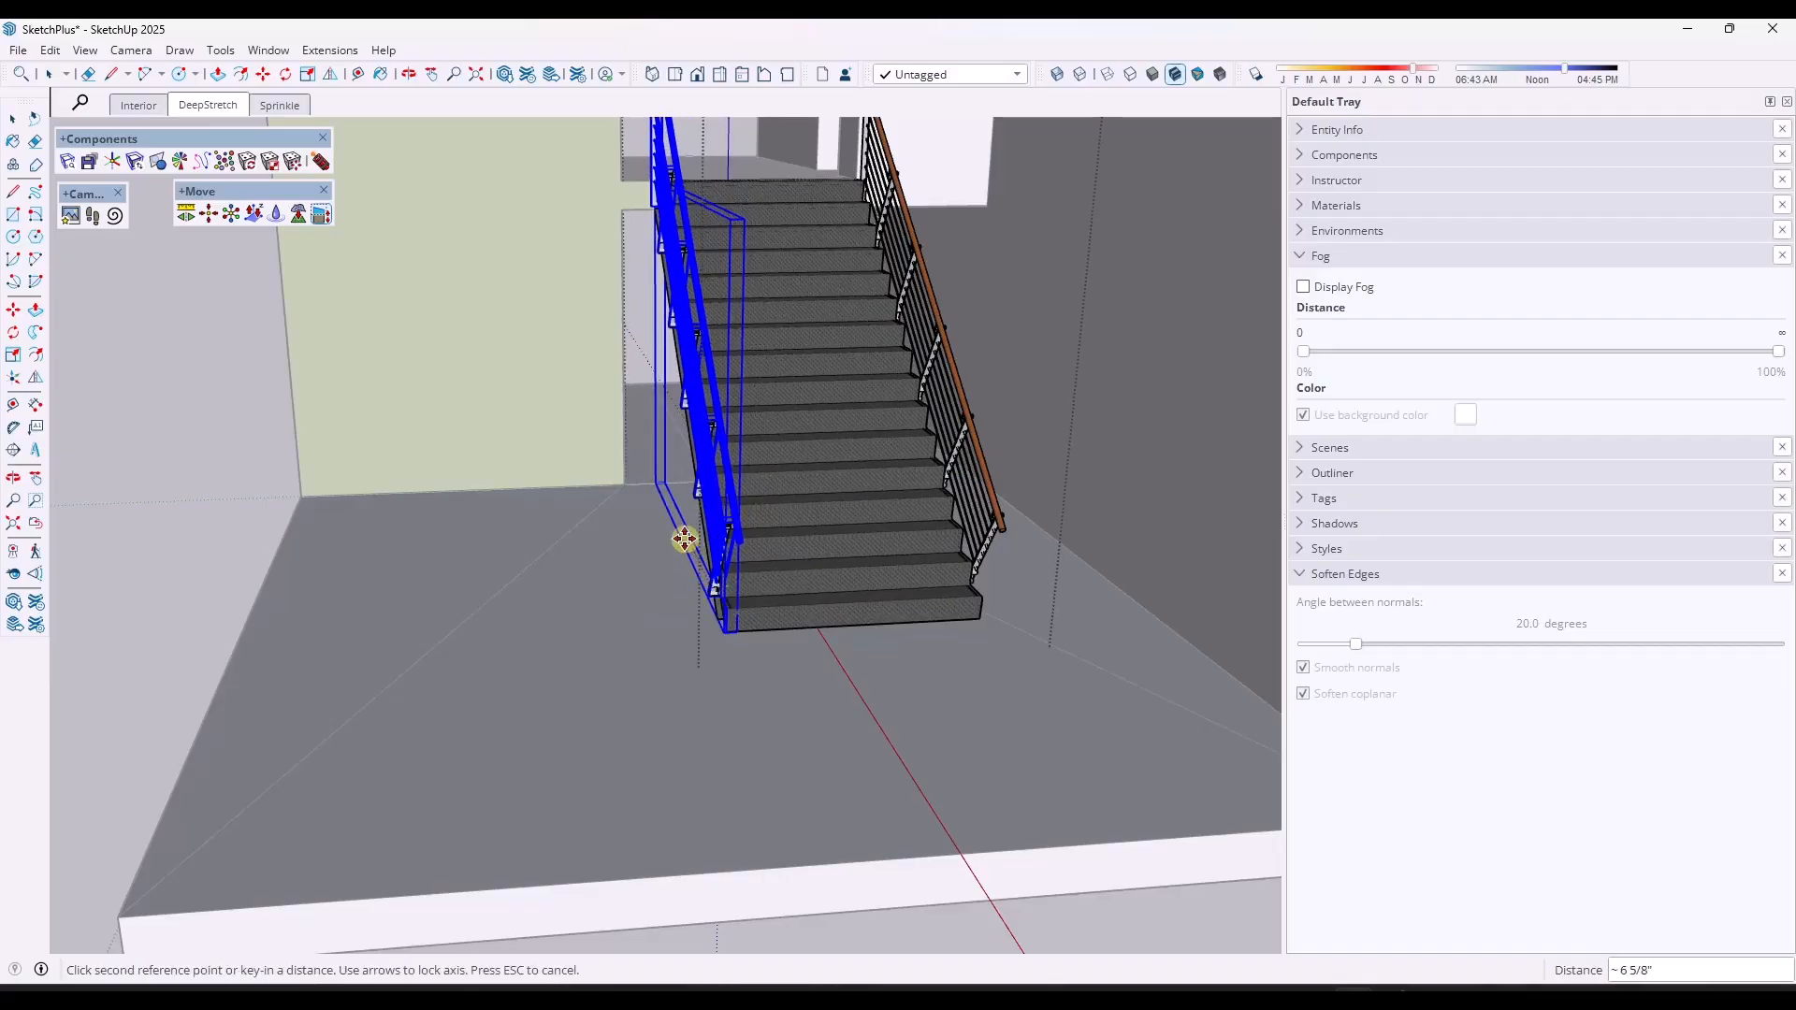
drag(682, 539, 624, 465)
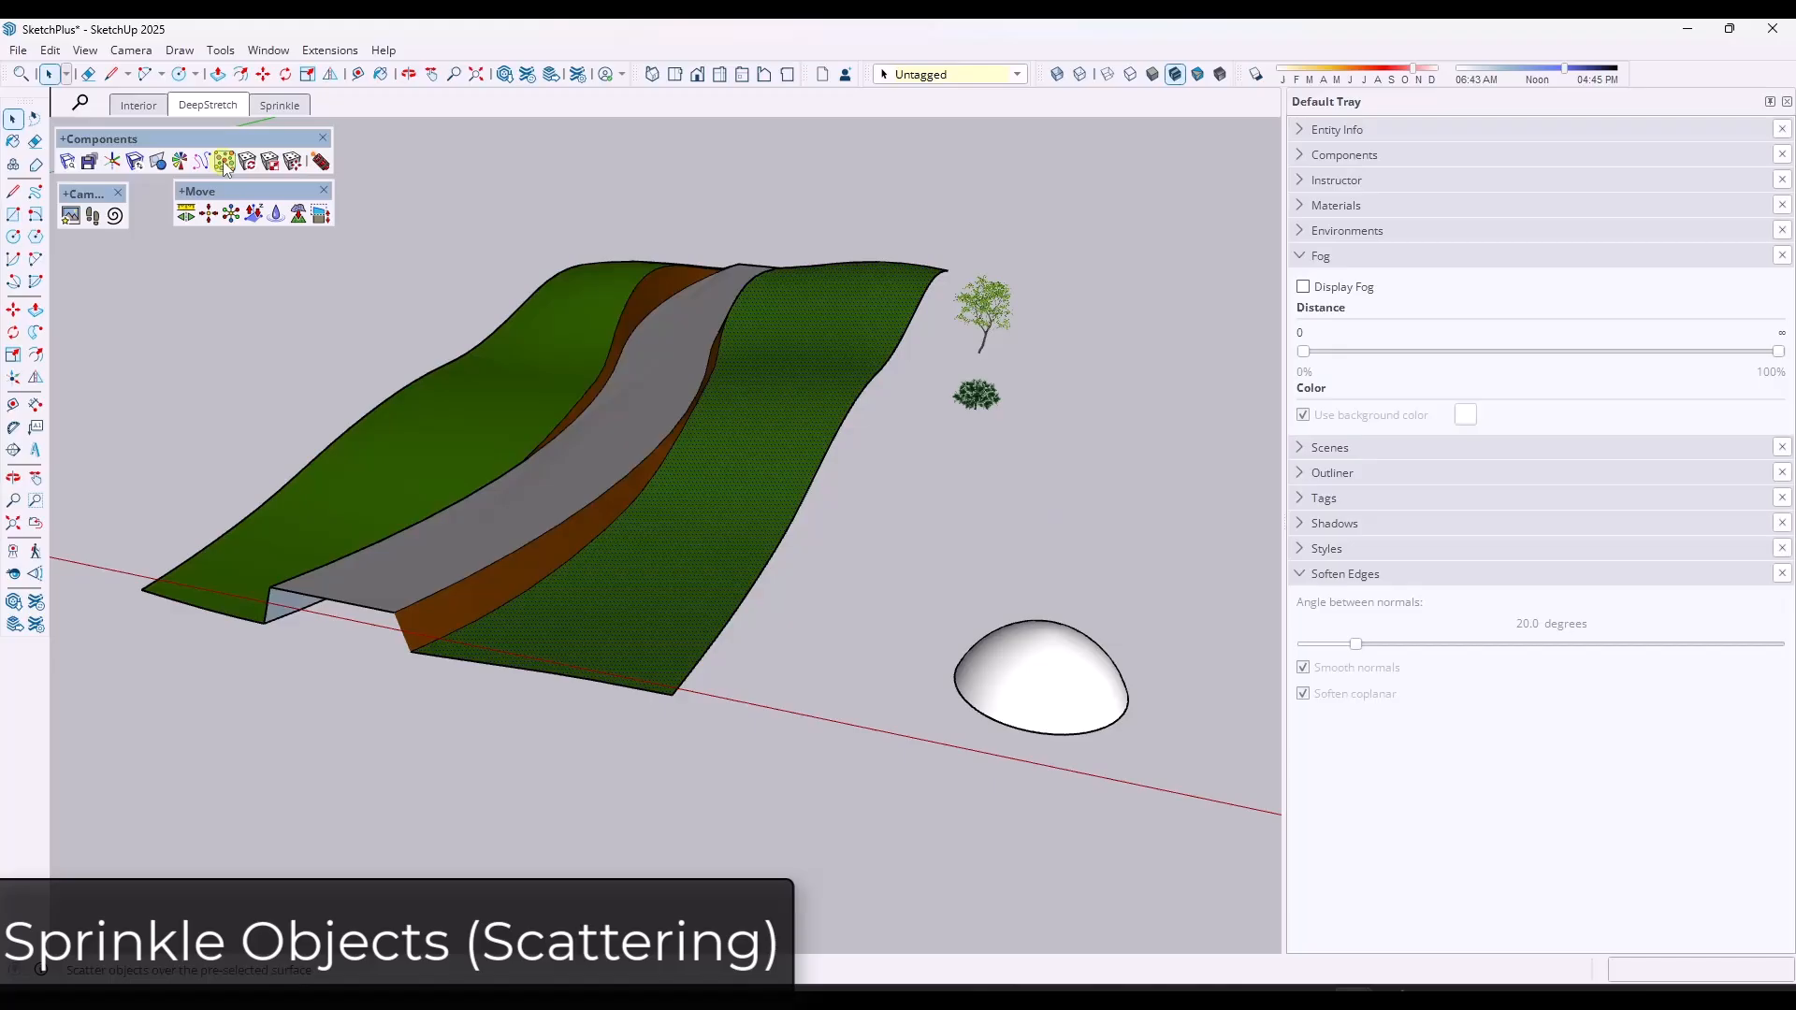
Show the Instructor panel, dismiss the missing-surface warning, and start Sprinkle on Surface on the terrain.
click(225, 160)
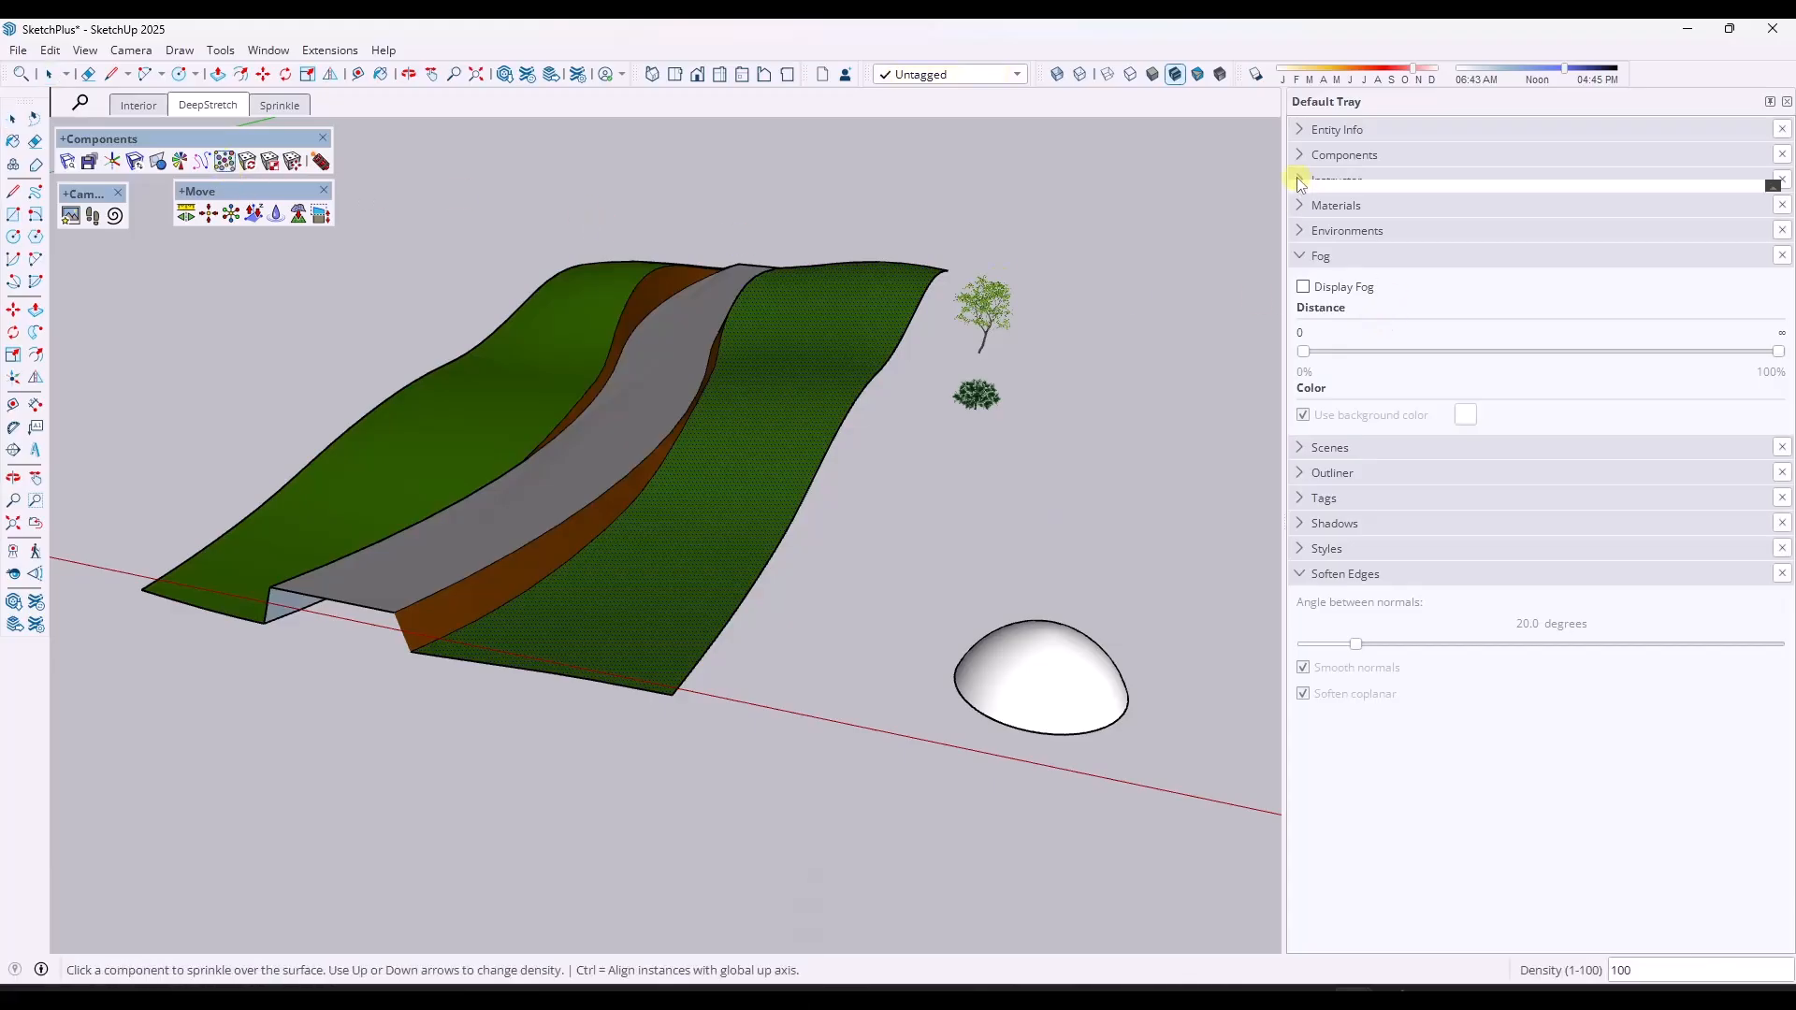
click(1300, 180)
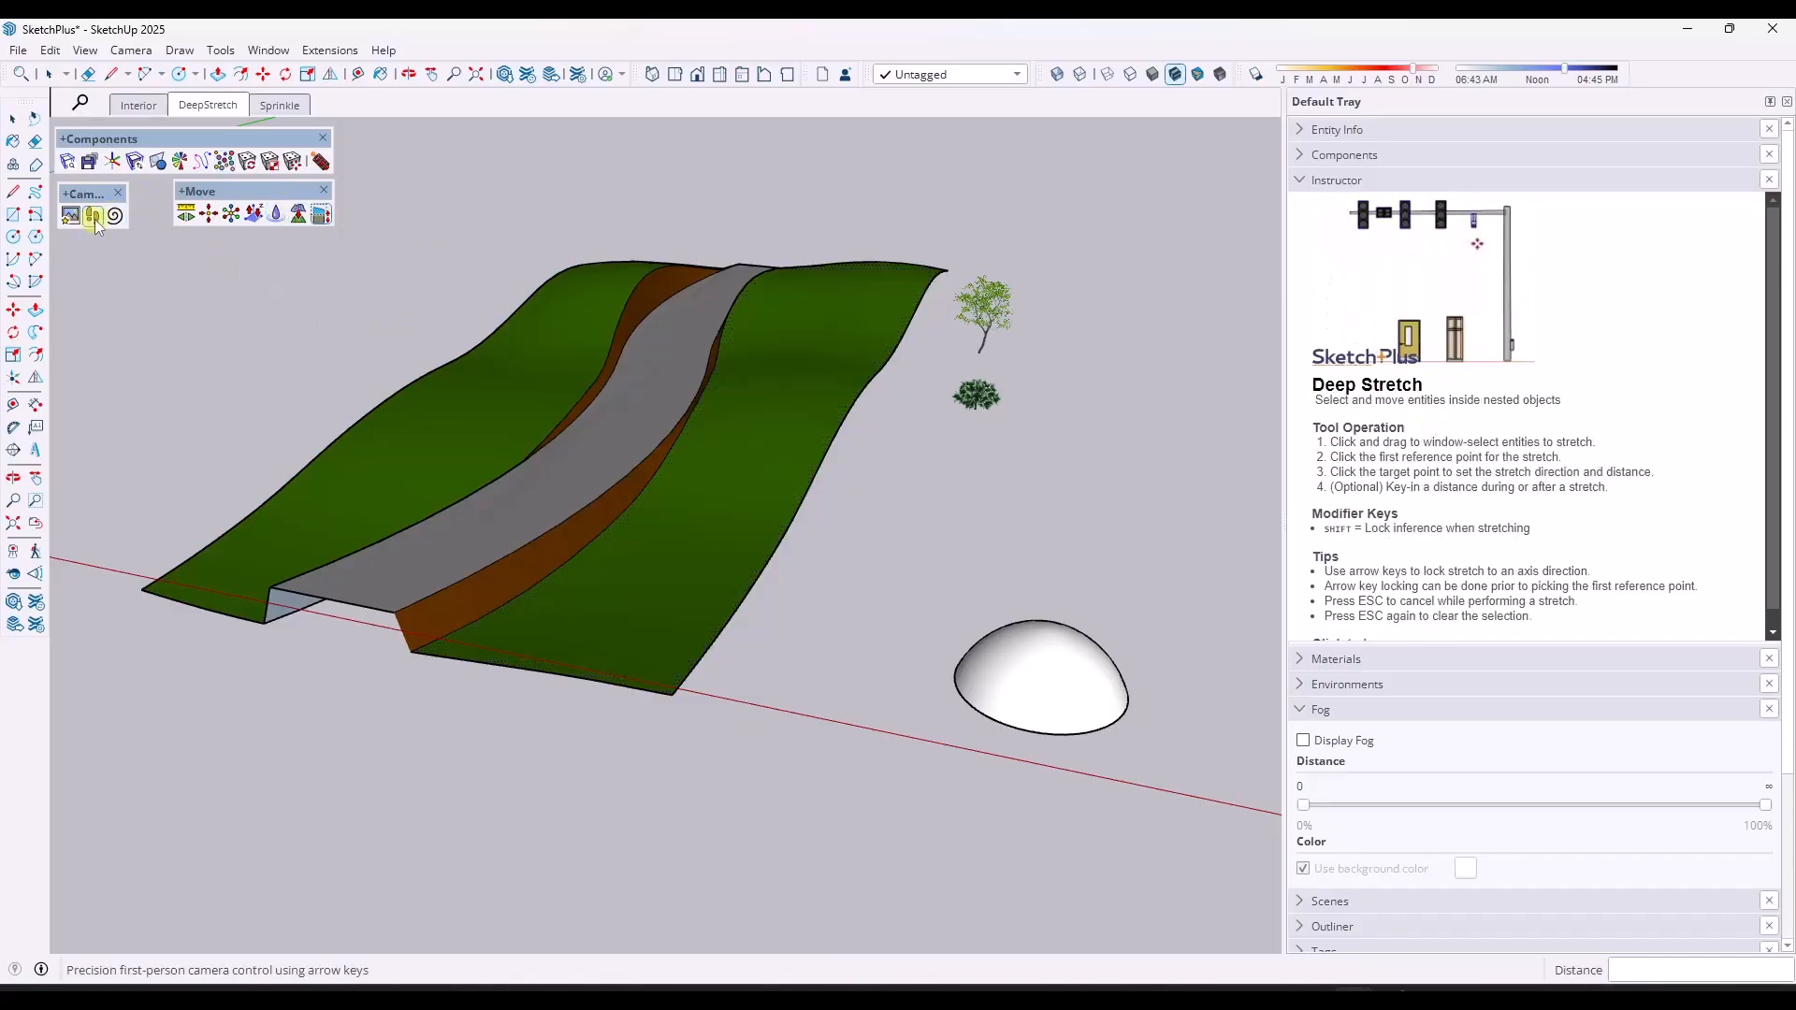
click(91, 215)
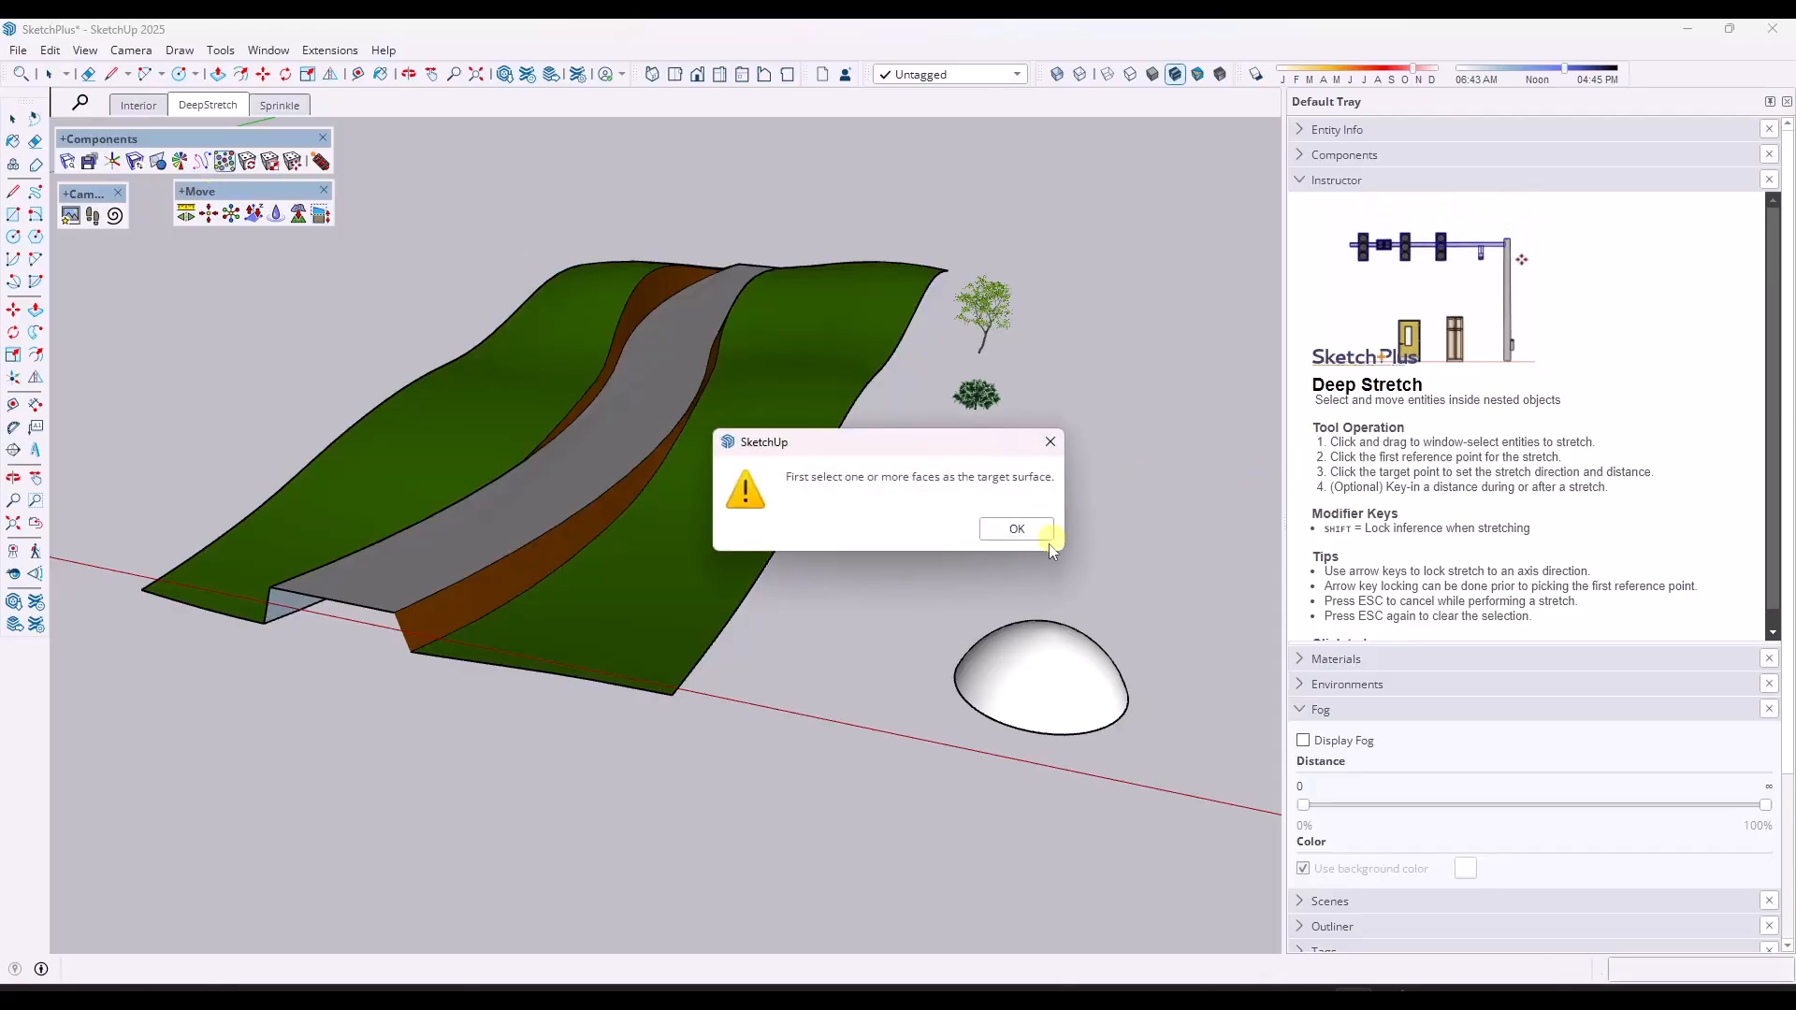
click(1016, 528)
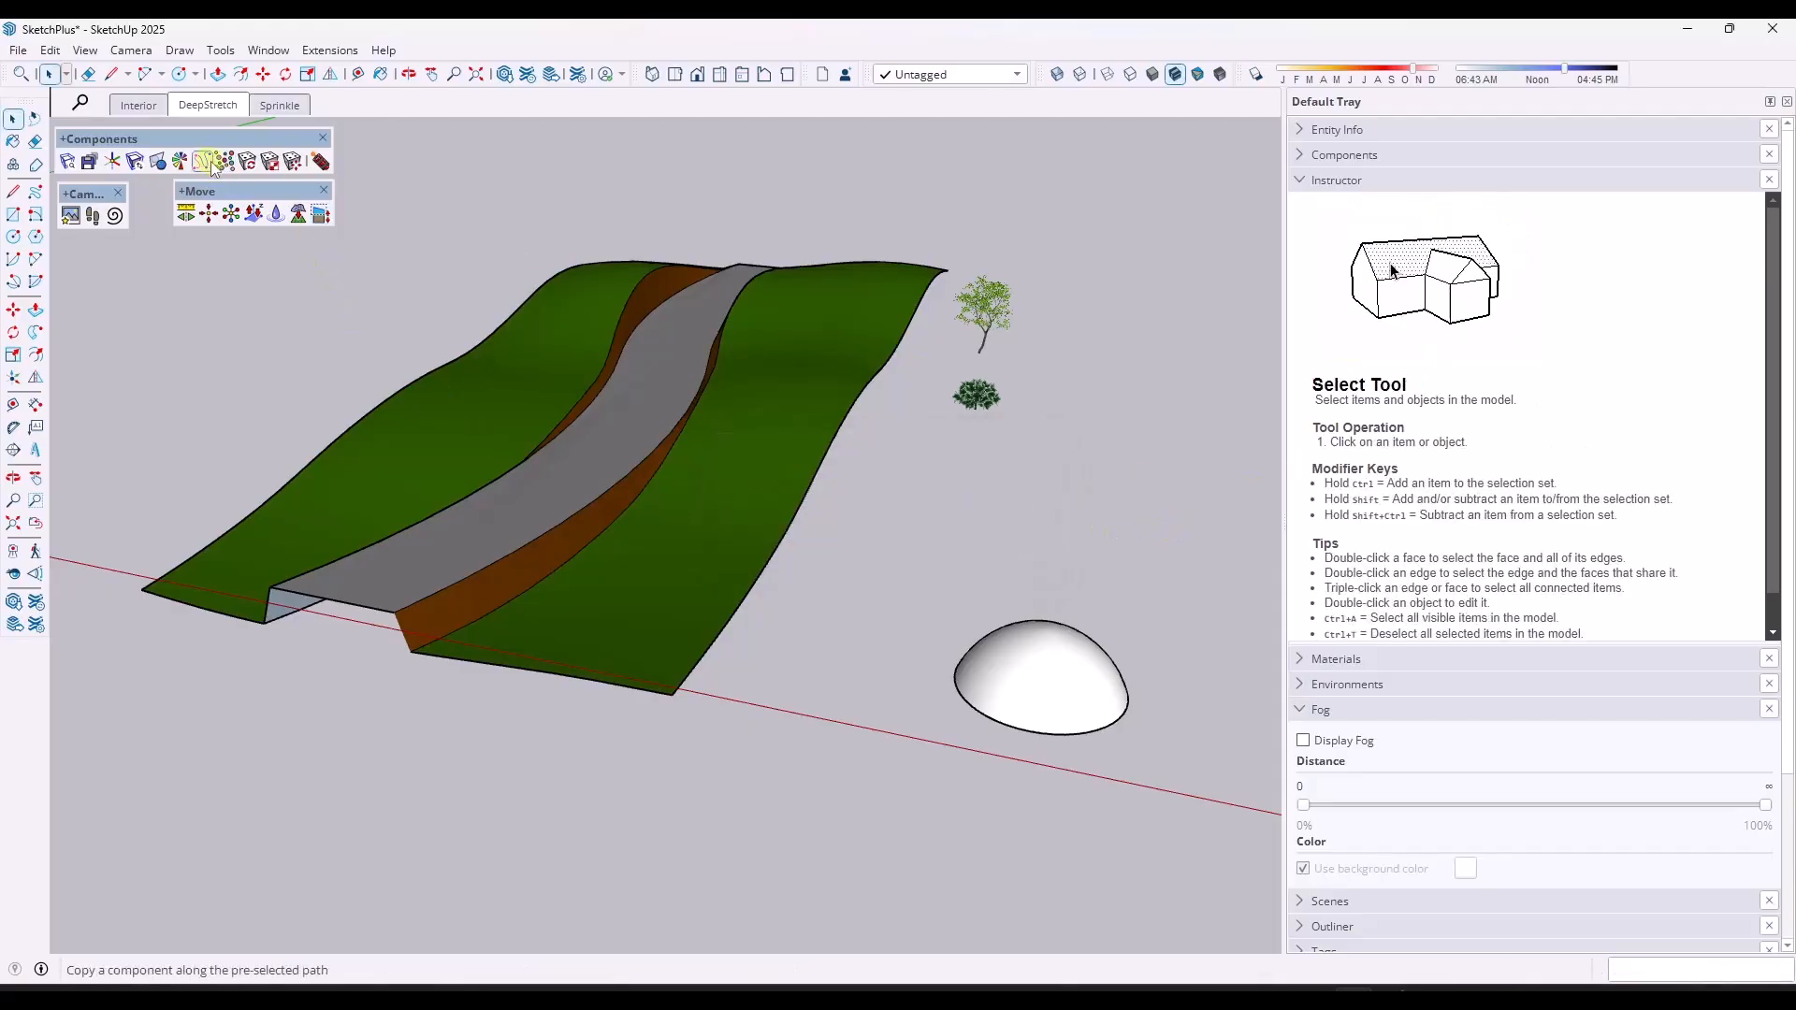
mouse_move(225, 160)
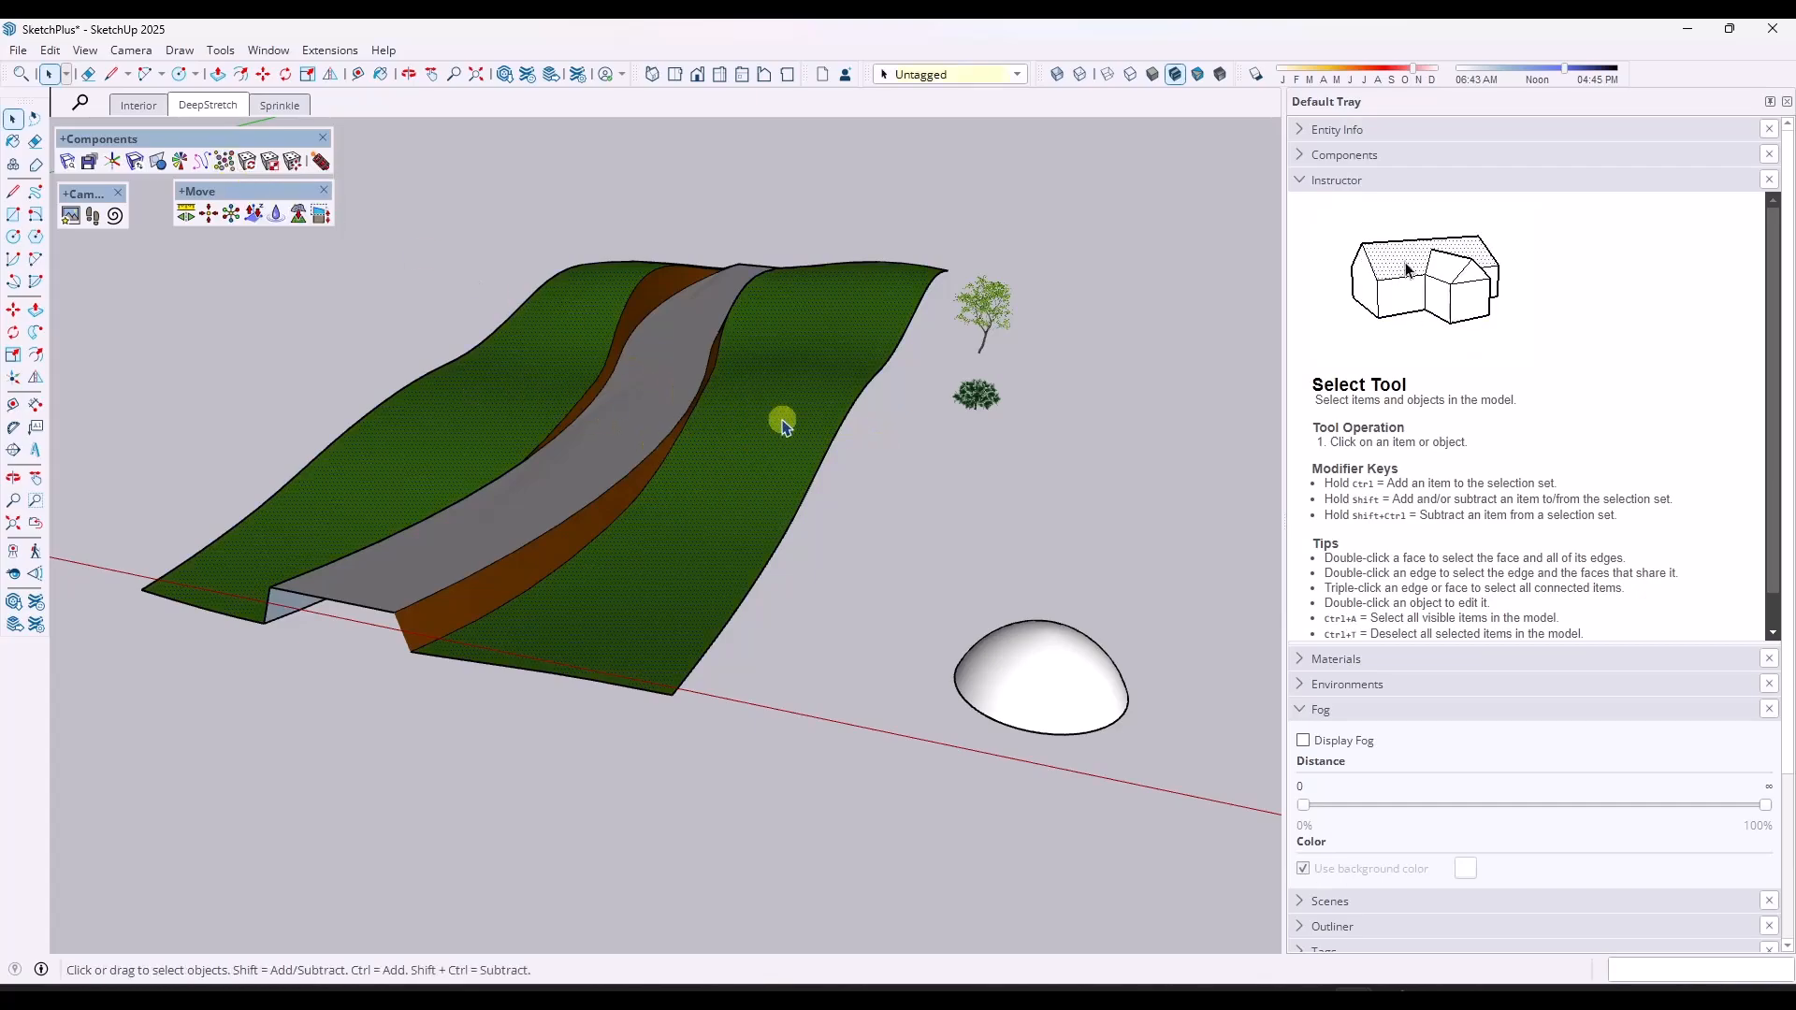
click(224, 160)
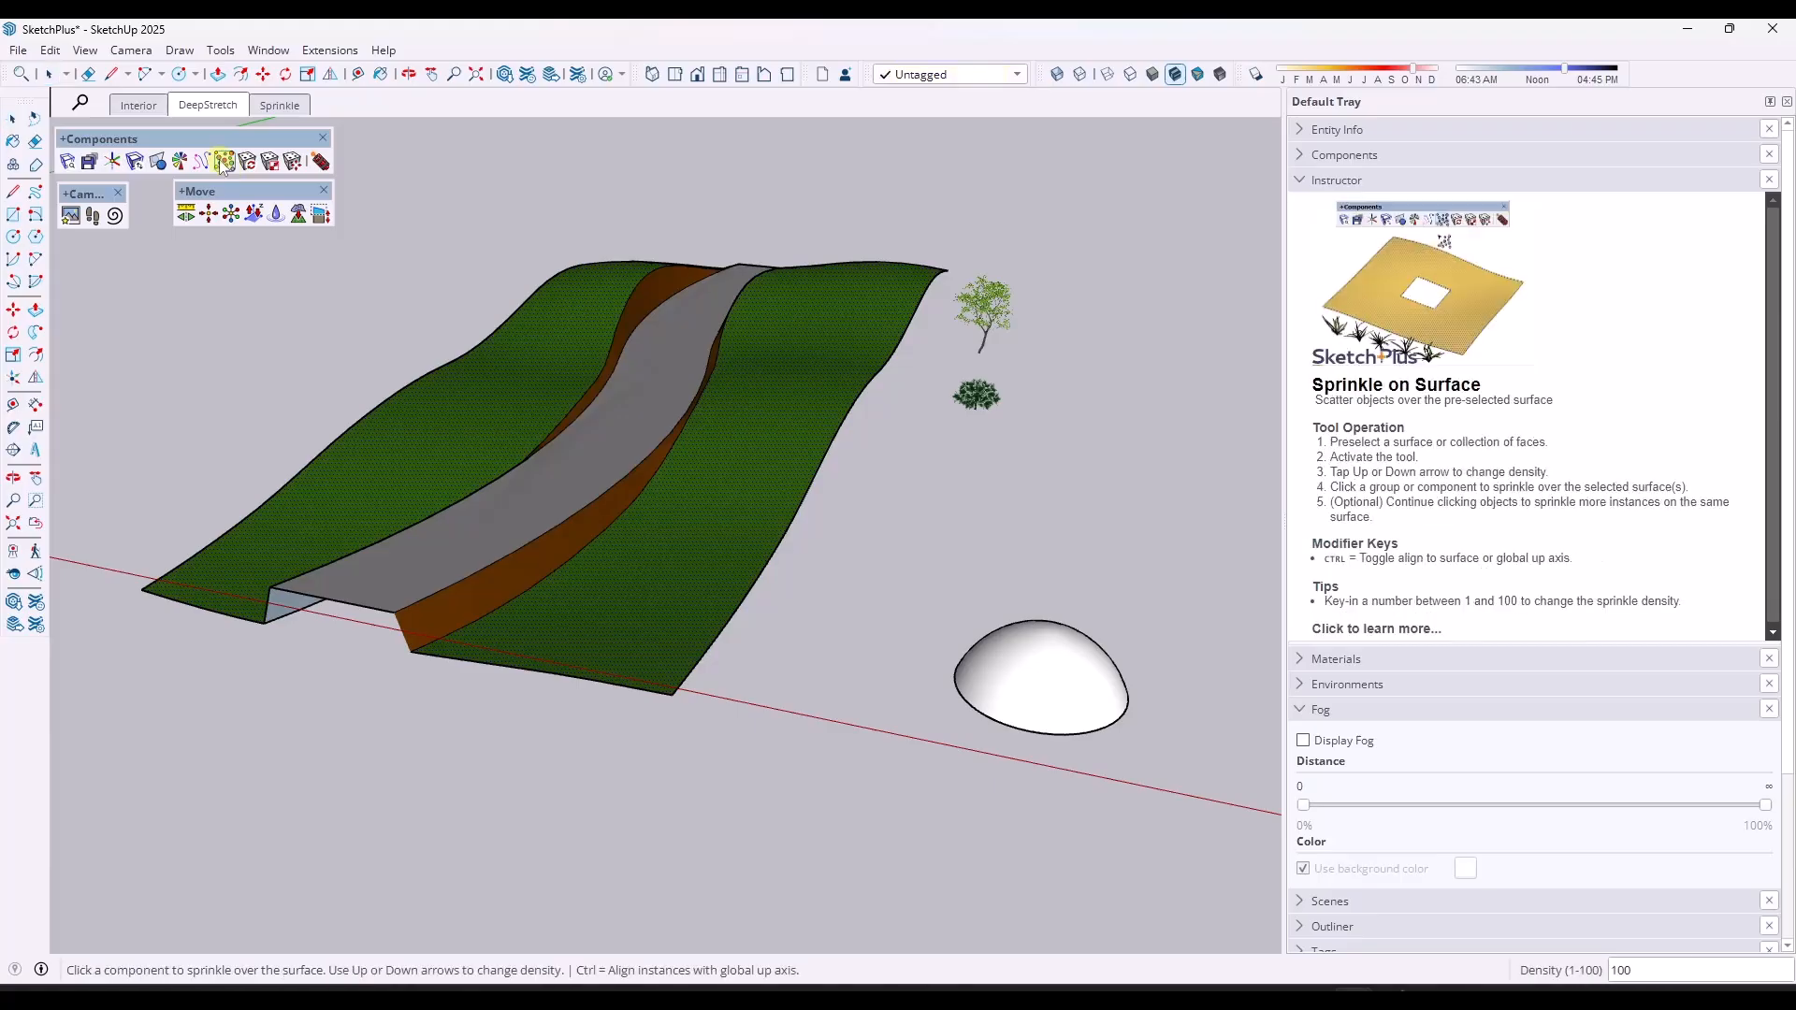
Raise Sprinkle on Surface density to 70, previewing trees across both hillsides.
click(980, 315)
text(30)
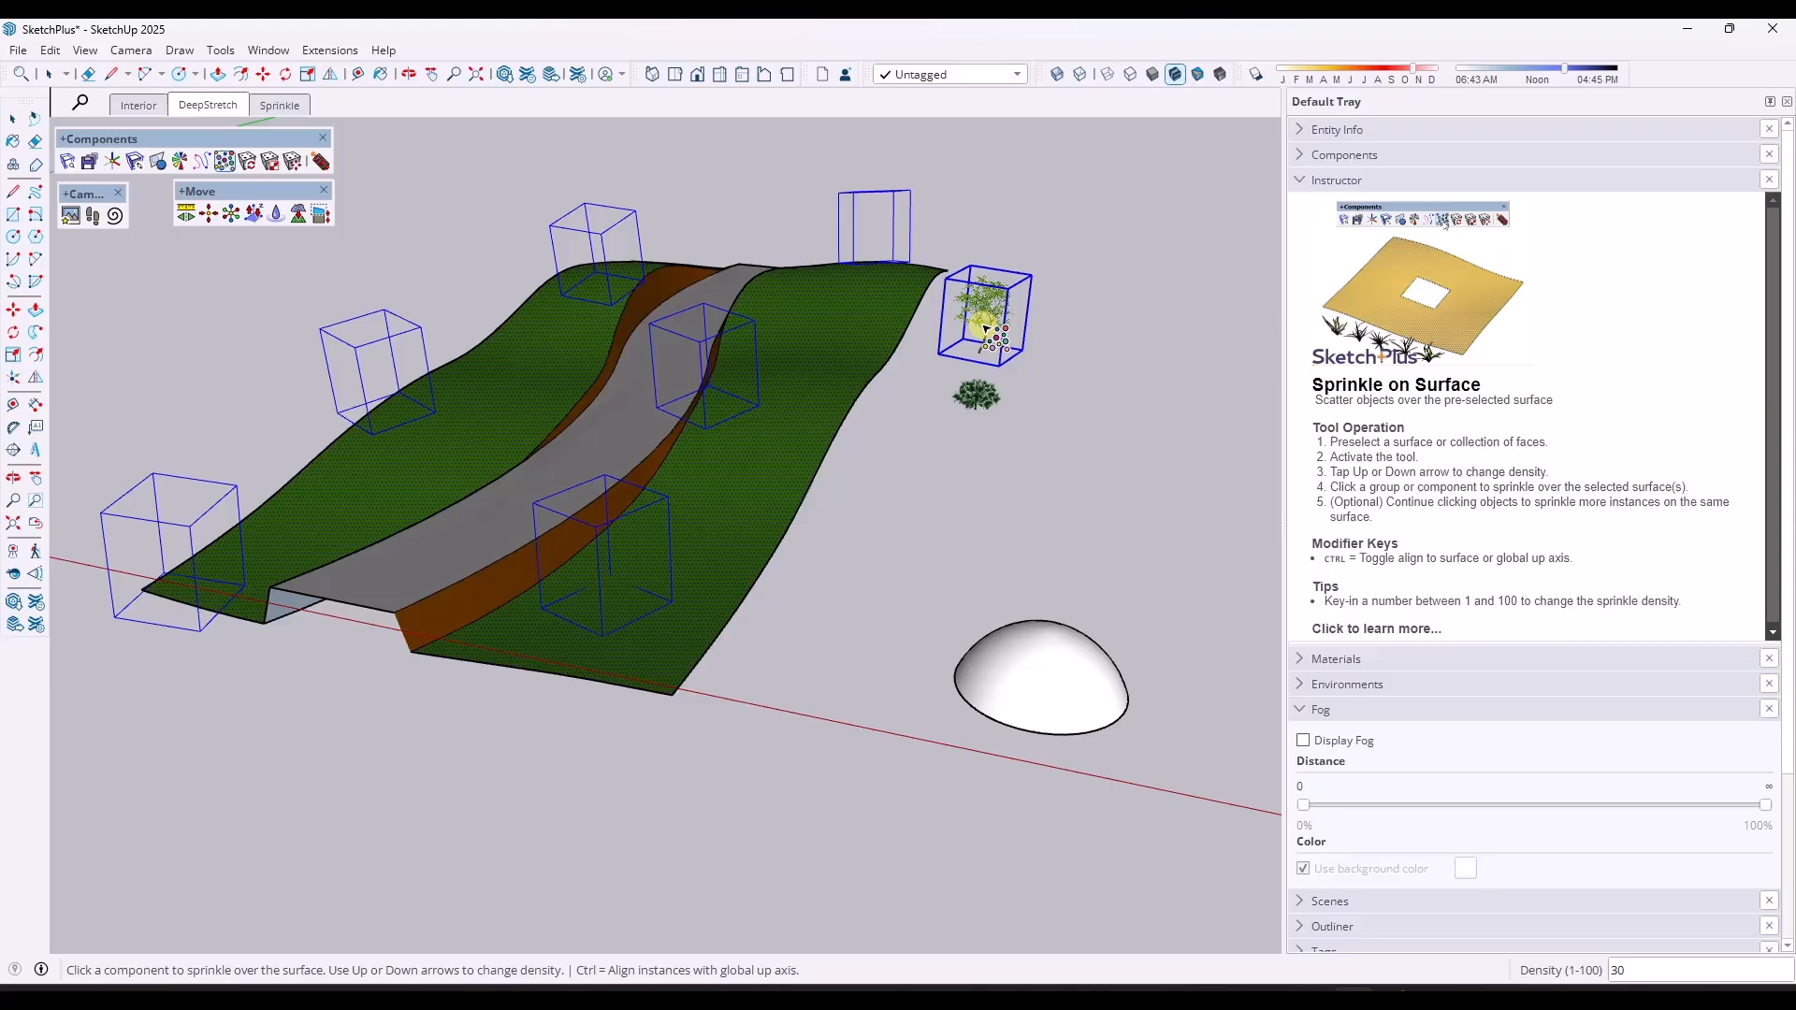
click(985, 315)
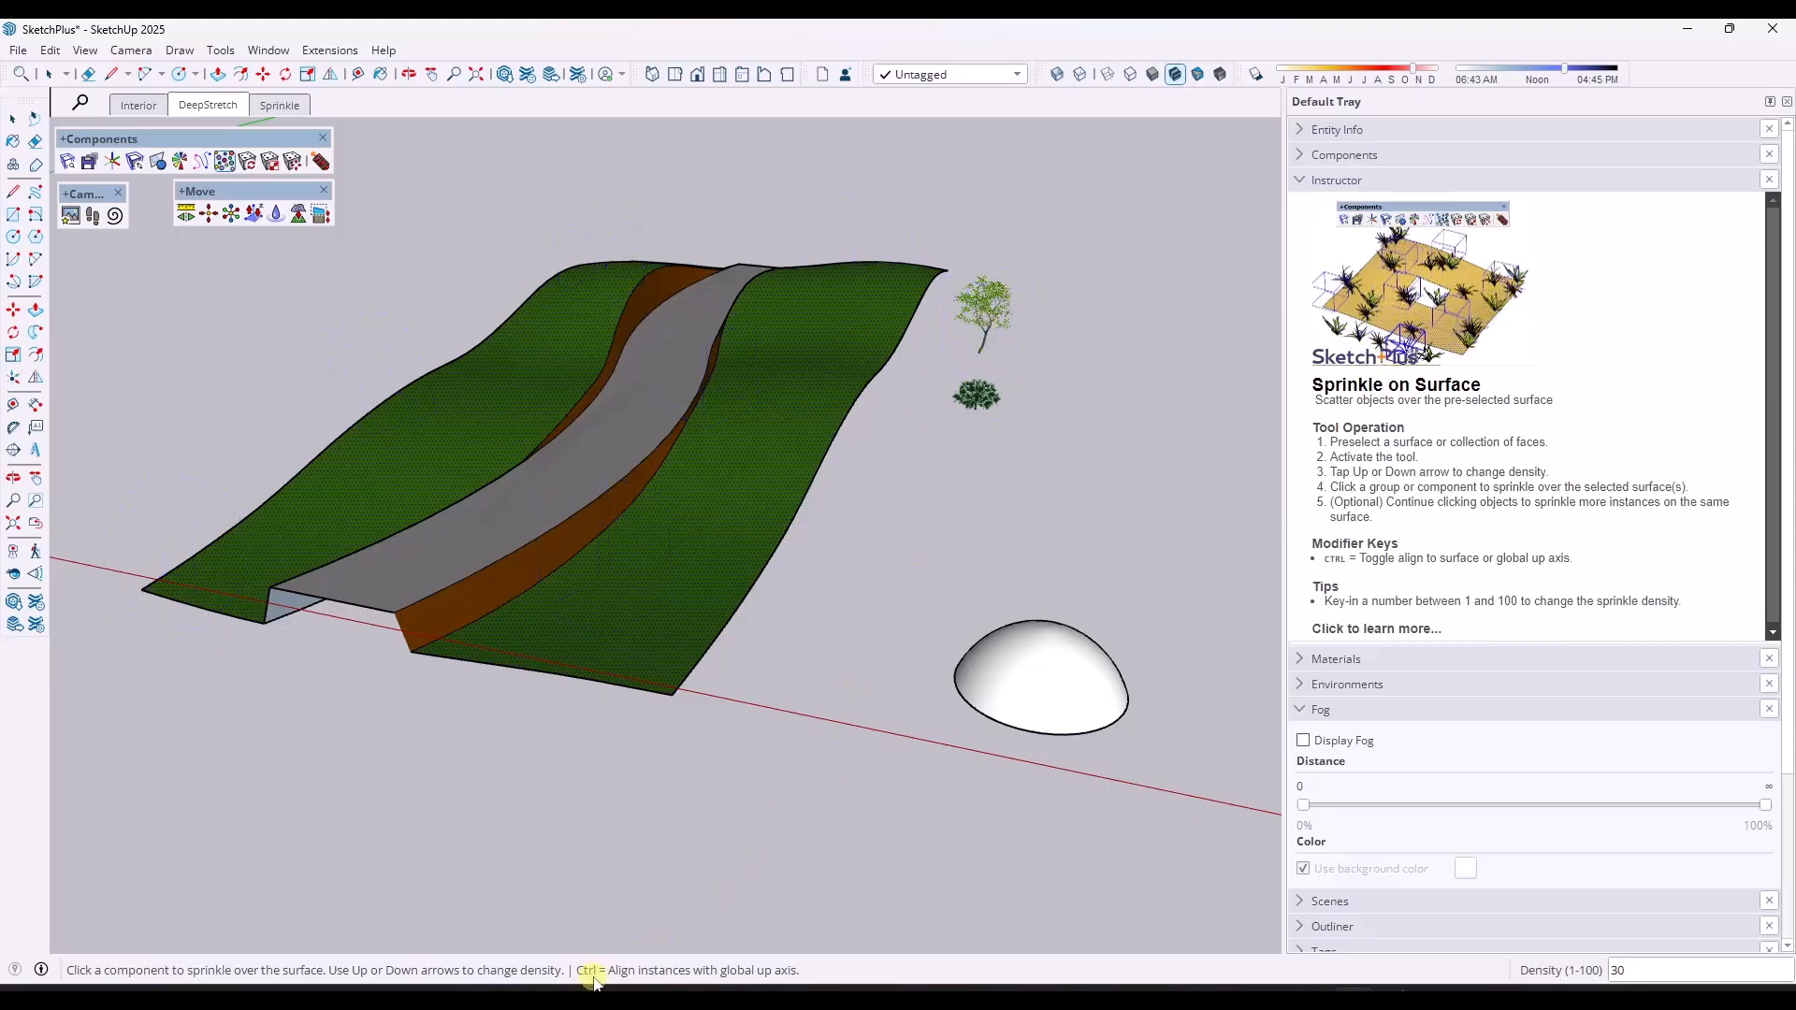
click(983, 321)
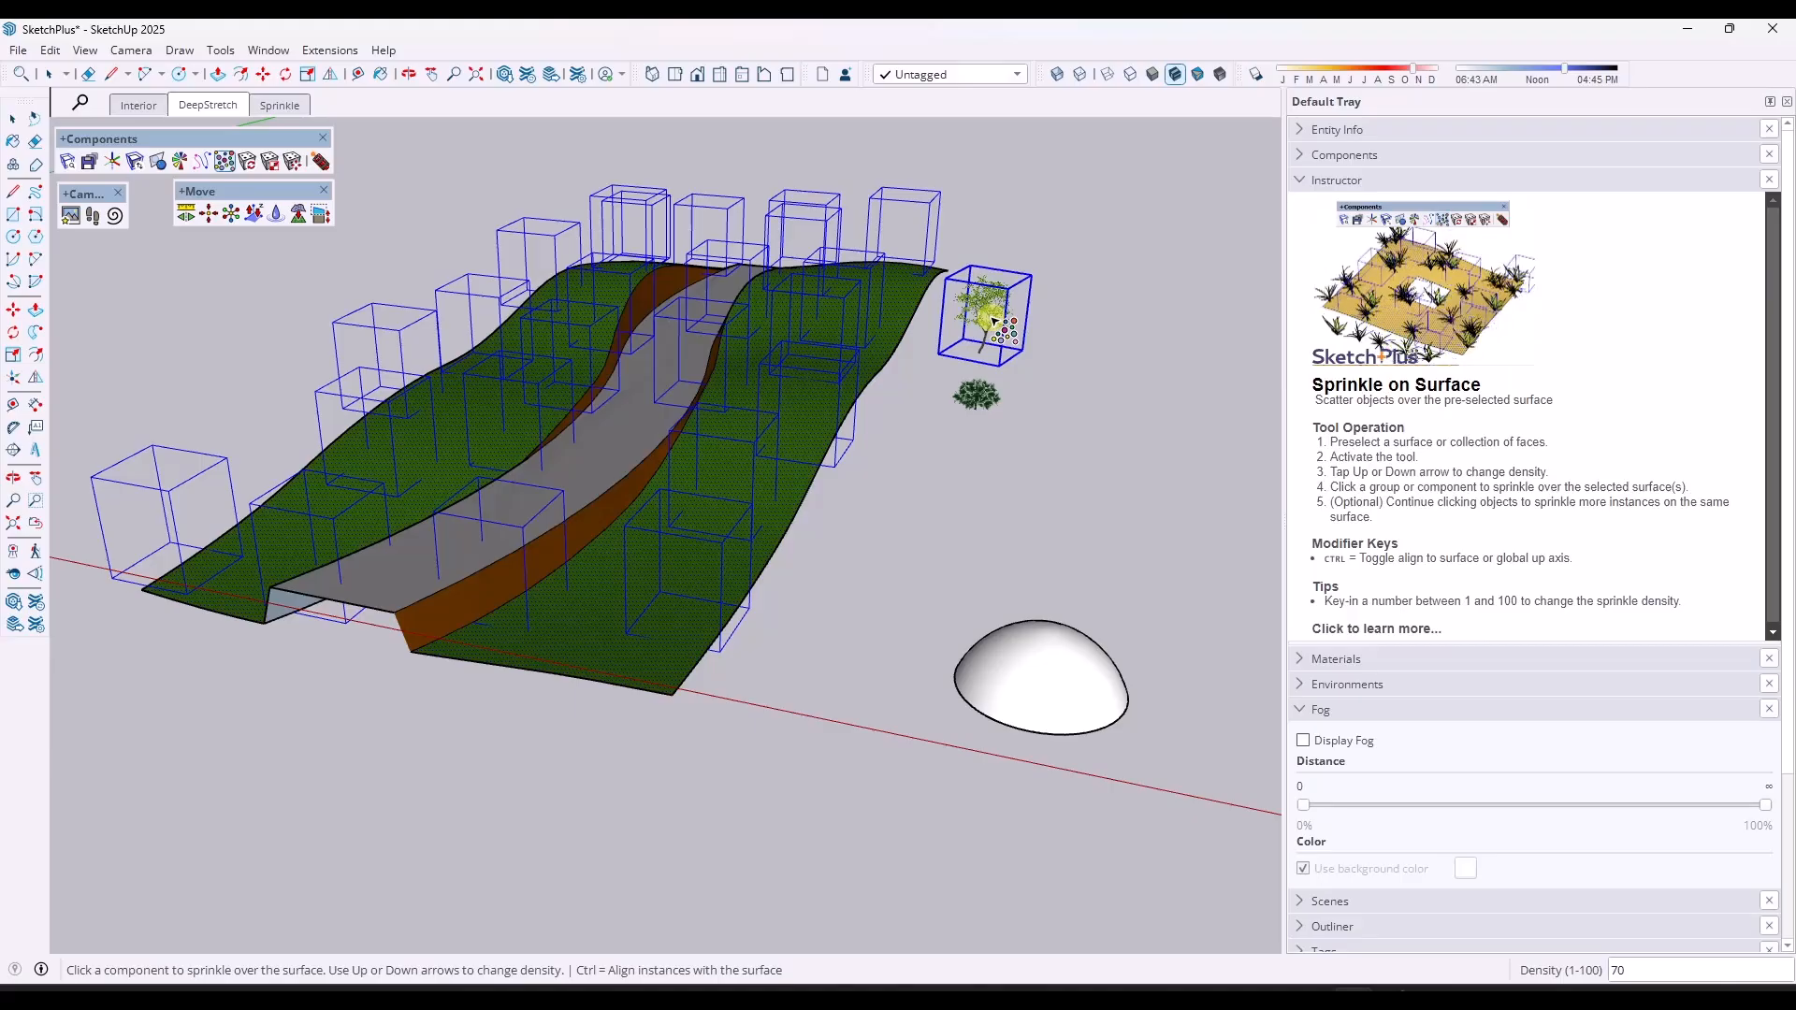
Scatter the tree component over the selected hillside faces on both sides of the road.
click(988, 315)
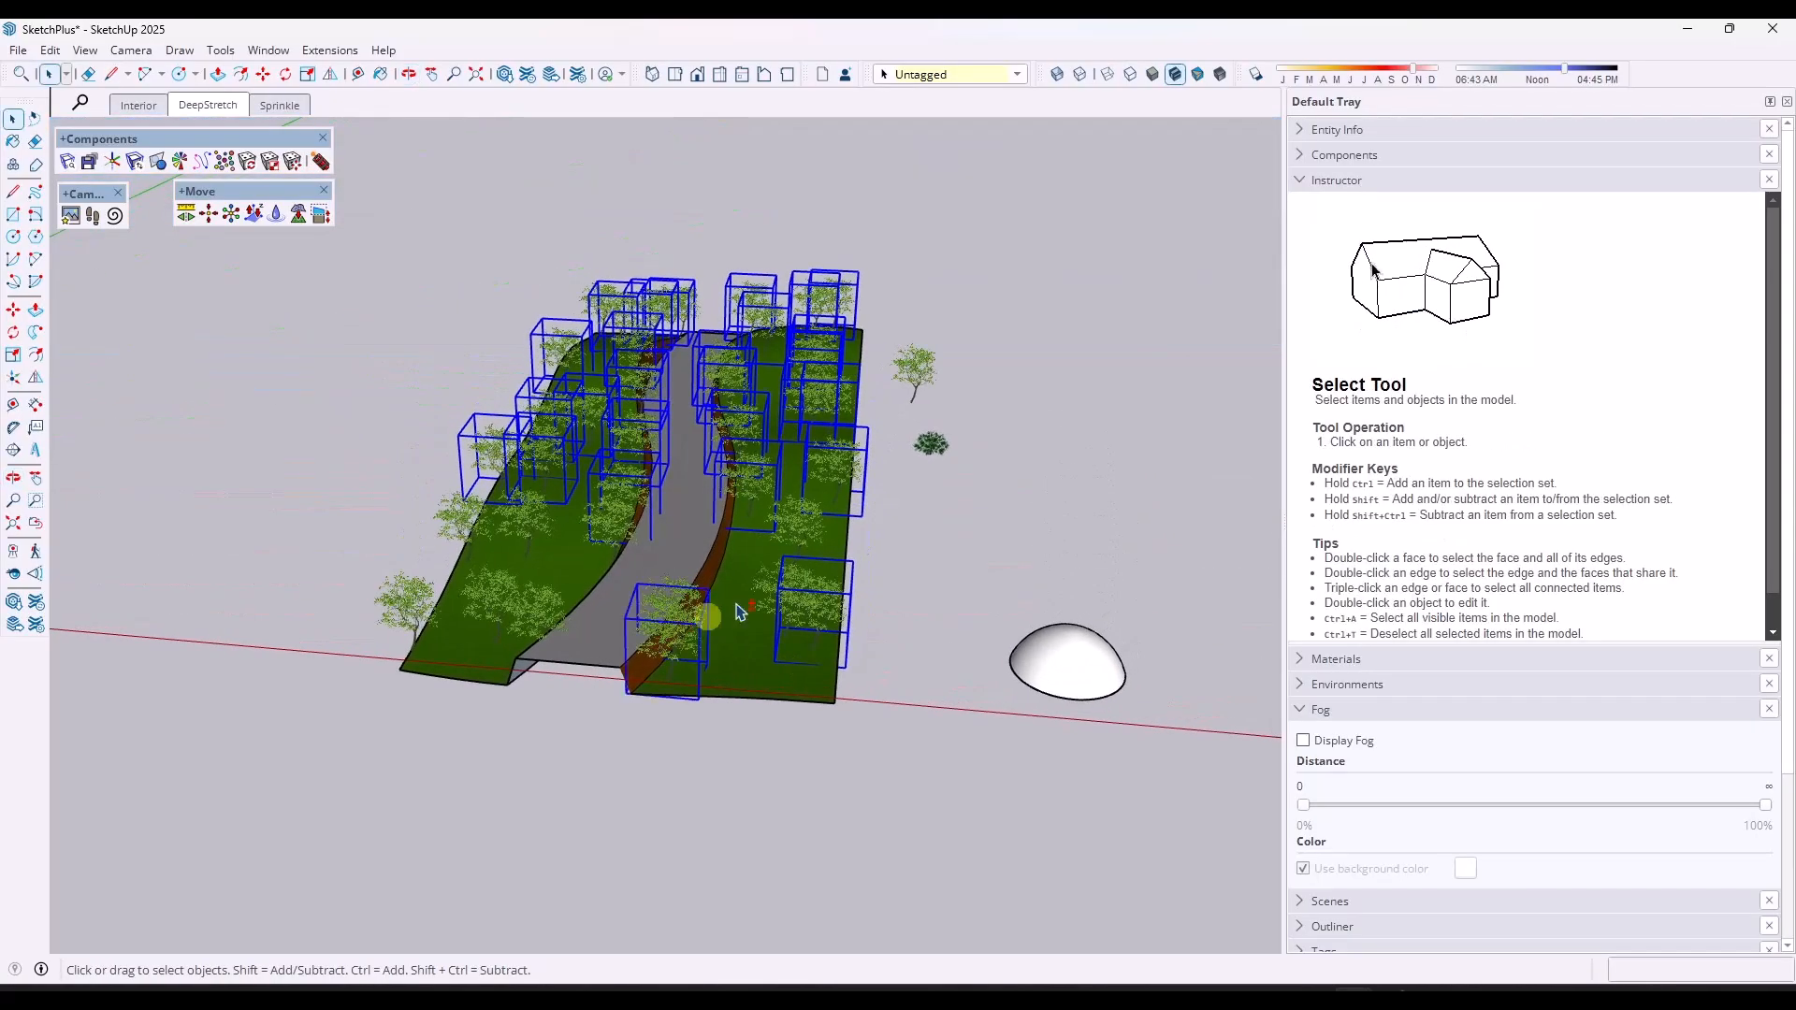
Randomize the scattered trees' rotation with Random Spin and their sizes with Random Scale.
right_click(739, 613)
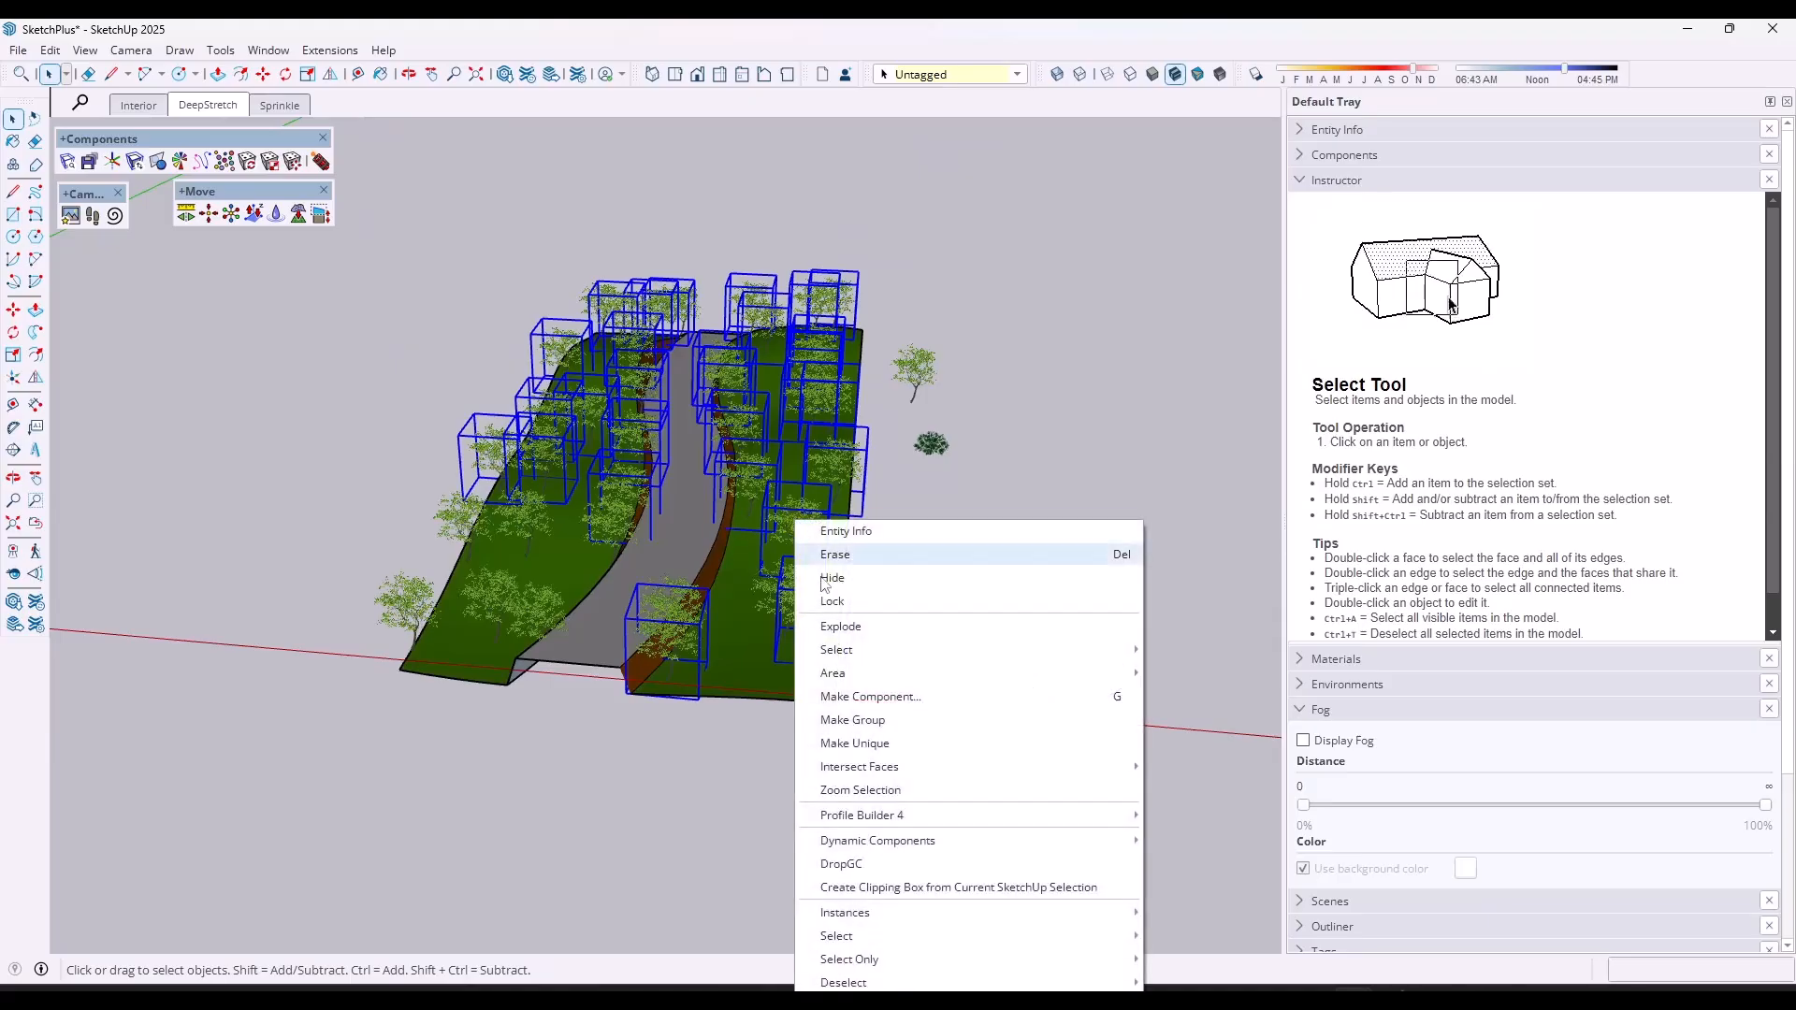
mouse_move(835, 649)
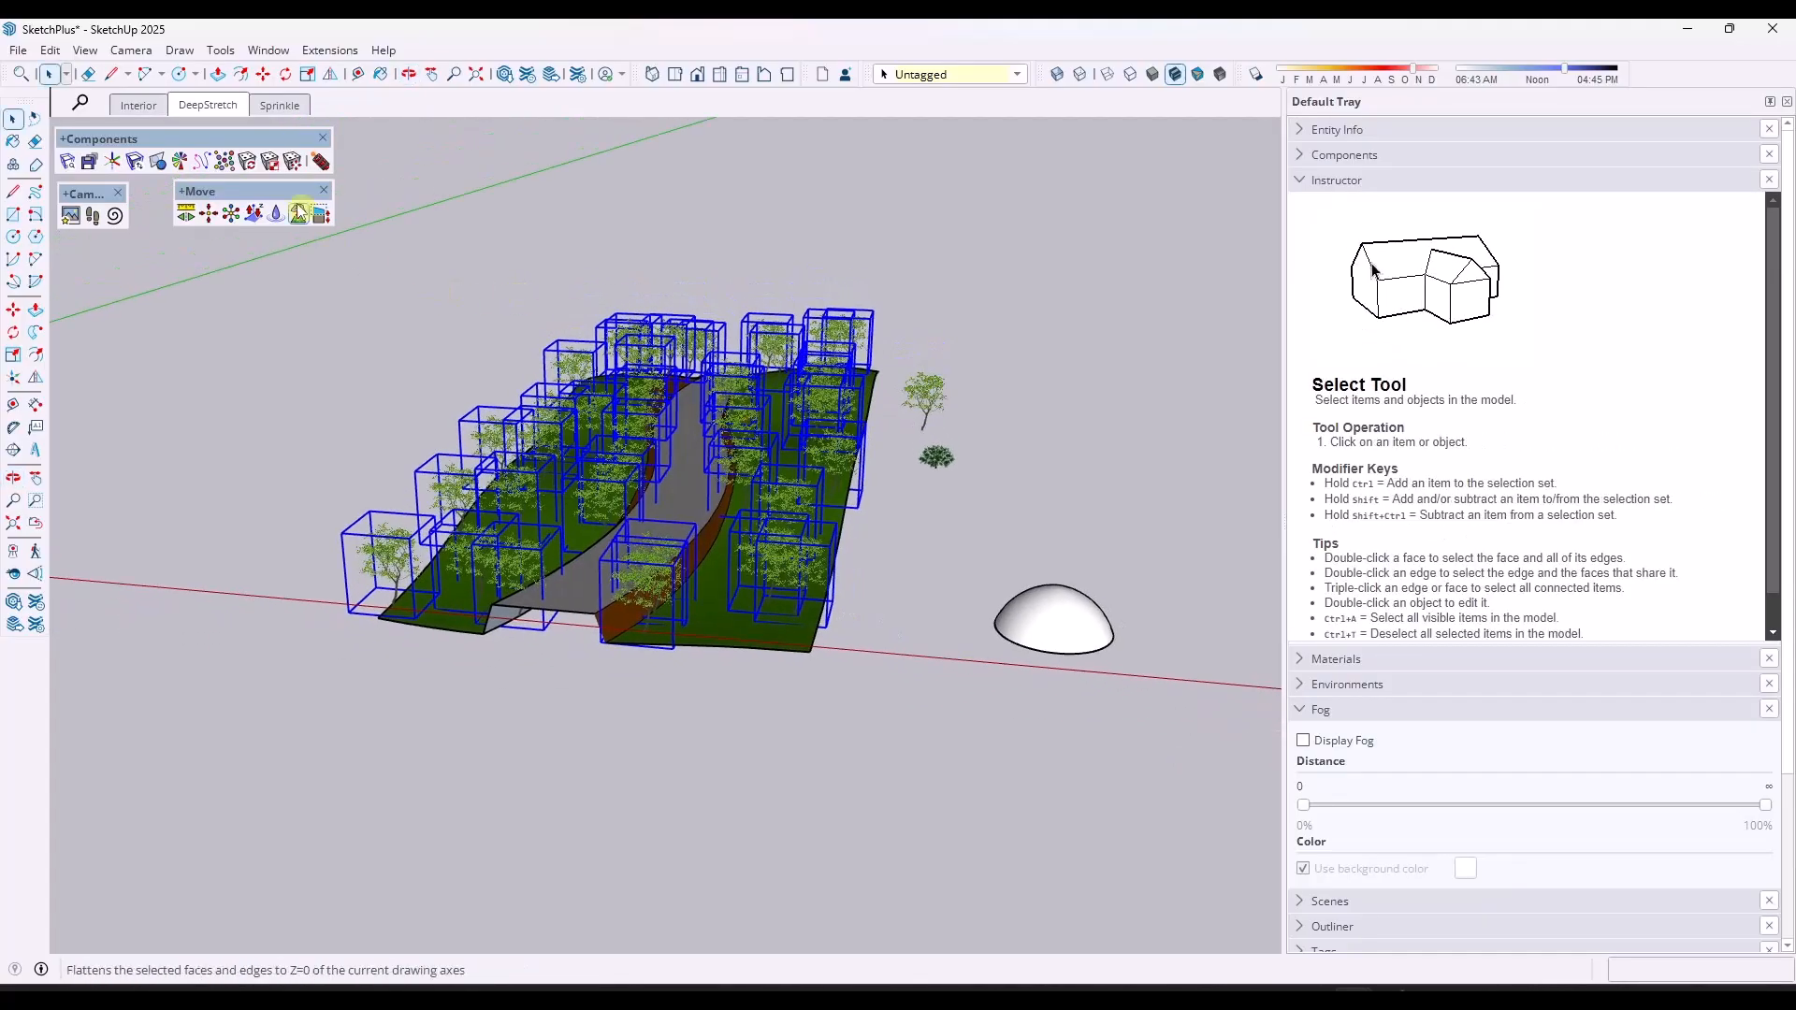
mouse_move(246, 160)
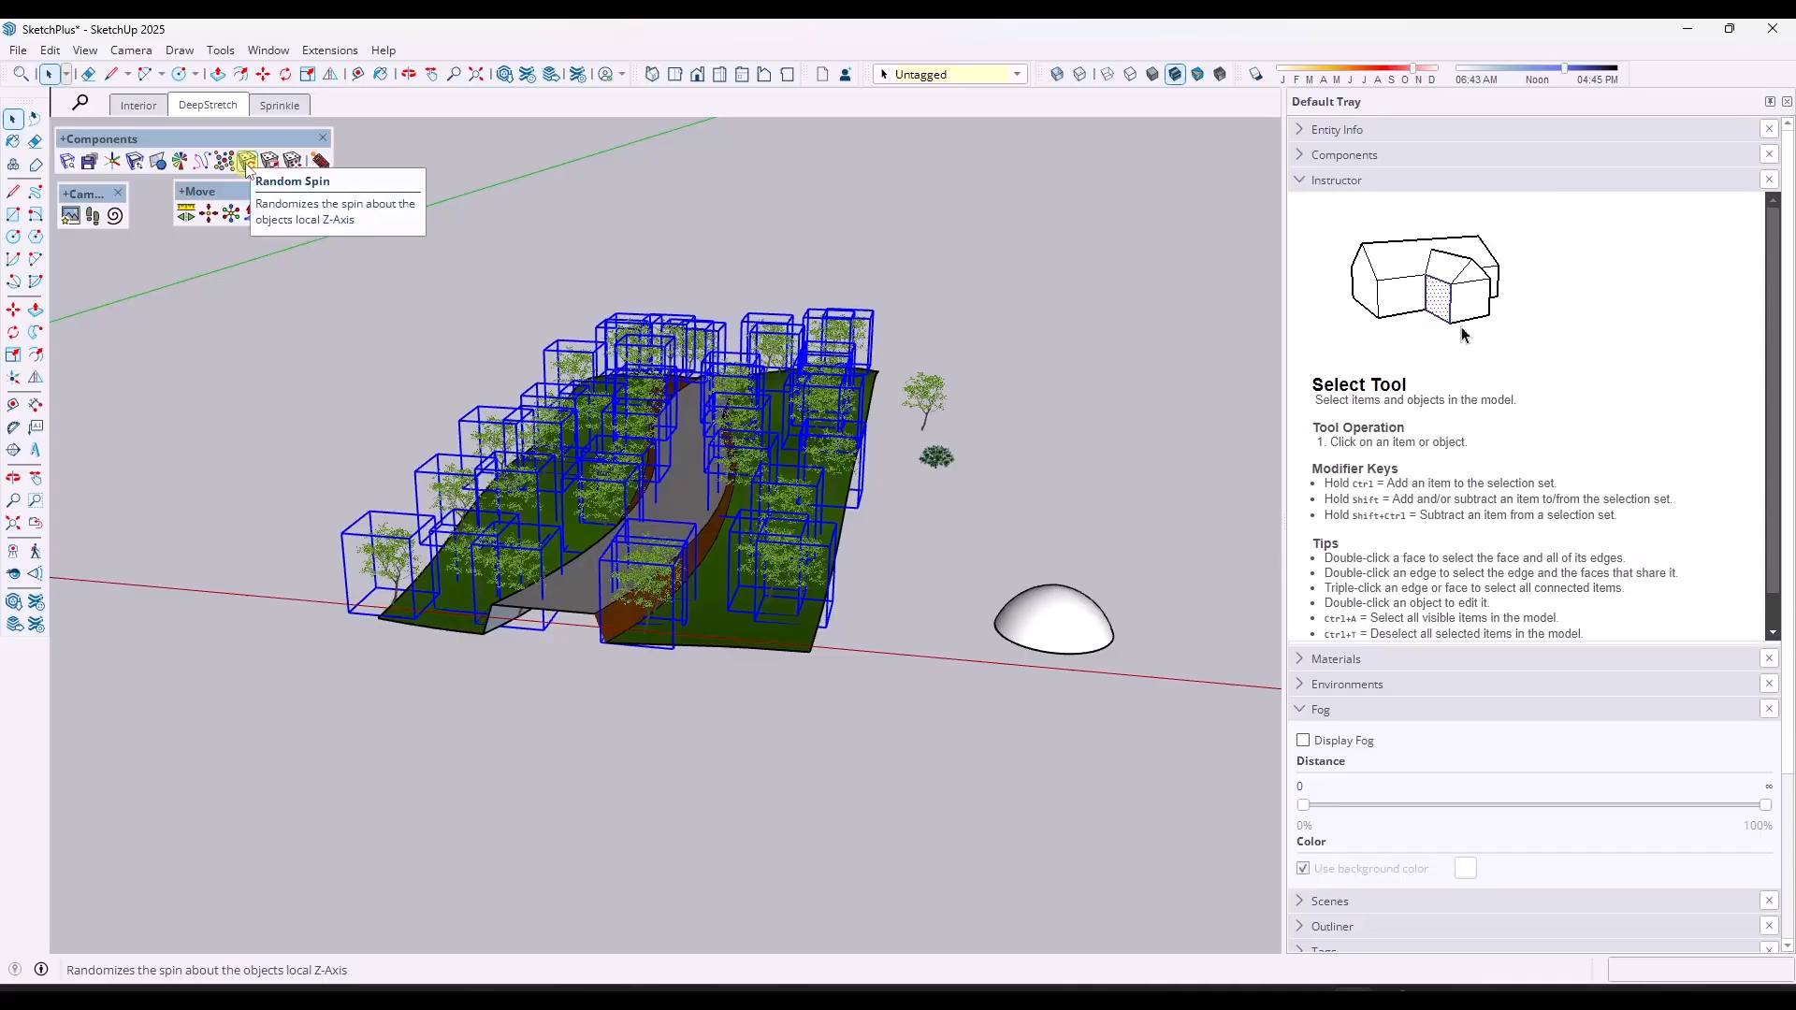
click(246, 160)
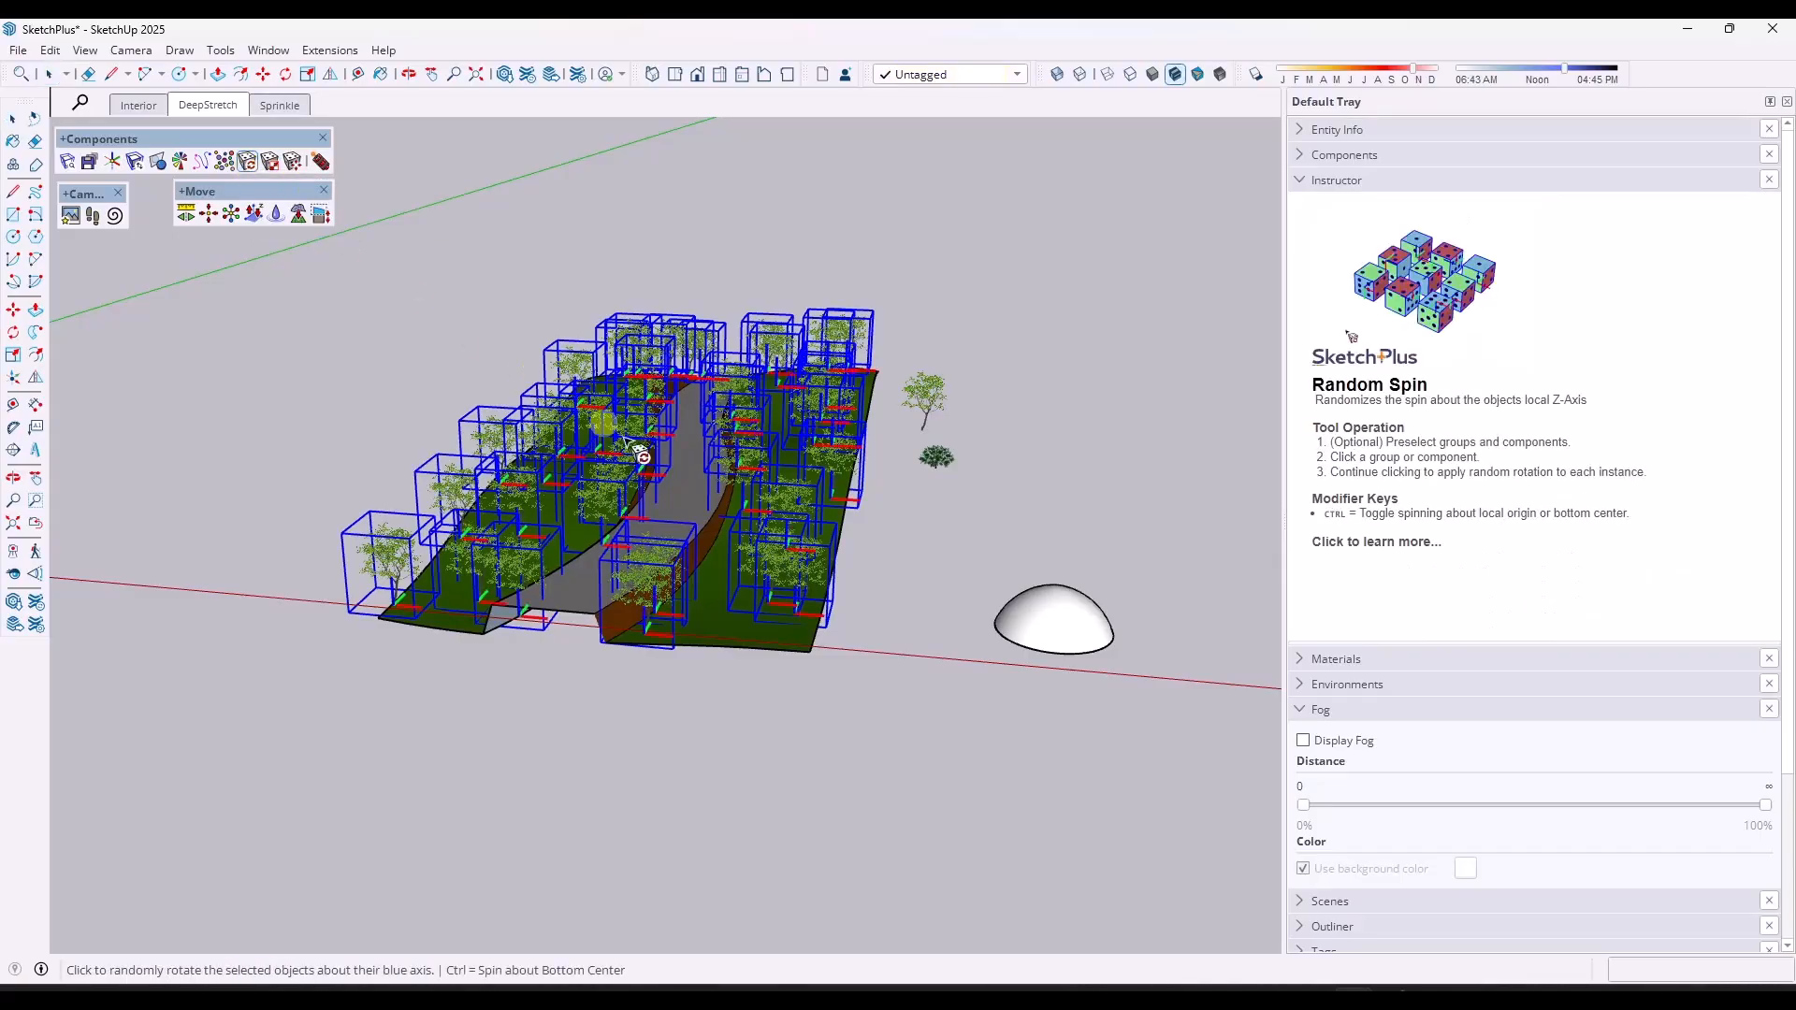
click(779, 559)
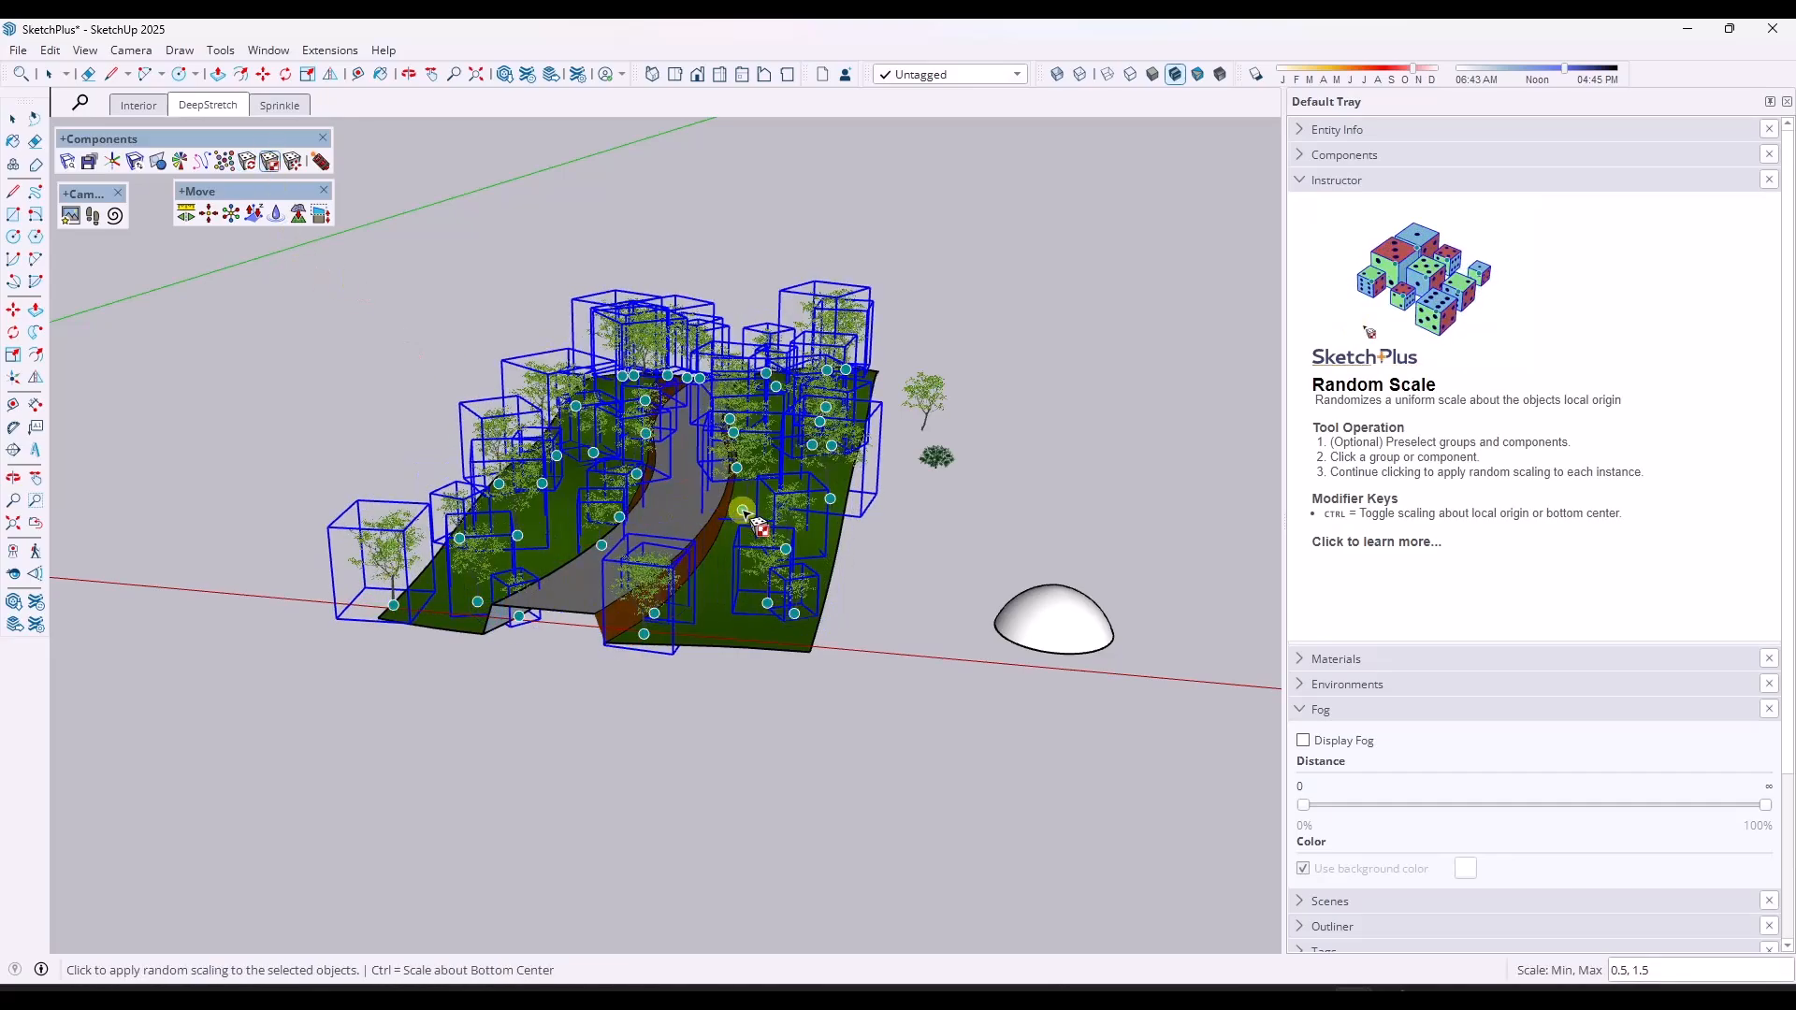
click(743, 511)
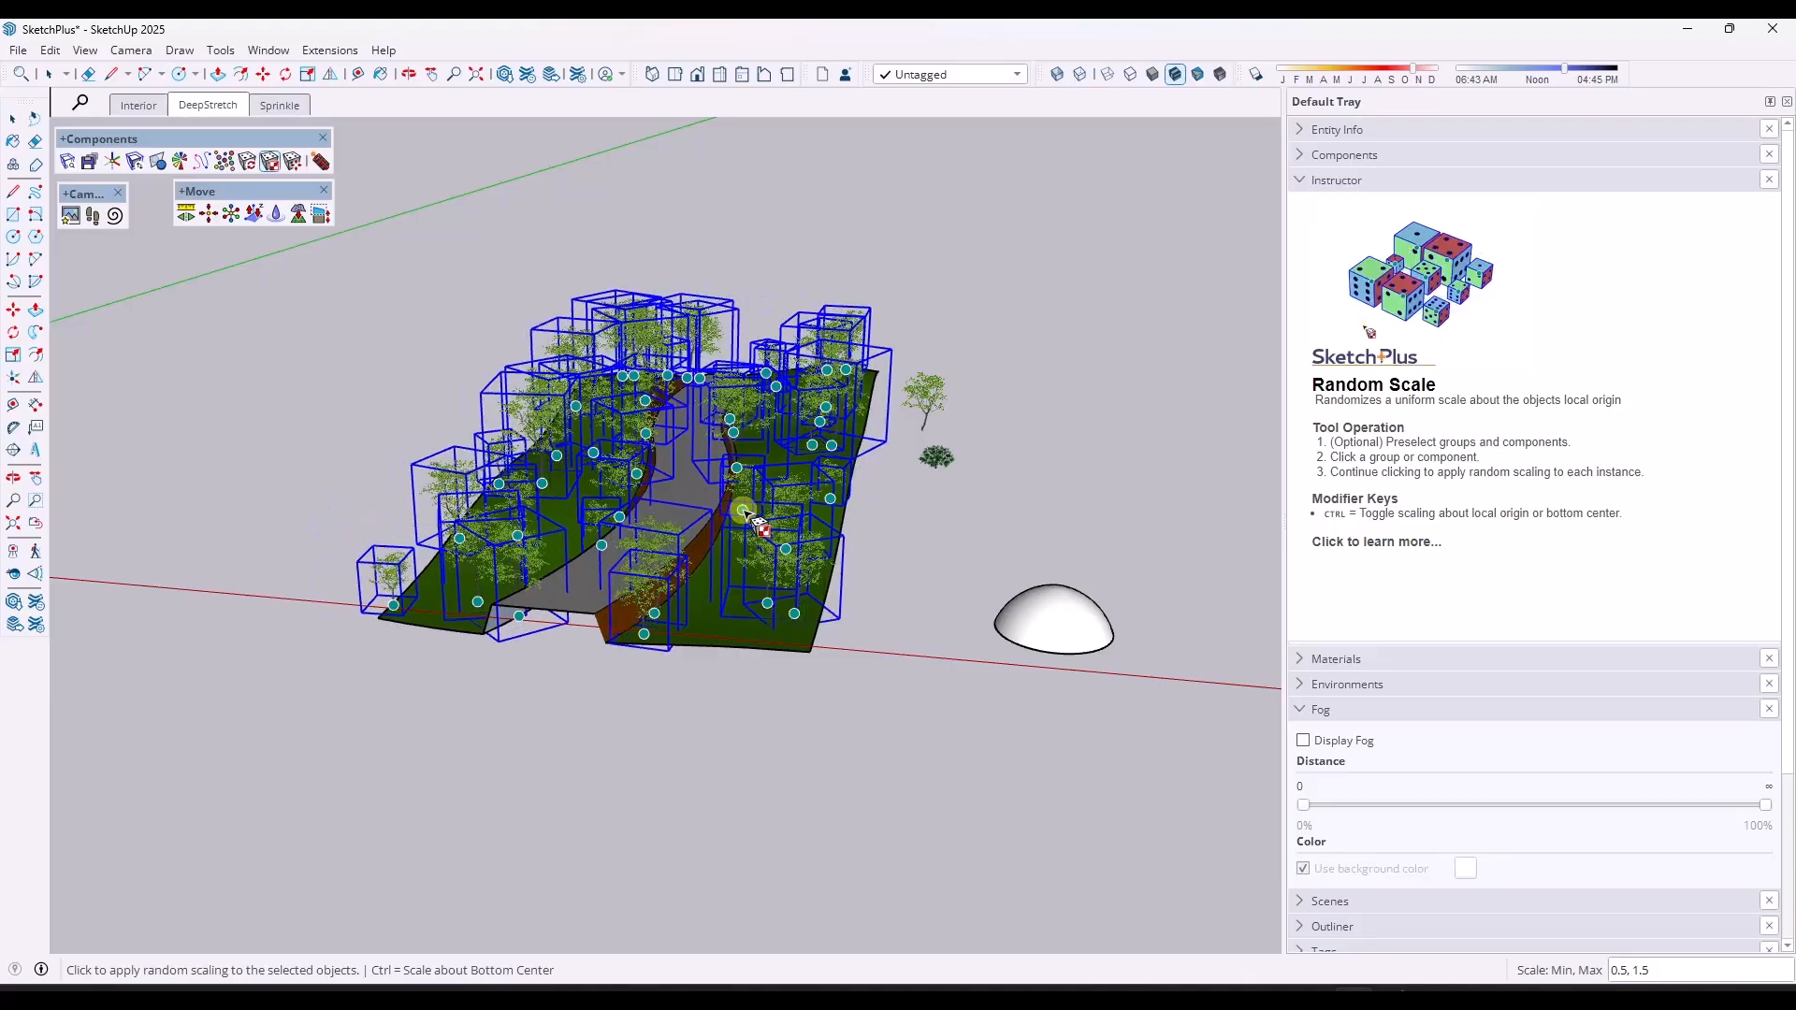
click(756, 524)
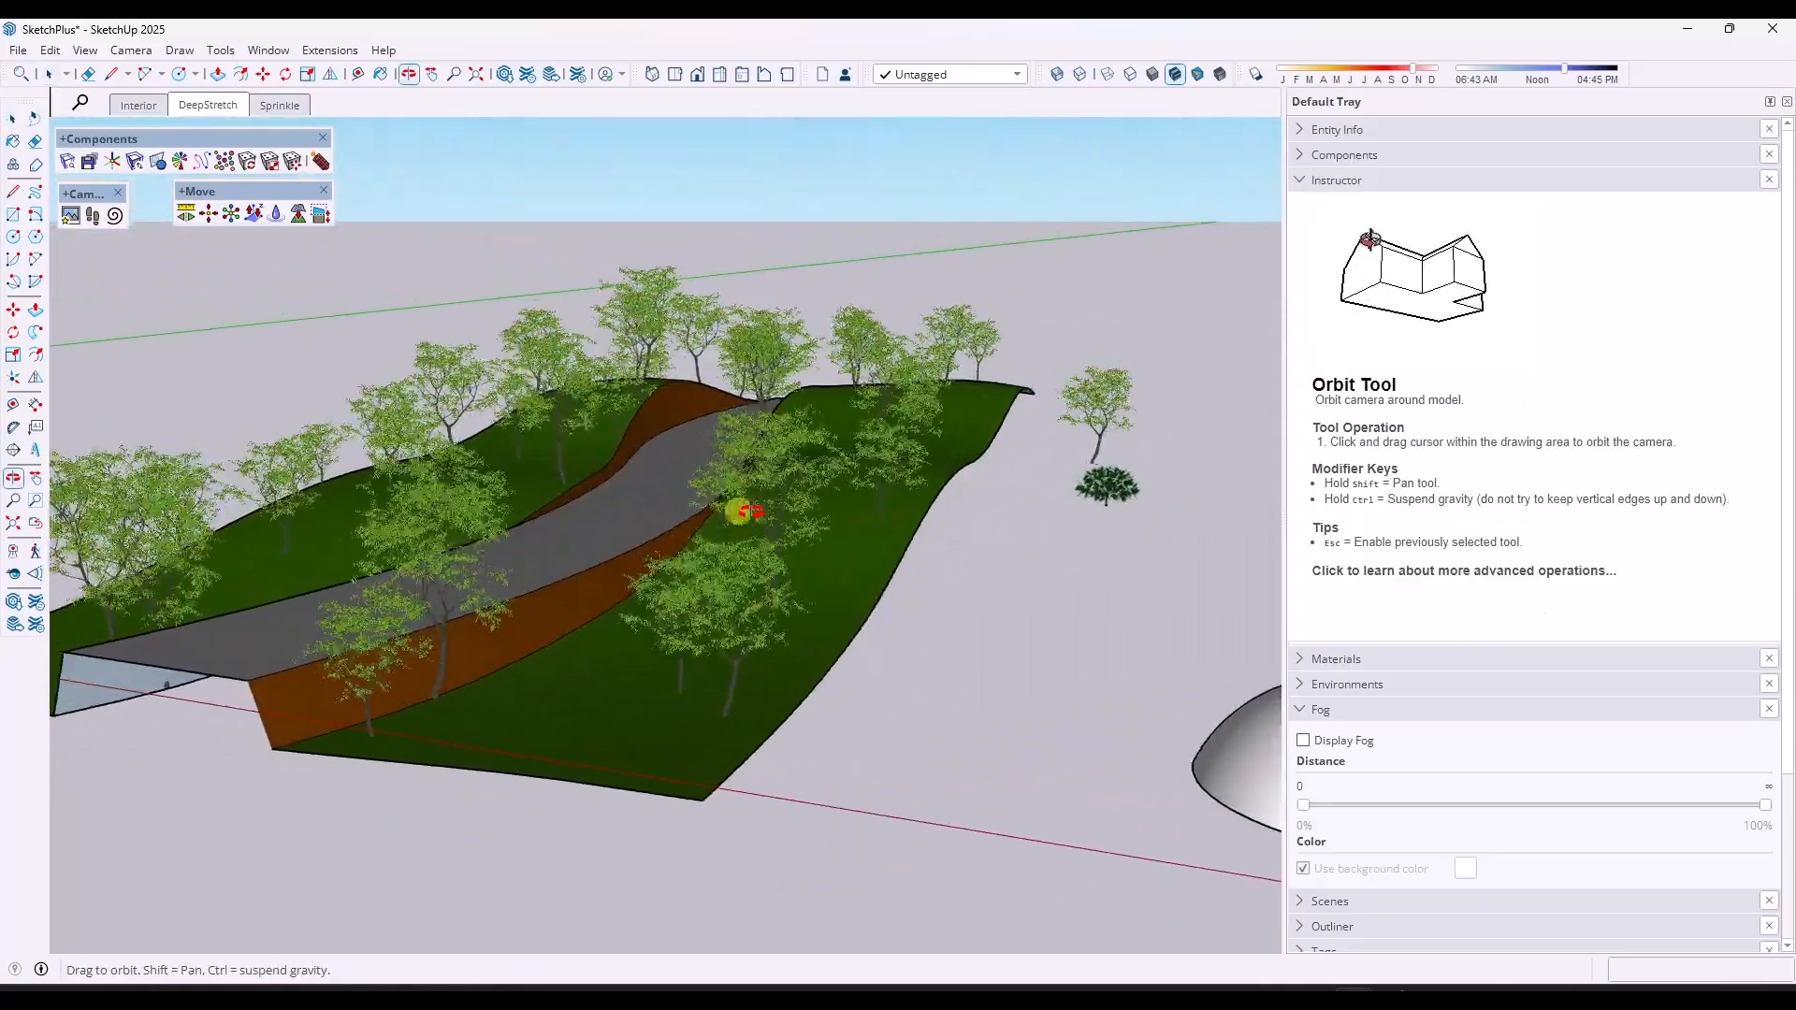
Sprinkle the shrub densely over the selected dome at raised density, then zoom closer to it.
click(14, 119)
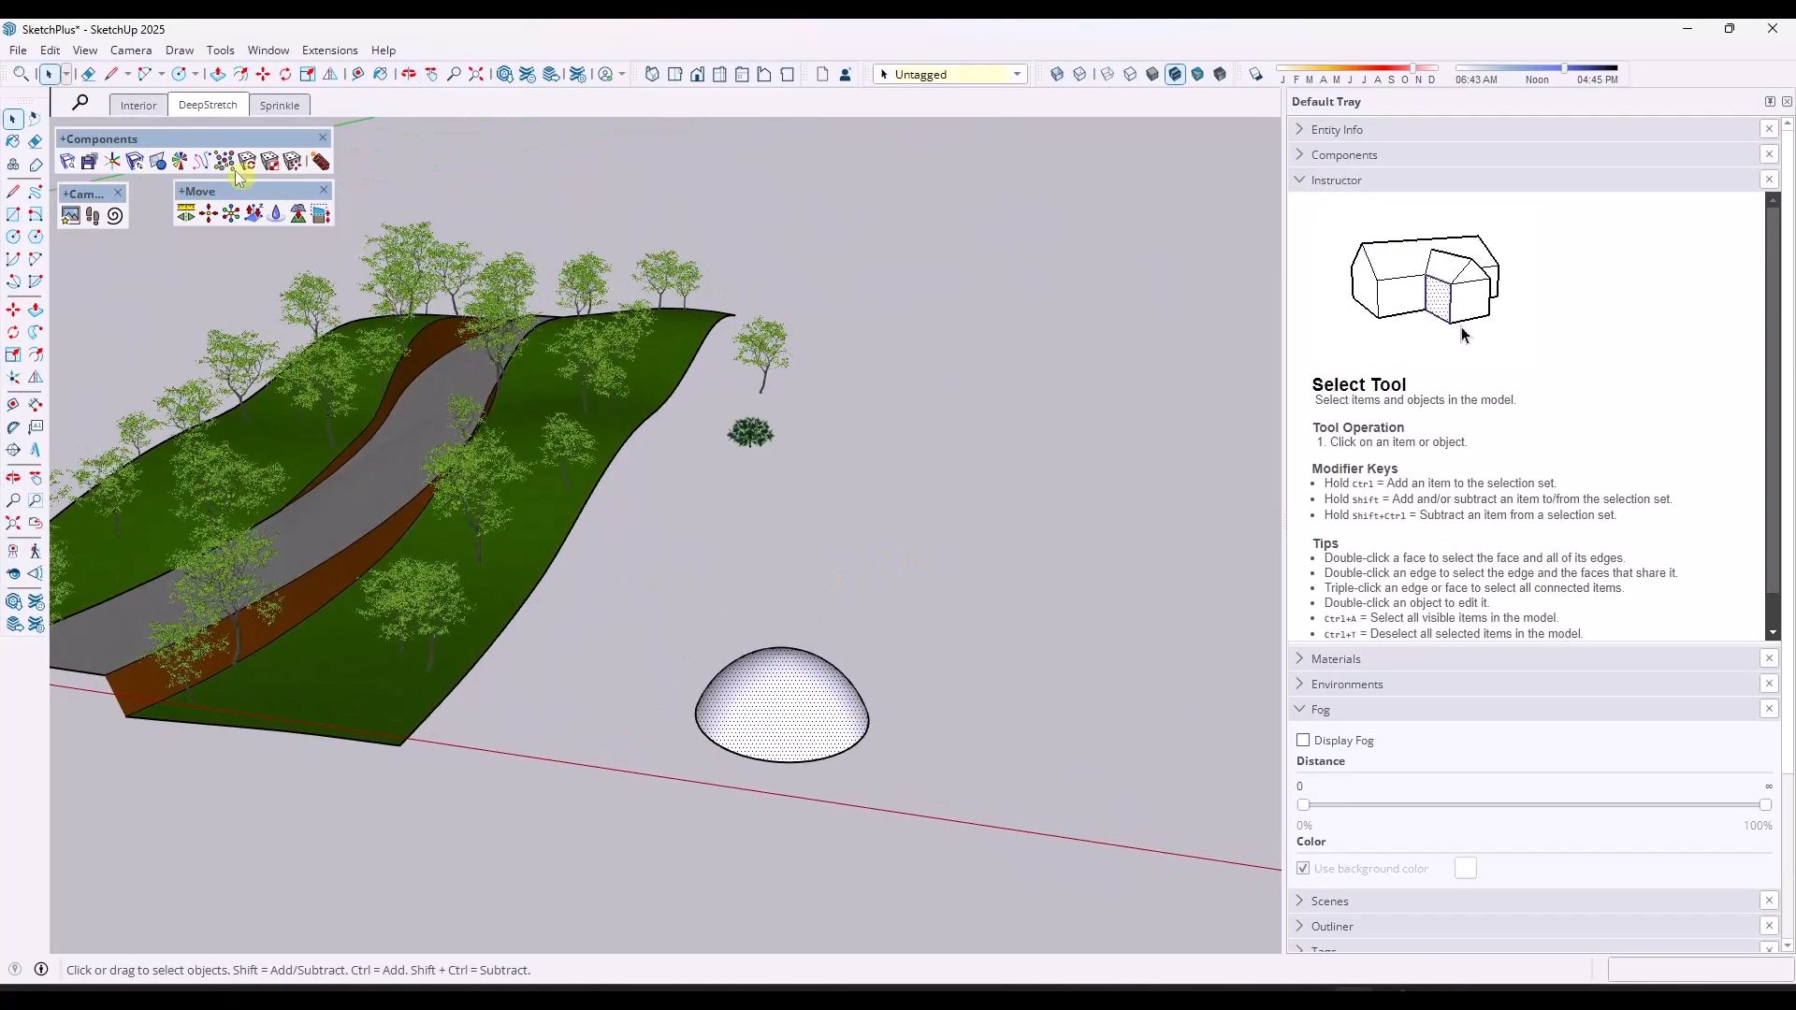
click(246, 160)
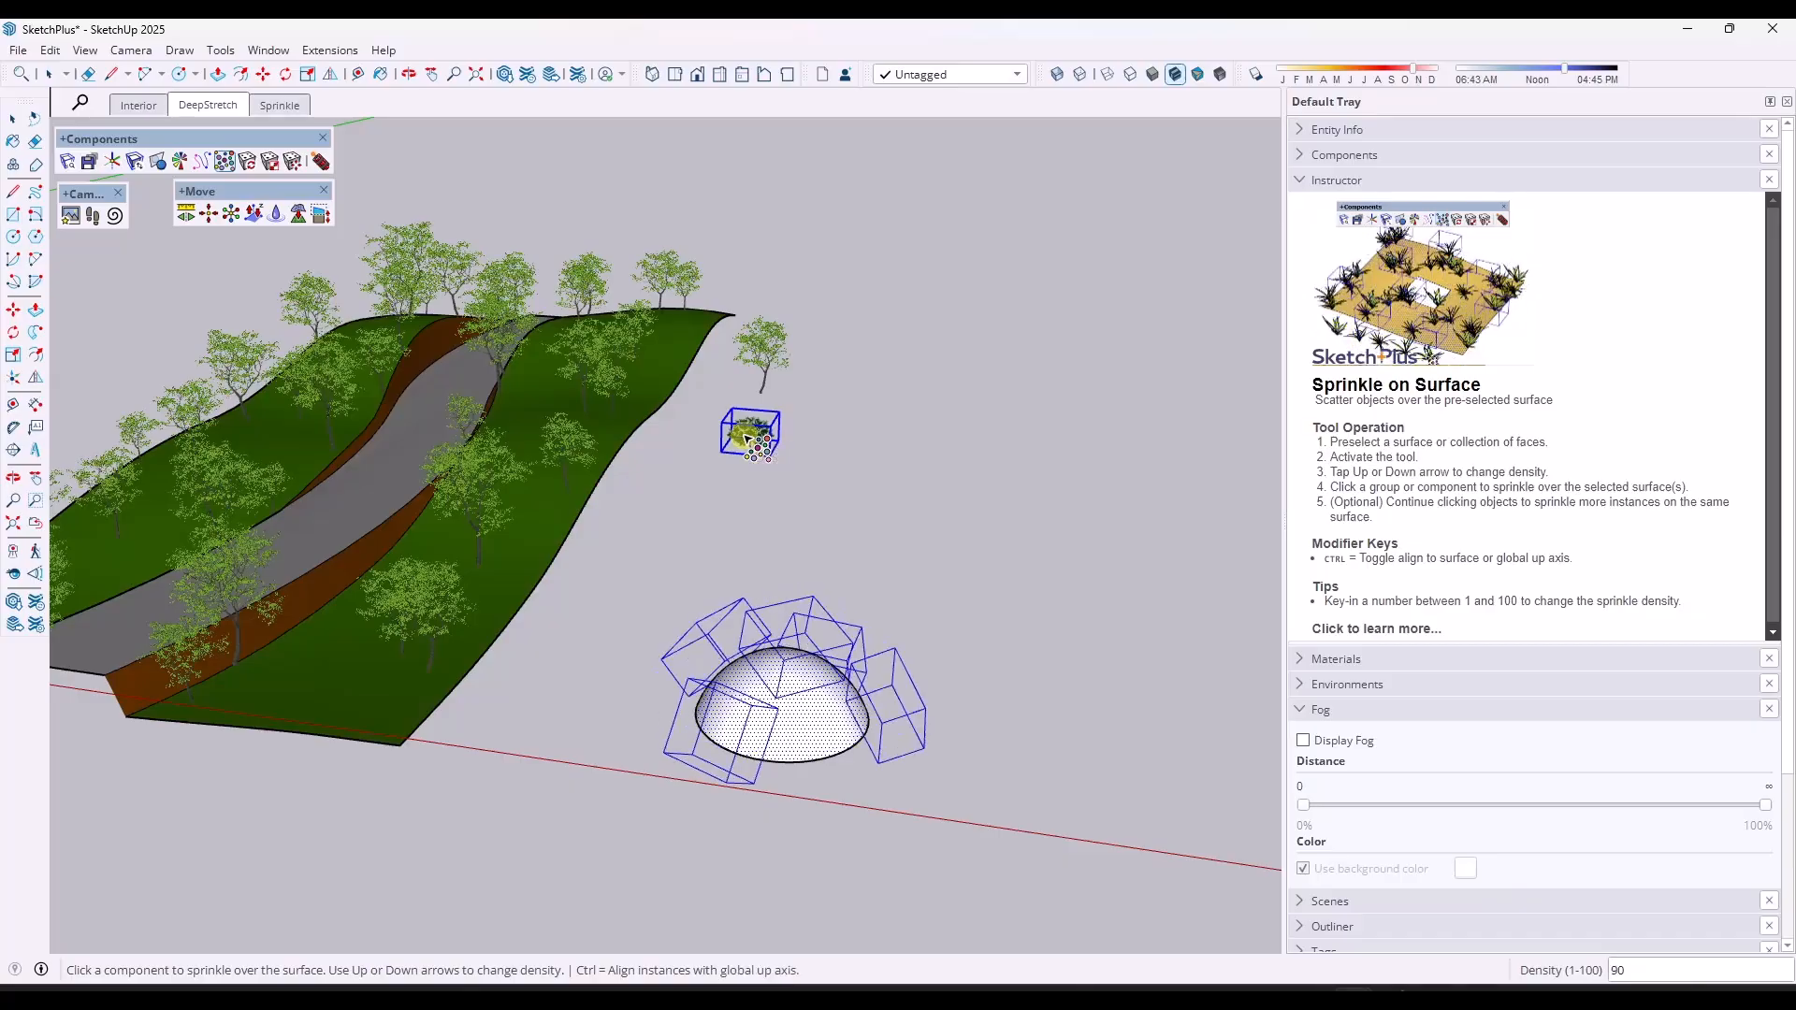
key(Up)
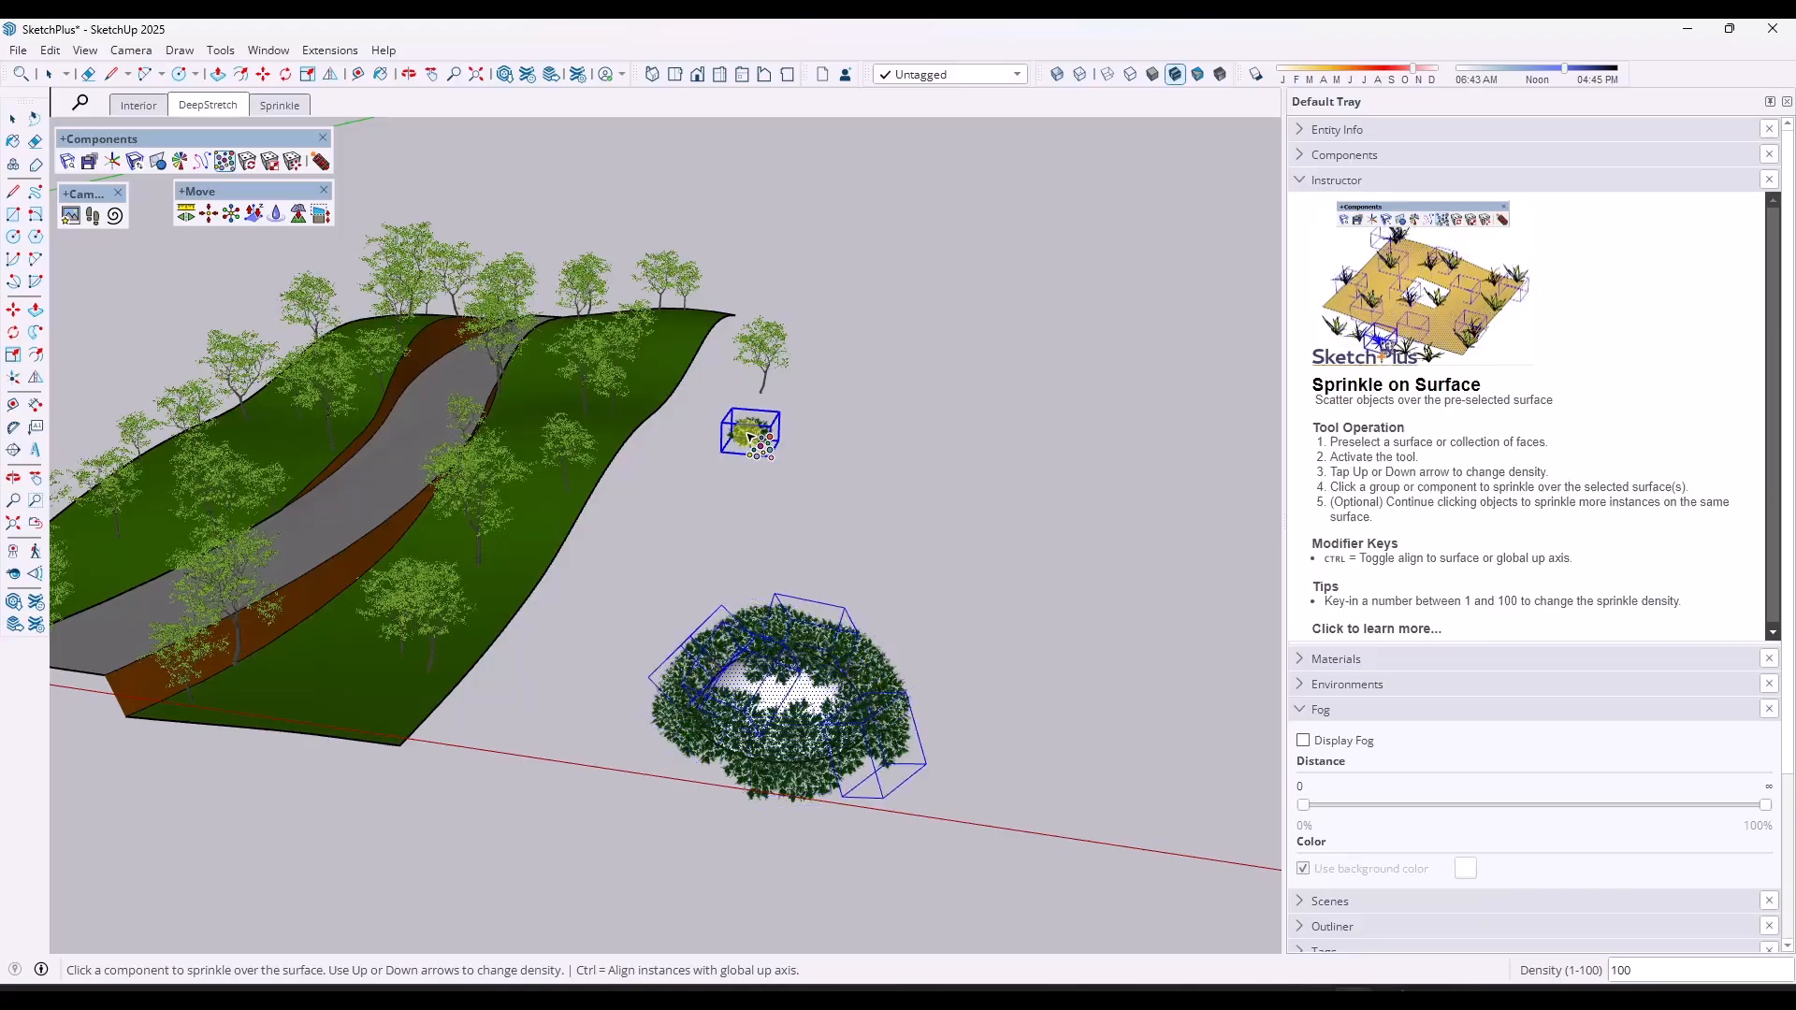
click(779, 687)
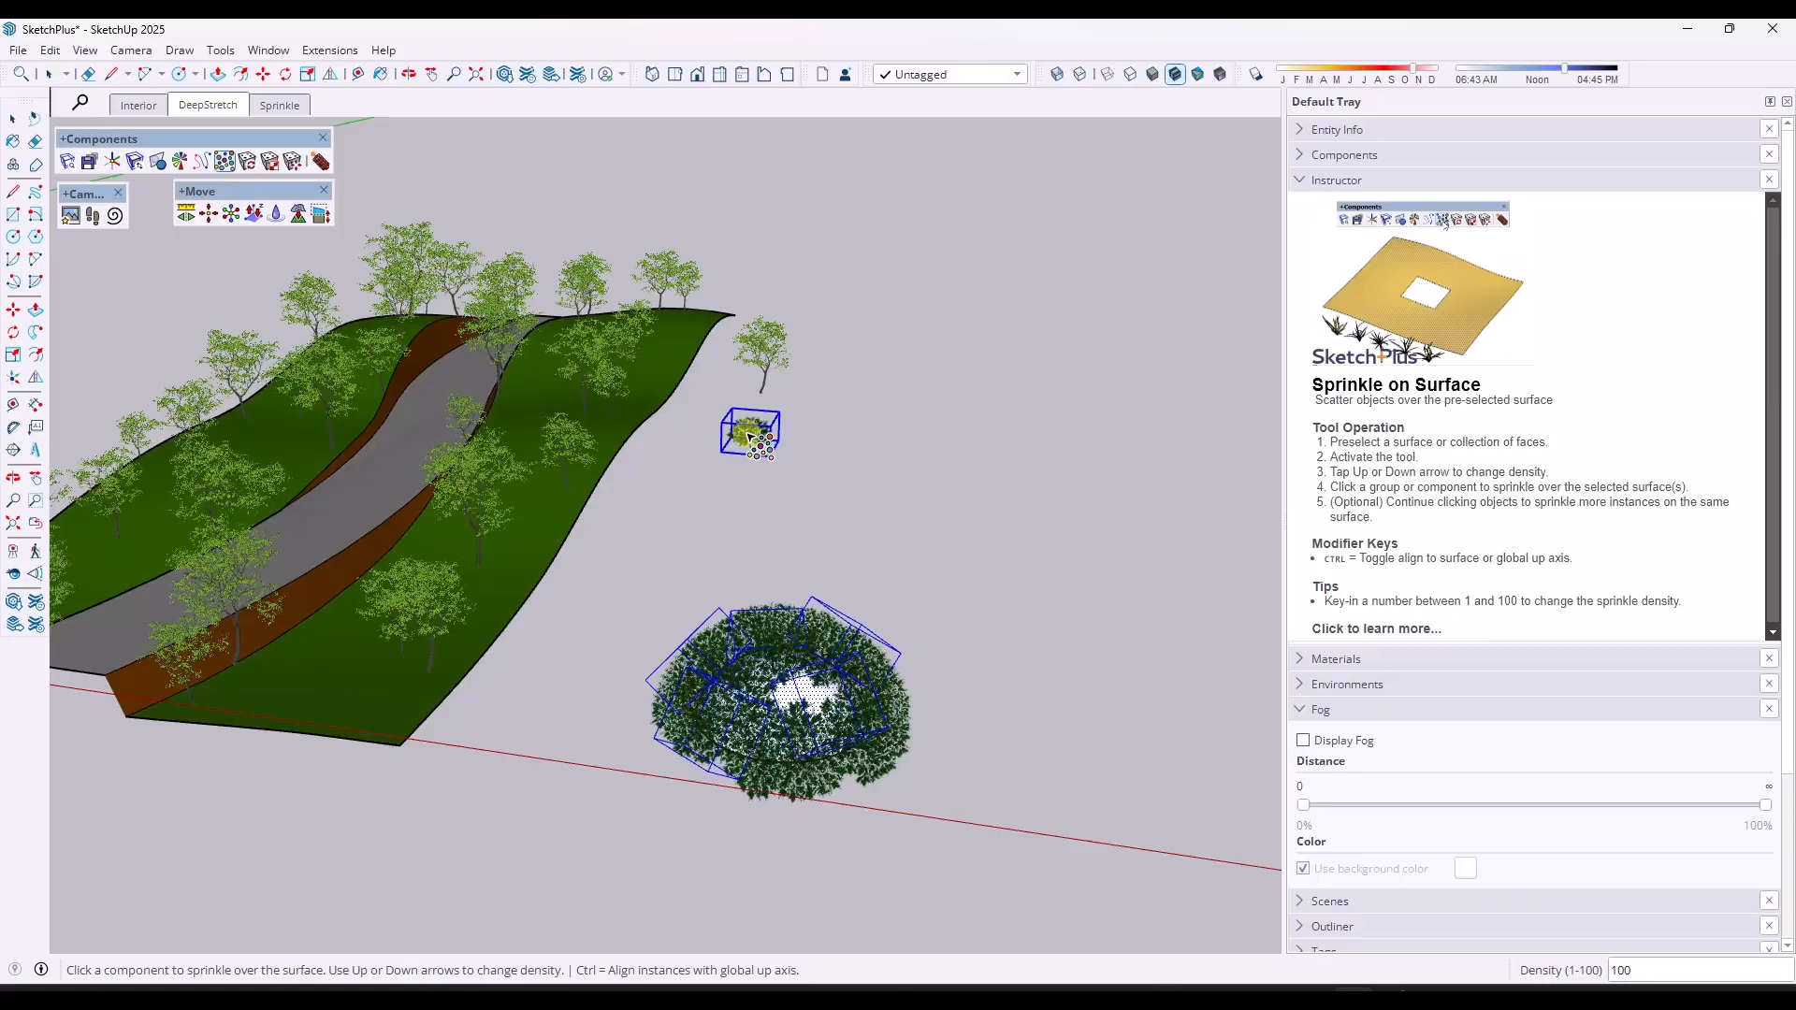
drag(755, 459, 1014, 668)
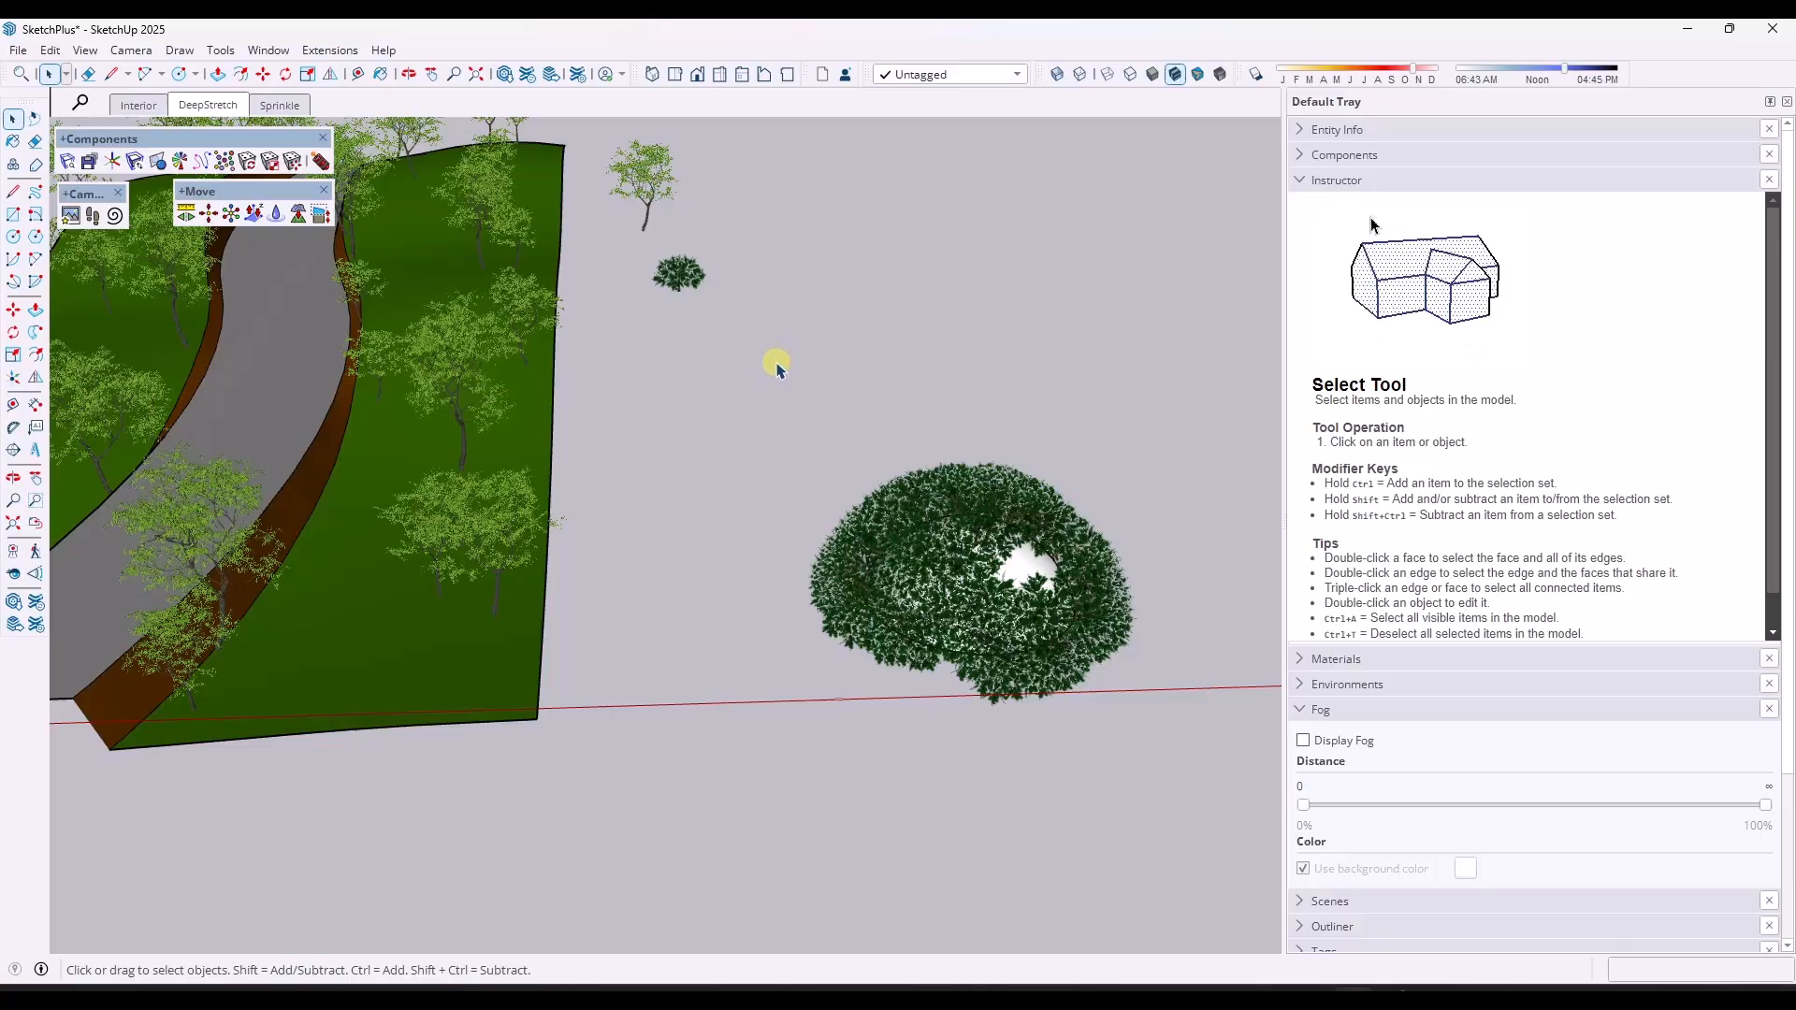
Open the Interior scene, try the native Walk tool, then activate Walk+.
click(138, 104)
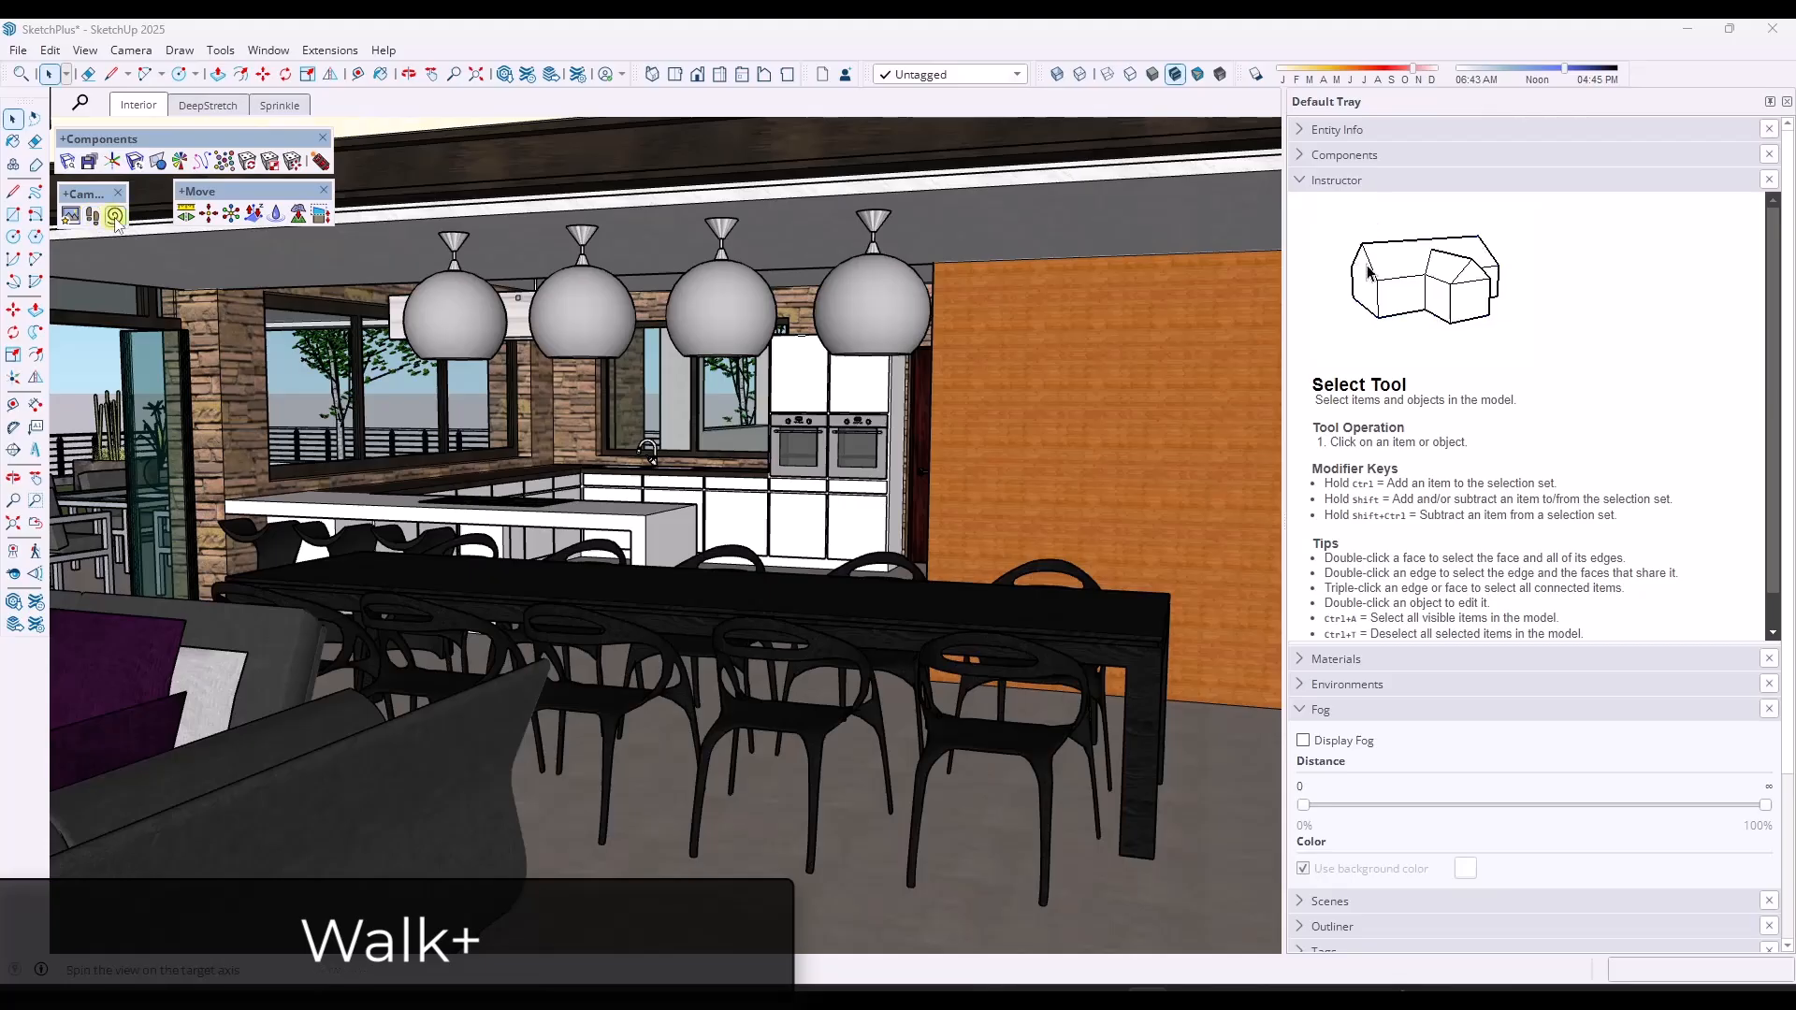
mouse_move(90, 218)
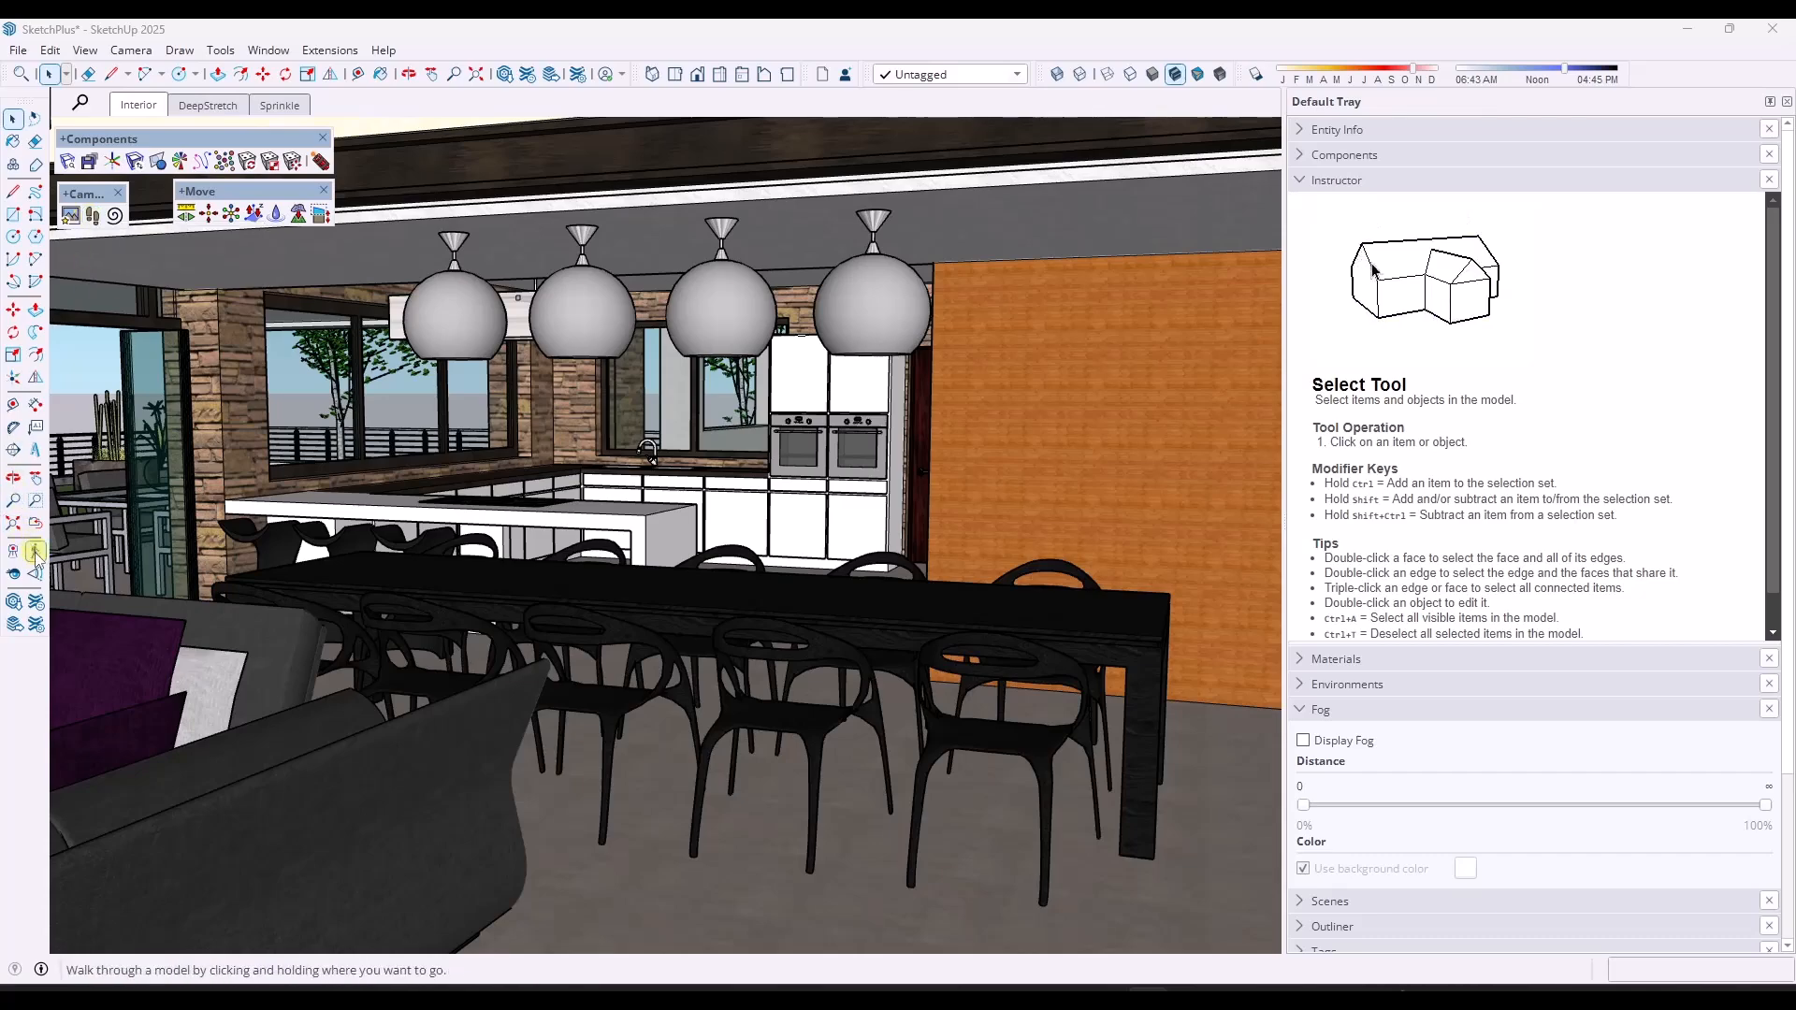
mouse_move(36, 553)
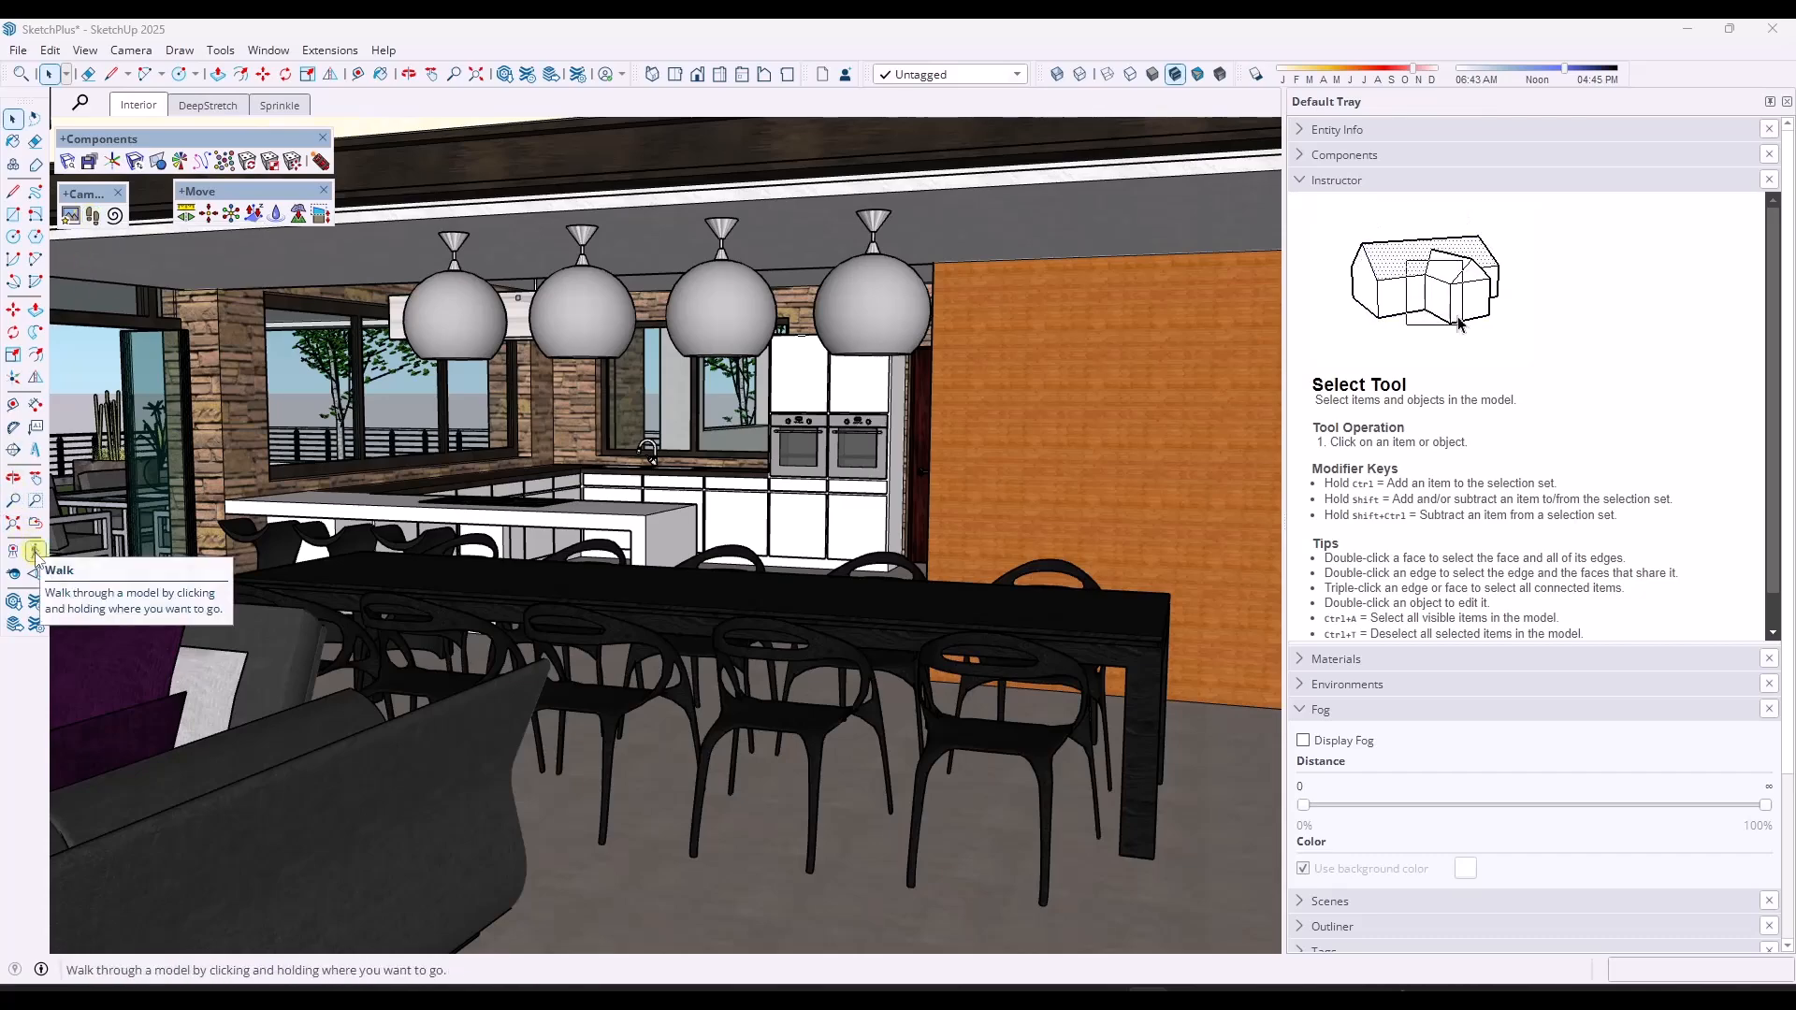
click(35, 551)
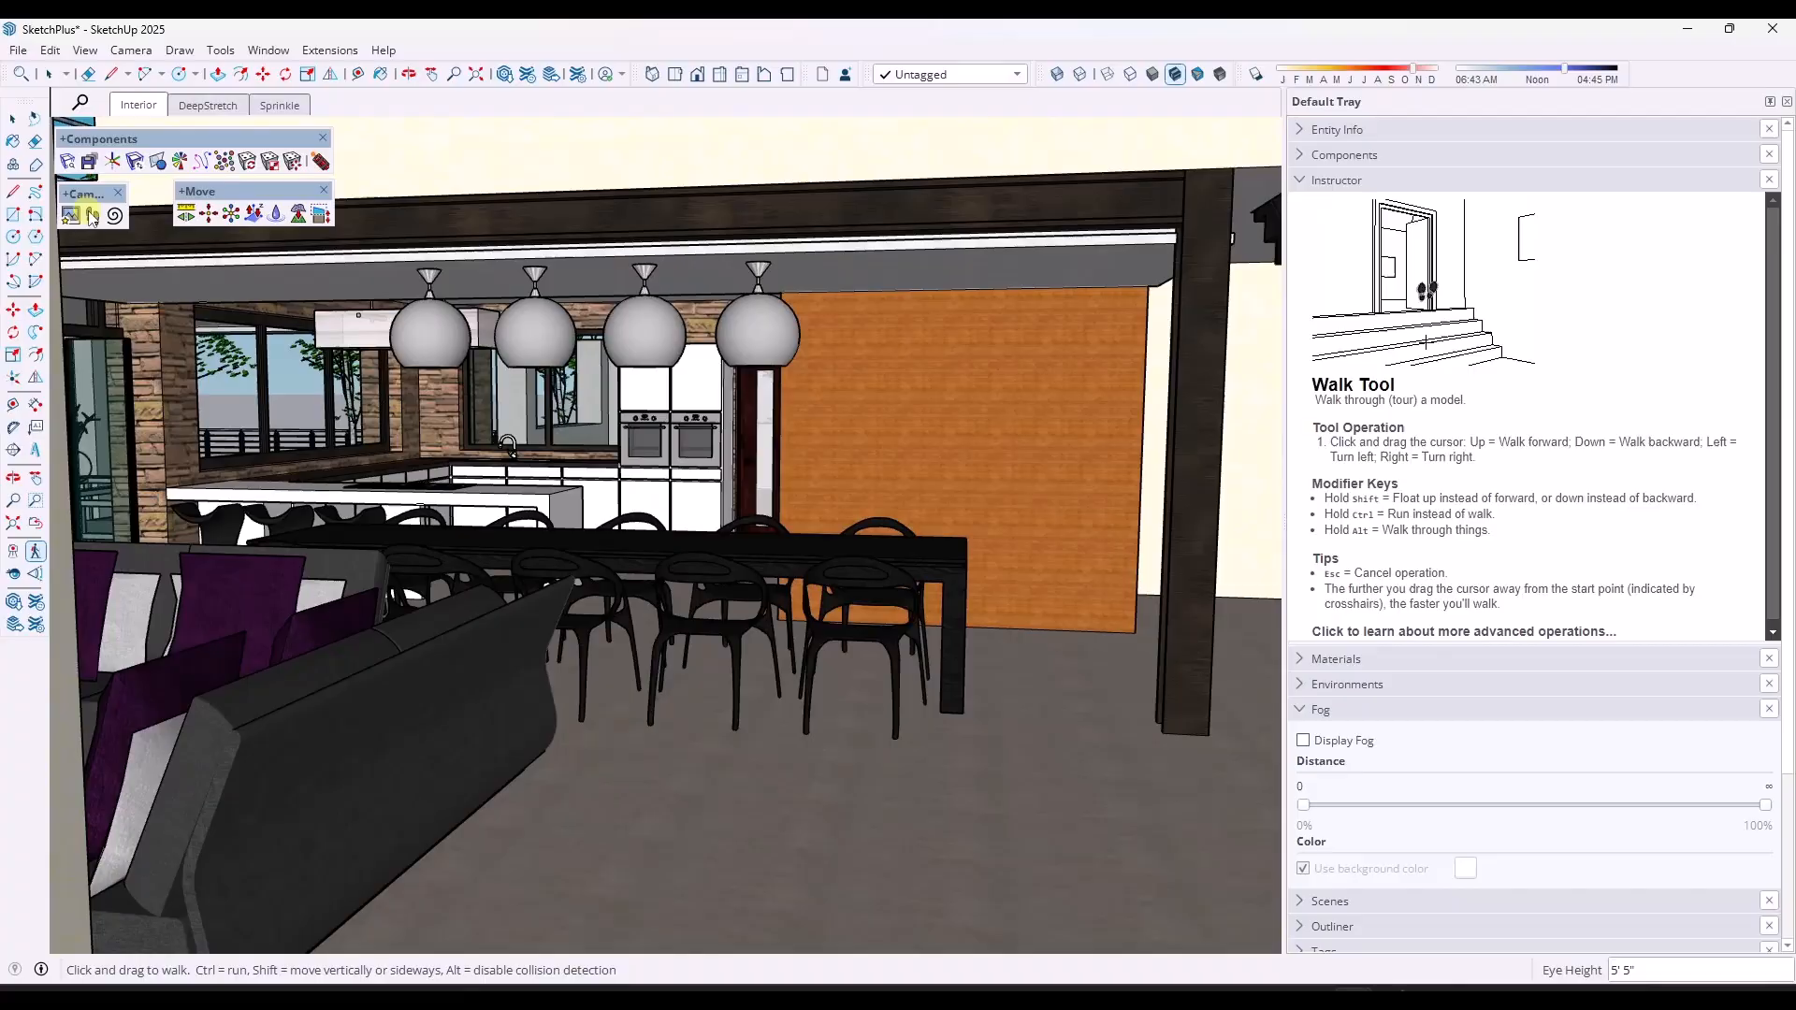
click(94, 218)
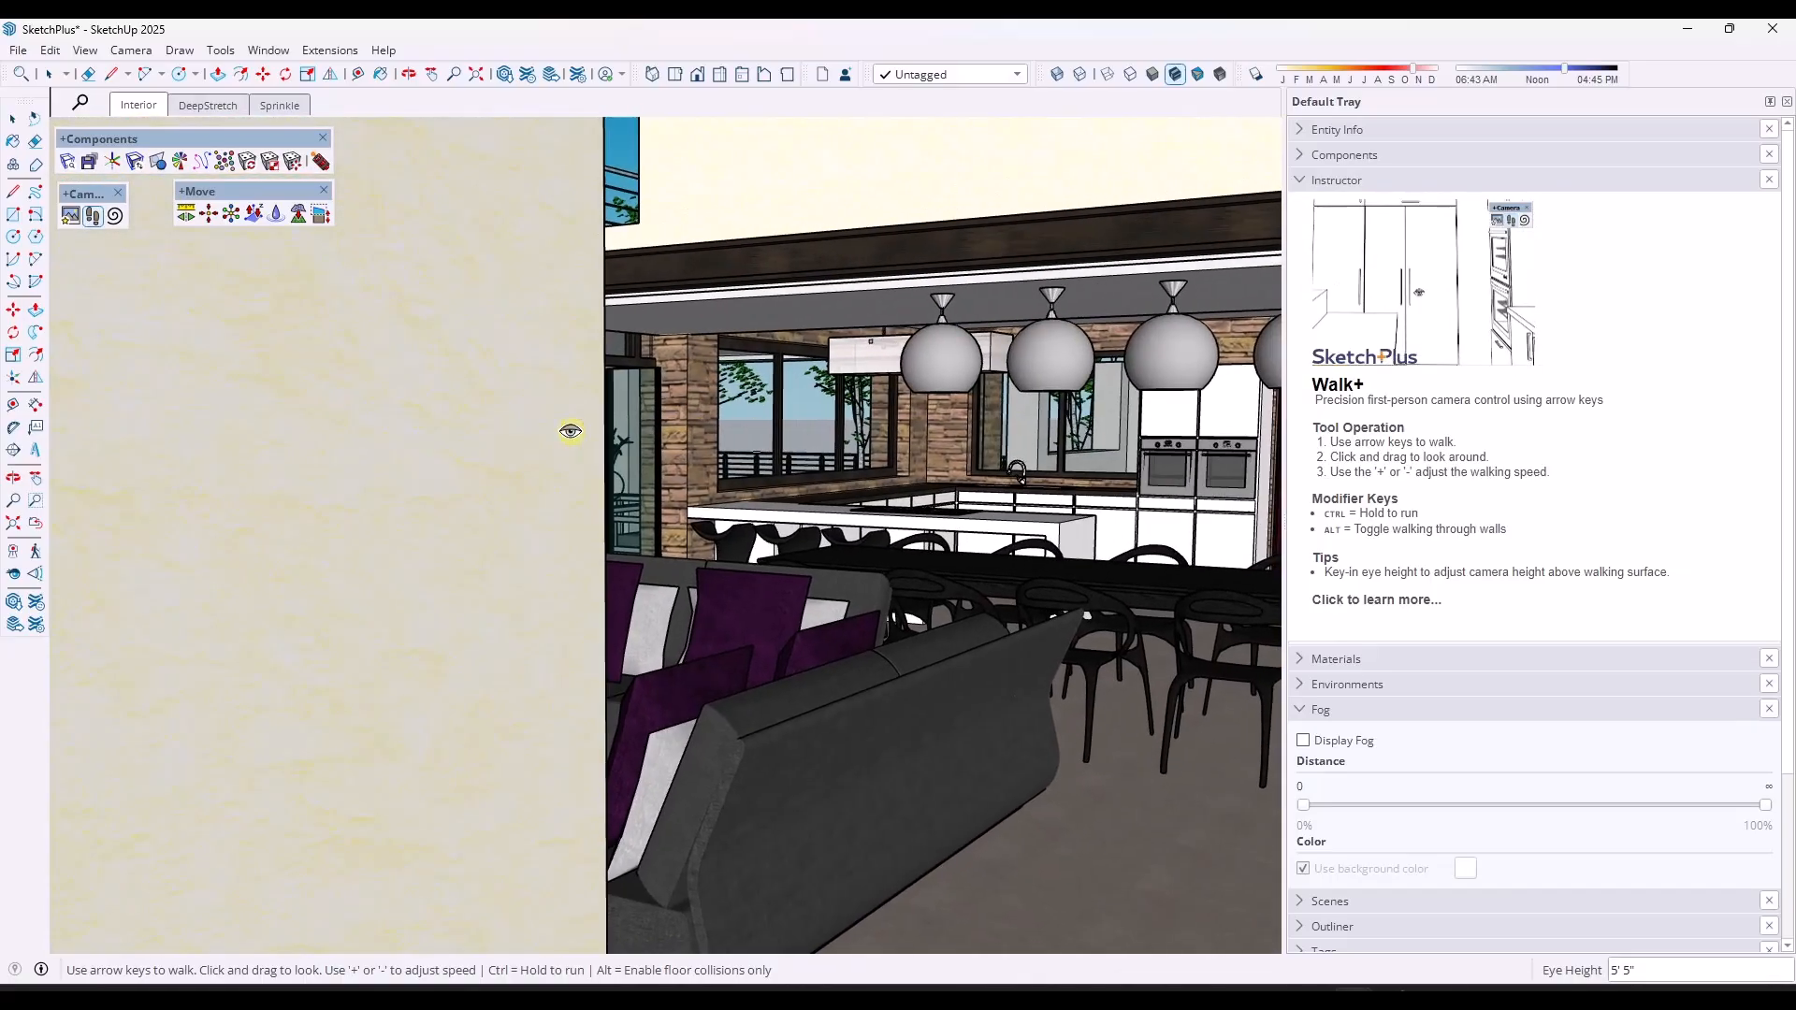
Look around the dining table, orange wall and kitchen counter in first person.
drag(571, 432, 848, 440)
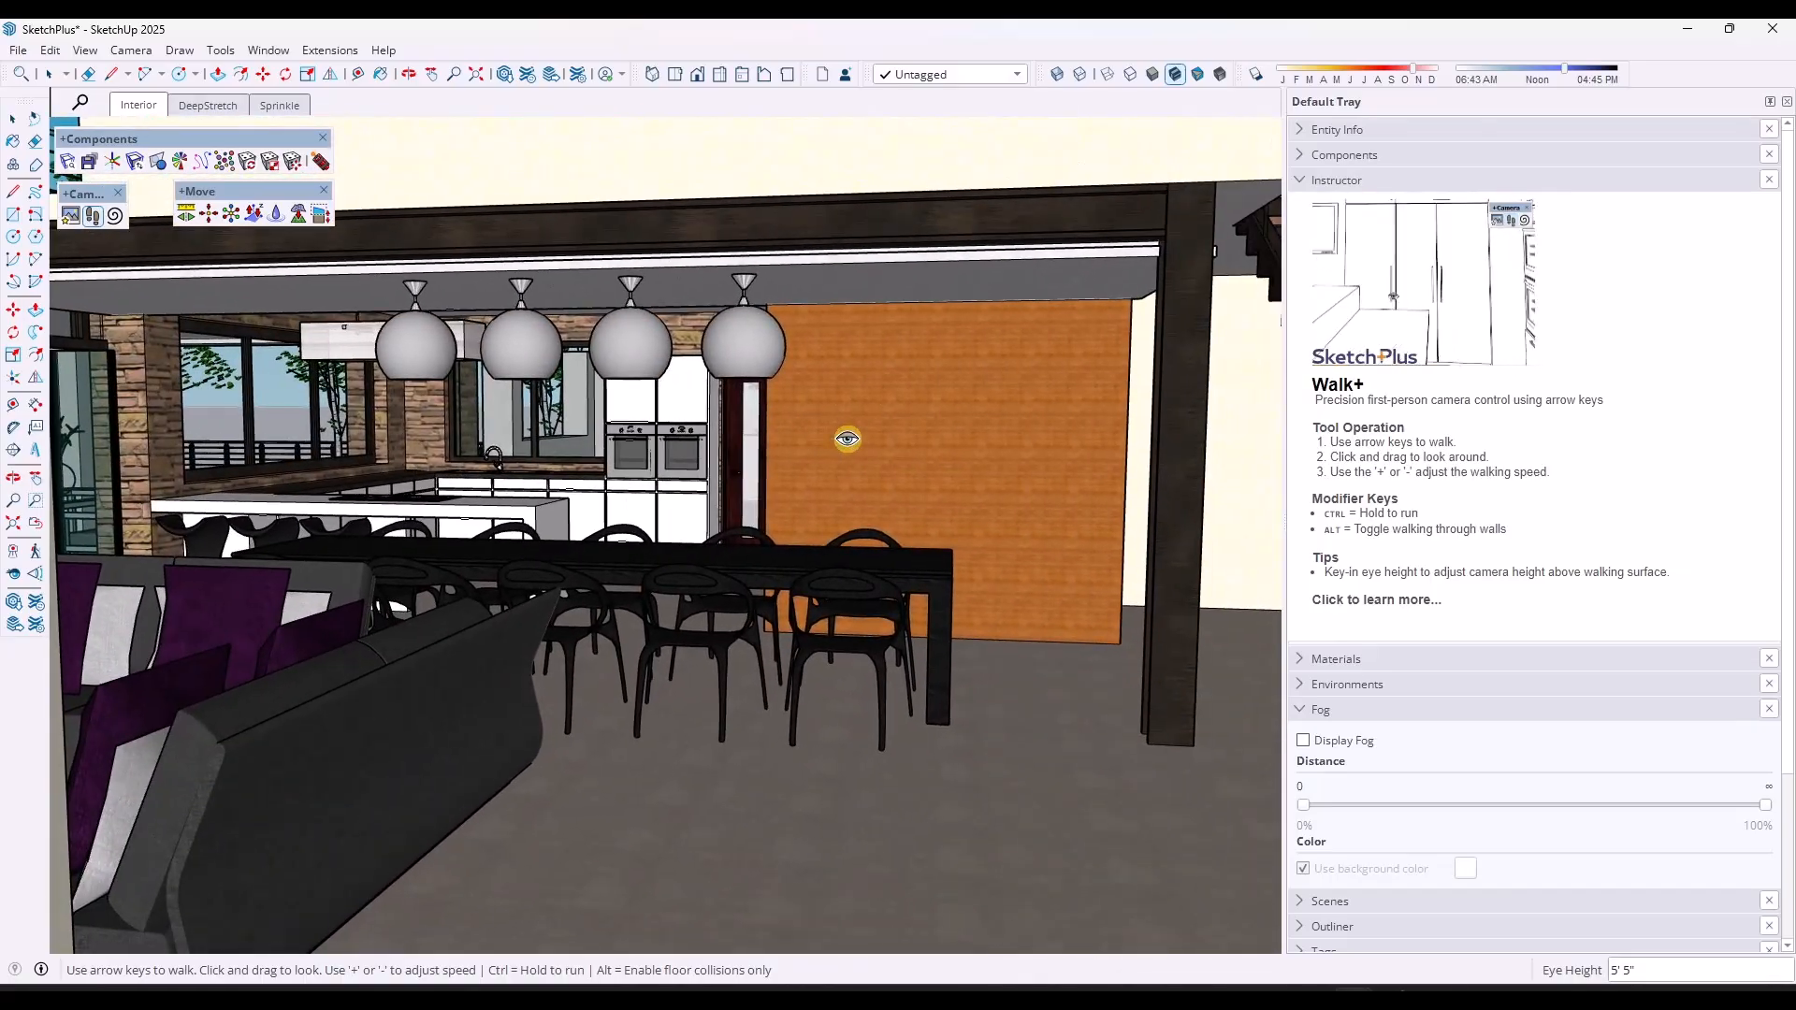
drag(848, 439, 842, 458)
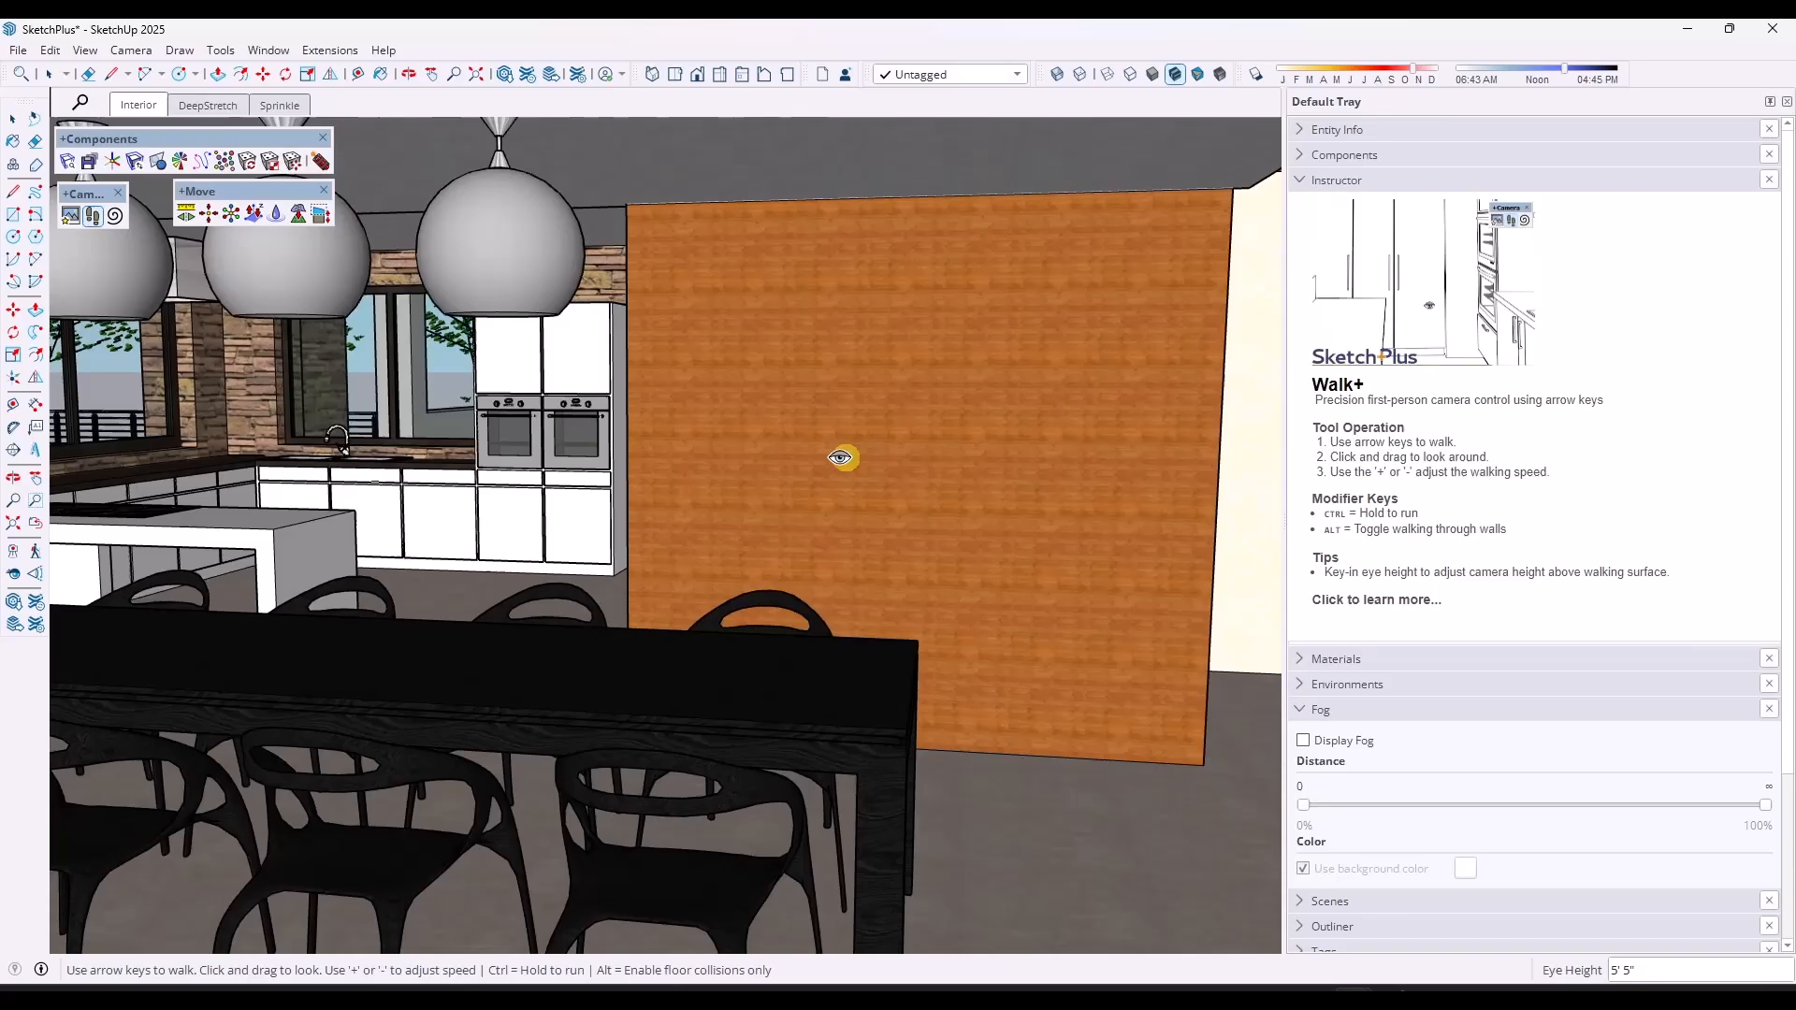
drag(842, 458, 481, 481)
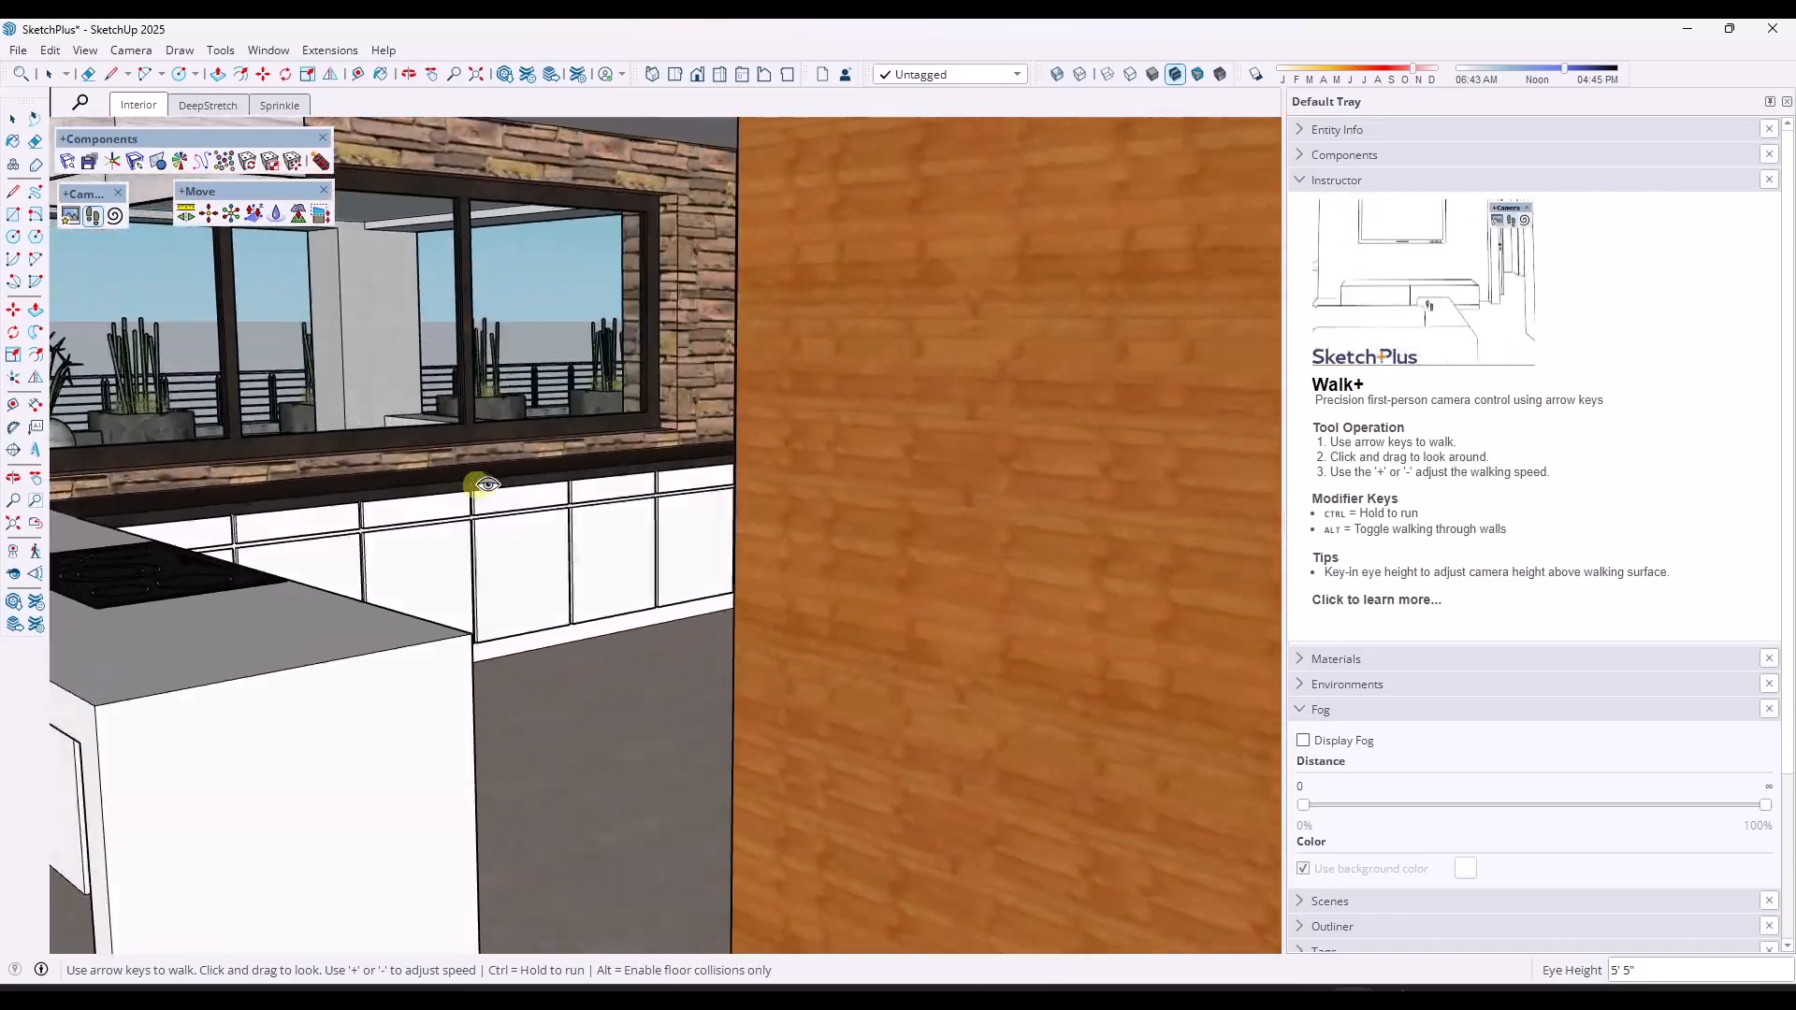
drag(481, 481, 172, 441)
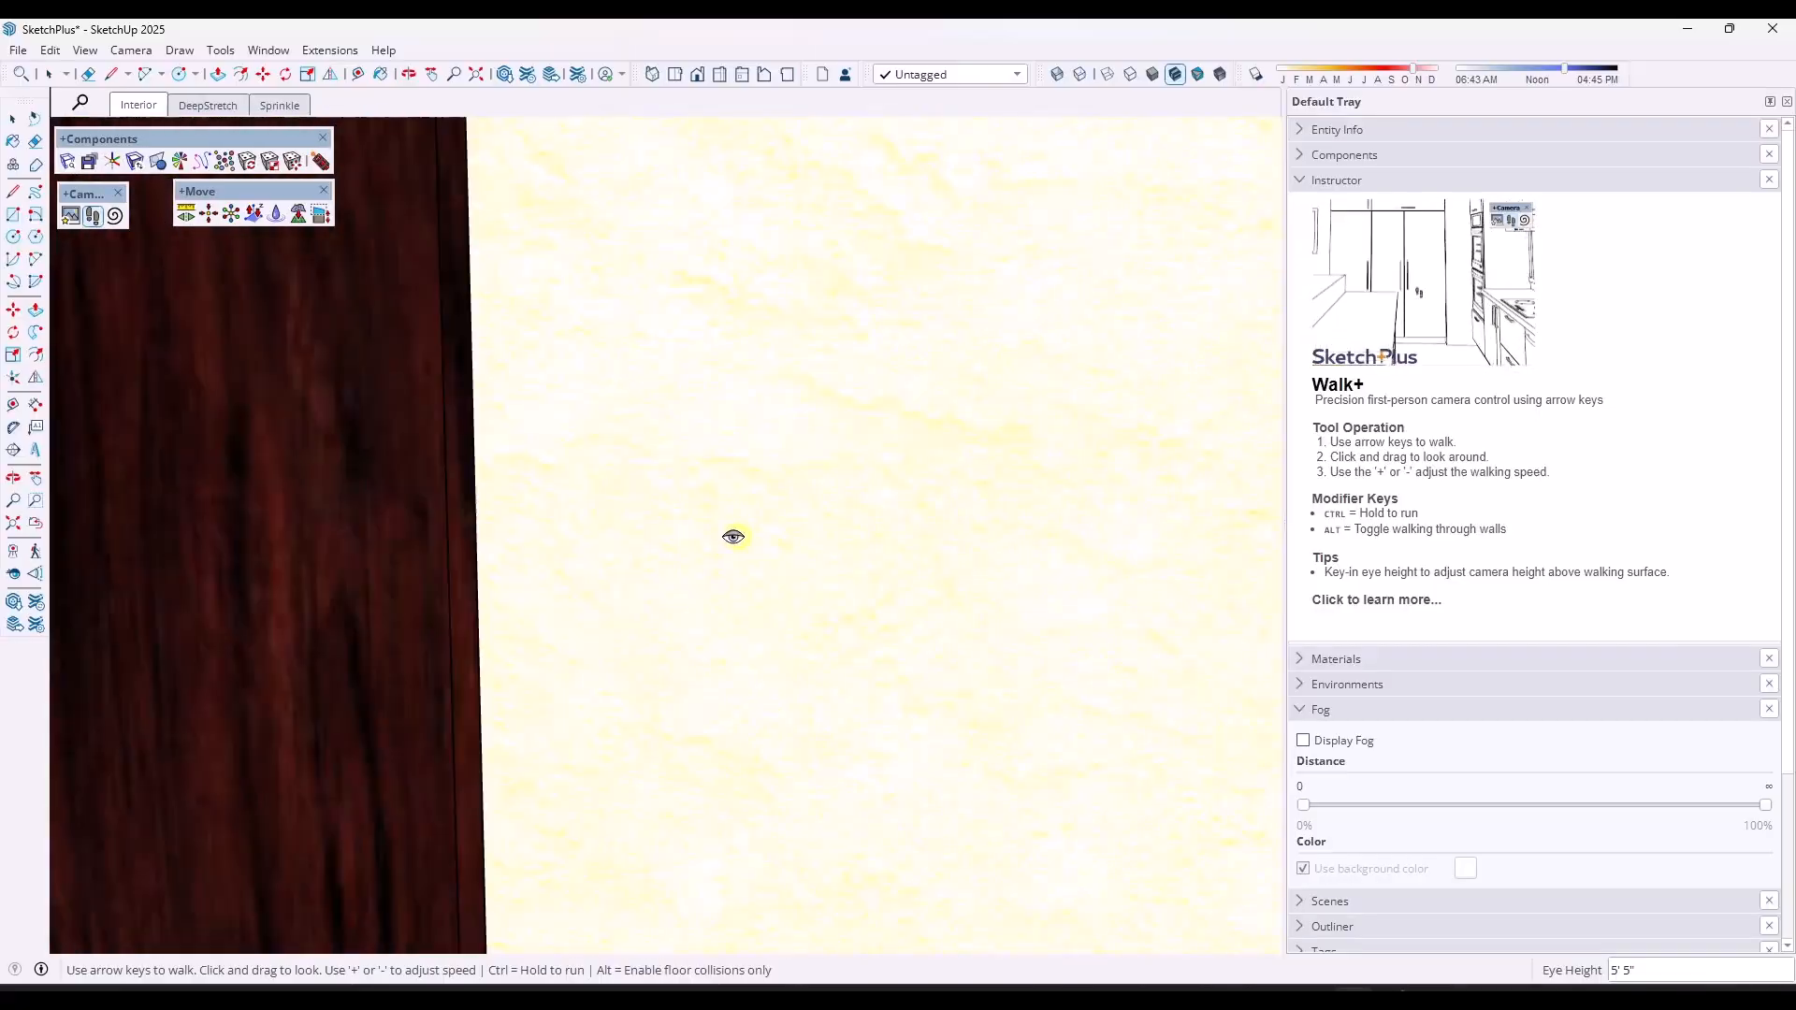
Look over the shelving, patio and kitchen island, then show the house from the top.
drag(733, 536, 90, 530)
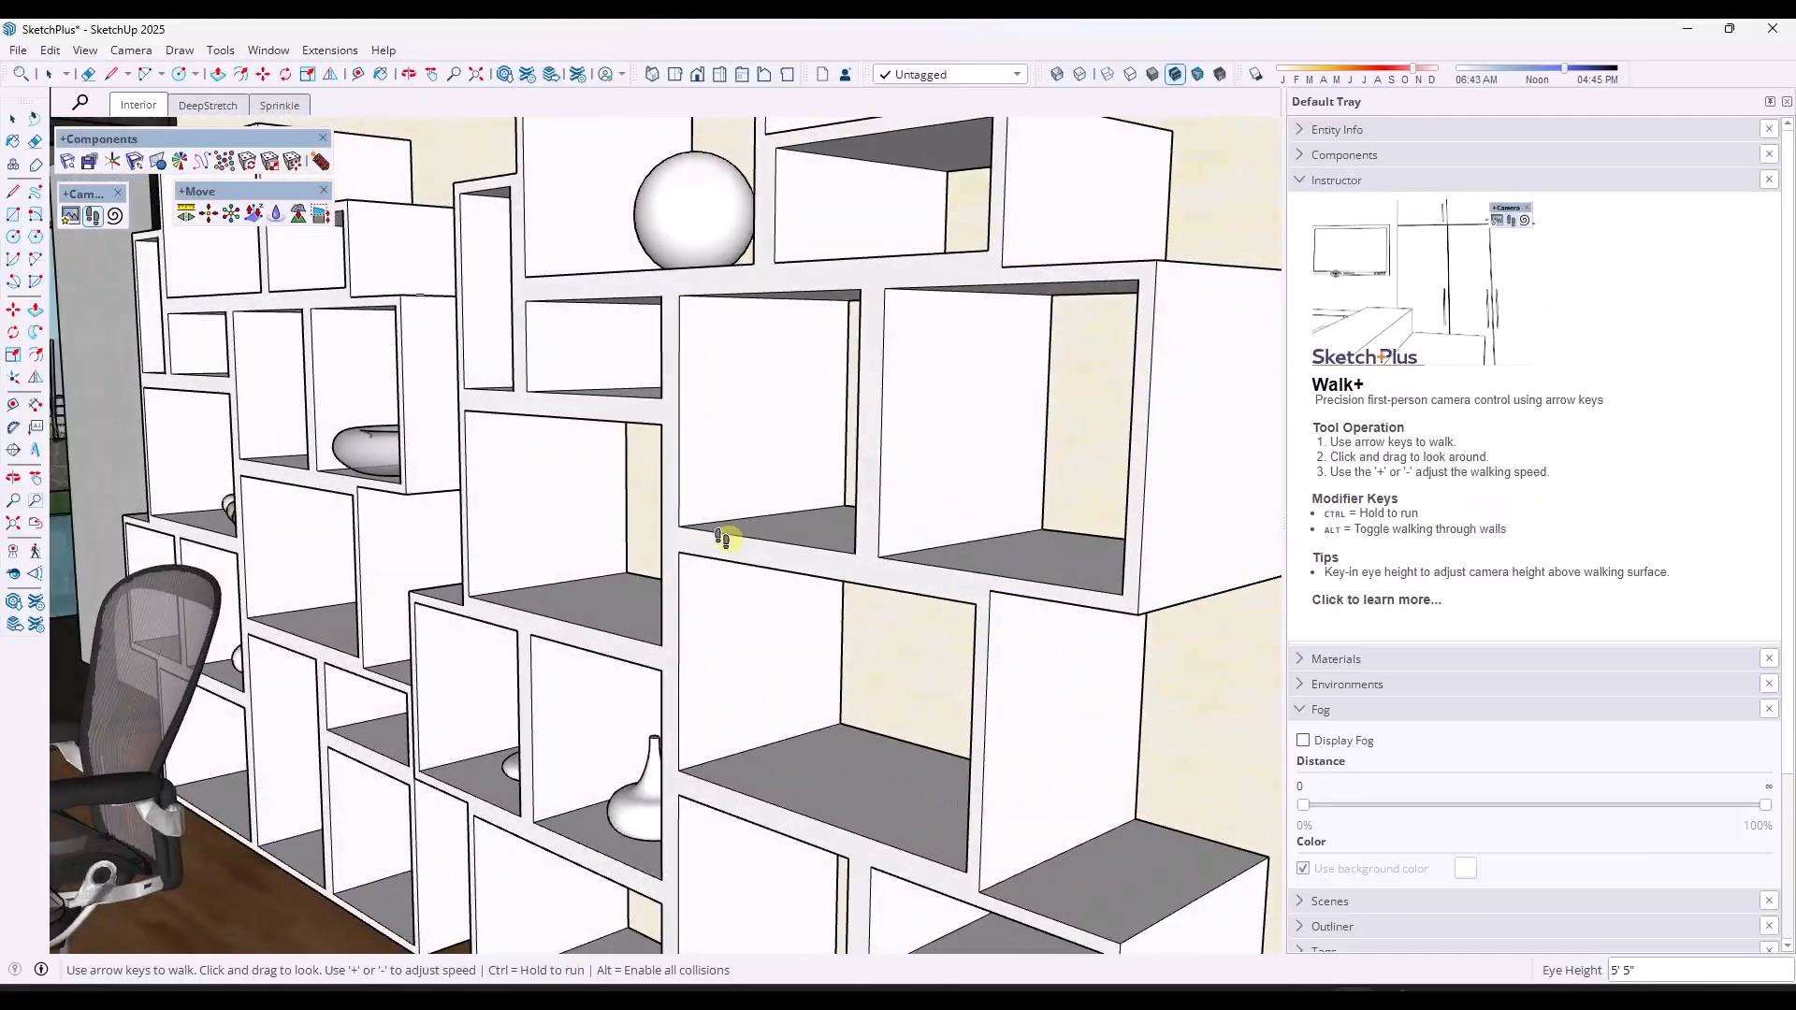
drag(716, 539, 820, 541)
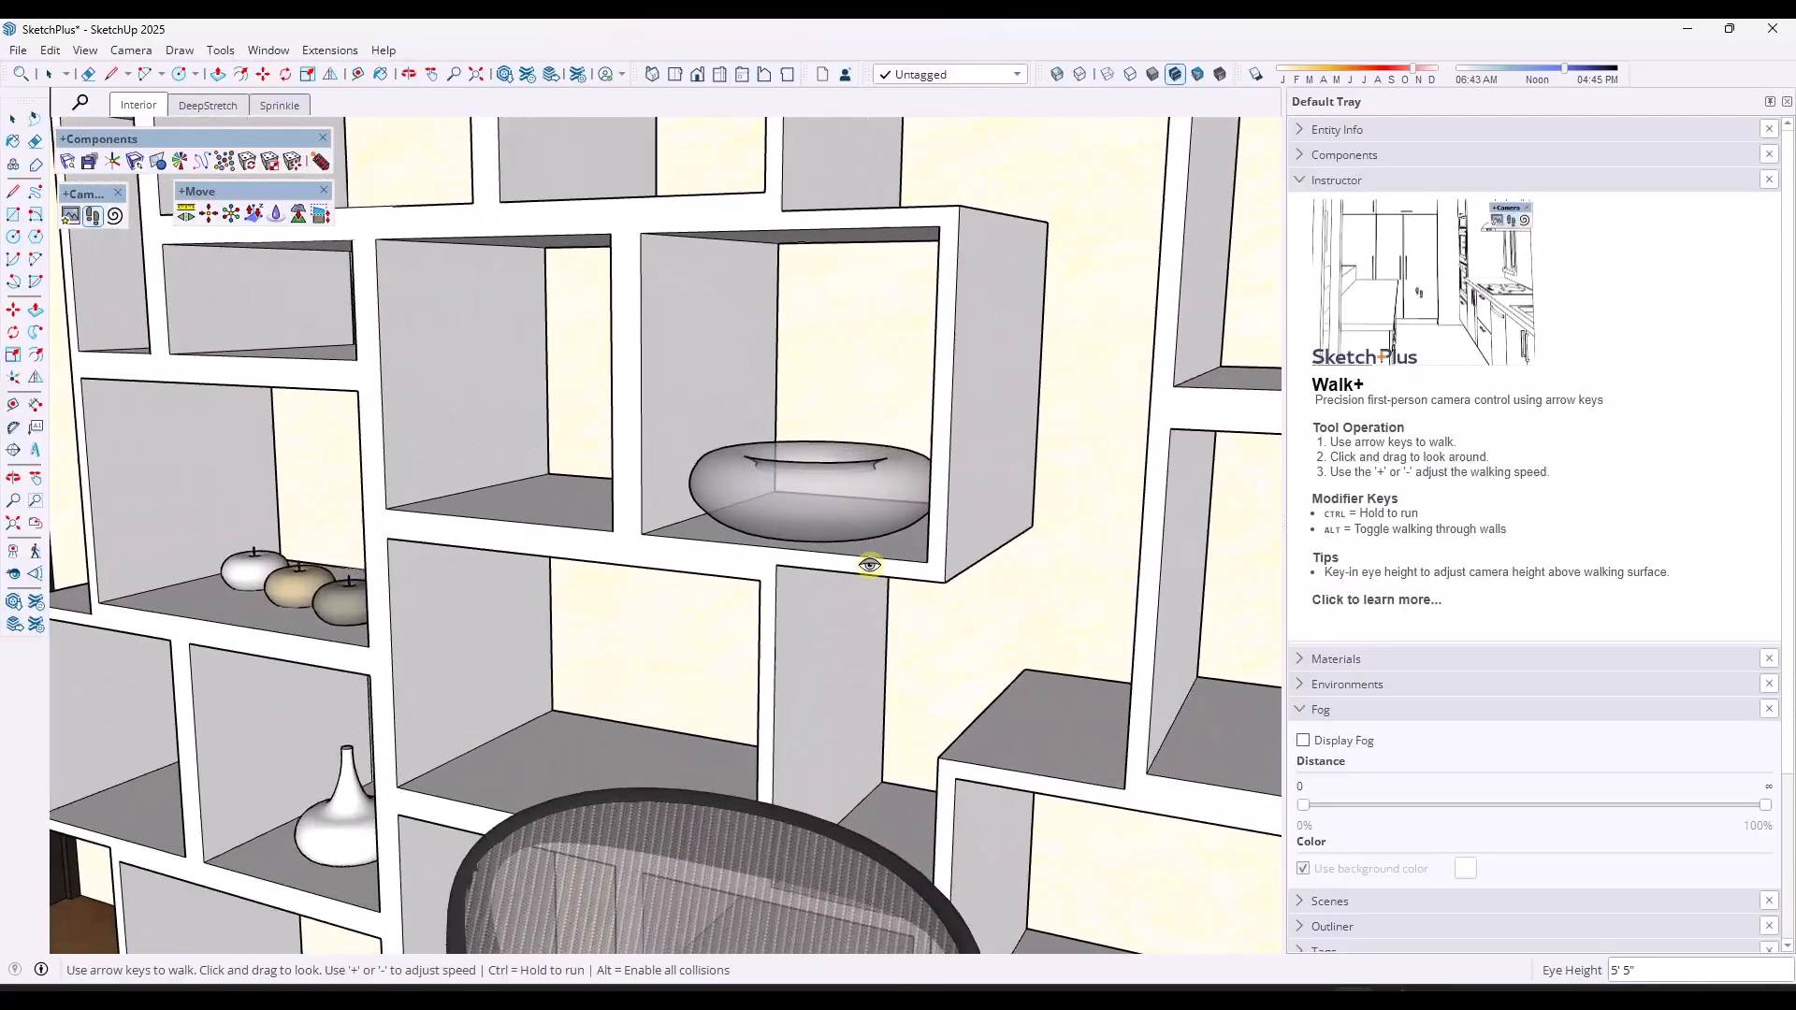
drag(868, 564, 688, 573)
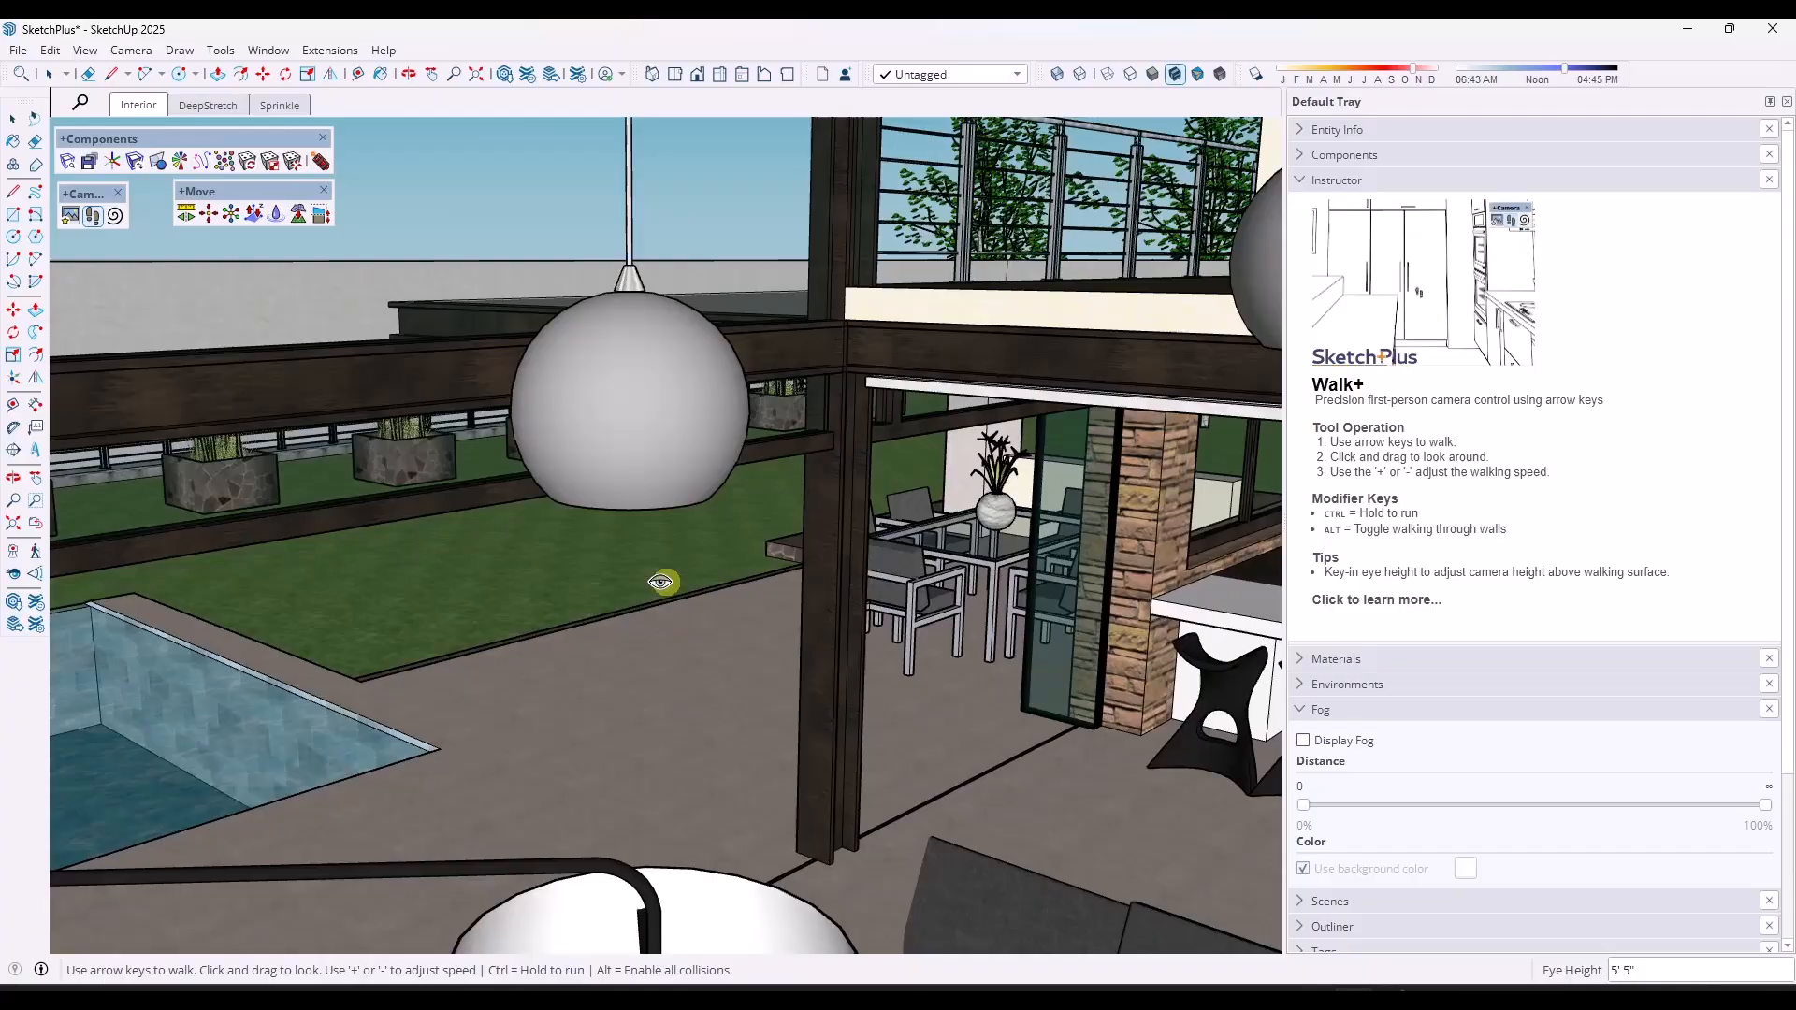
drag(662, 582, 979, 568)
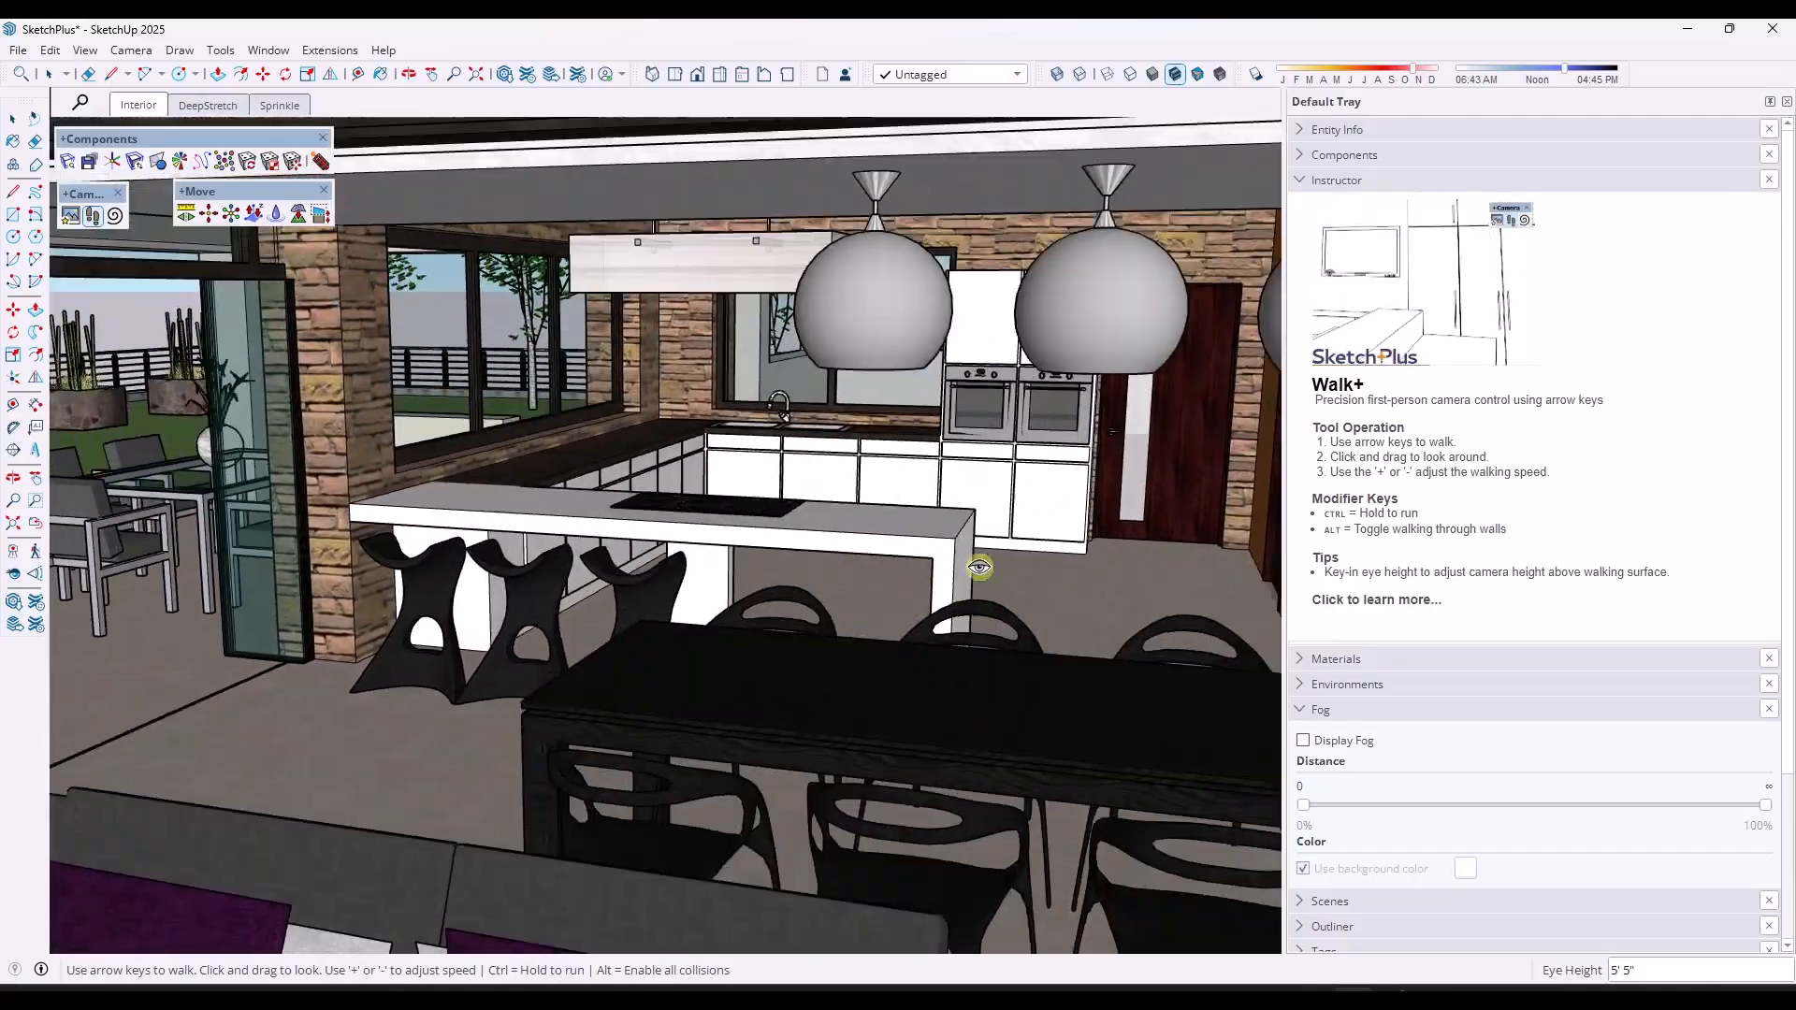
drag(980, 568, 914, 509)
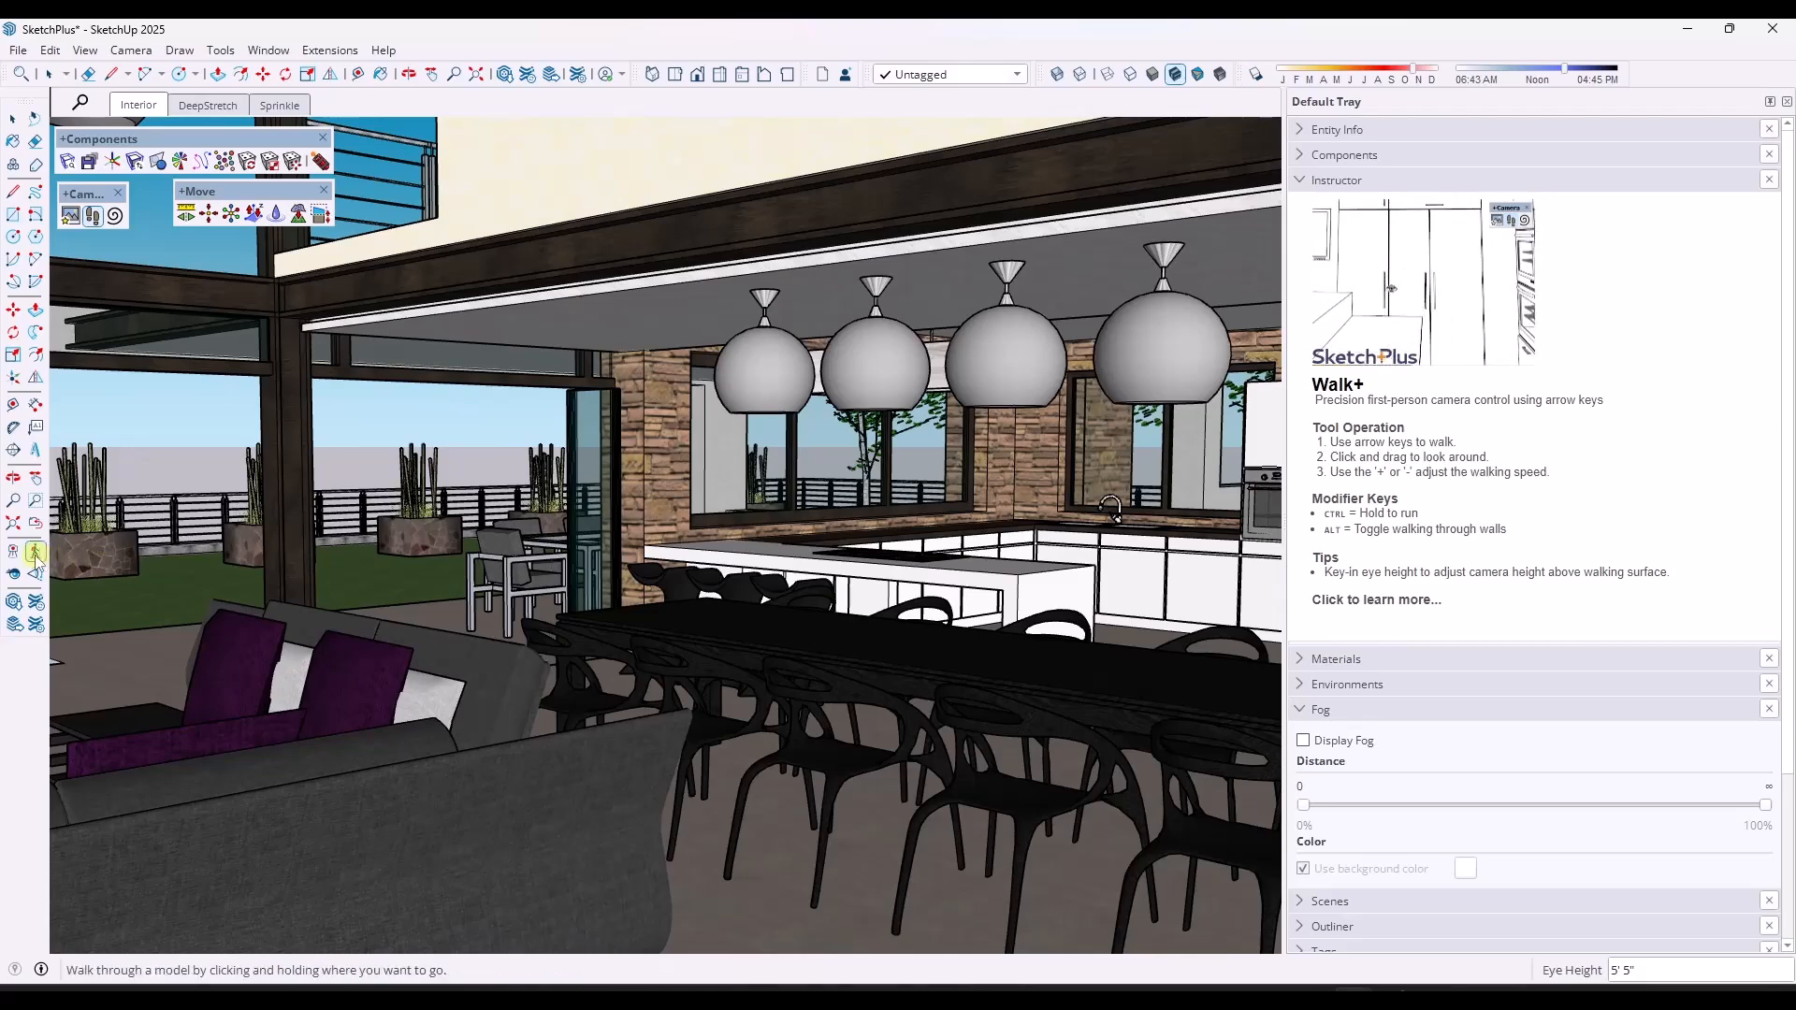
click(34, 555)
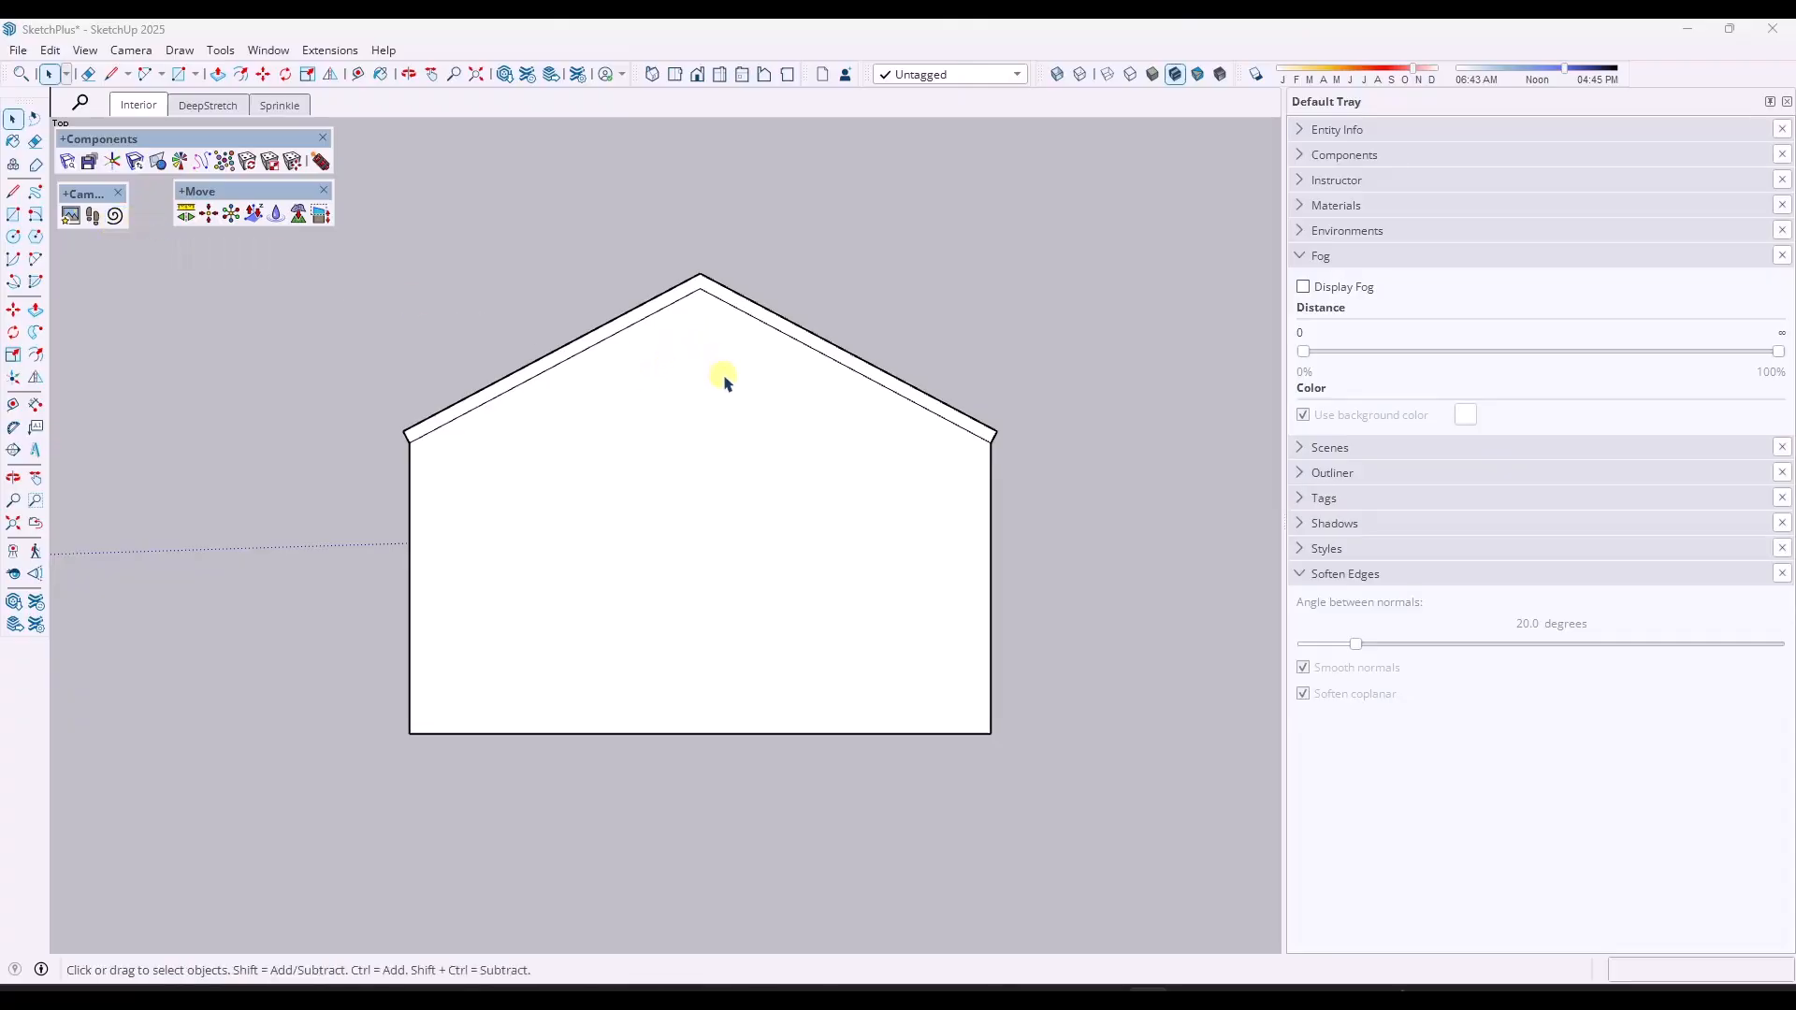
Rotate the top-down house plan to reveal the interior partition walls.
drag(724, 379, 1056, 445)
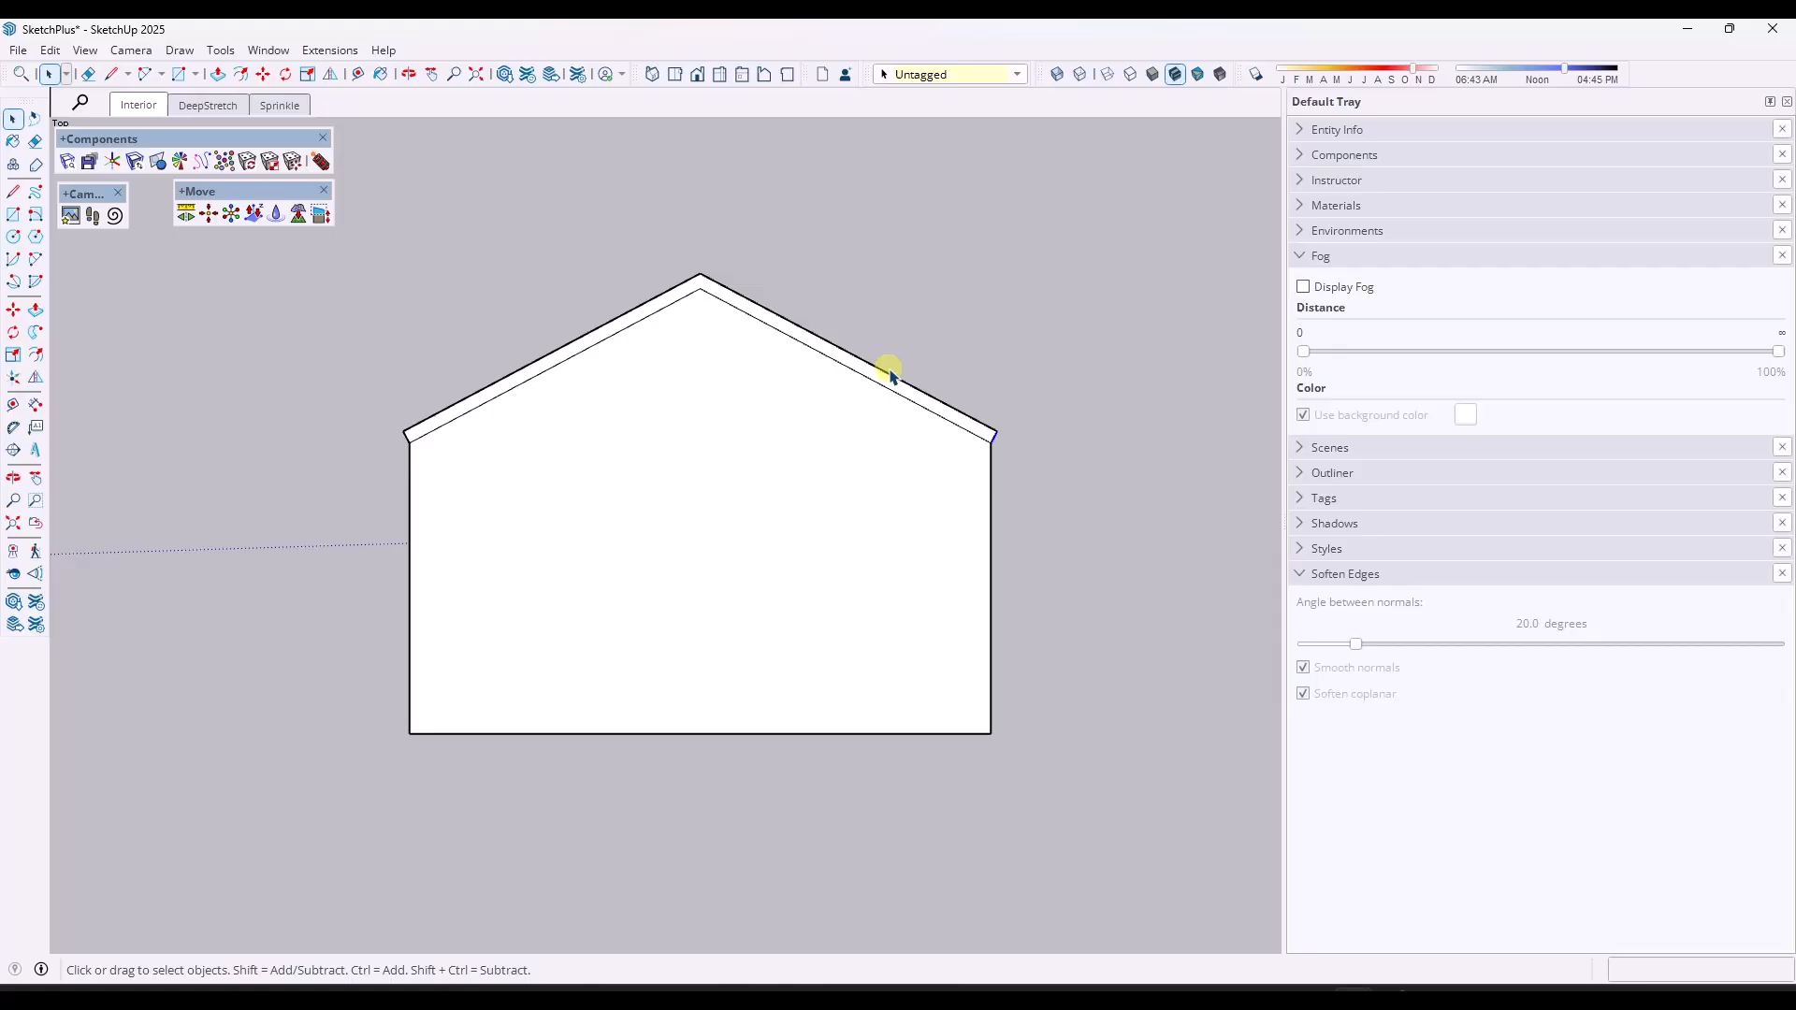
mouse_move(132, 250)
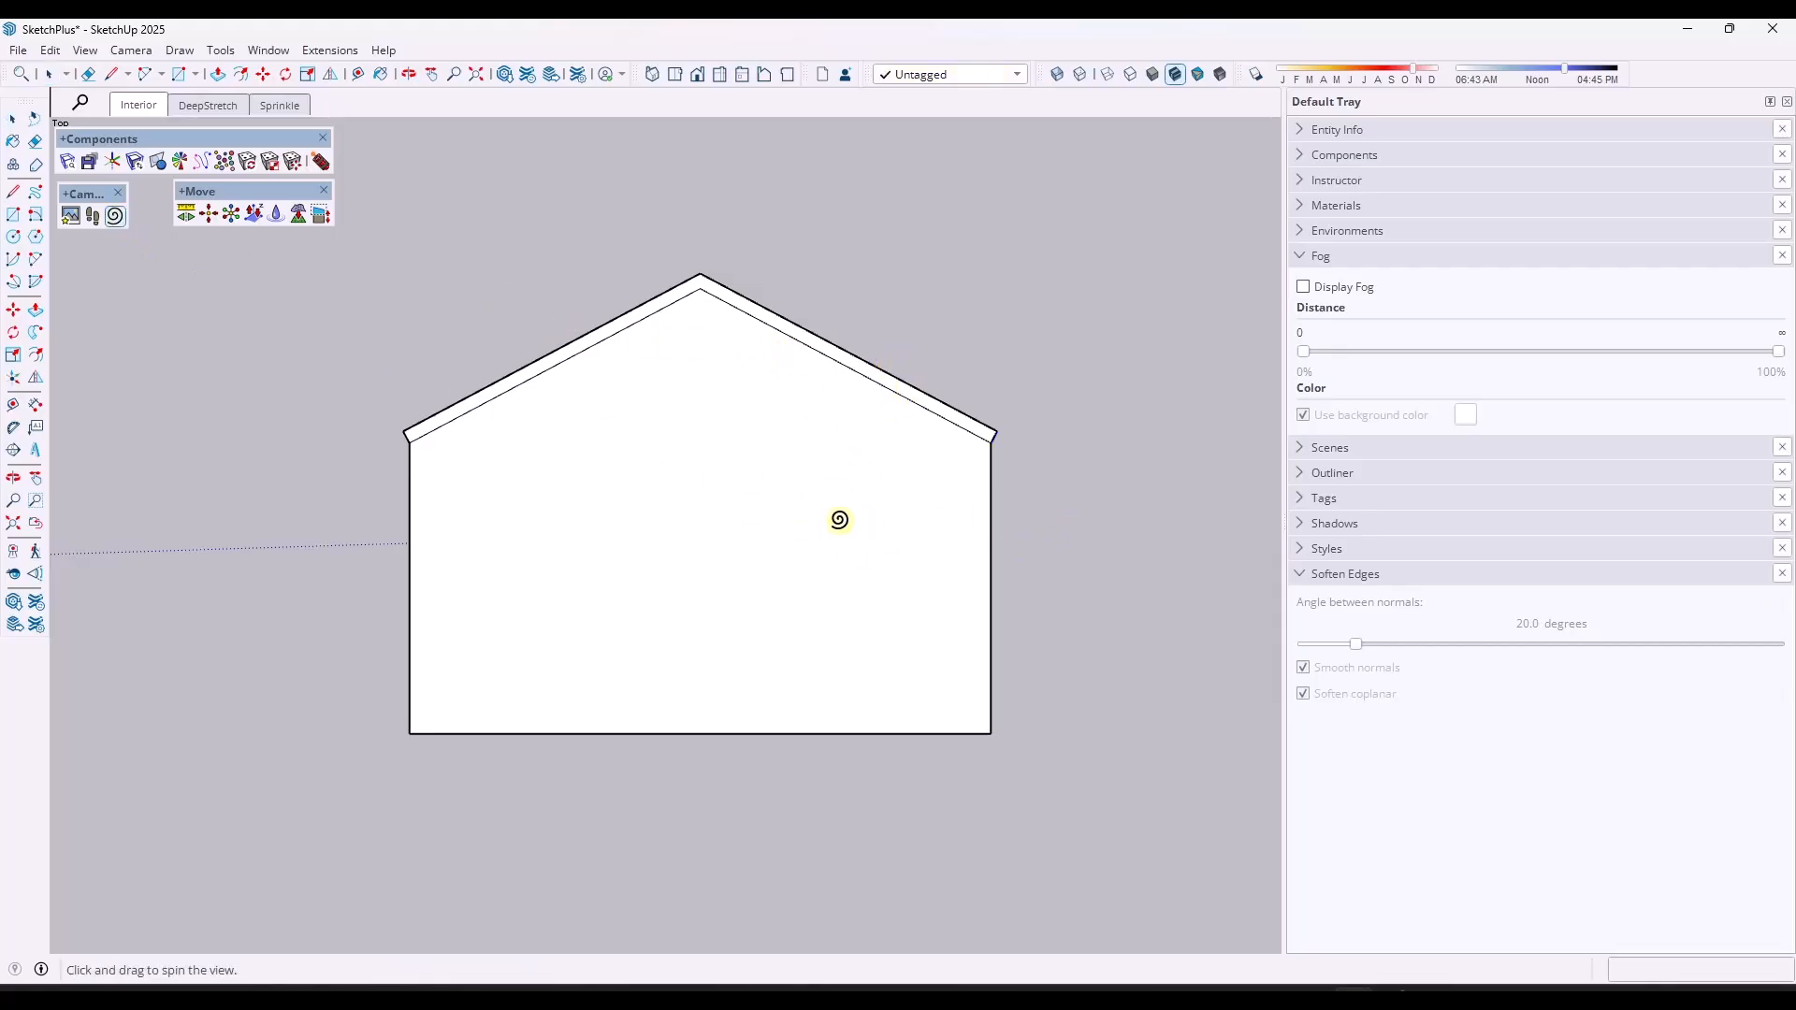
drag(838, 520, 946, 433)
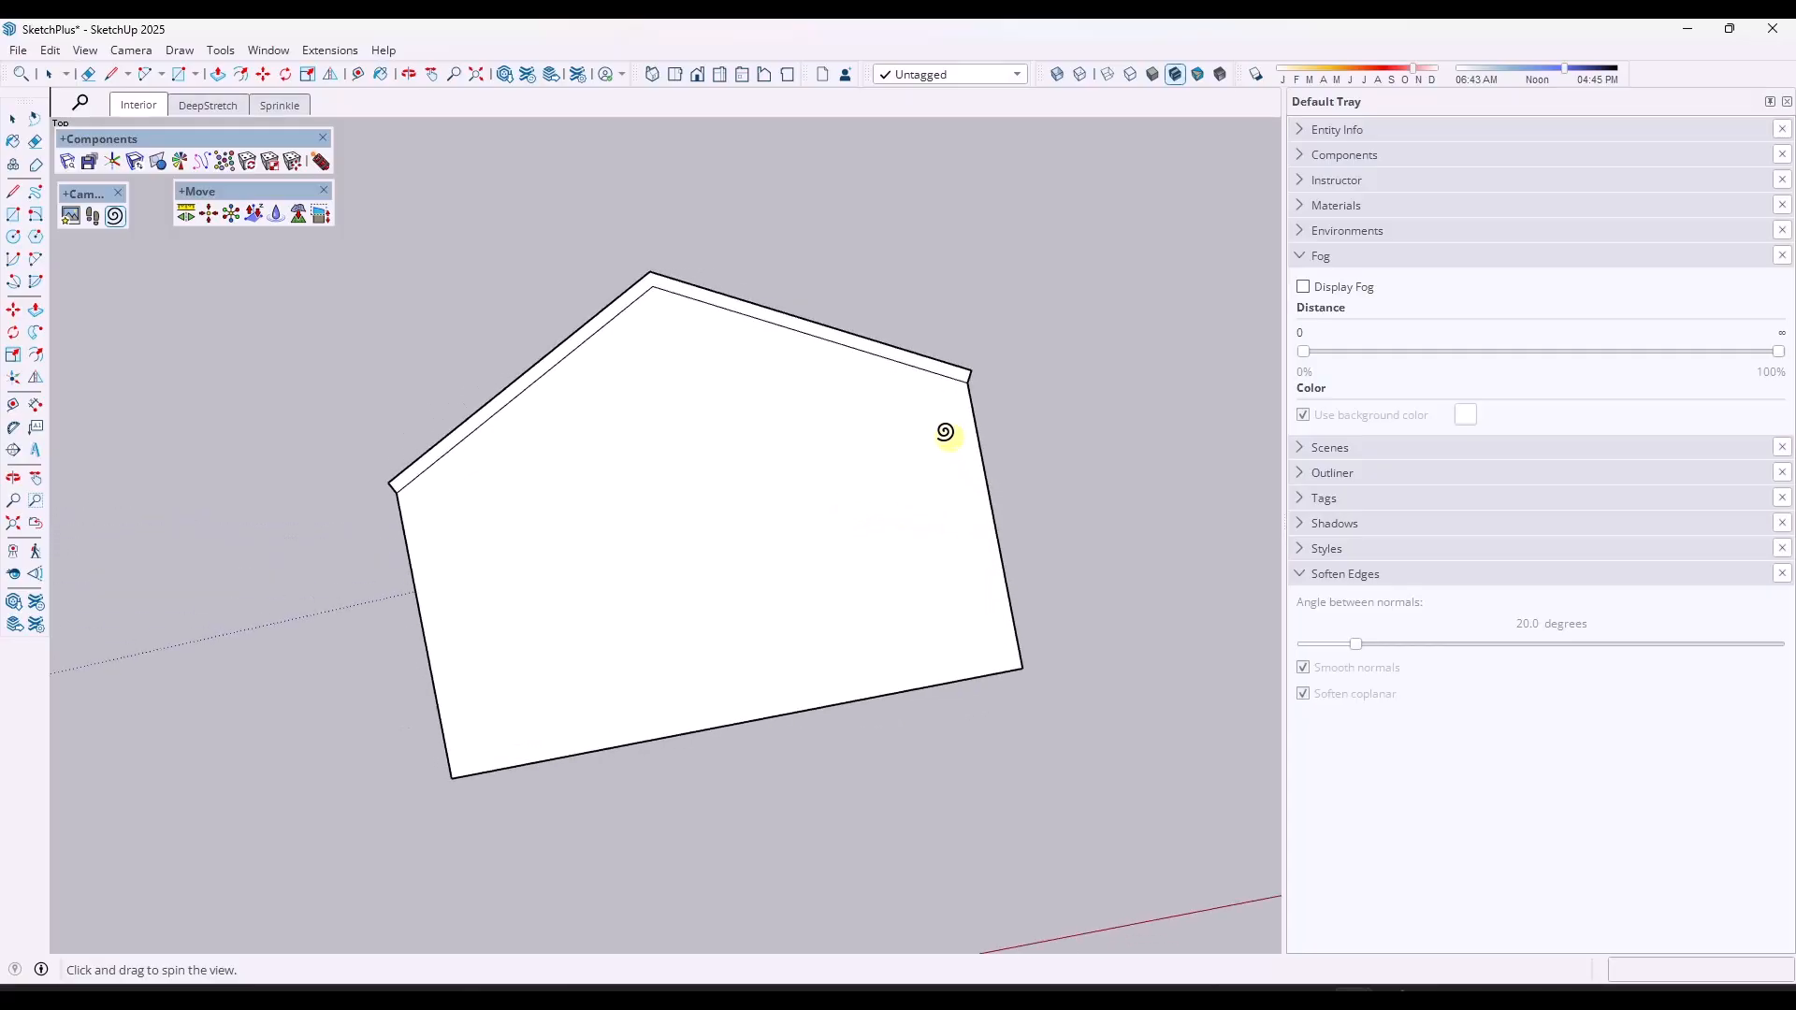
drag(945, 433, 904, 341)
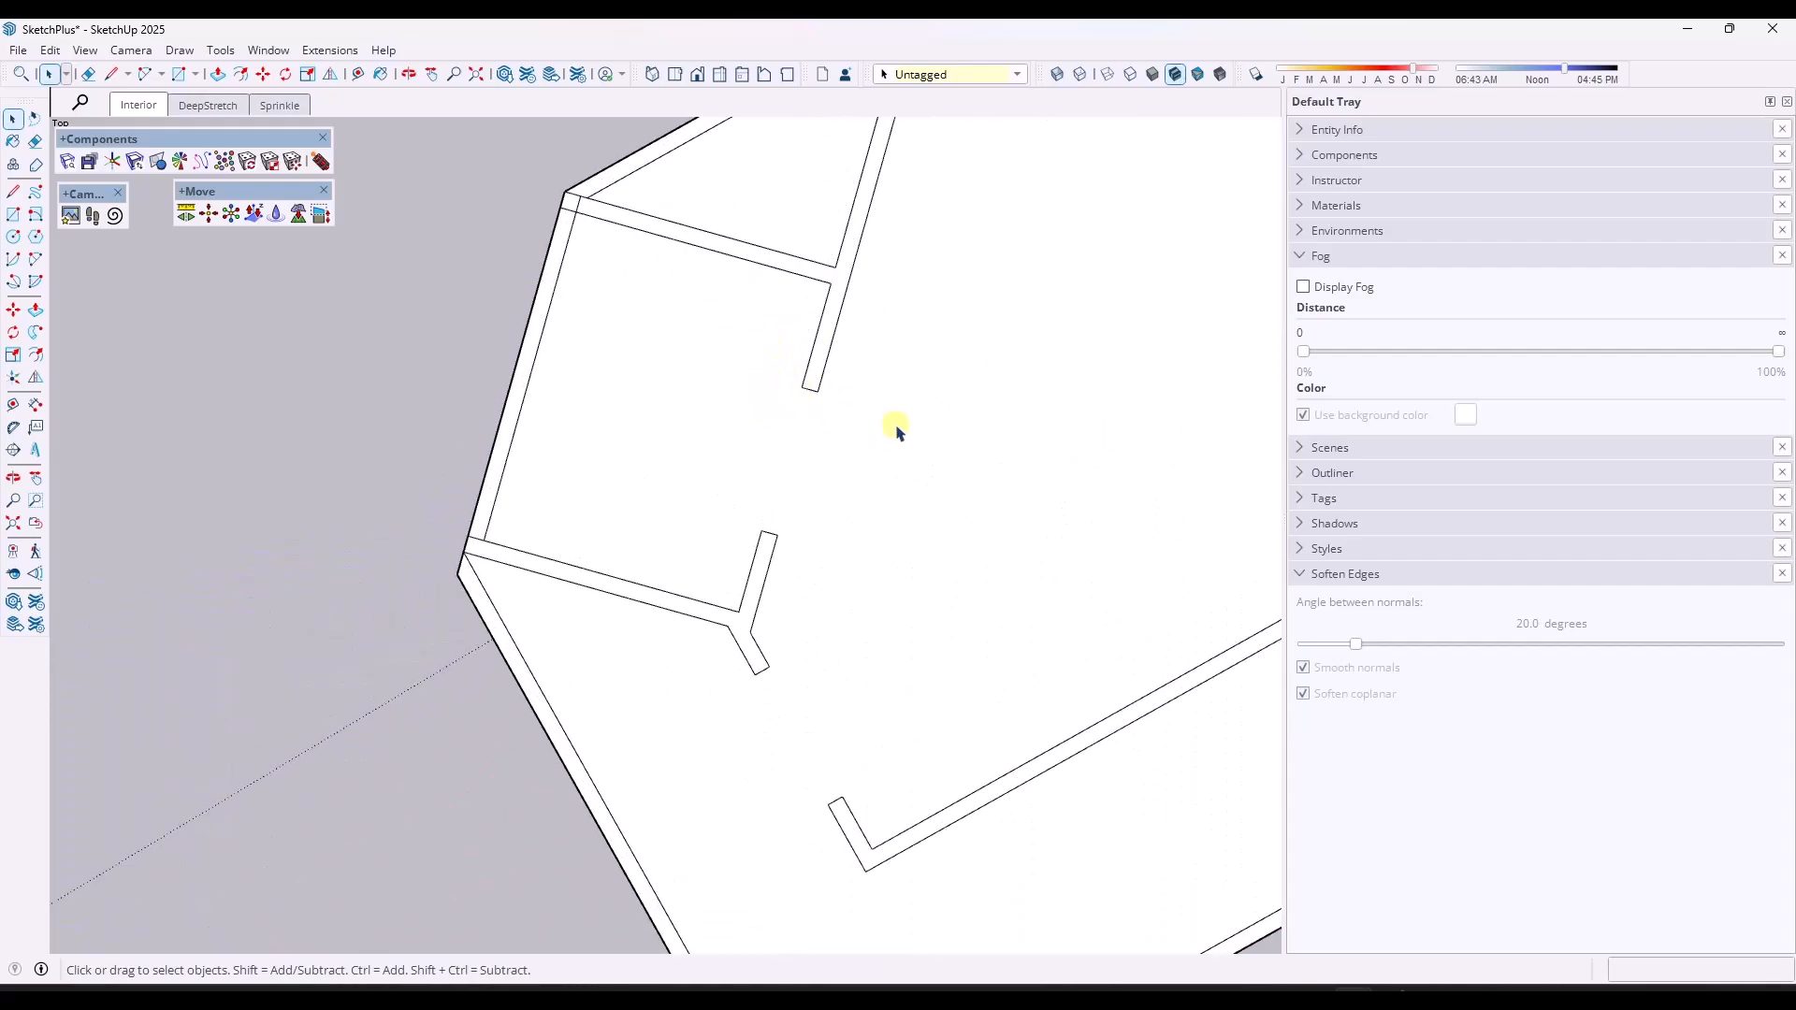
mouse_move(760, 407)
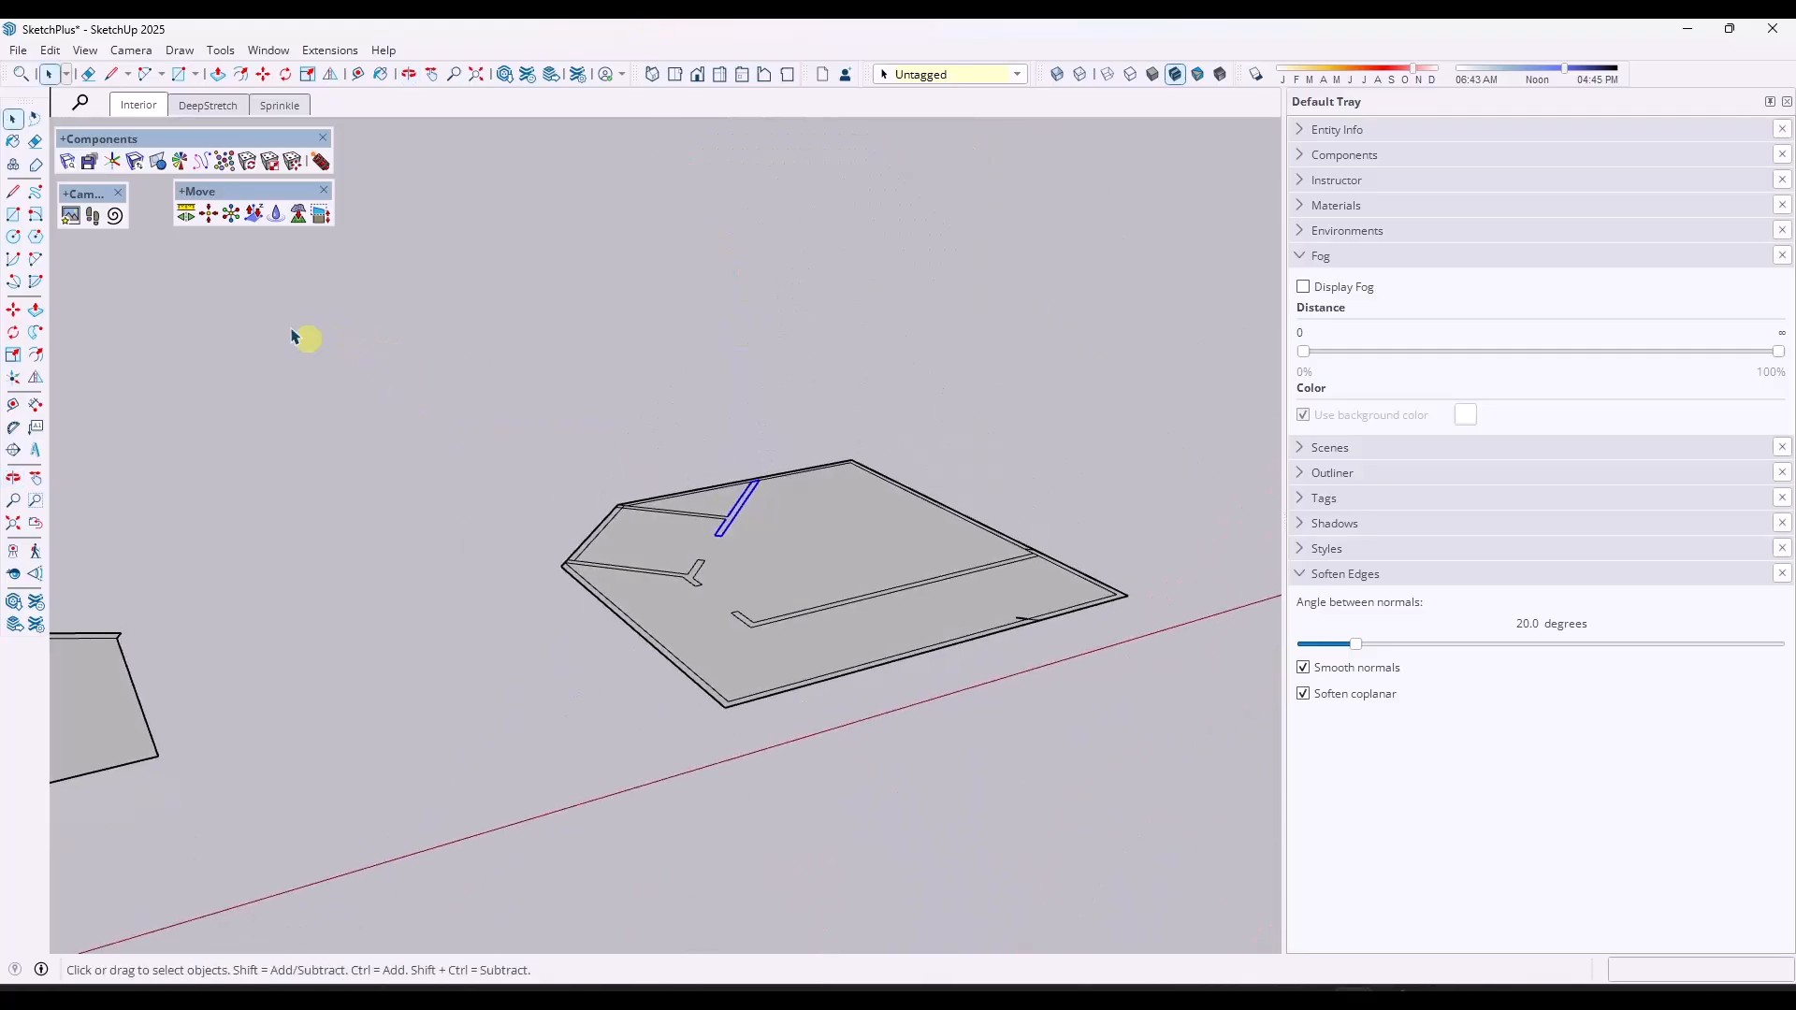
Move the view out to the deck with the glass-enclosed staircase.
drag(305, 338, 798, 437)
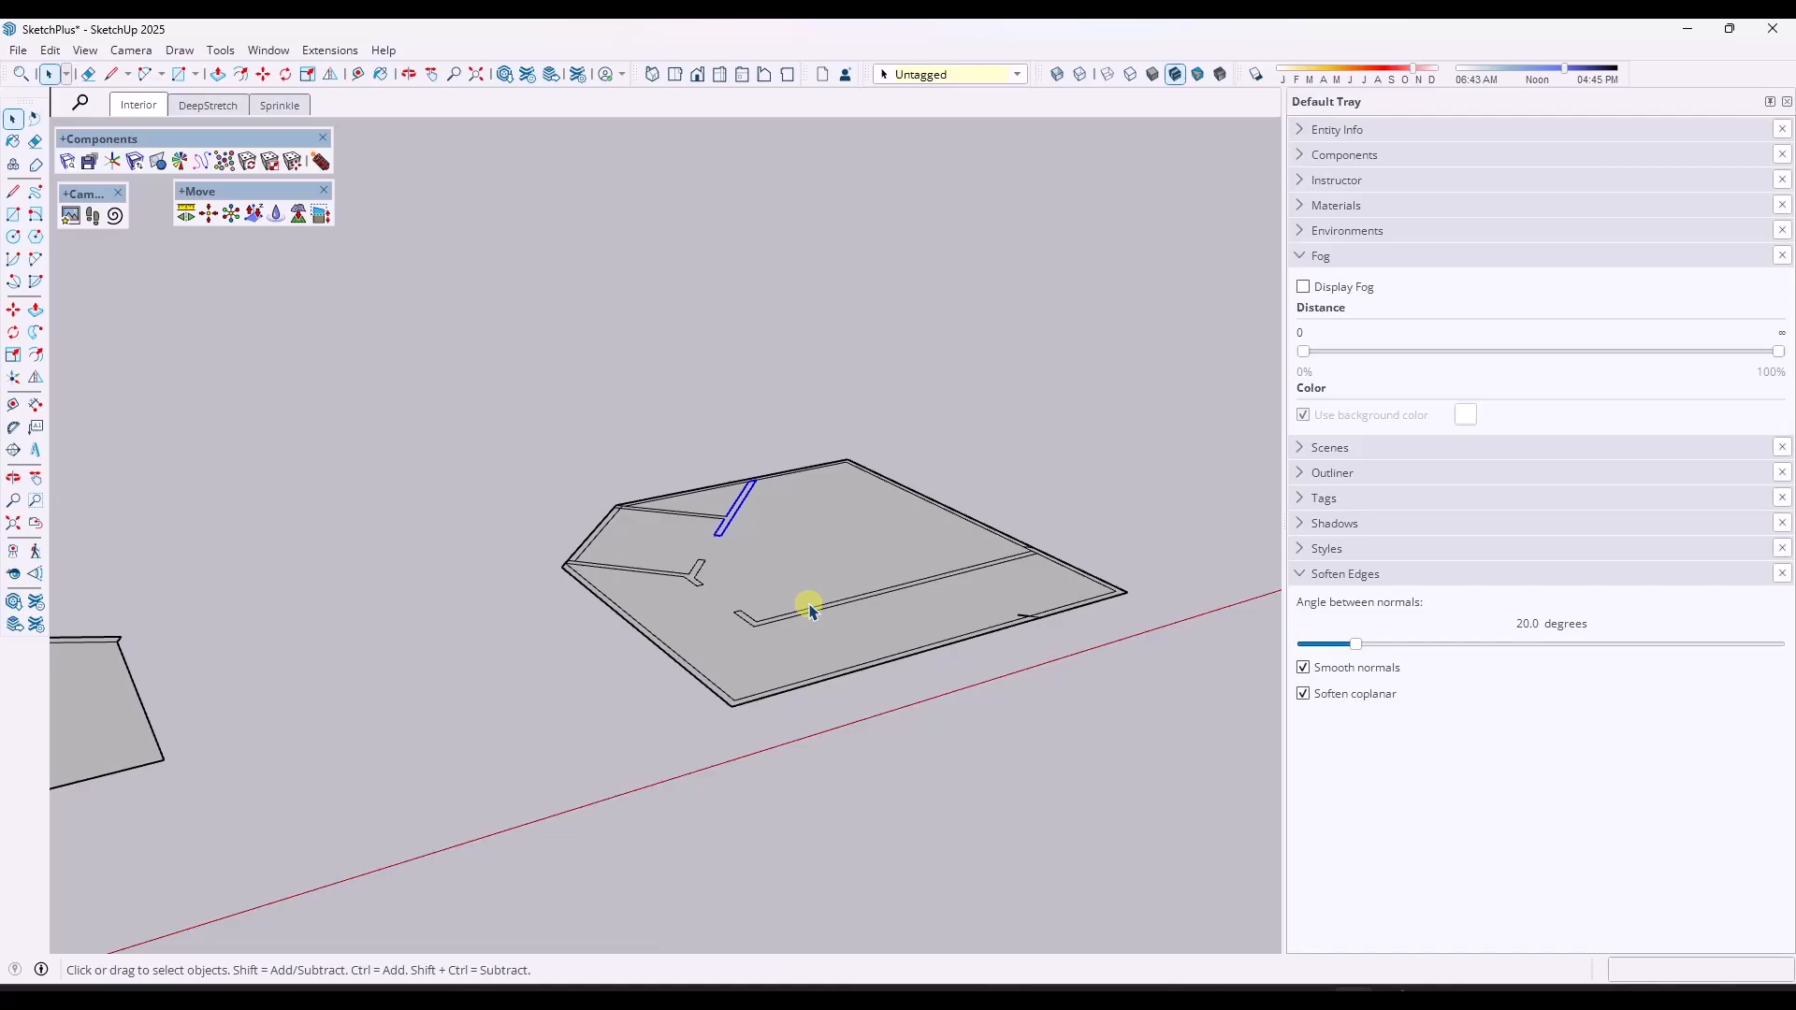
mouse_move(804, 598)
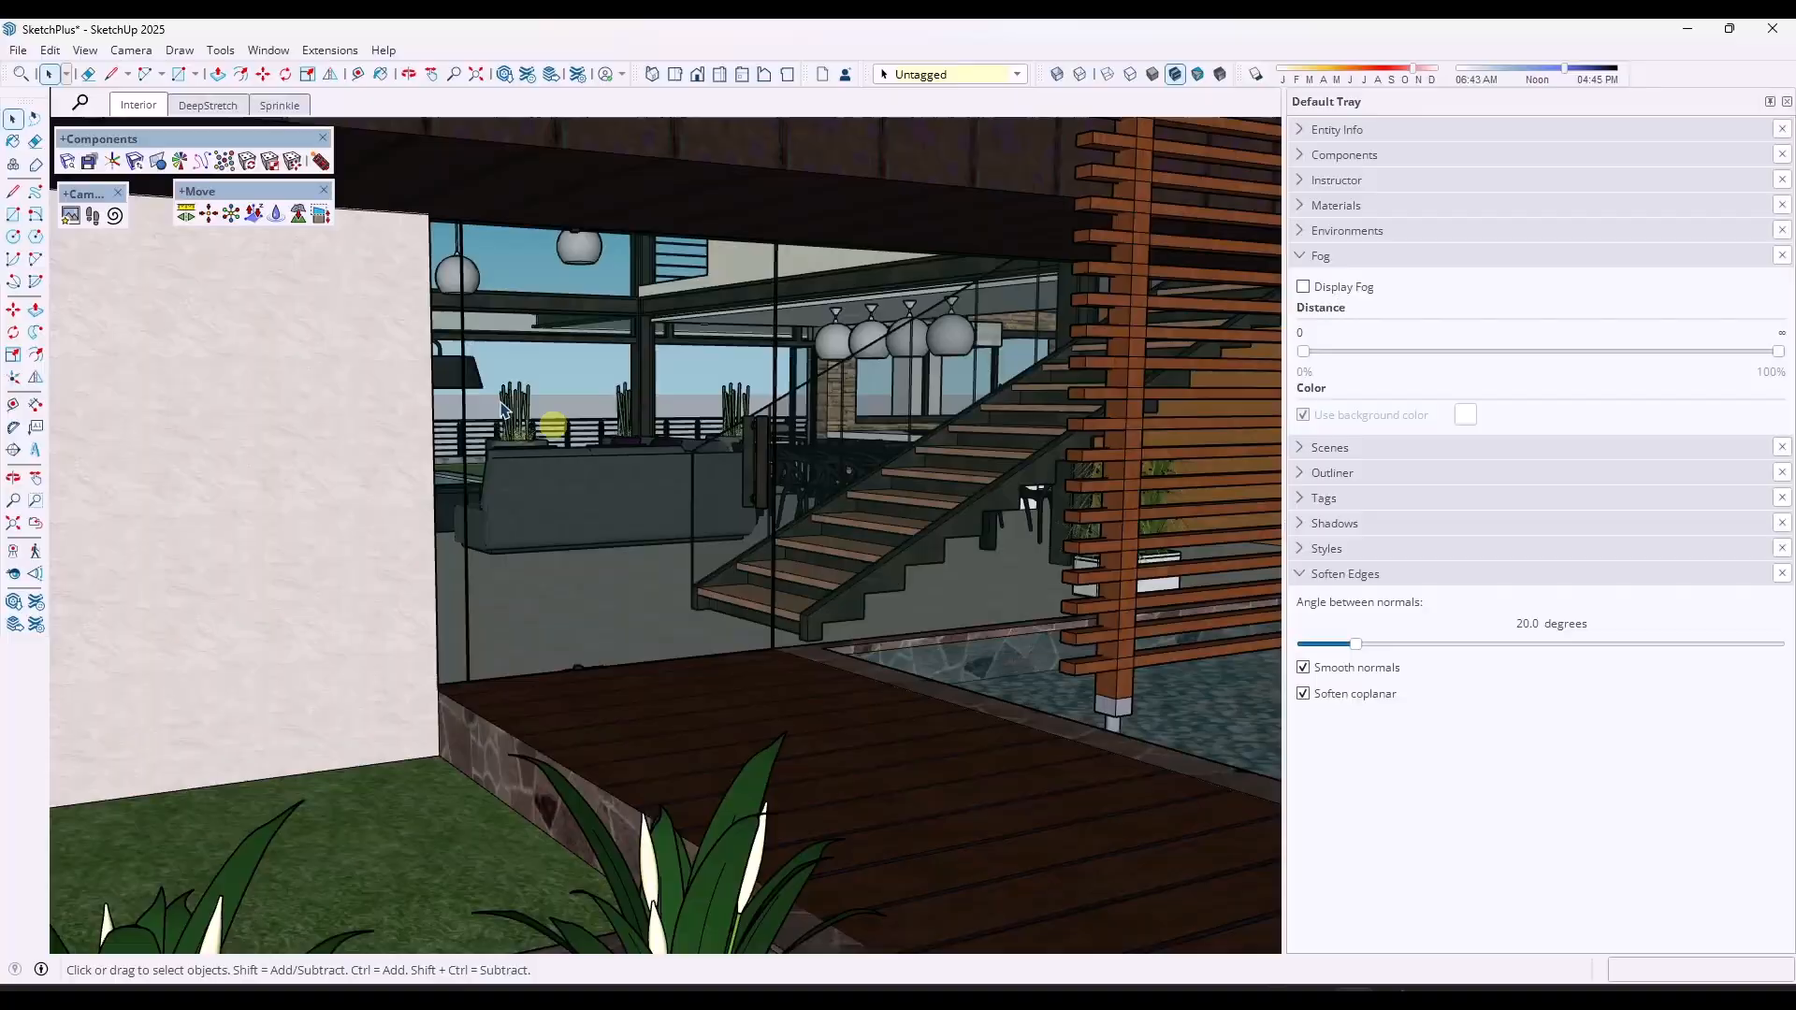
mouse_move(71, 216)
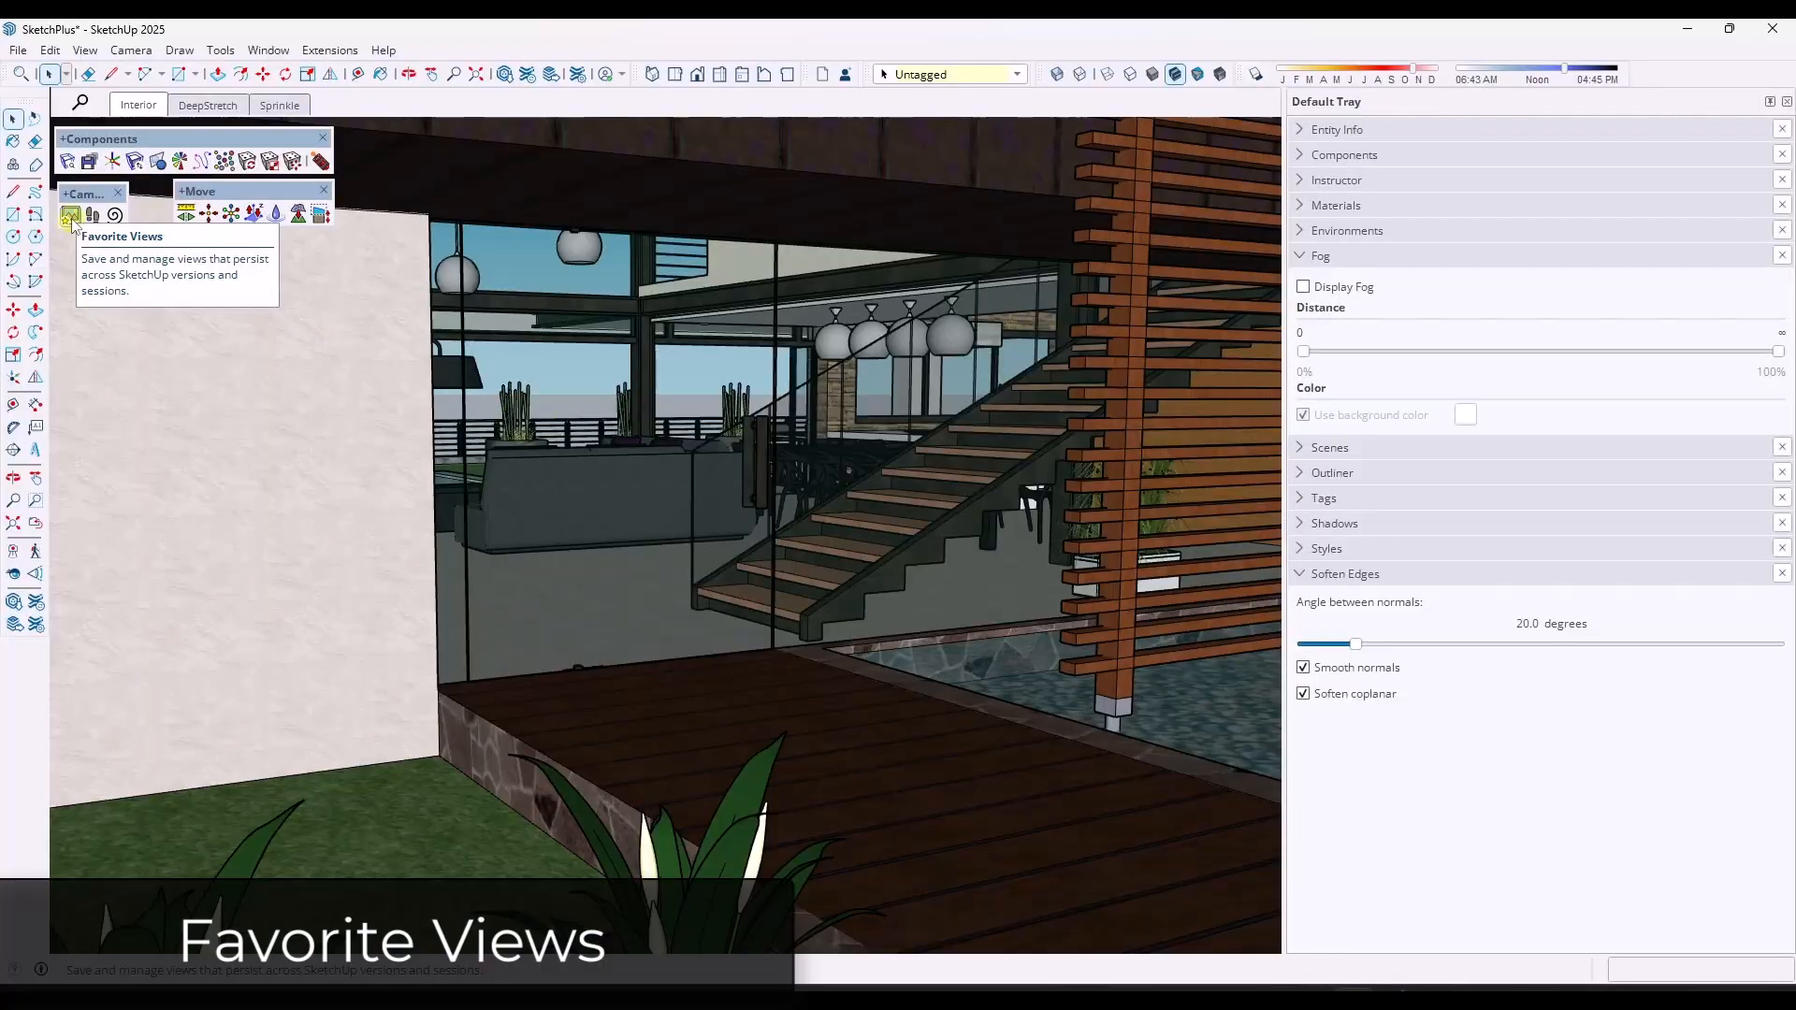
Open Favorite Views and frame a higher view of the deck and staircase.
click(70, 216)
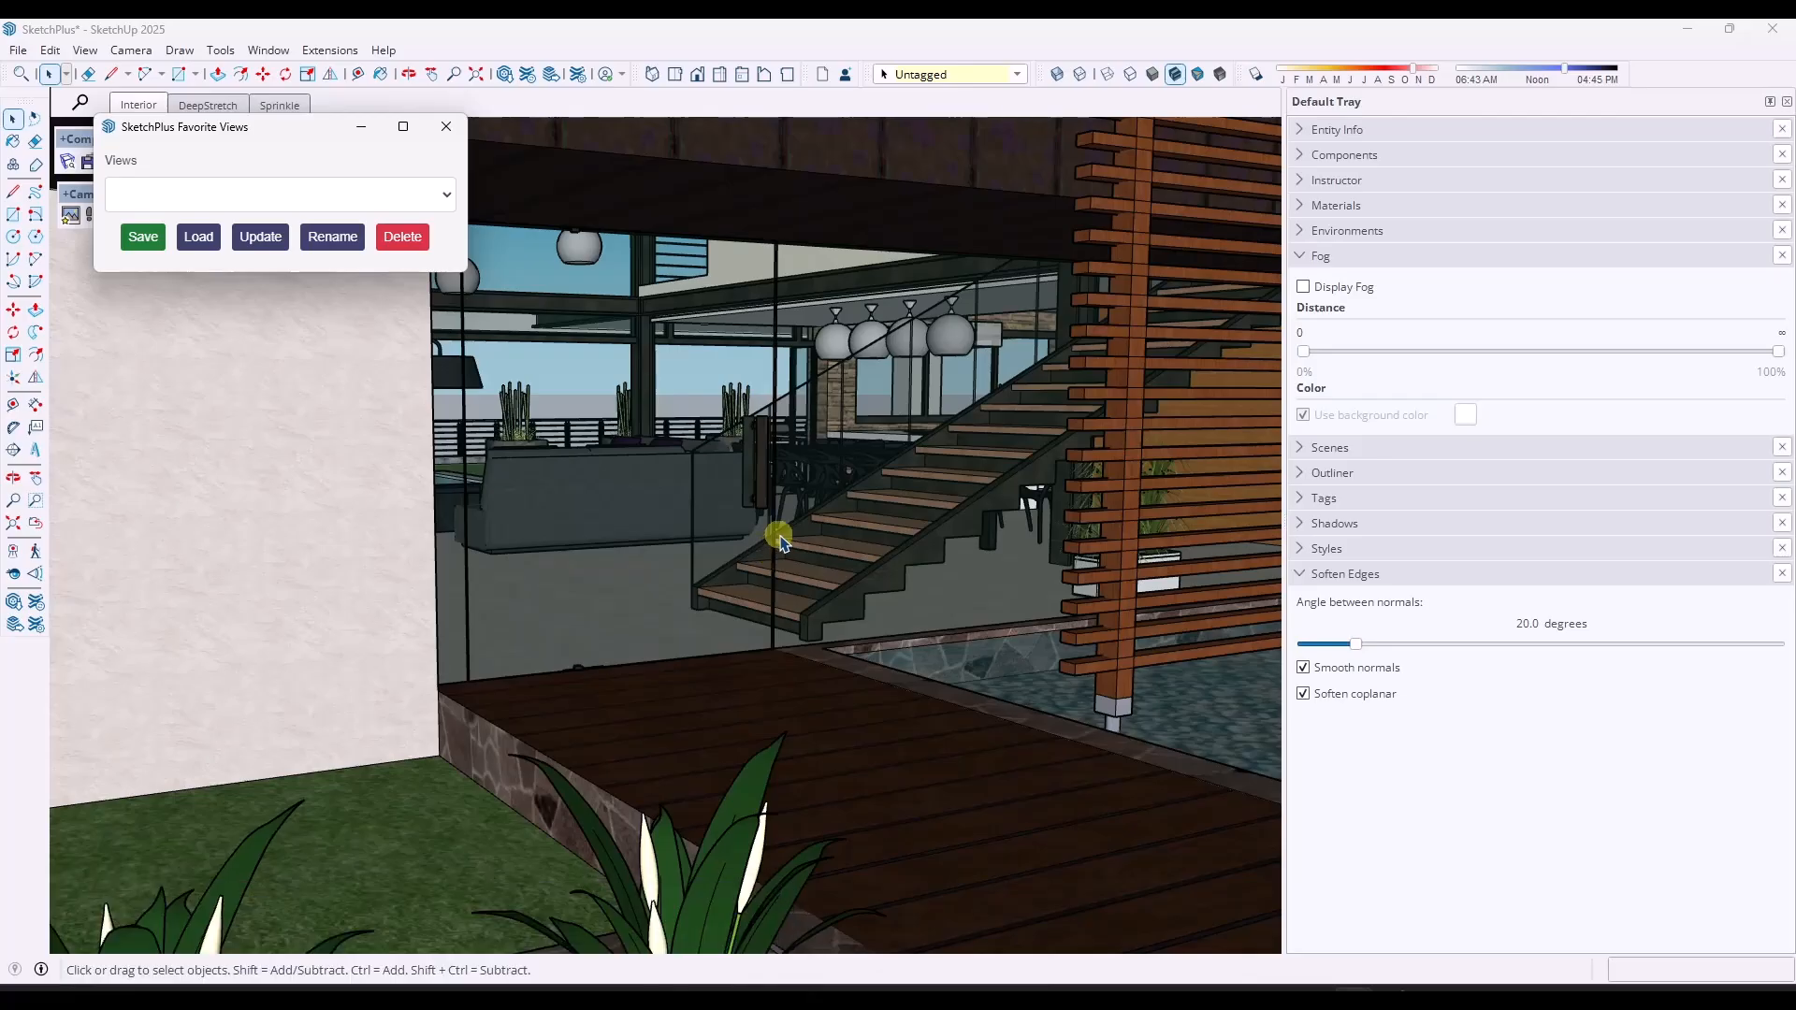
mouse_move(739, 296)
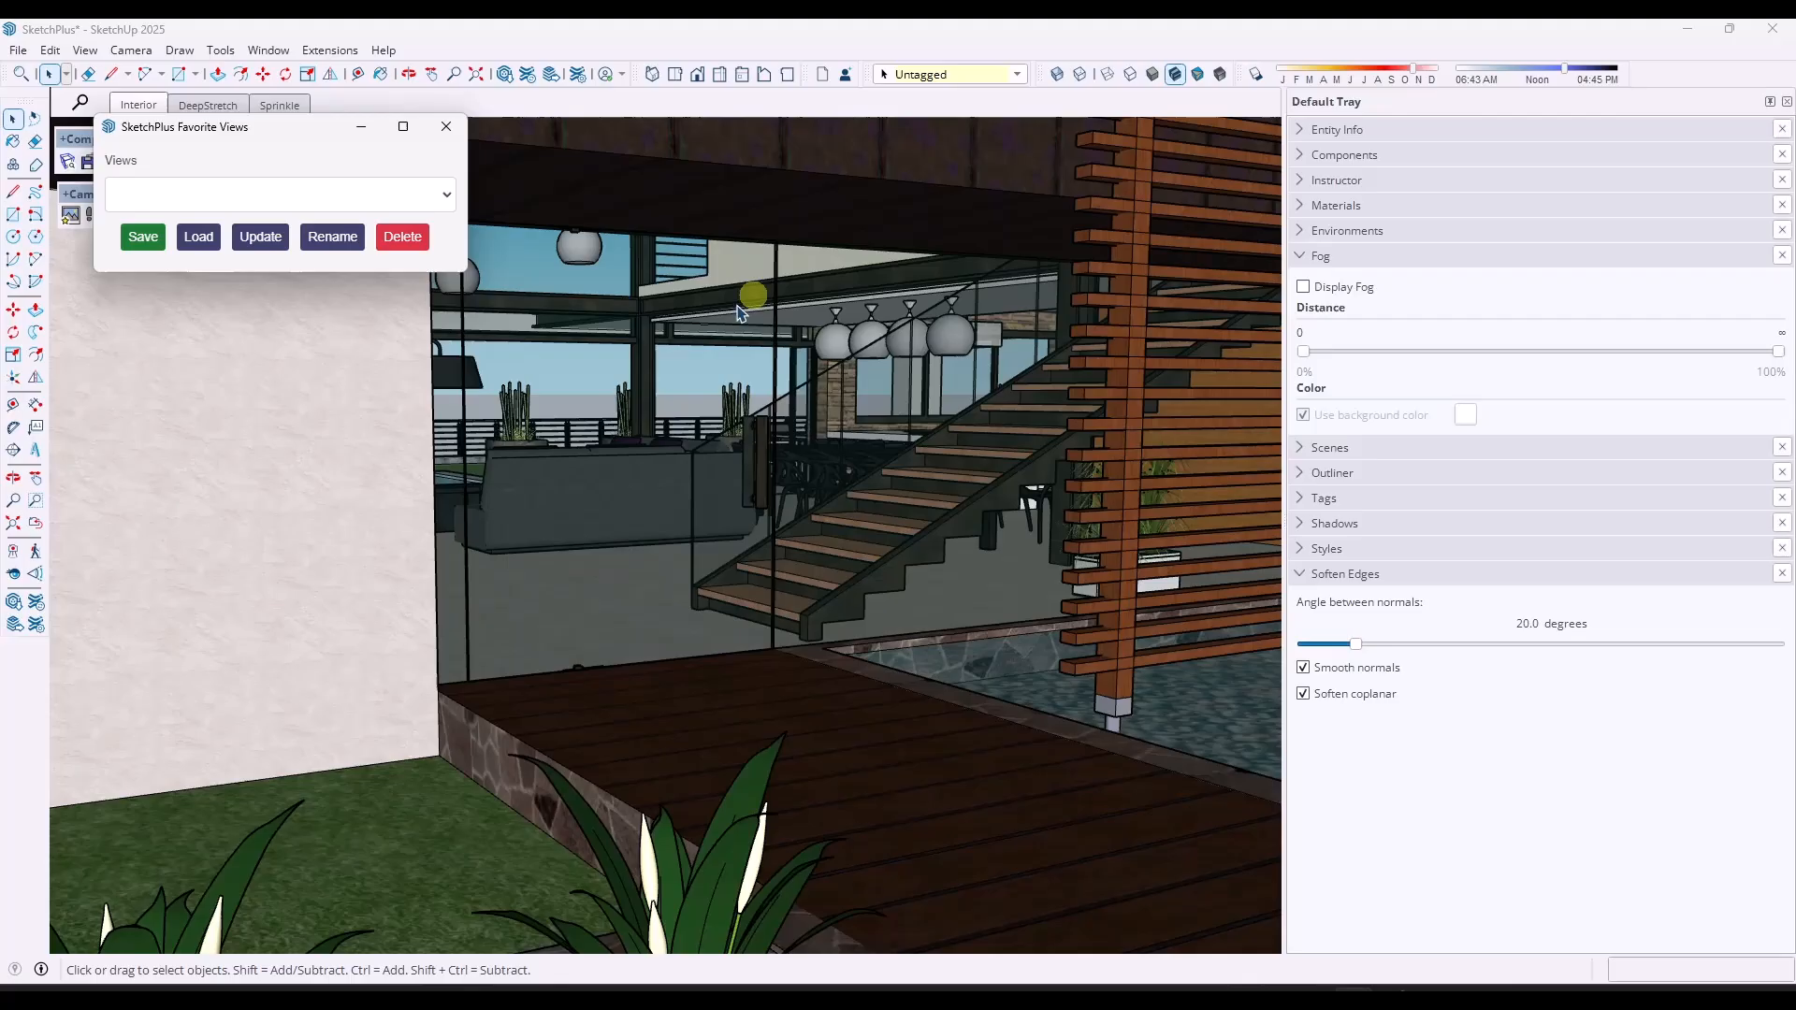
drag(739, 312, 820, 570)
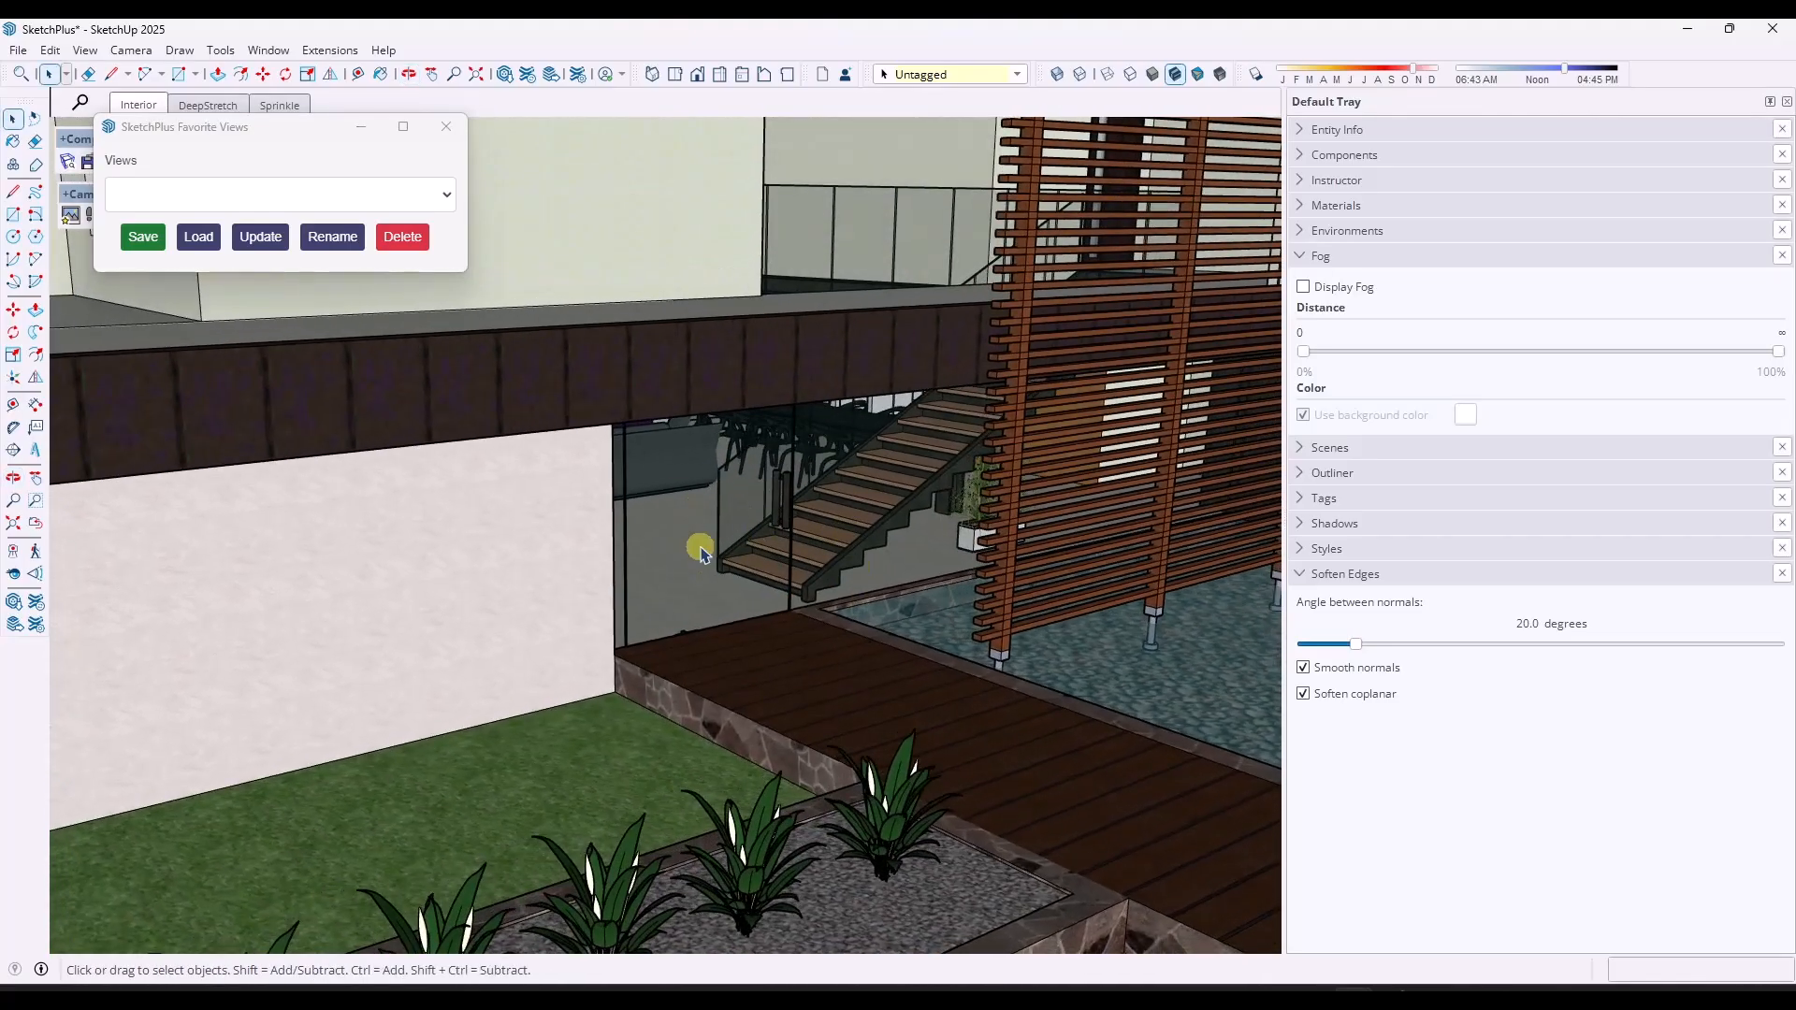
drag(699, 546, 821, 539)
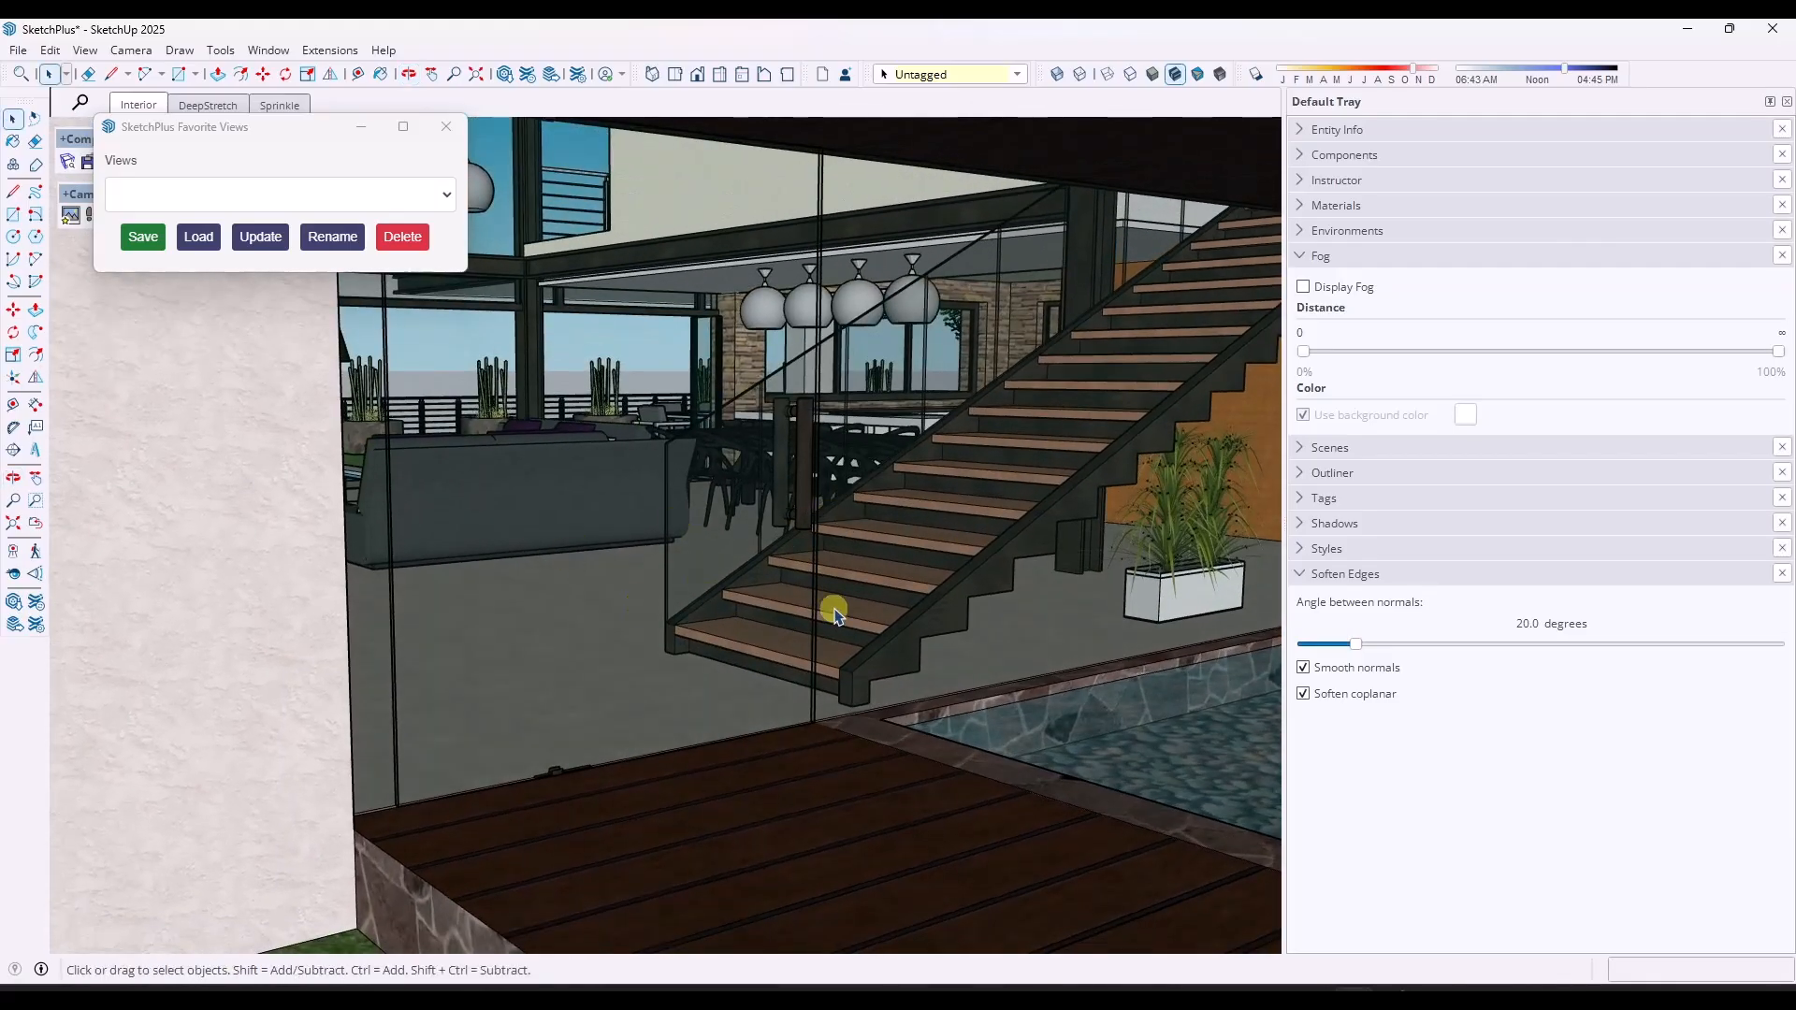
Save the staircase view as 'Outside', then save the kitchen view.
click(275, 194)
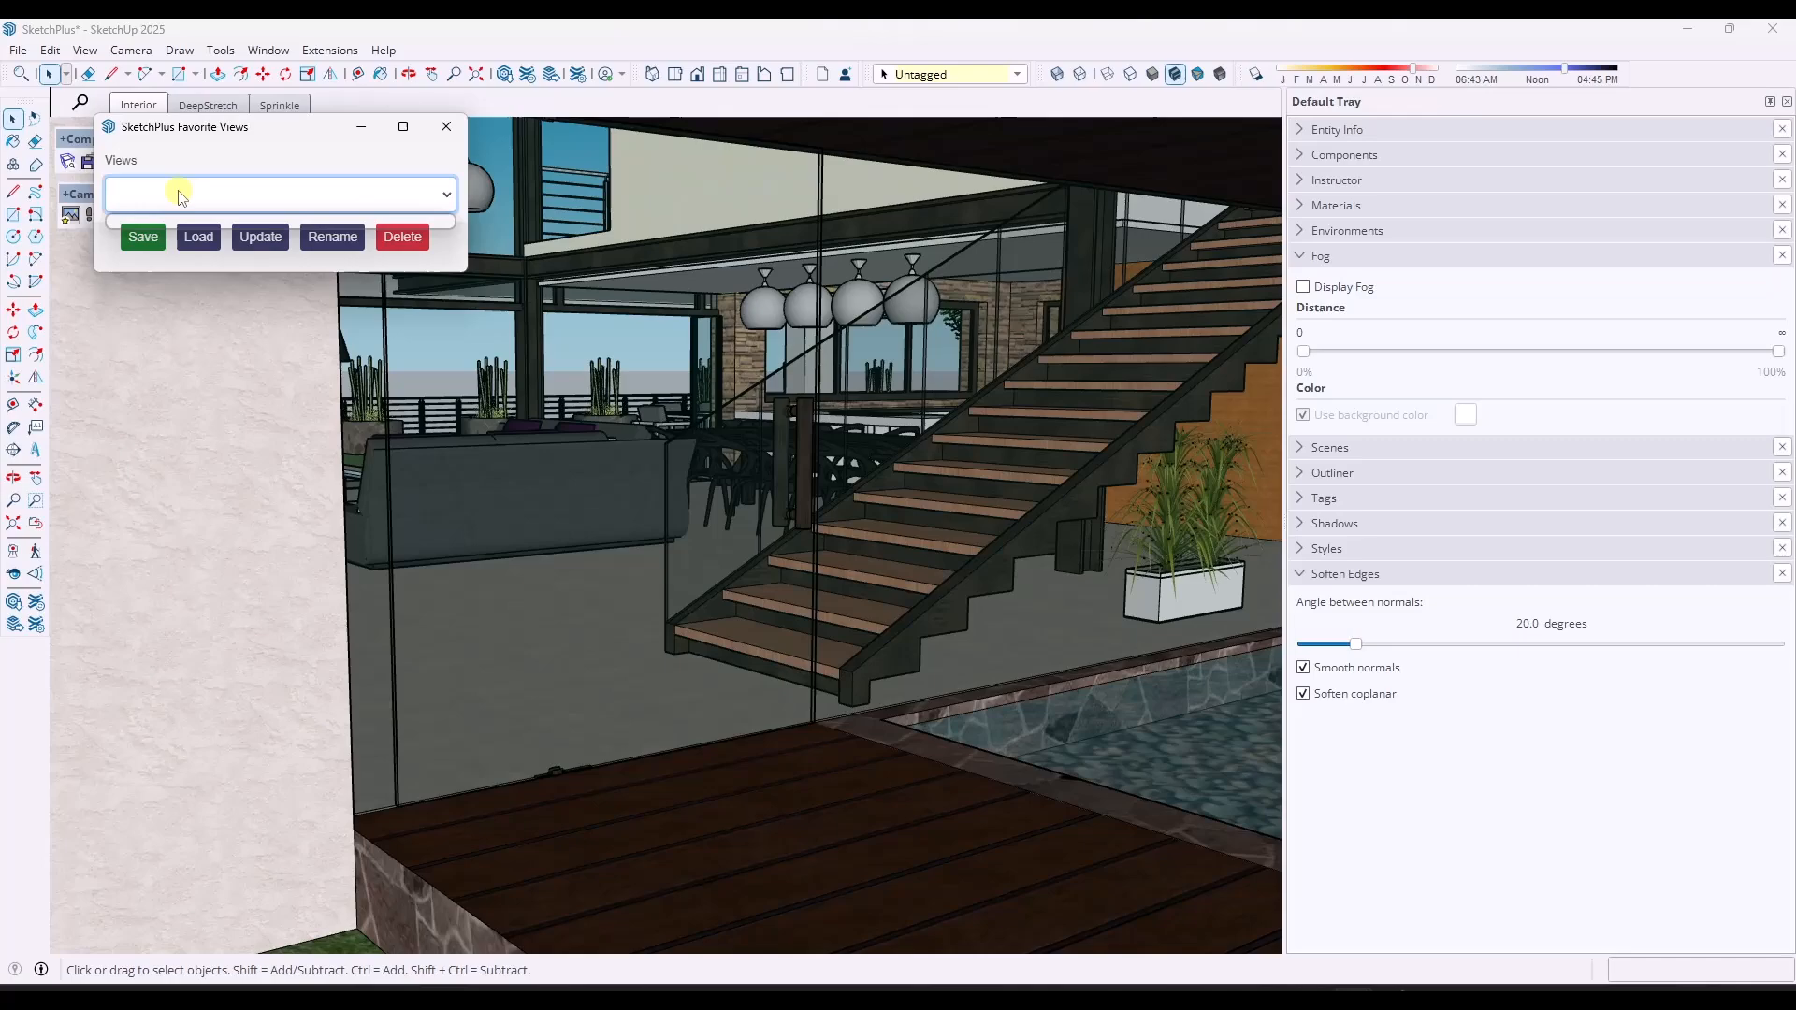
click(142, 237)
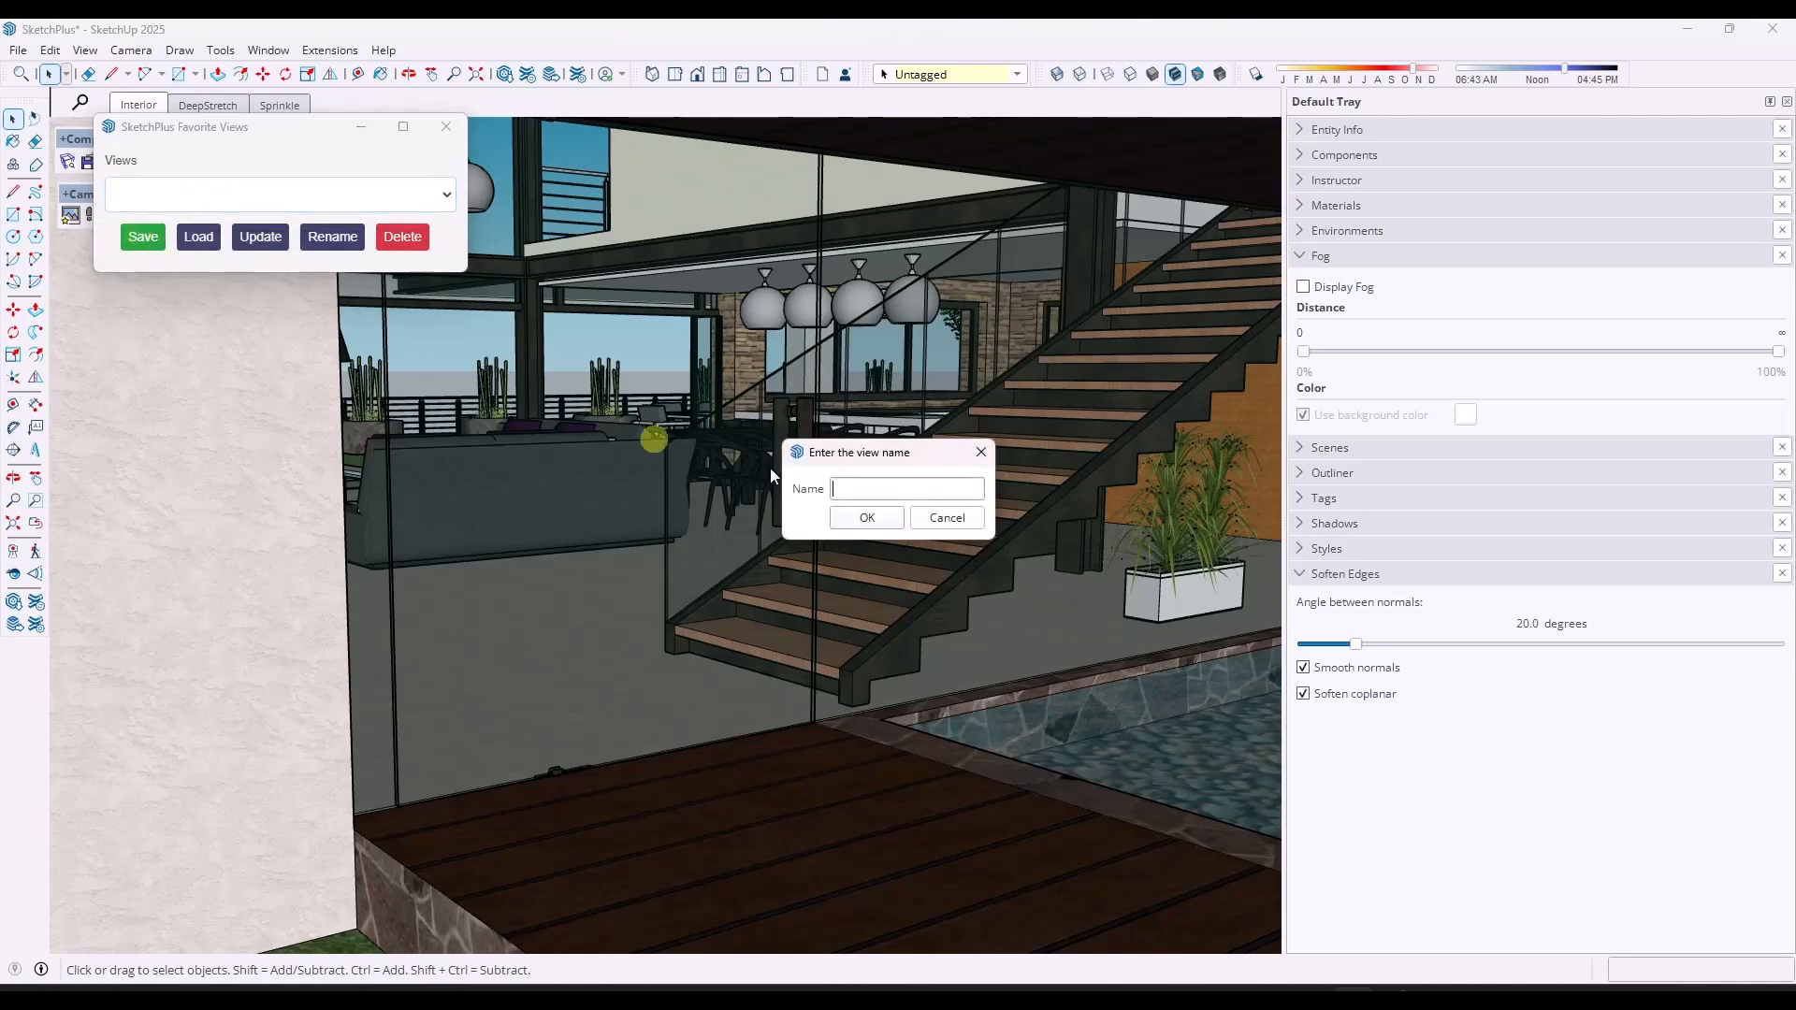
text(Outside)
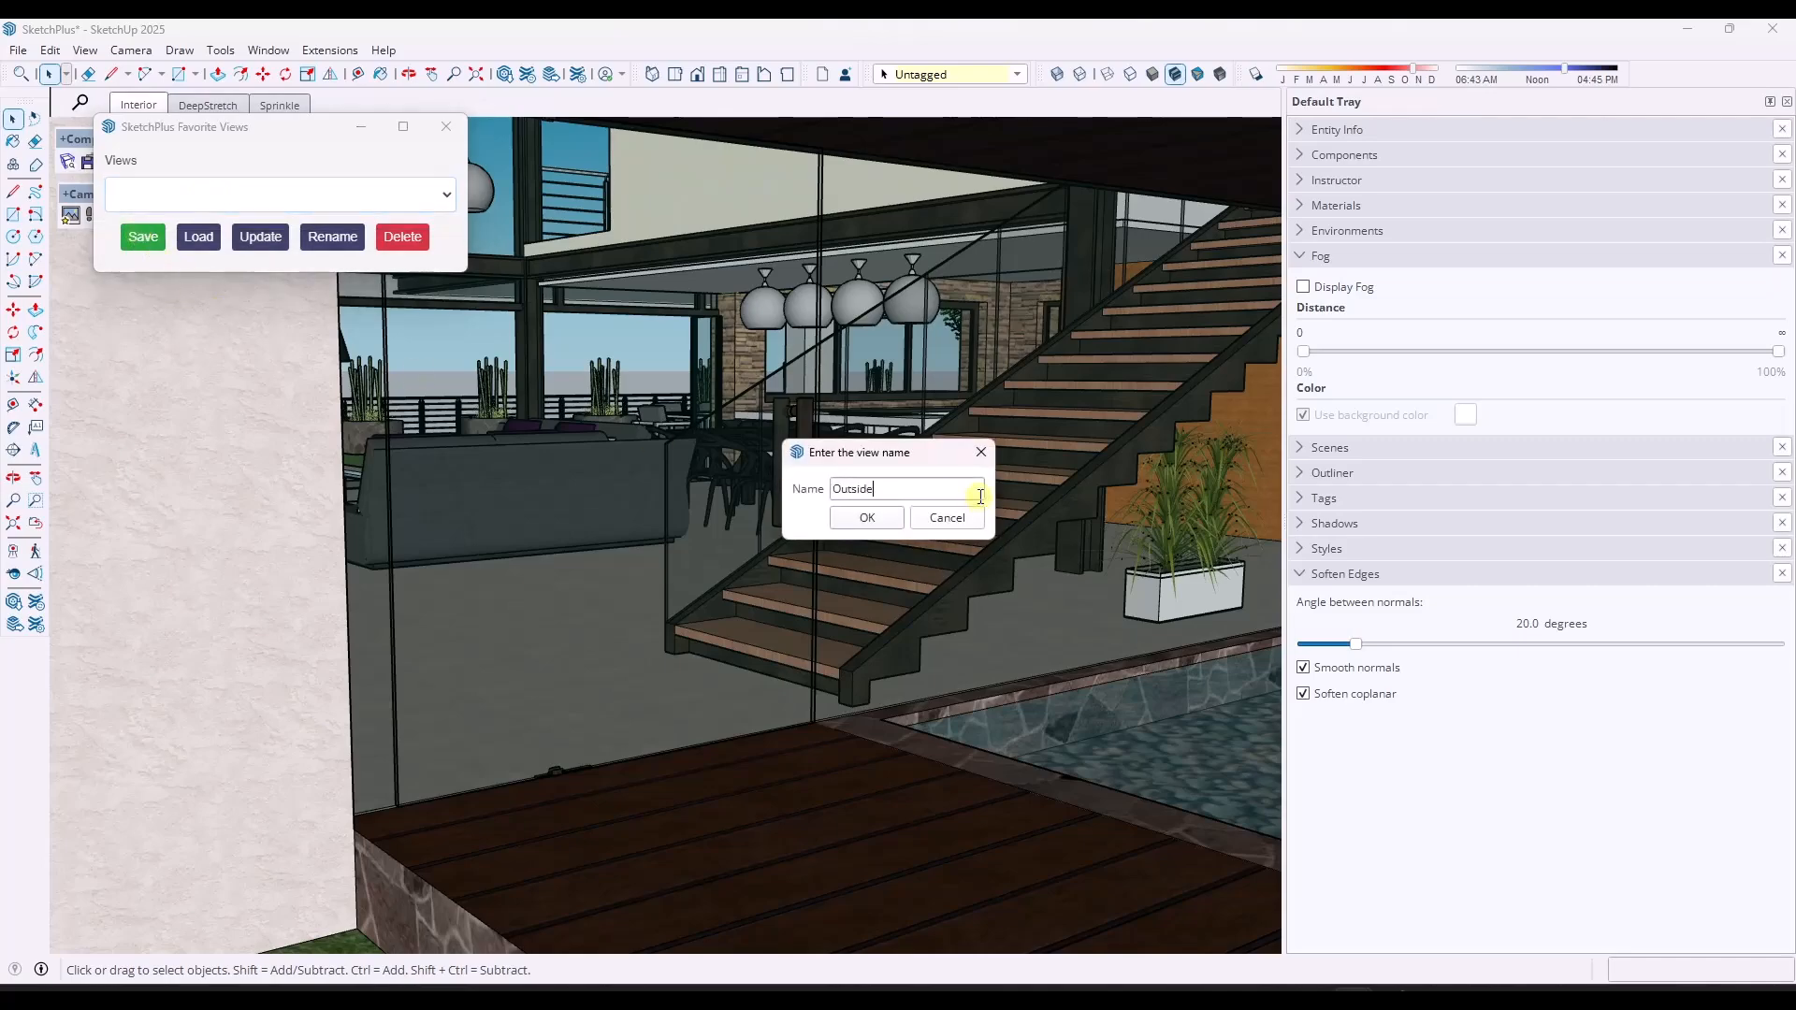
click(866, 518)
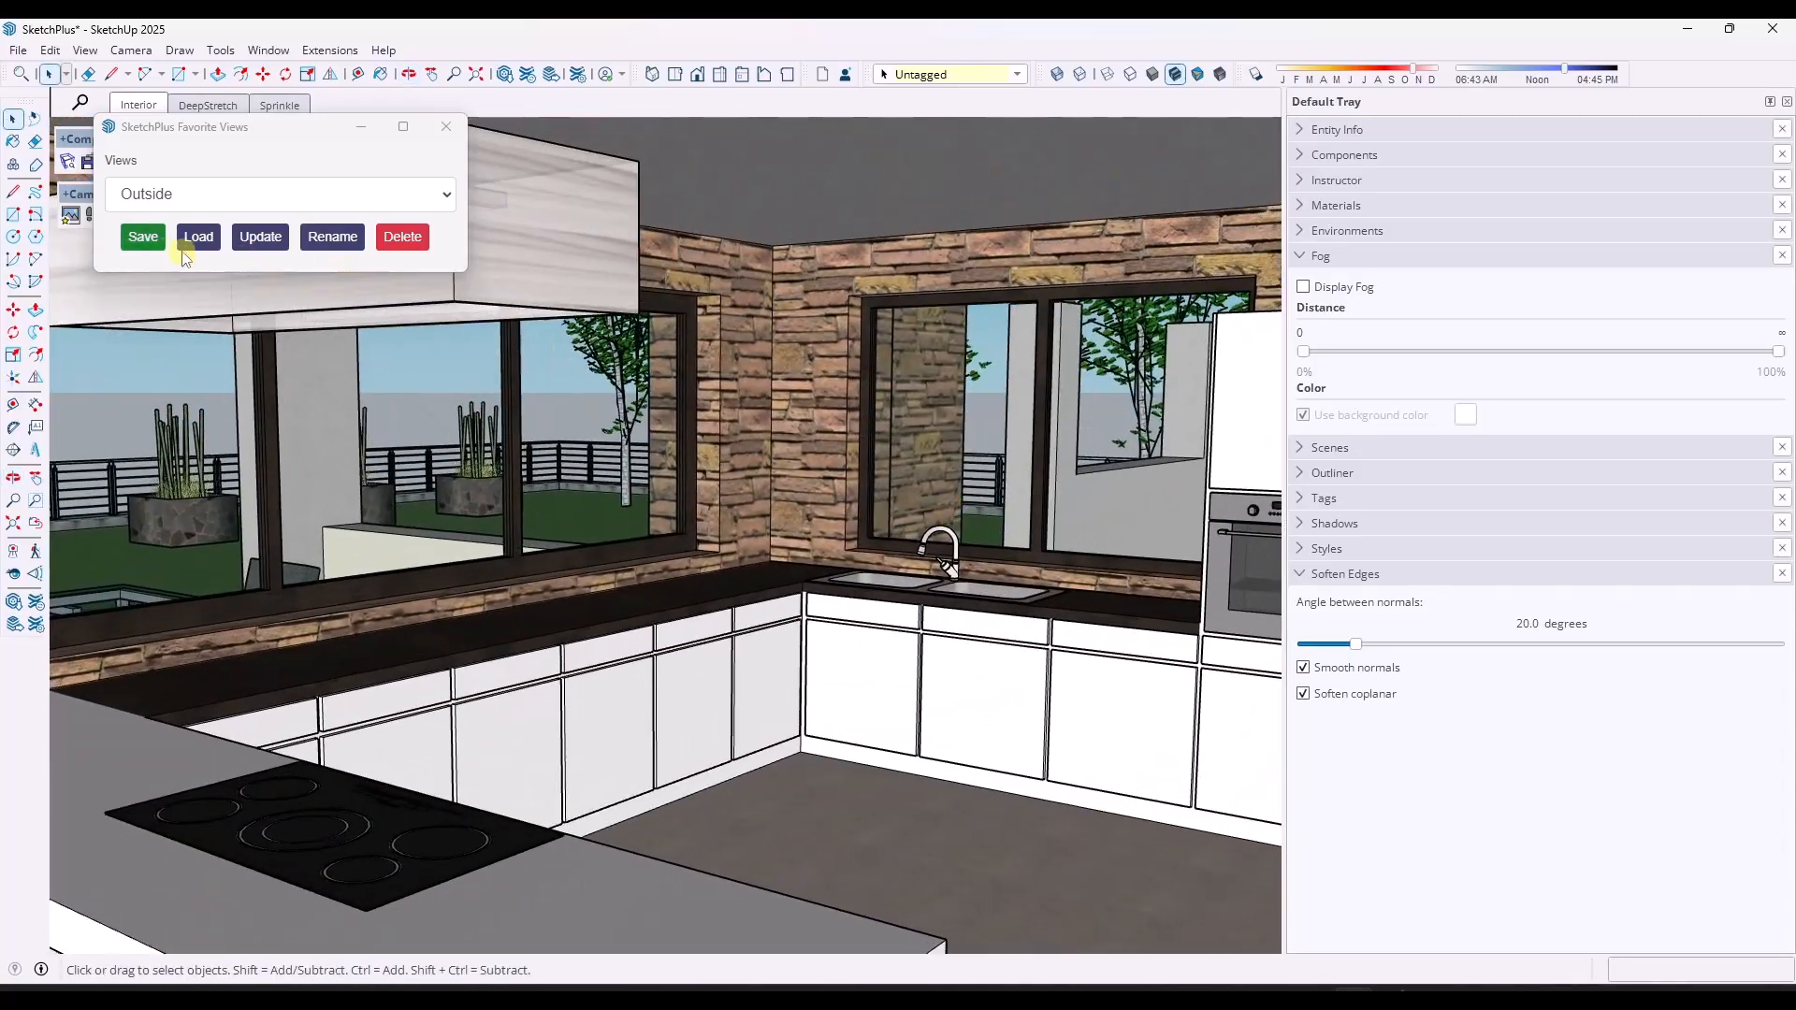
click(142, 236)
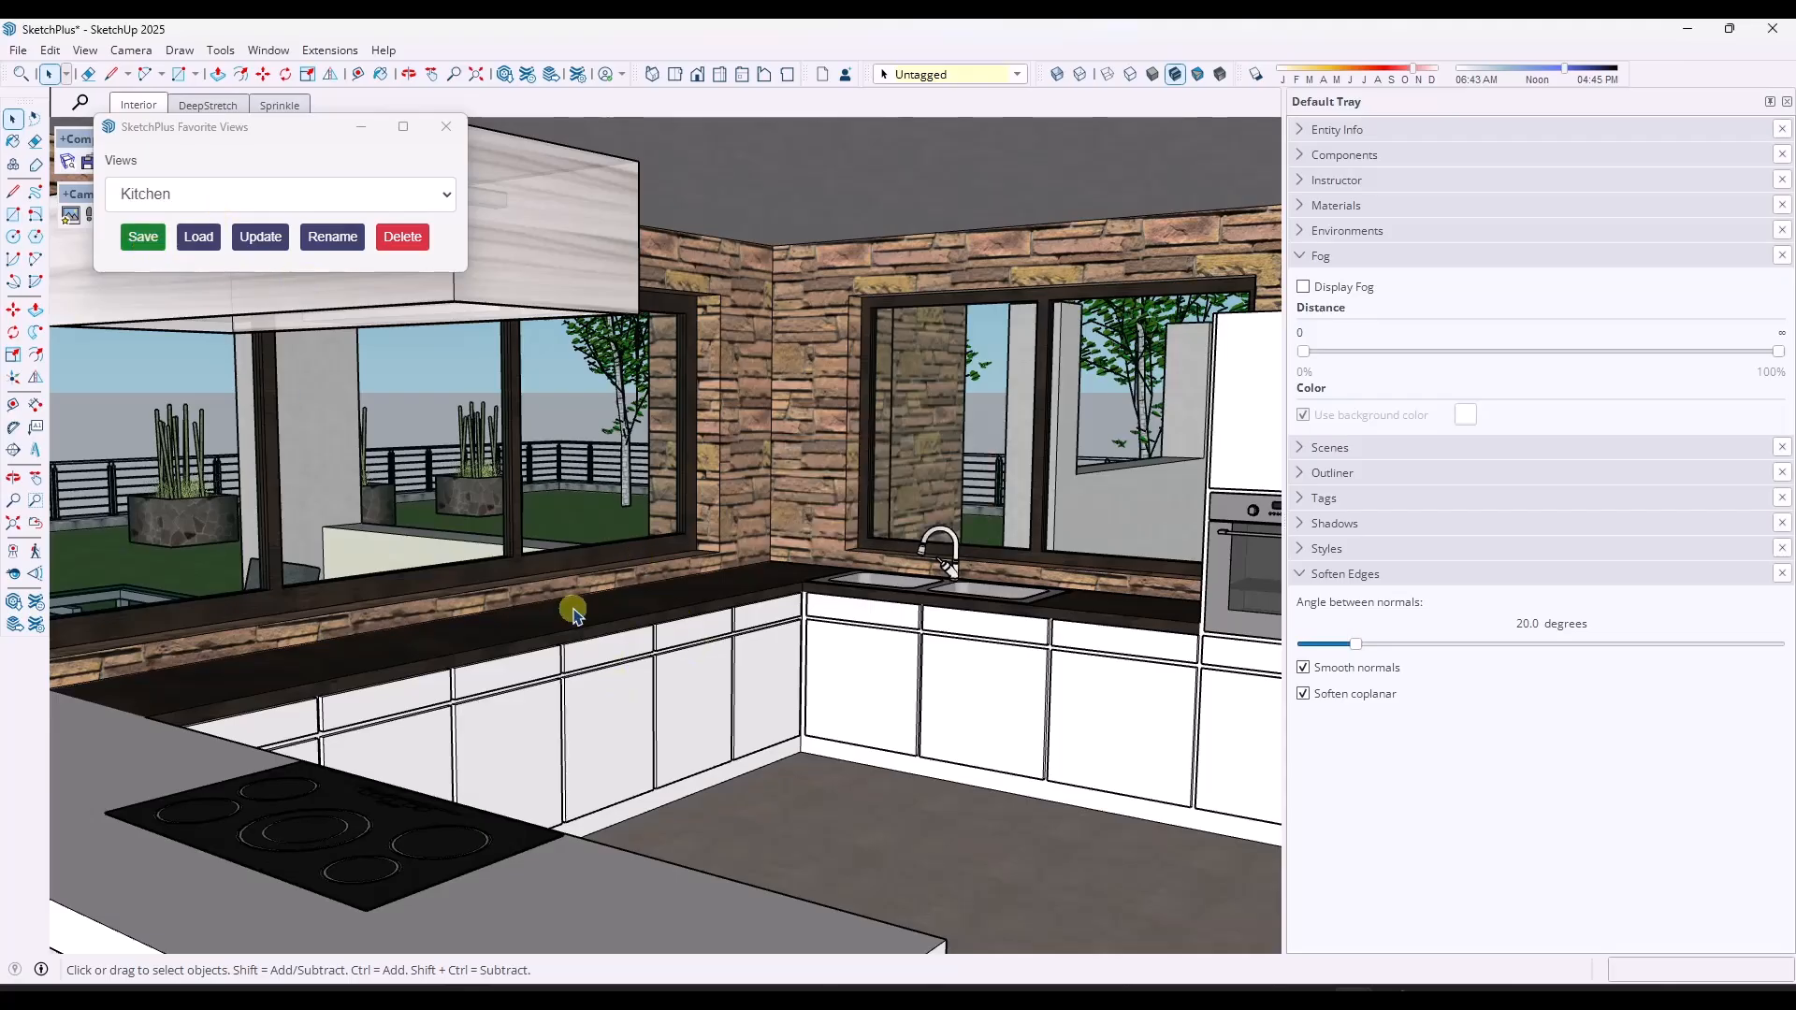
Aim the camera at the floor lamp and sofa and save it as 'Living Room'.
drag(573, 607, 828, 482)
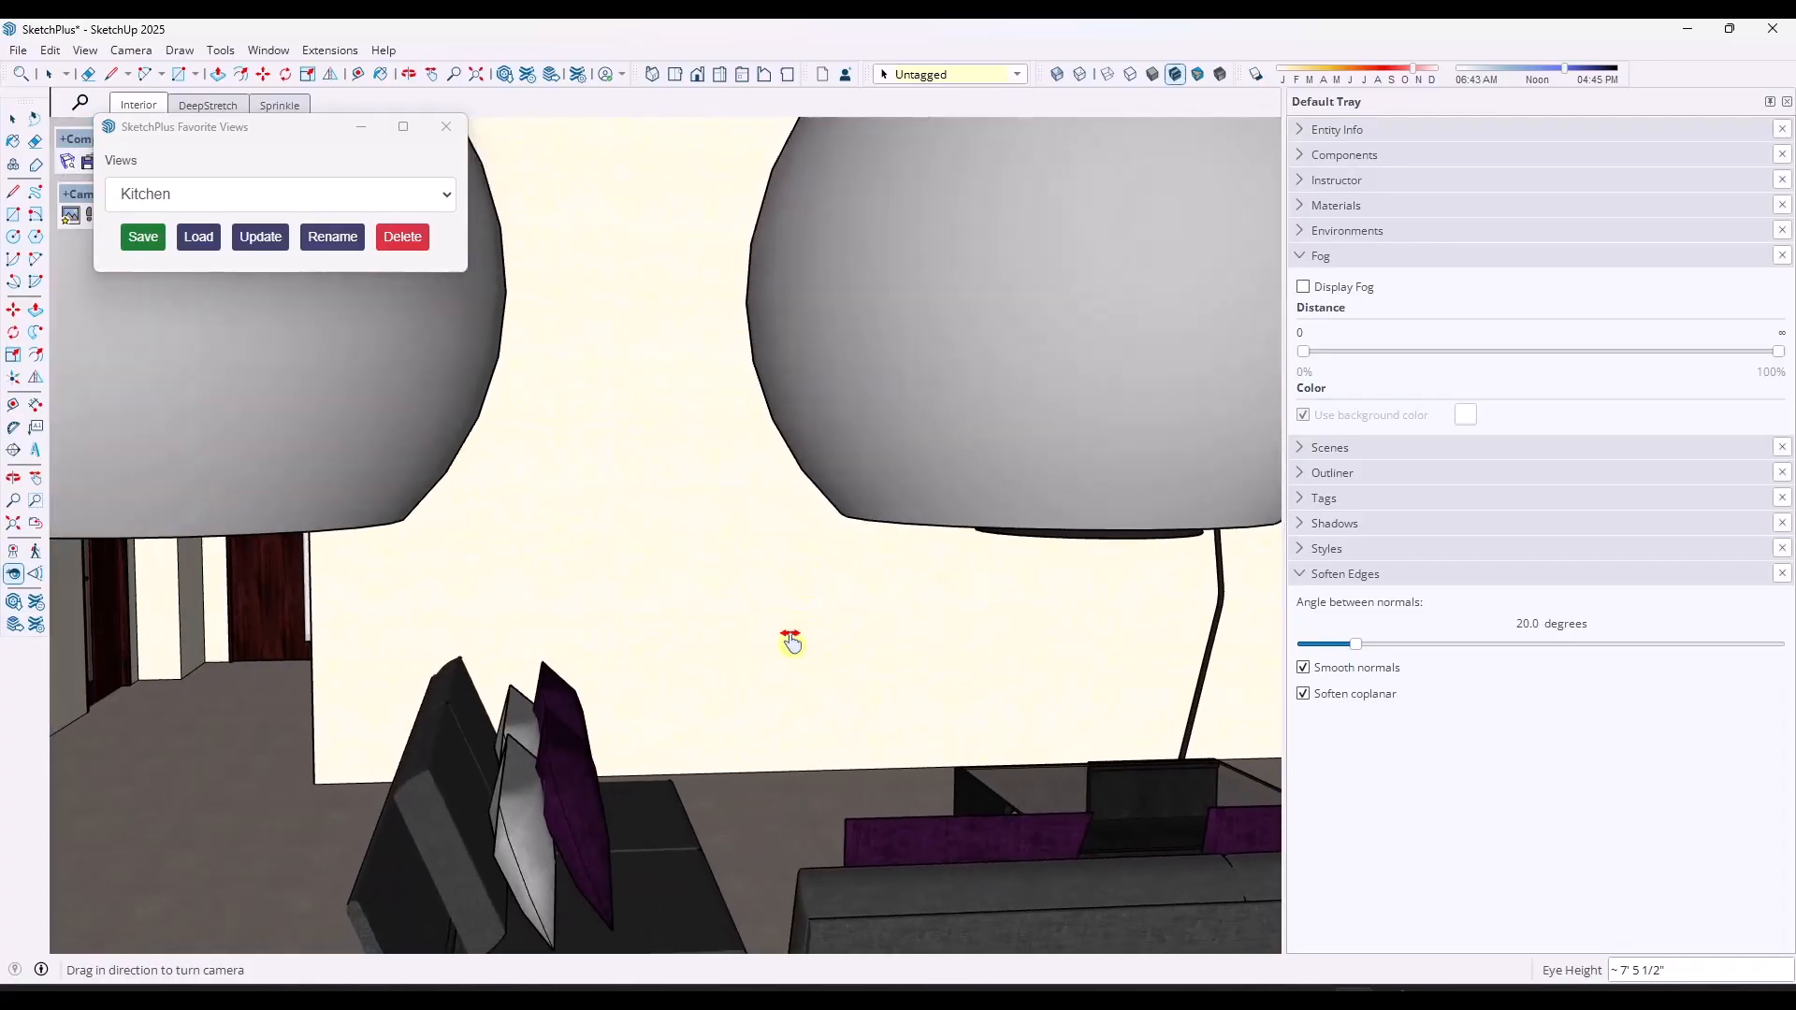
drag(791, 642, 991, 479)
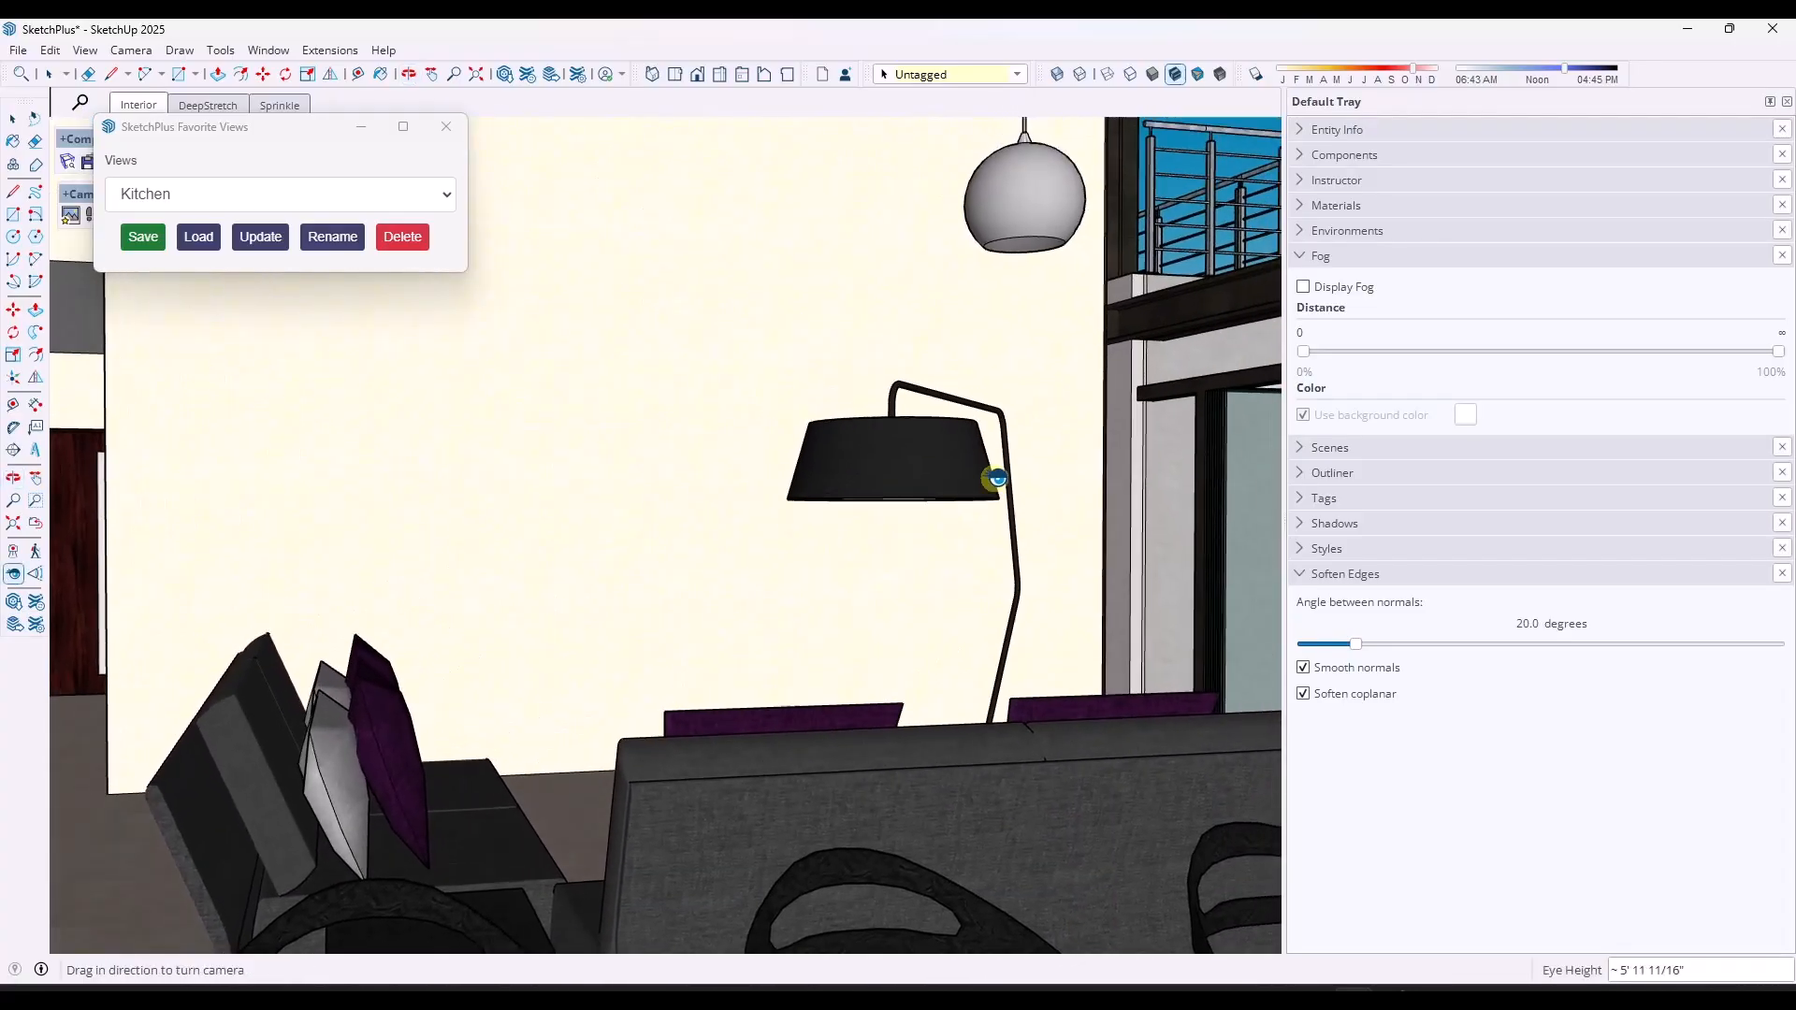
click(142, 236)
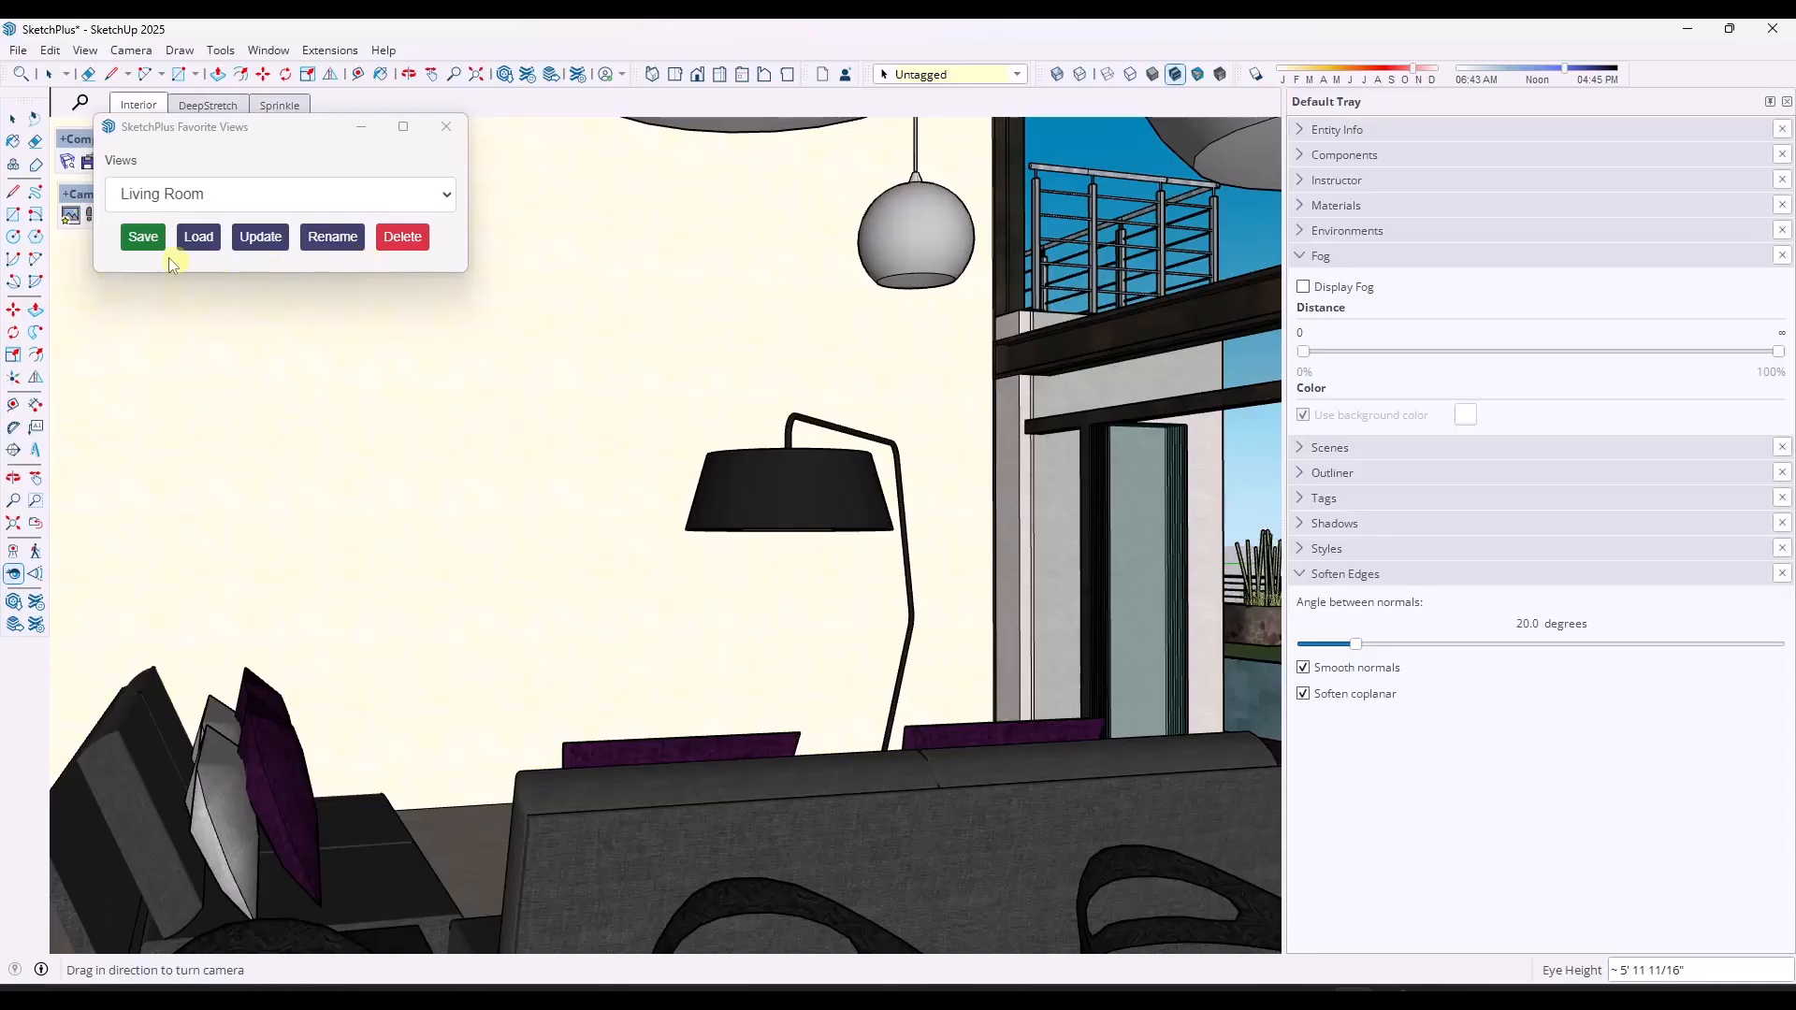
Load the saved Kitchen view, then load the Outside view.
click(281, 194)
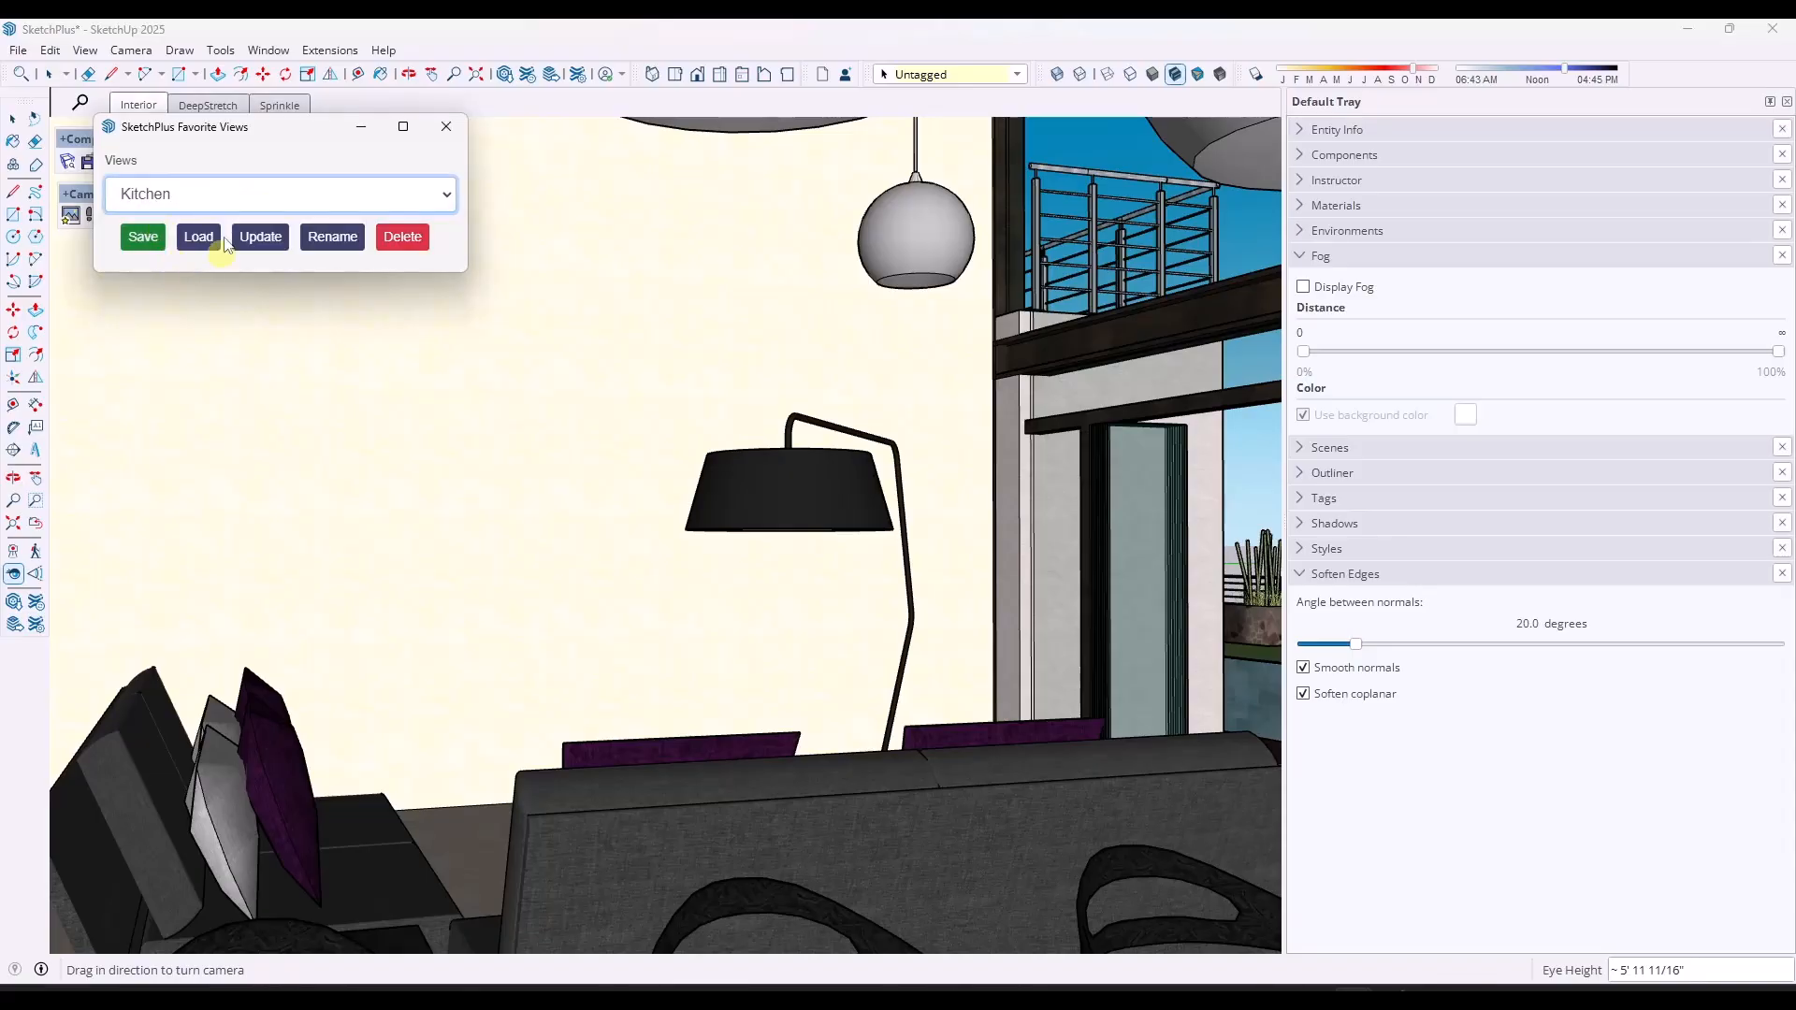
click(197, 236)
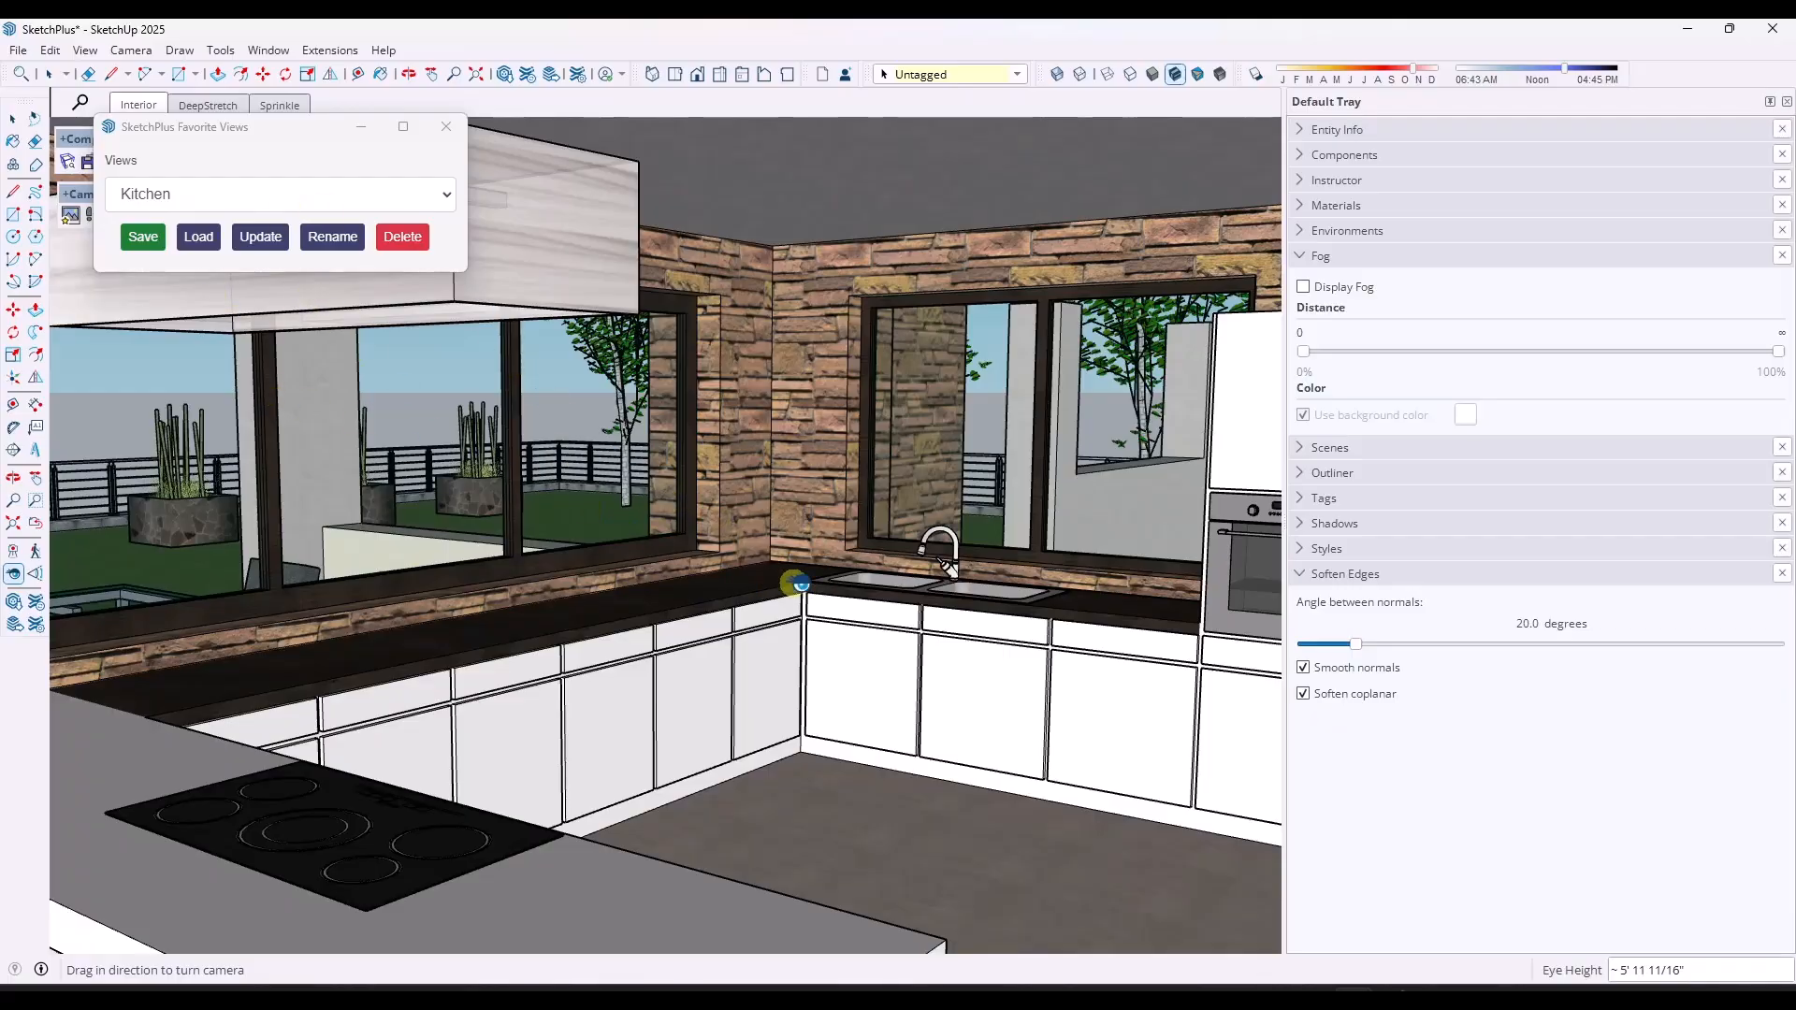
click(280, 193)
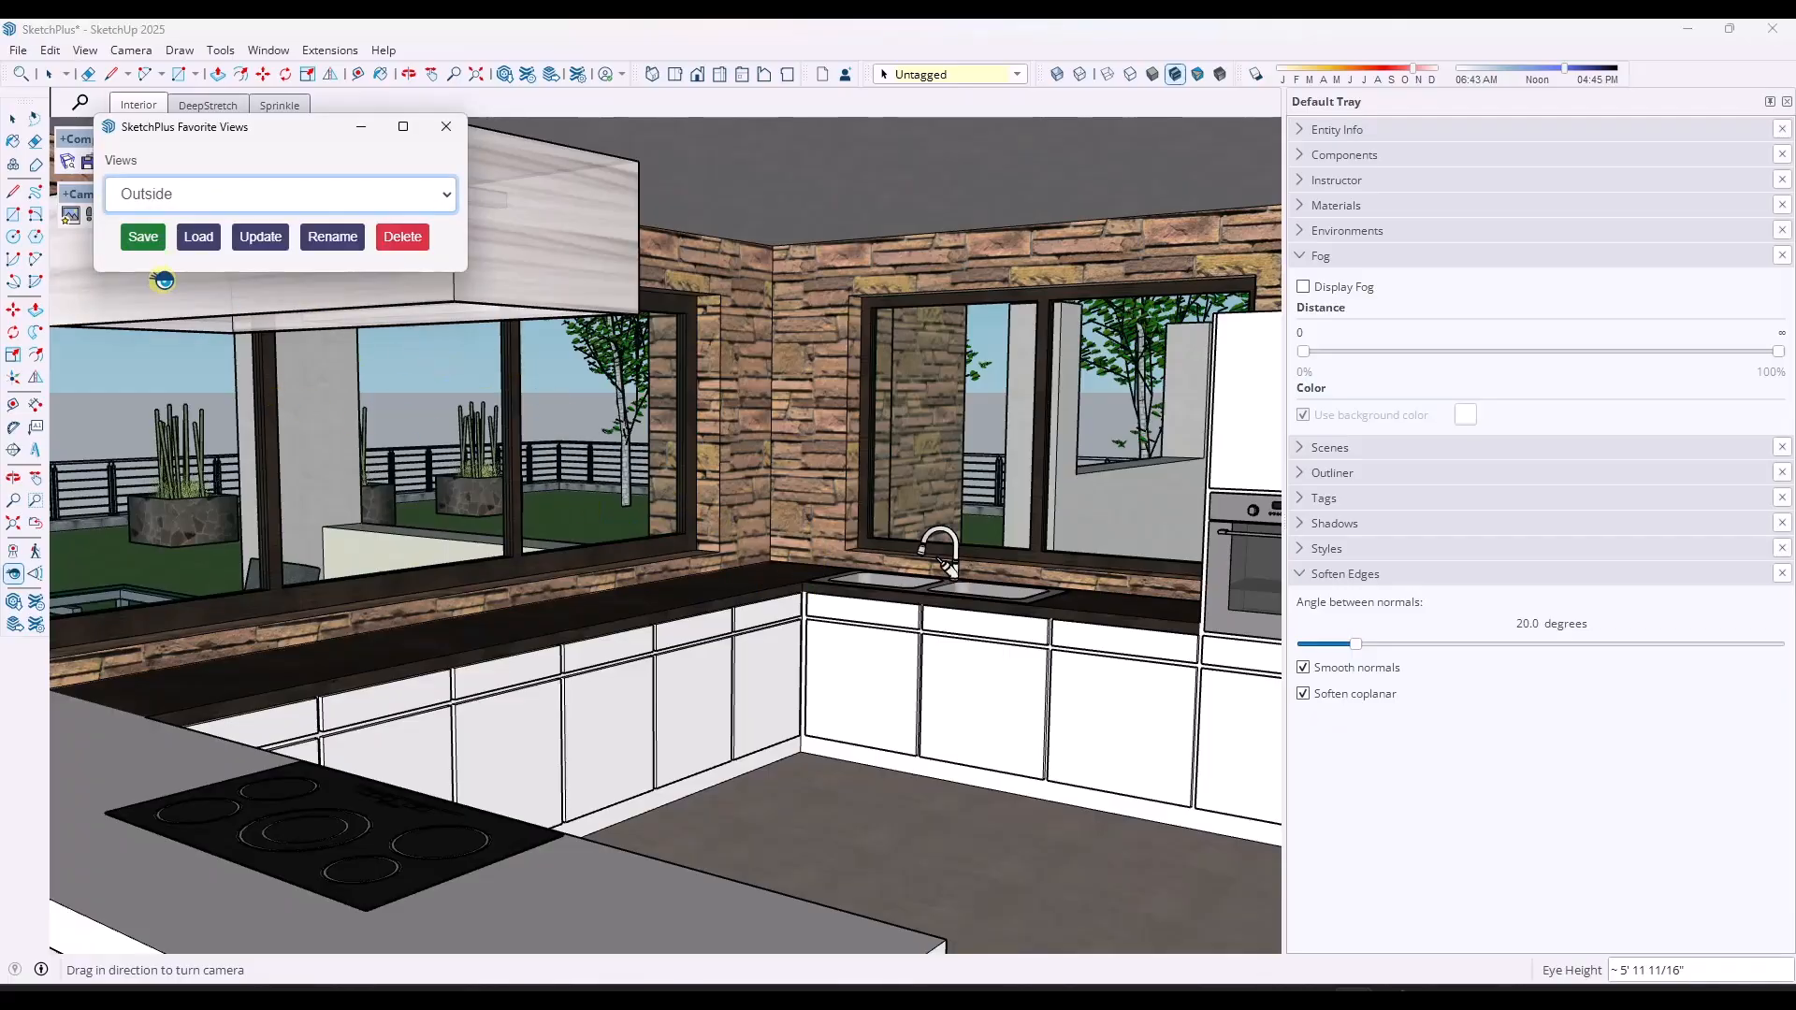
click(197, 236)
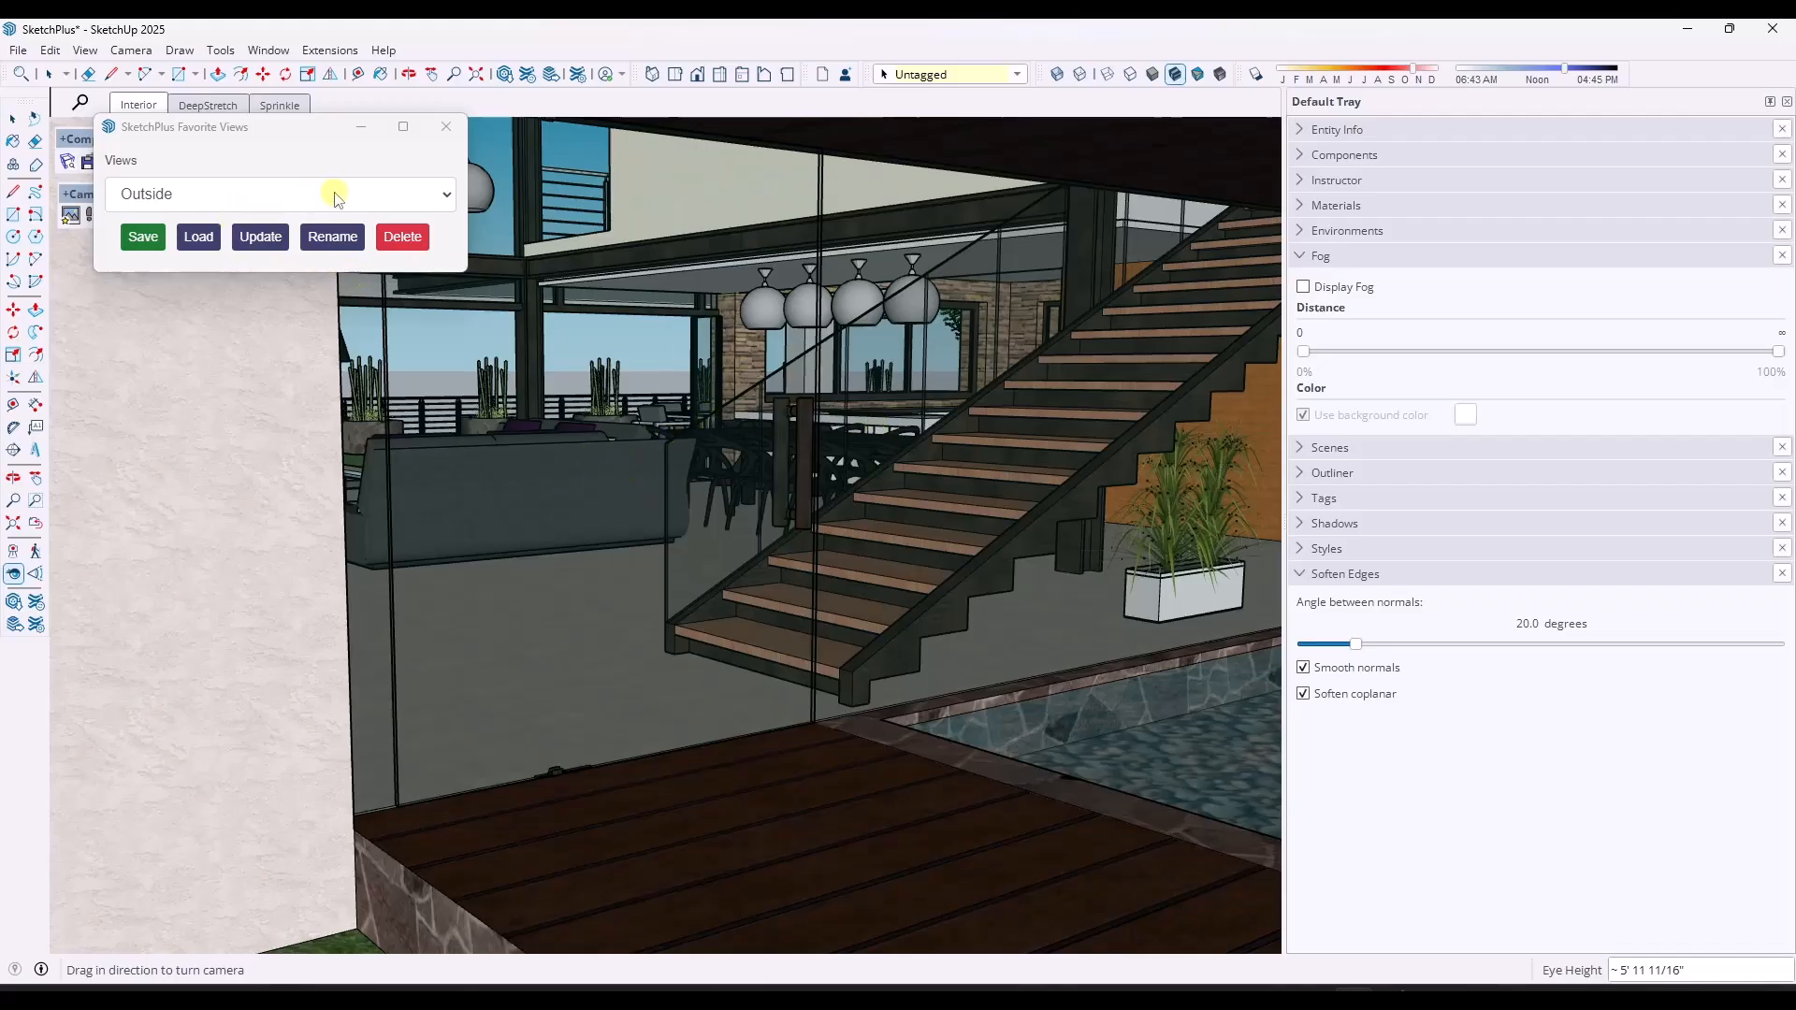
mouse_move(330, 199)
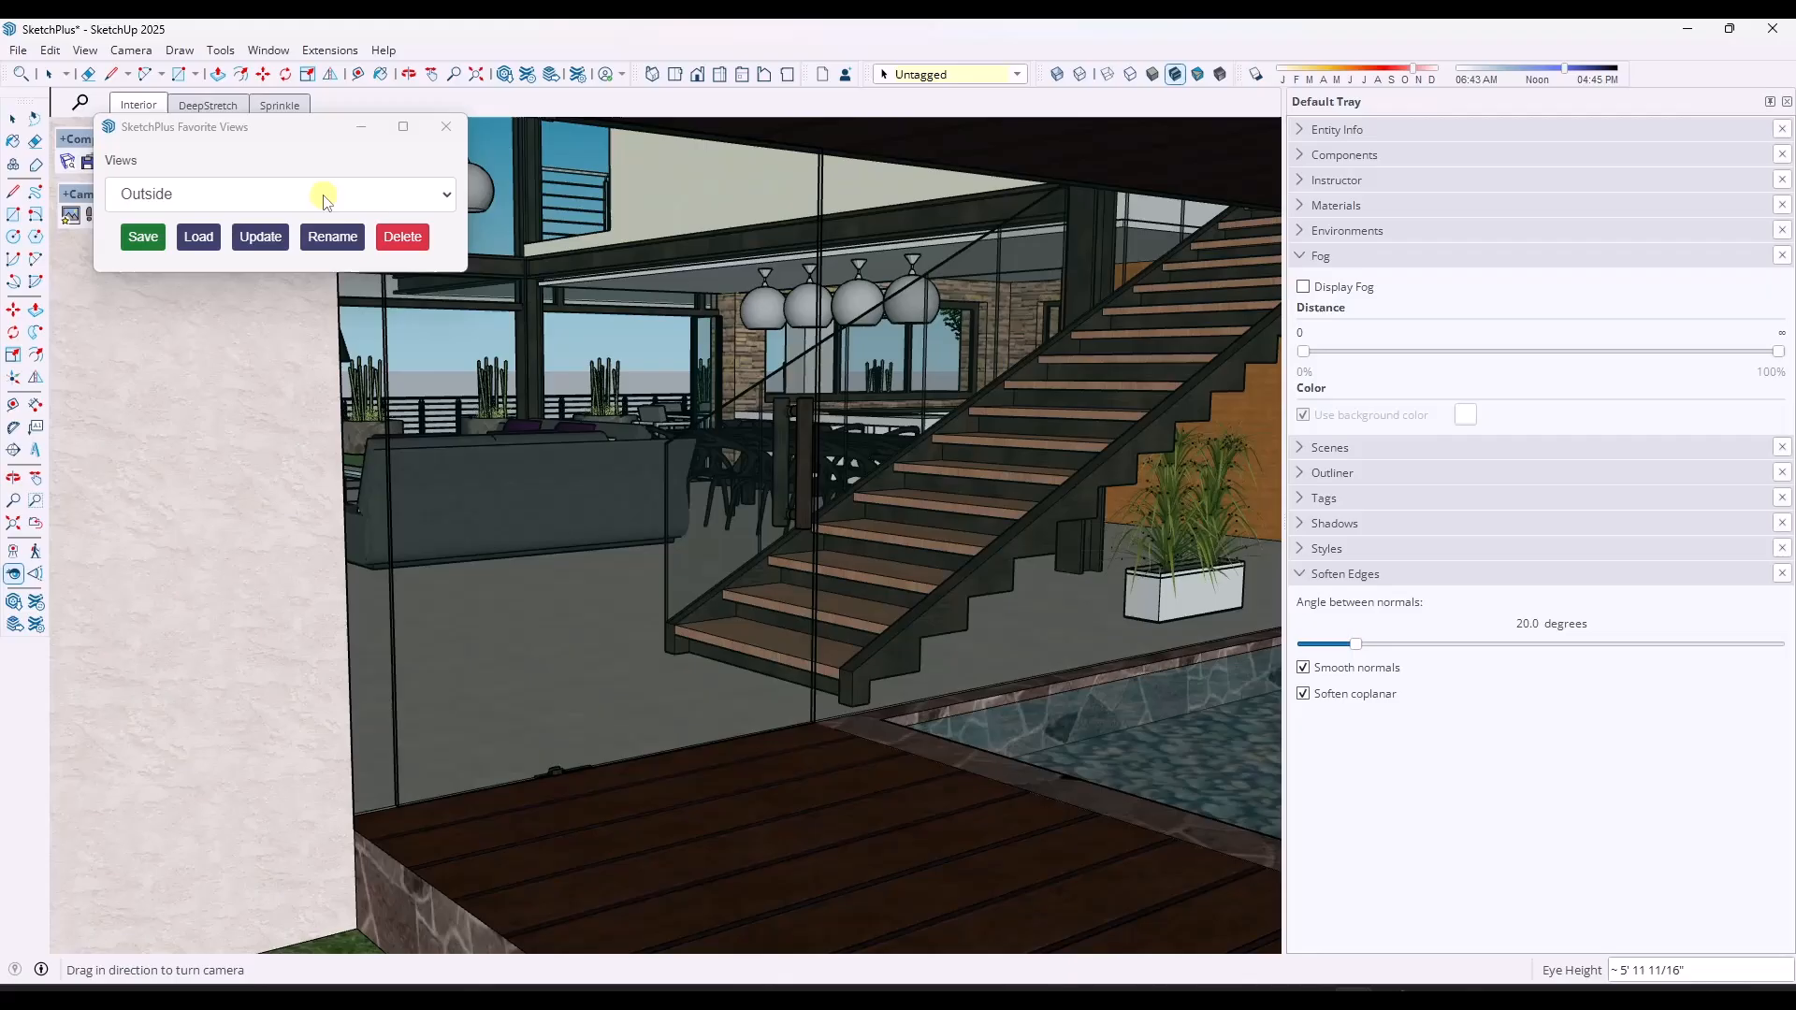
Rename the selected Outside favorite to 'Outside 1' in Favorite Views.
click(331, 237)
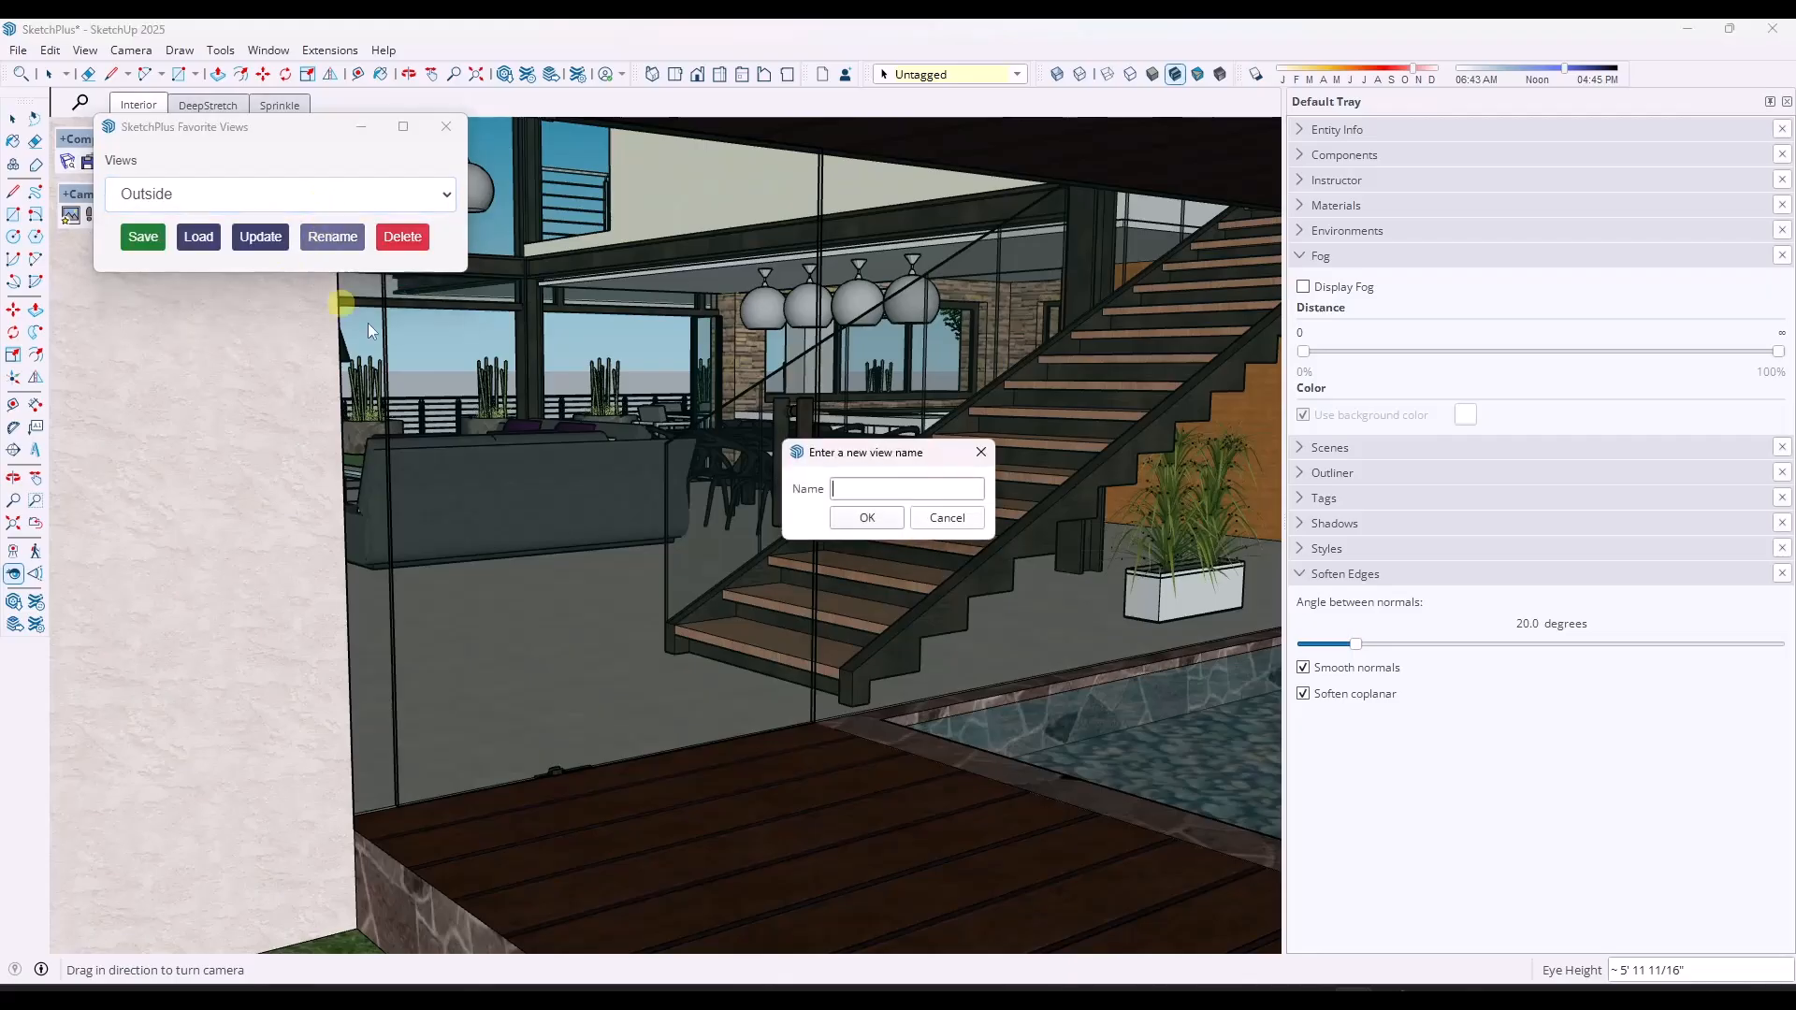
text(Outs)
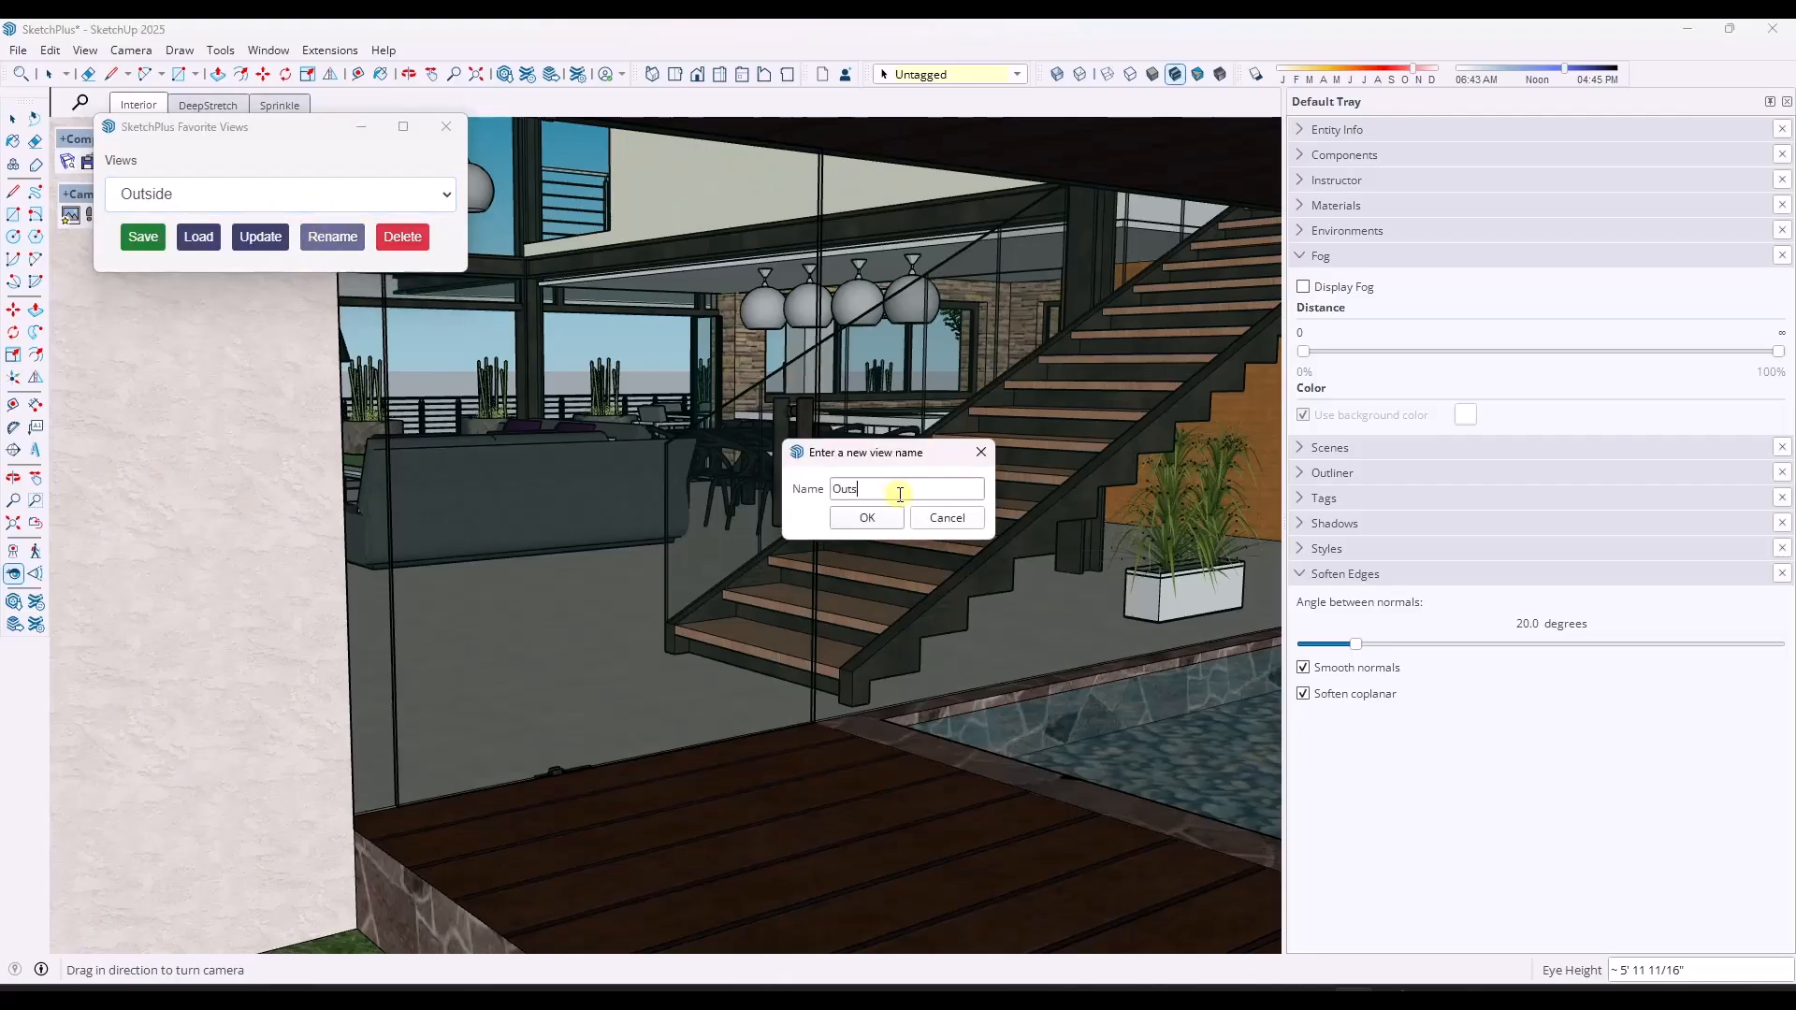
click(866, 517)
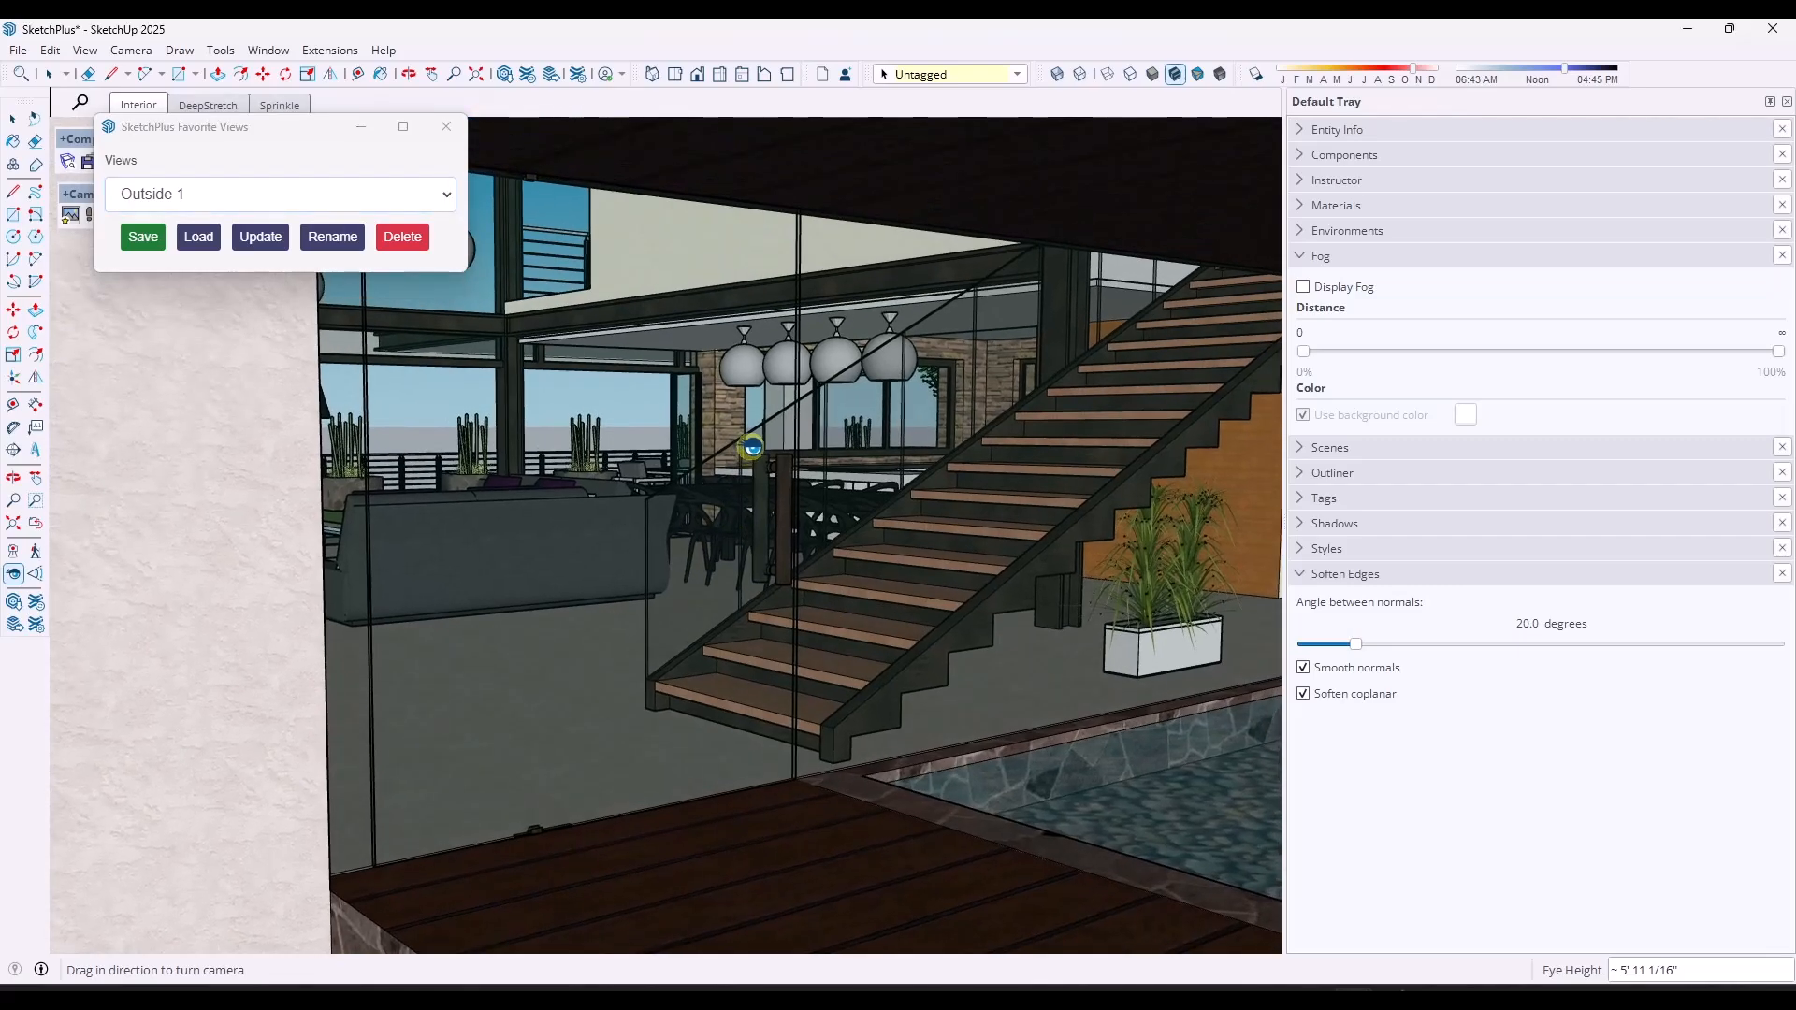
mouse_move(776, 476)
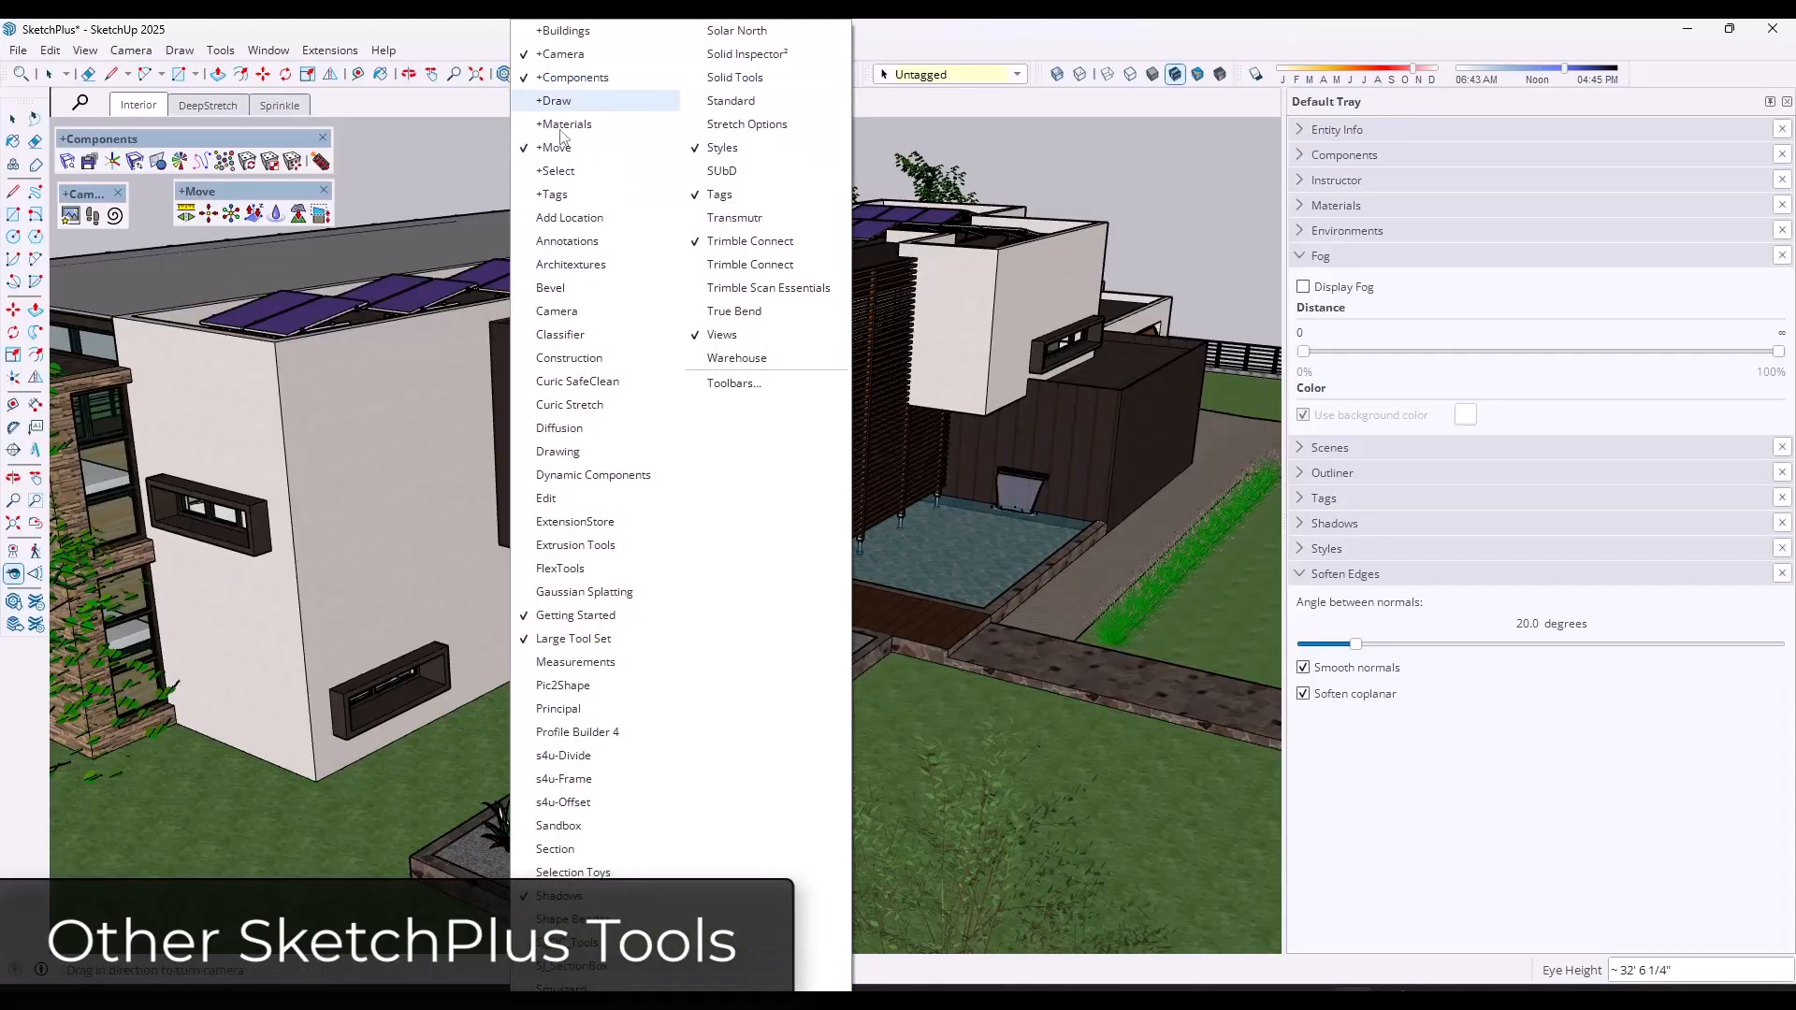
Show the +Materials tools and Deep Paint a nested wall face with gold Metal_10_1K.
click(562, 124)
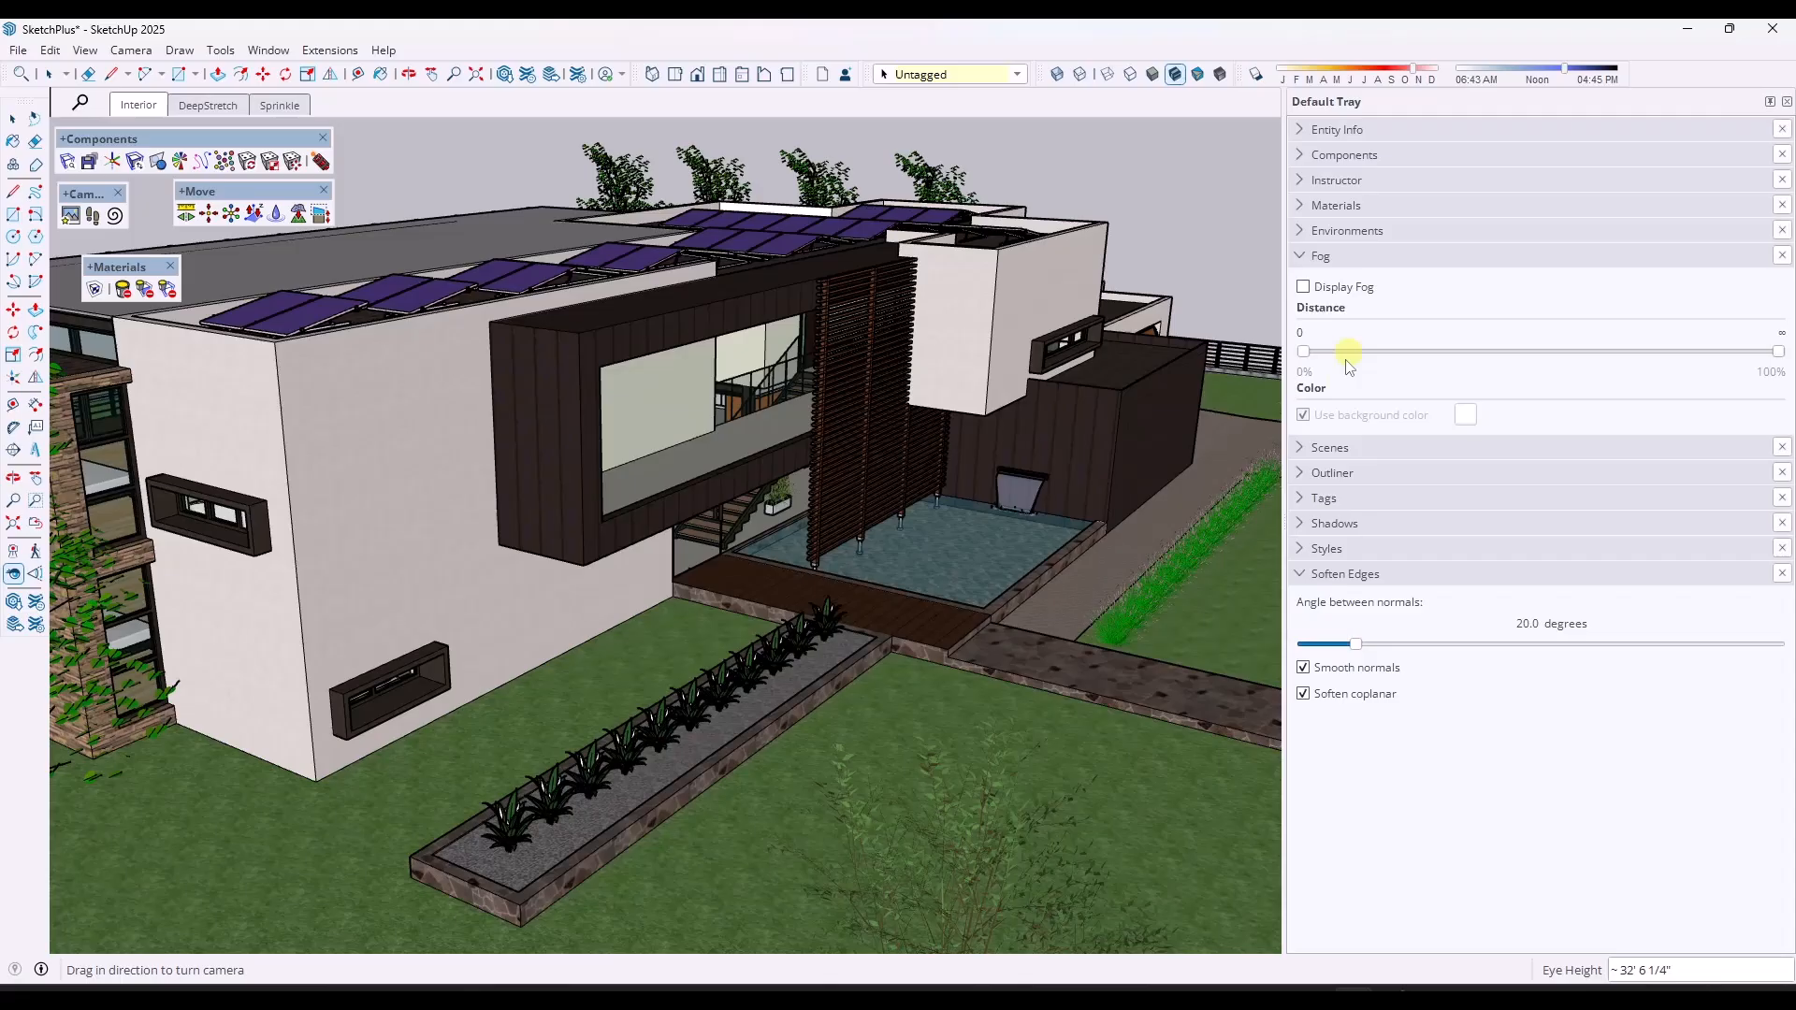
click(1336, 204)
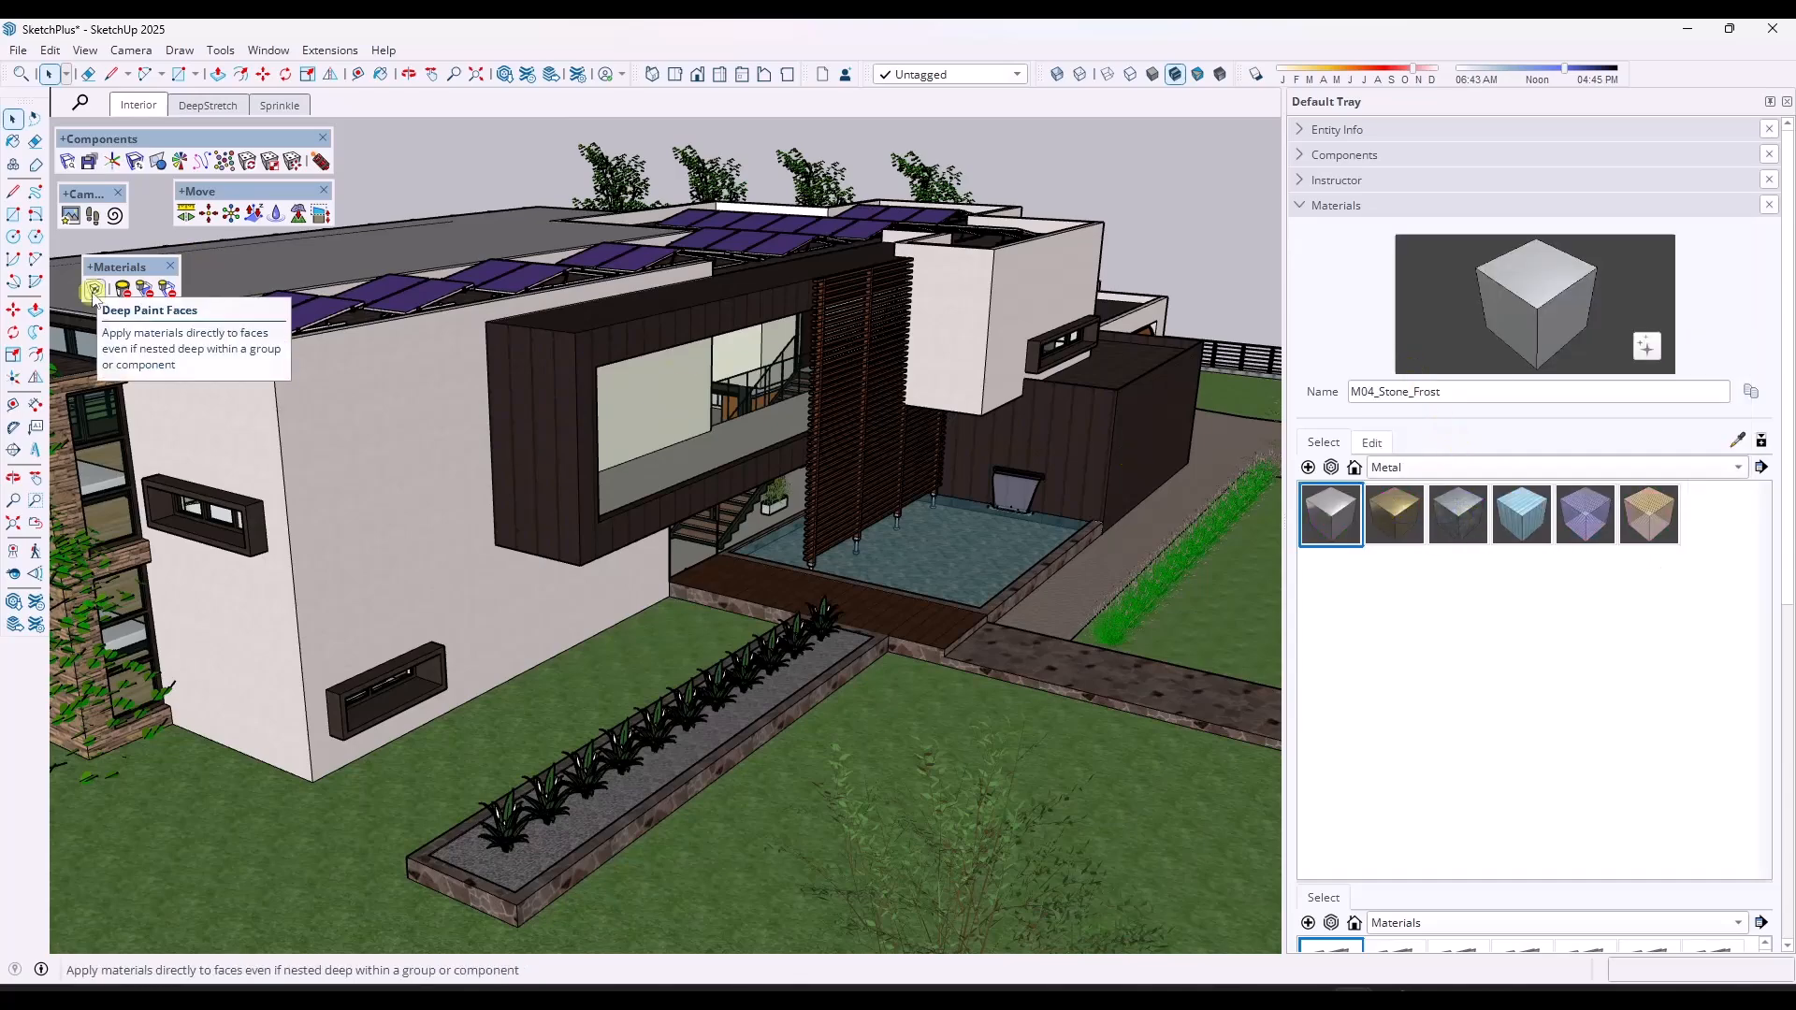
click(94, 289)
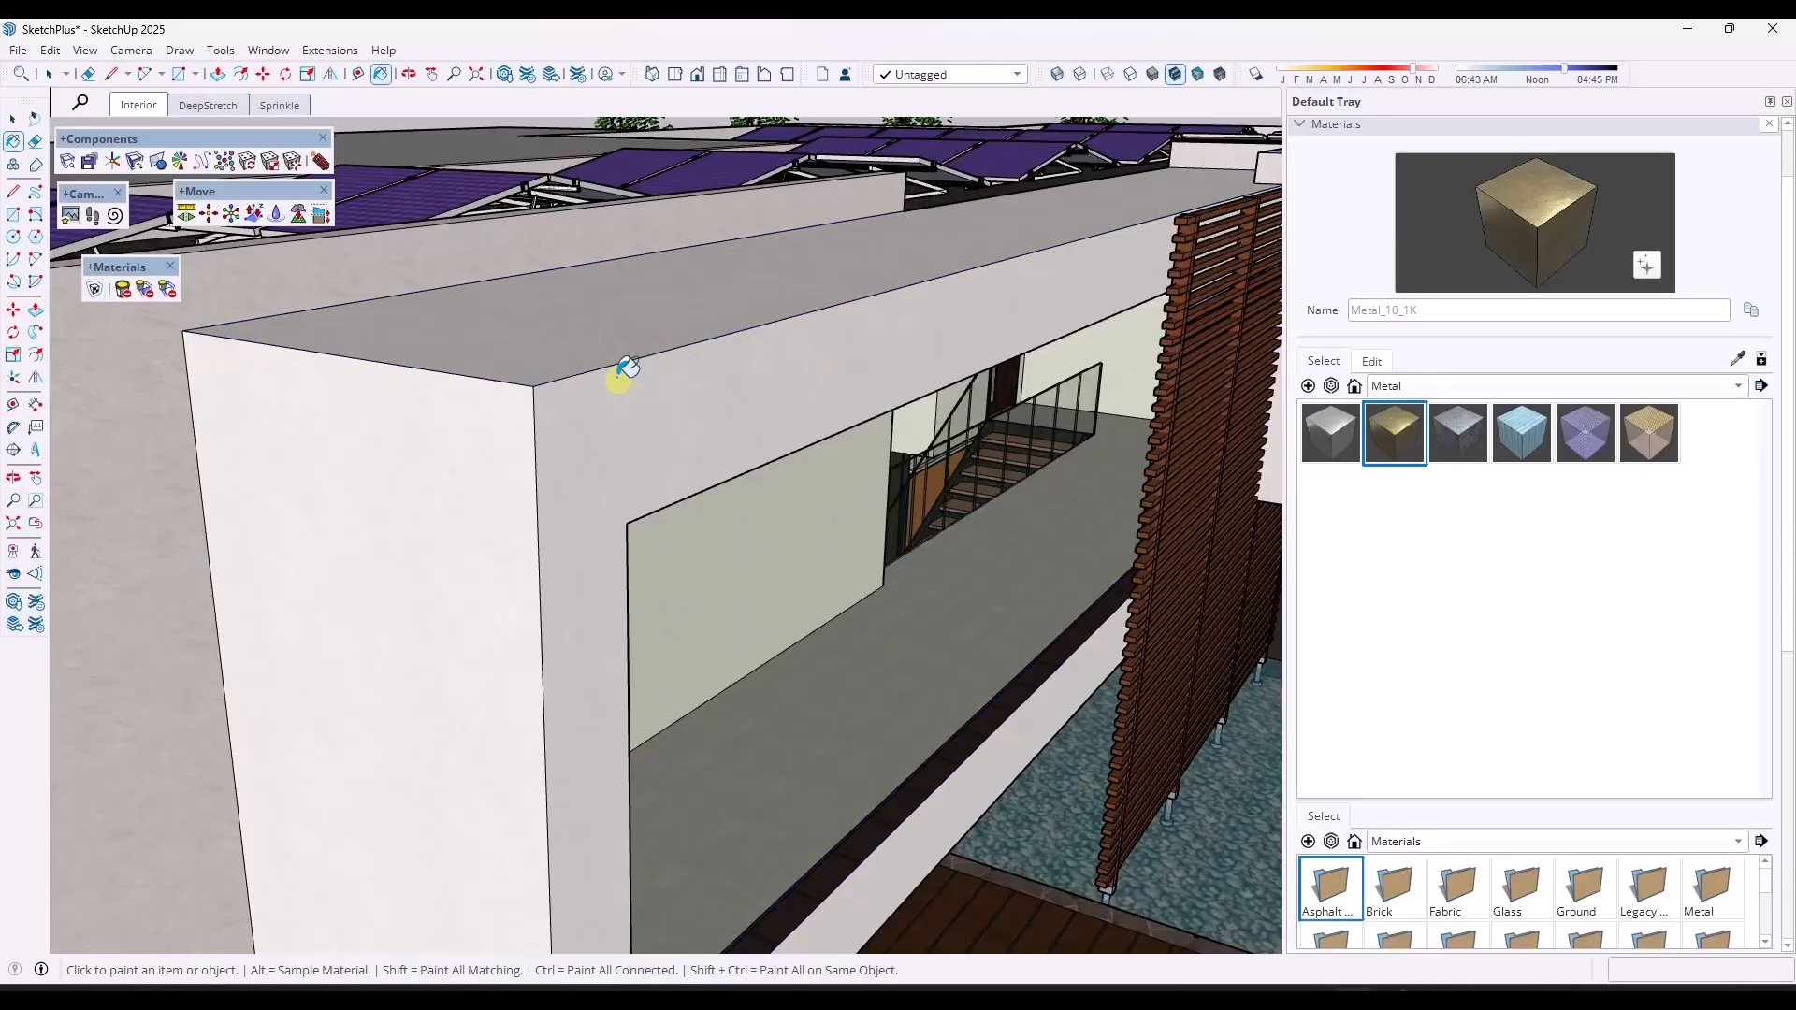
mouse_move(407, 413)
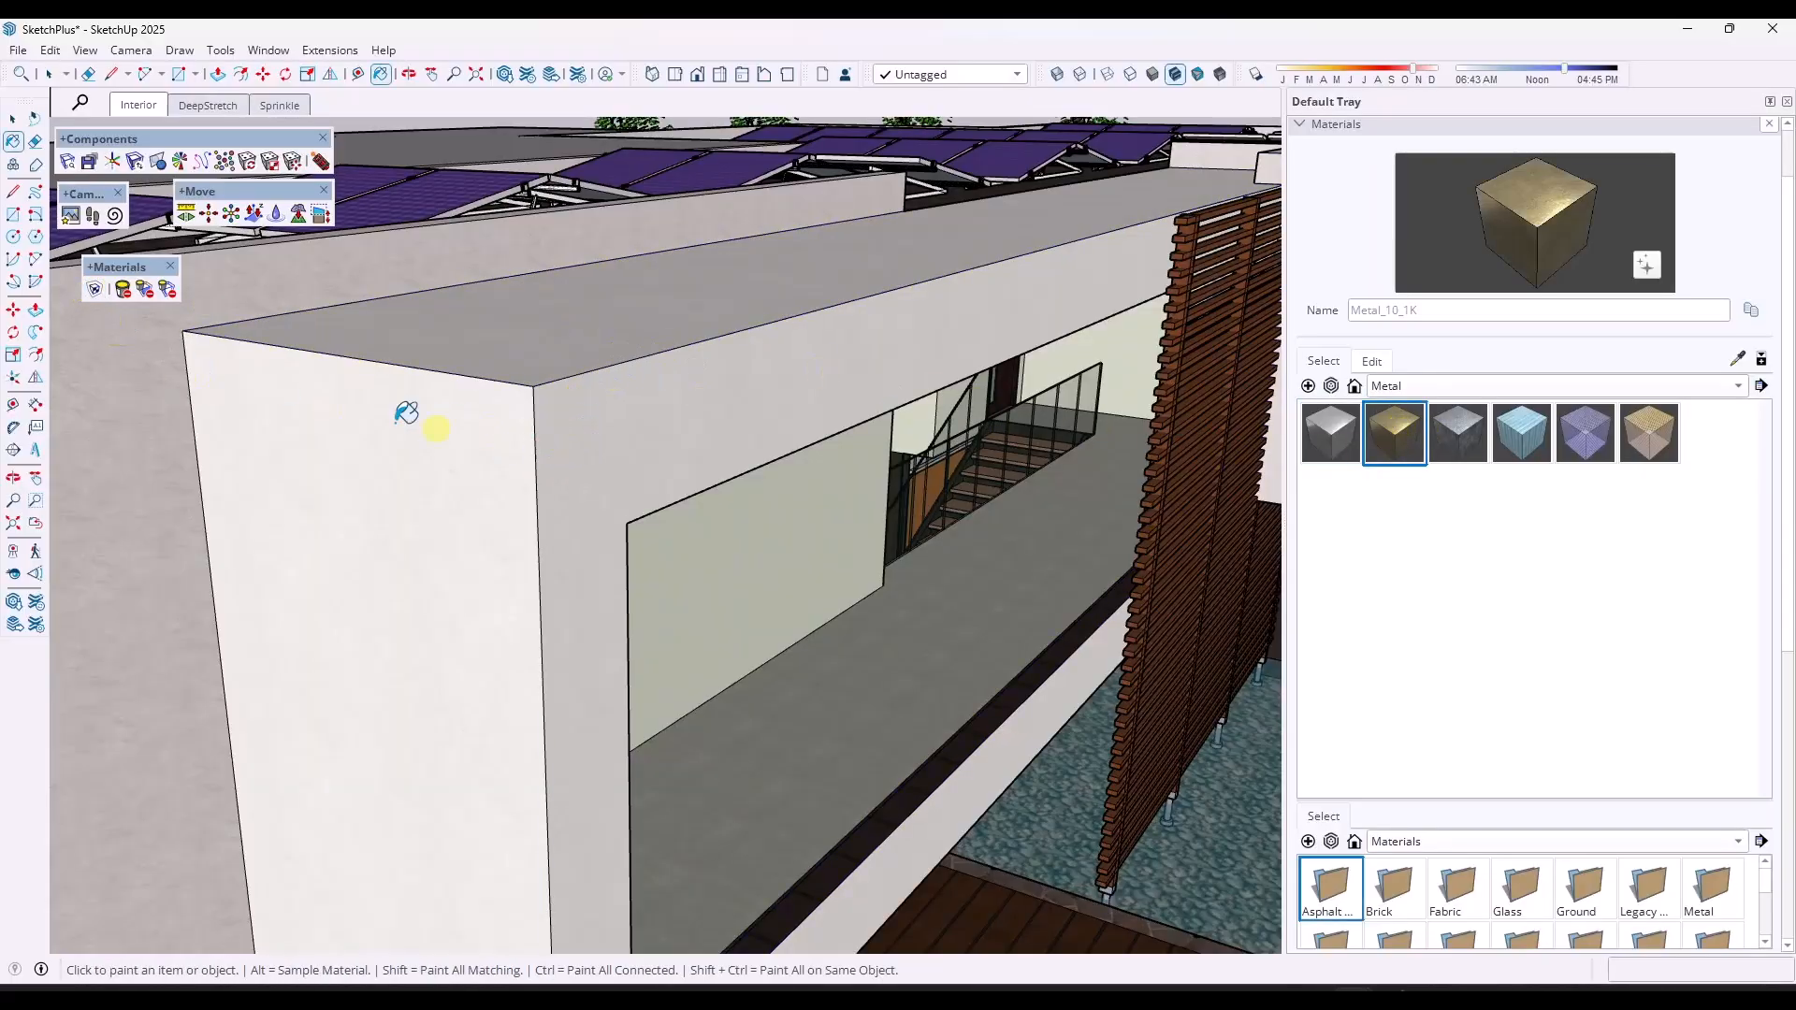
click(562, 326)
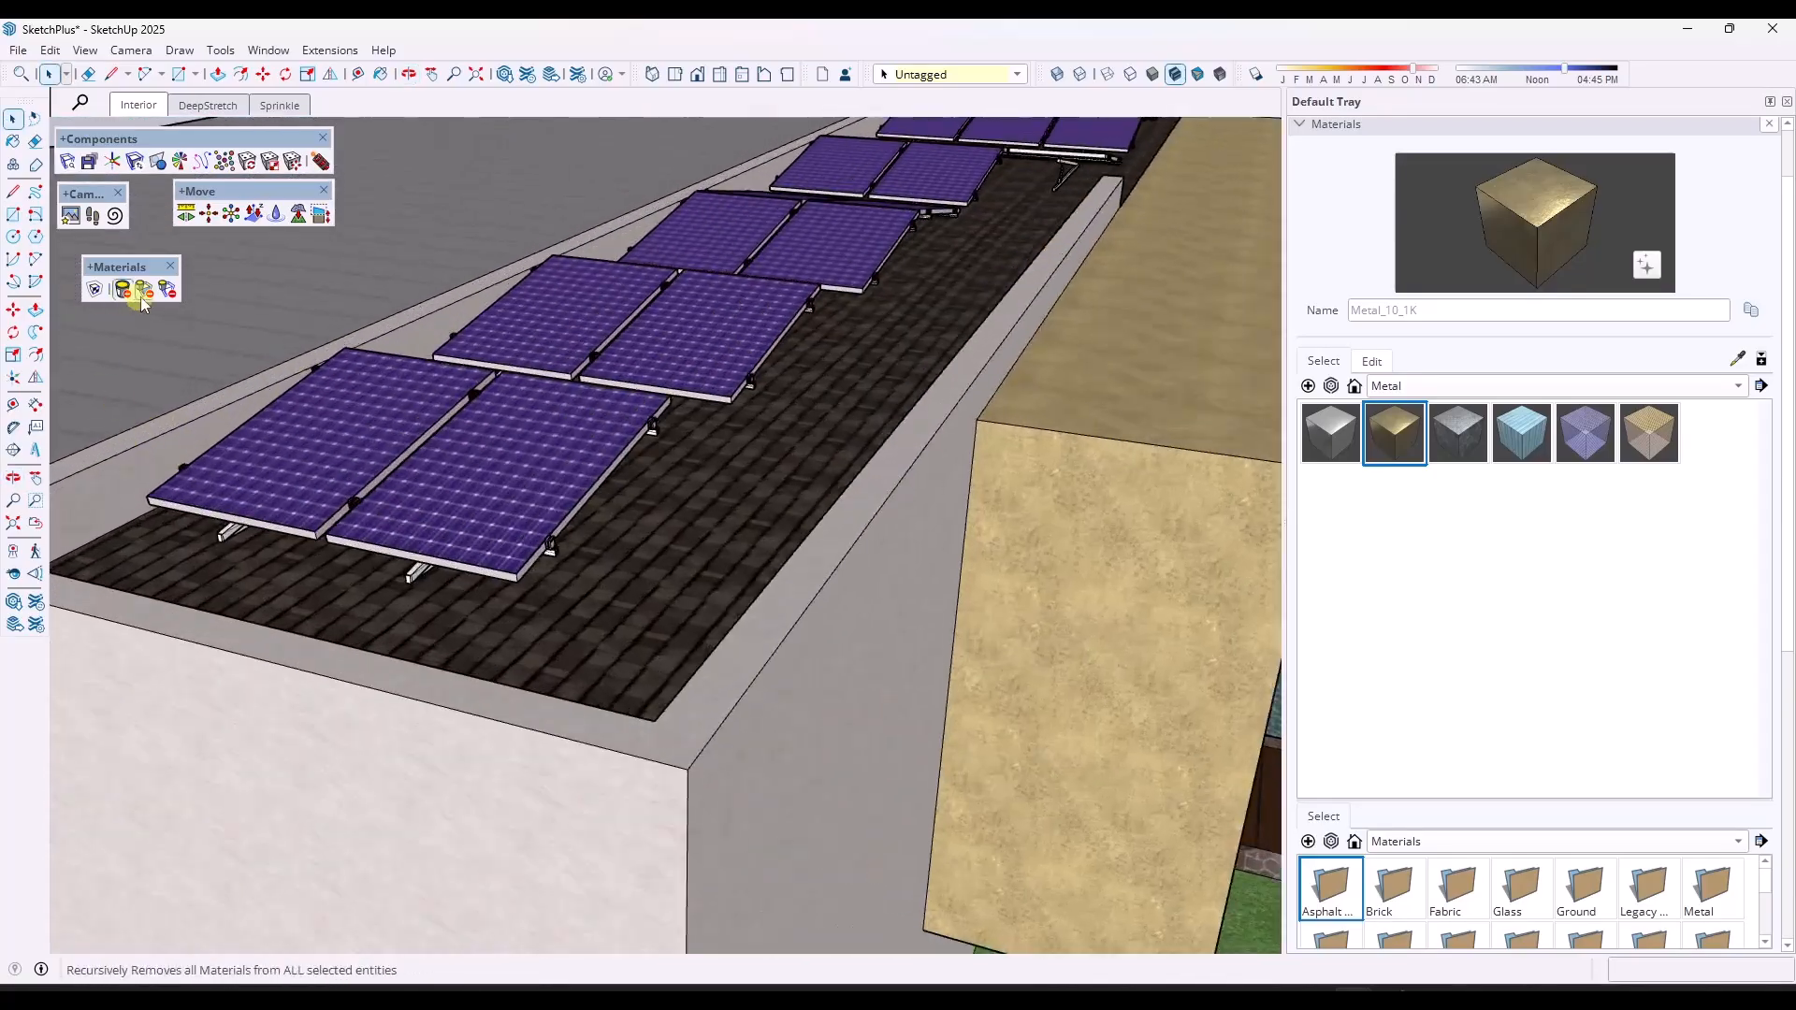
mouse_move(122, 287)
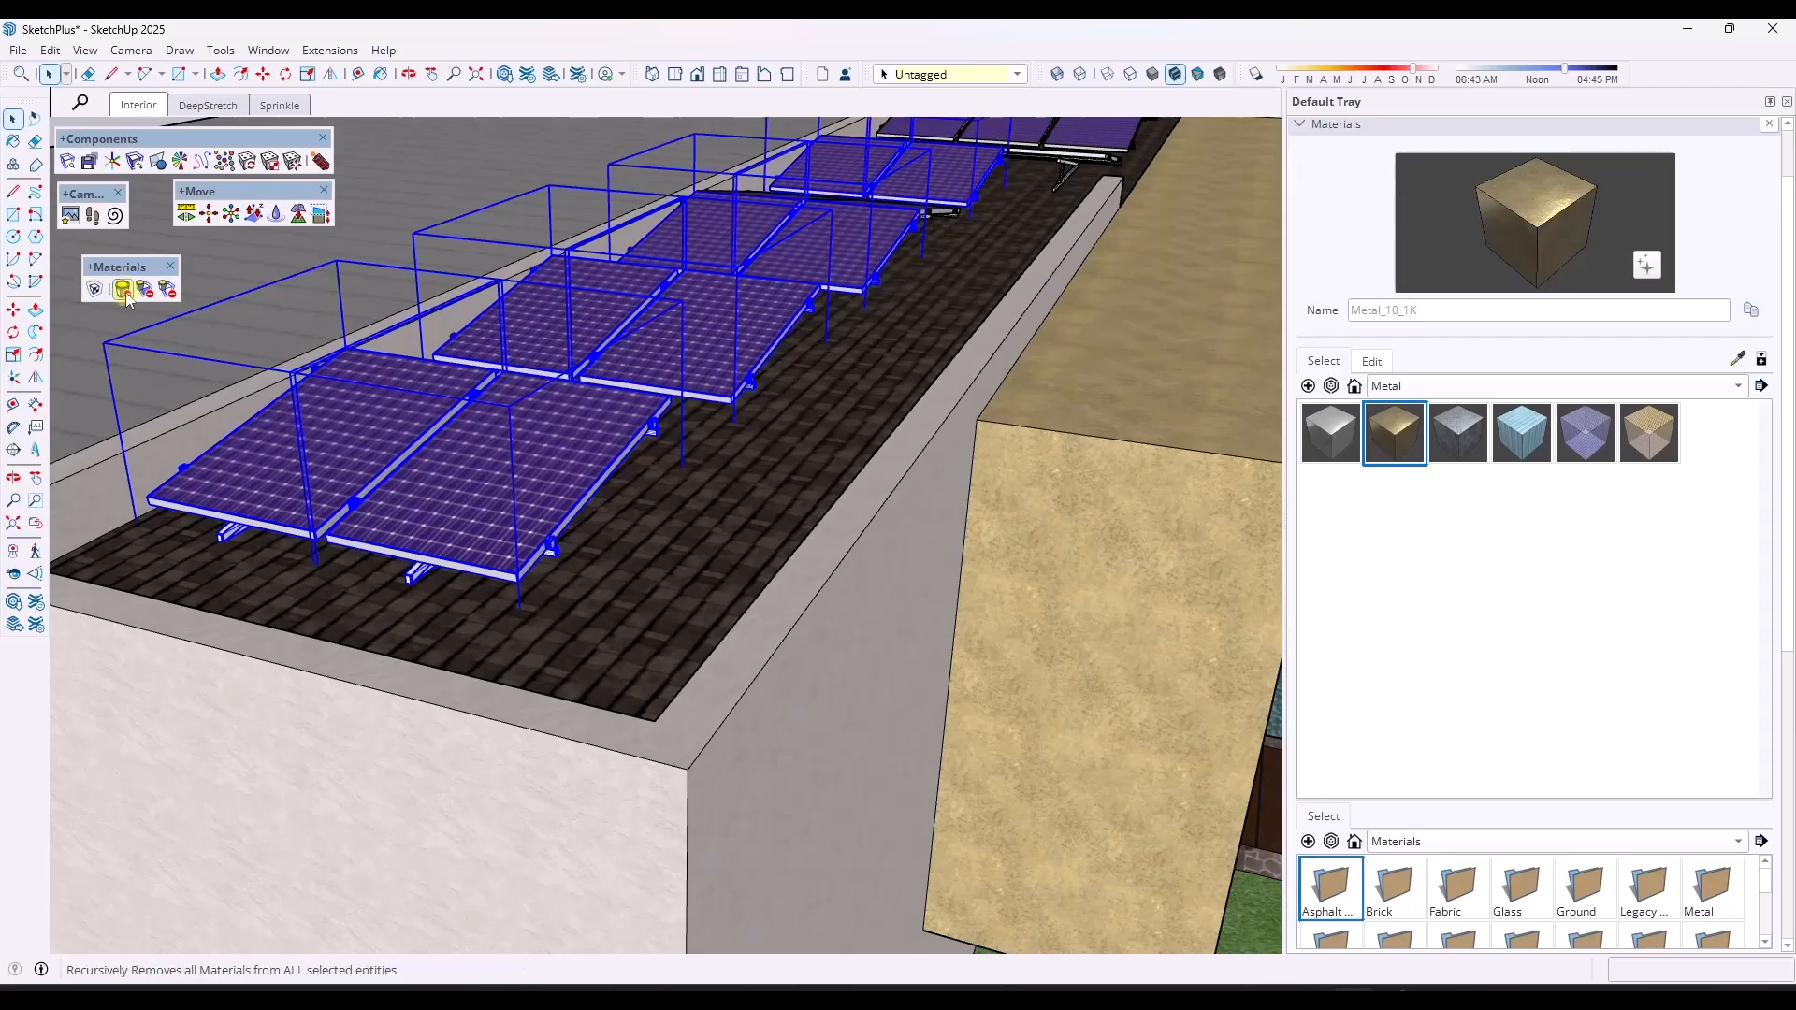
click(146, 289)
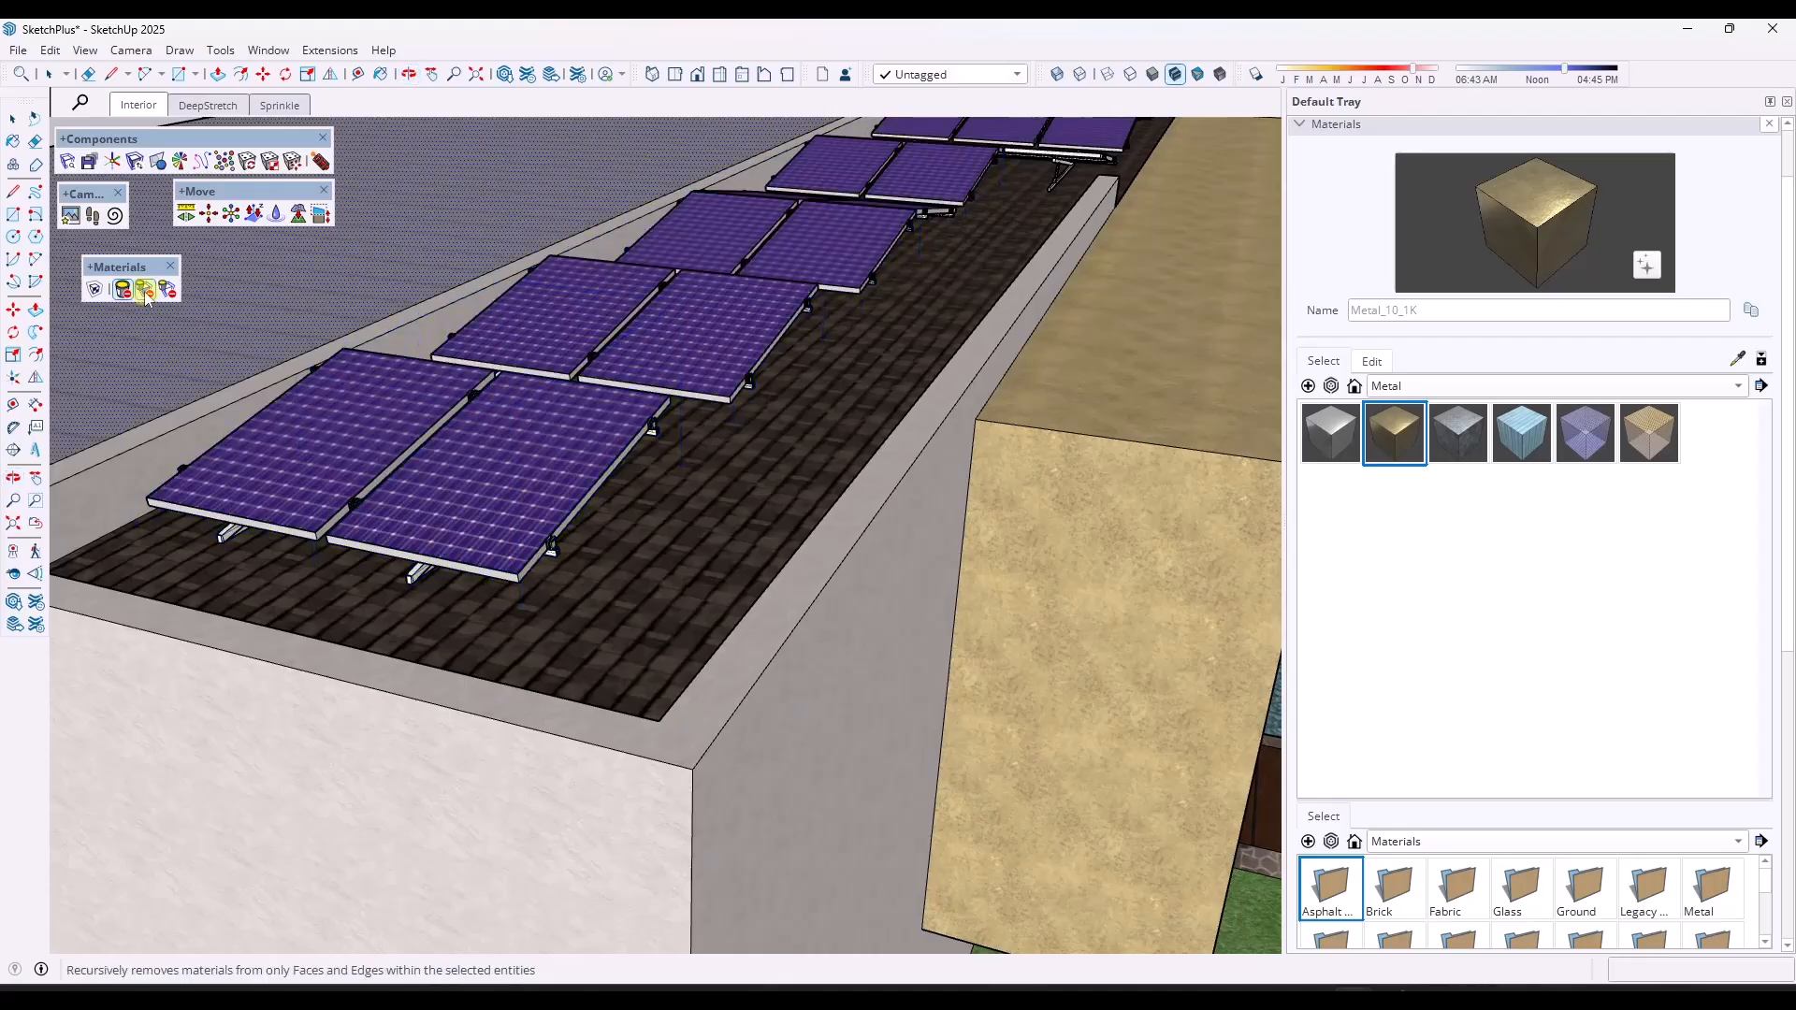
mouse_move(146, 290)
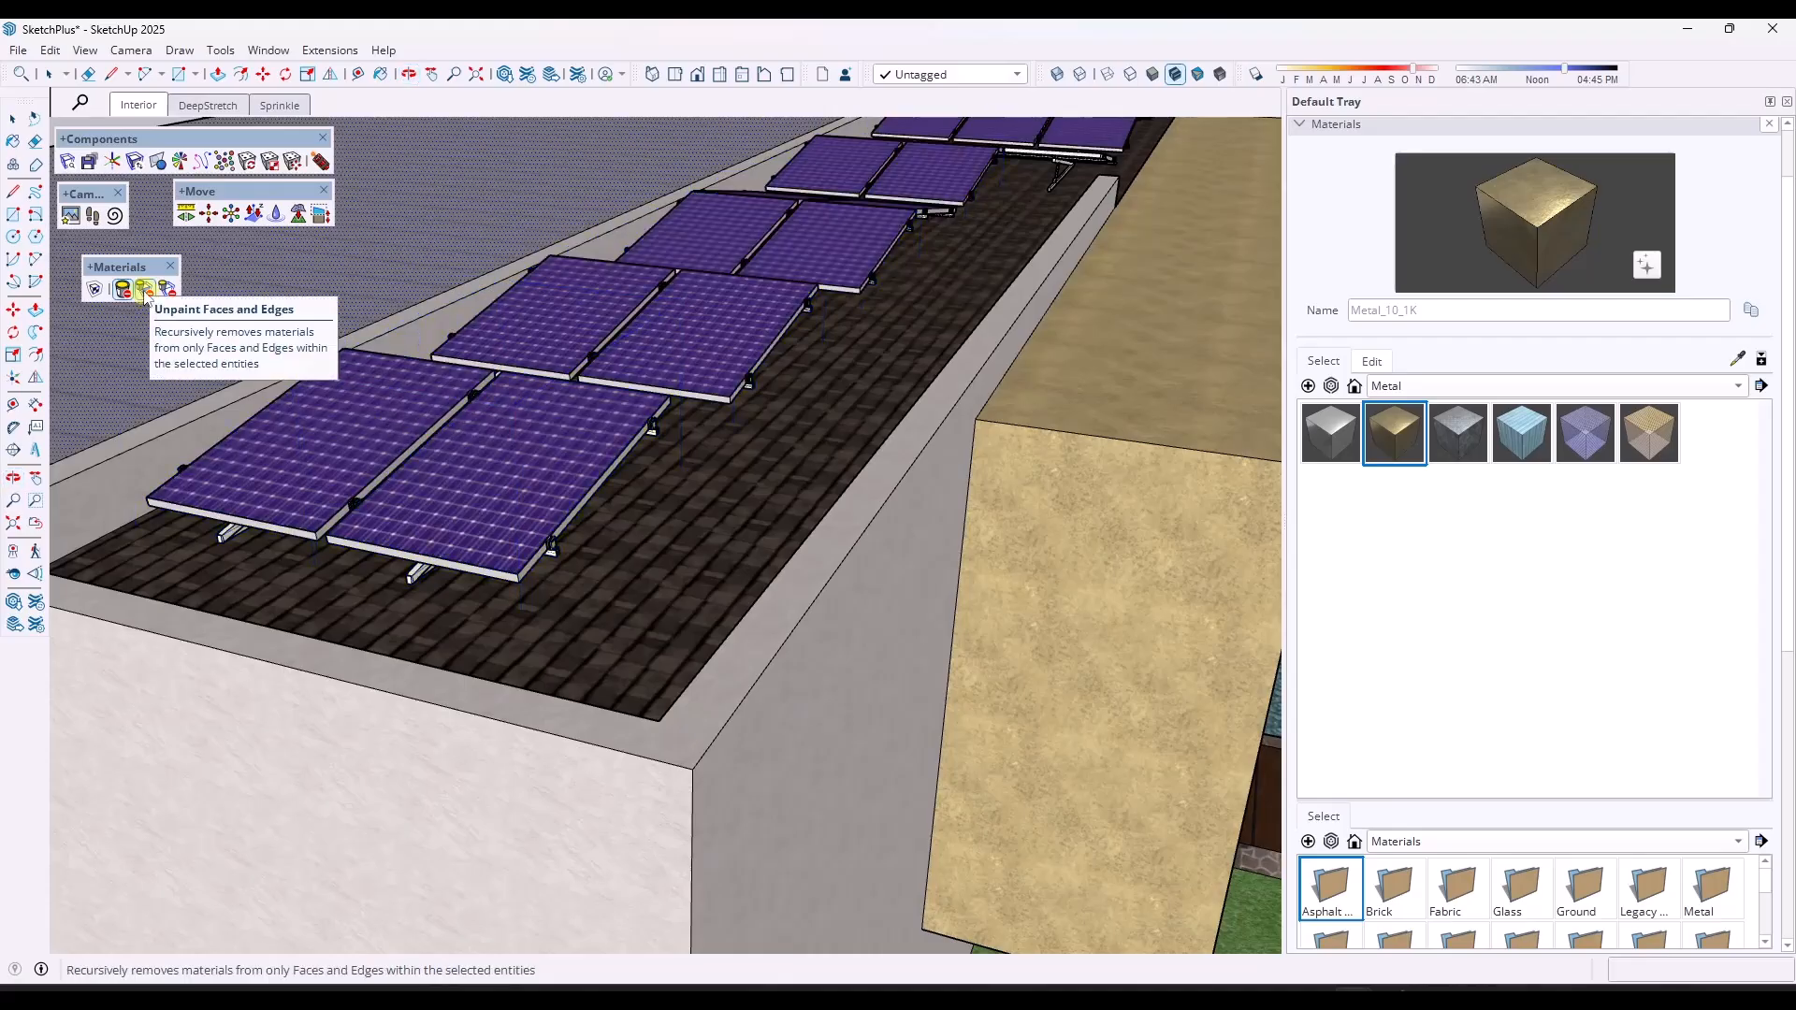